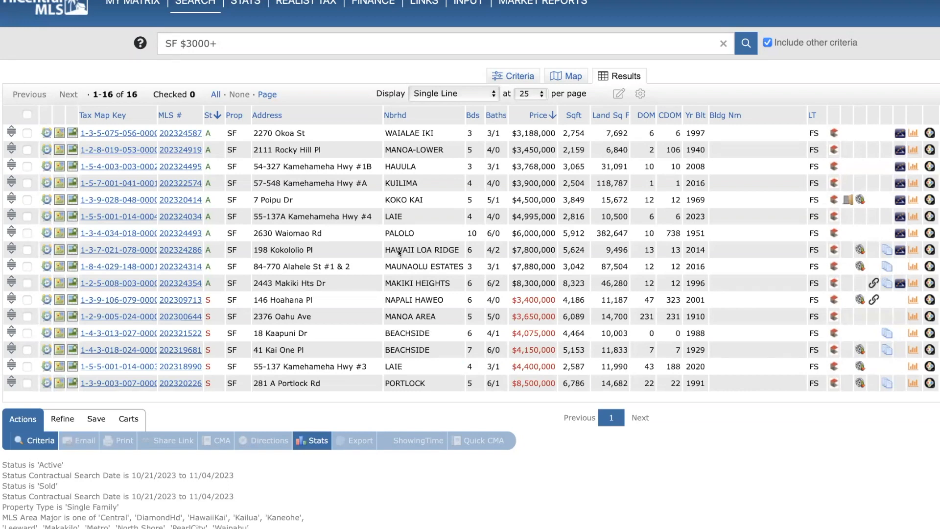
mouse_move(398, 253)
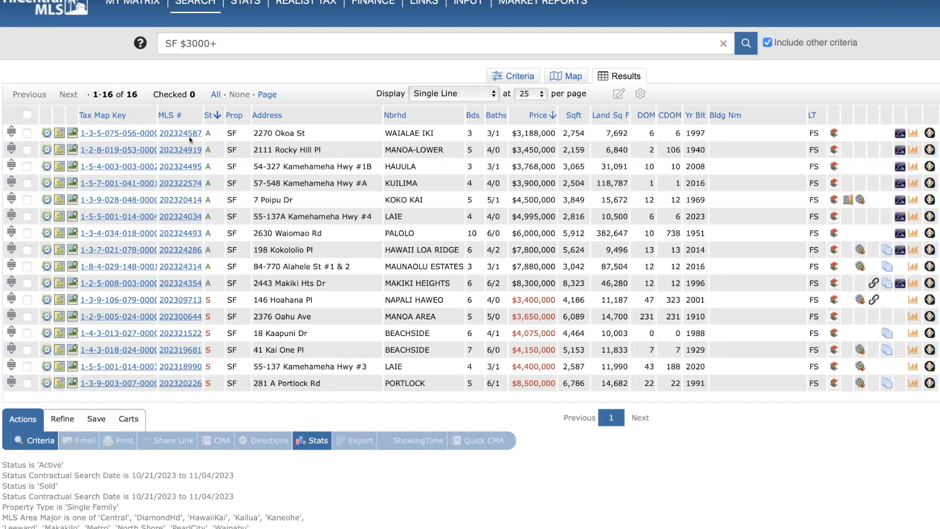
mouse_move(431, 144)
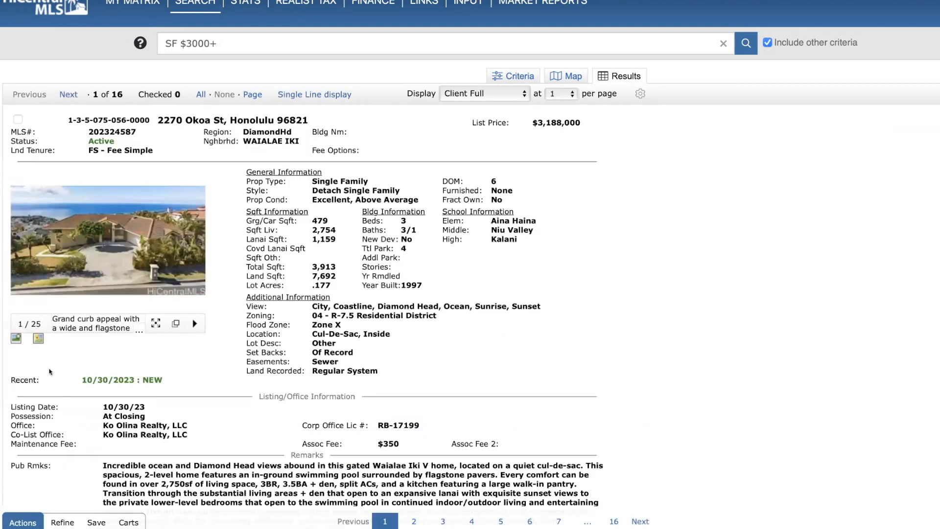
mouse_move(37, 340)
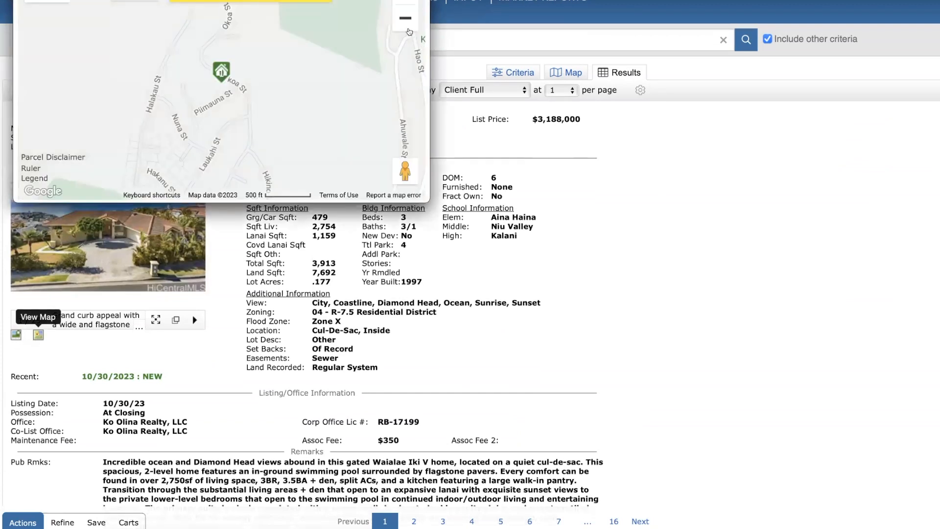
left_click(405, 17)
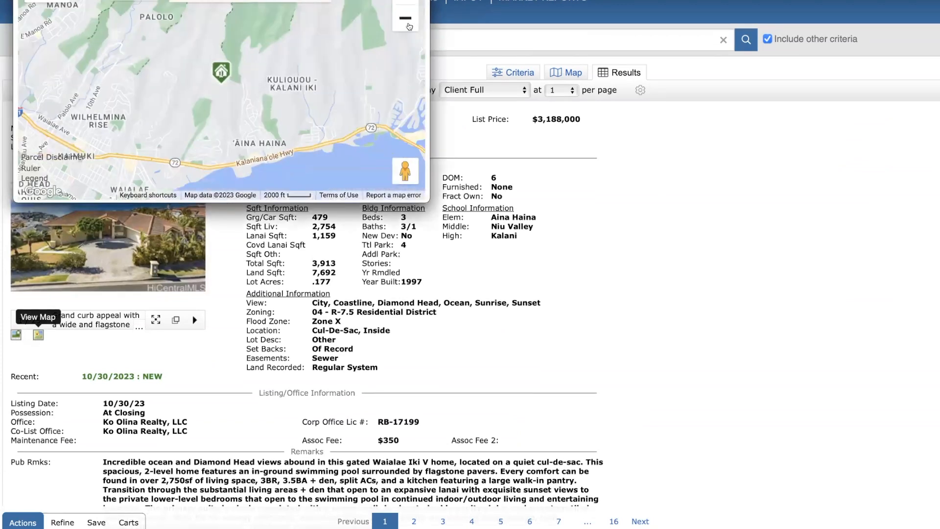
left_click(405, 18)
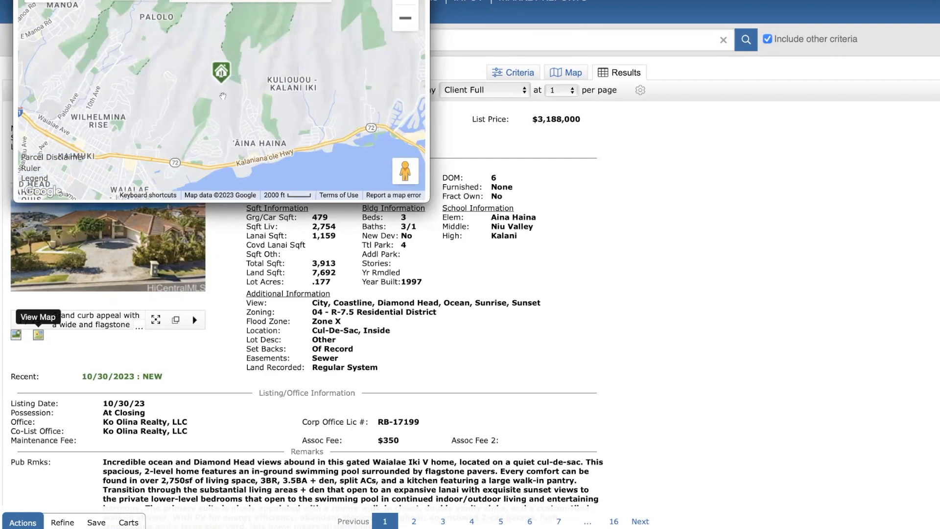
mouse_move(223, 96)
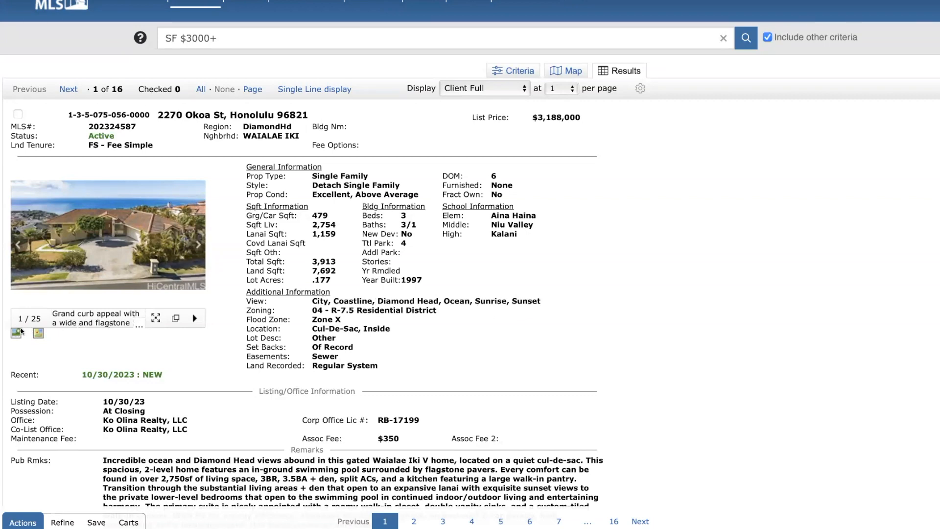
left_click(108, 234)
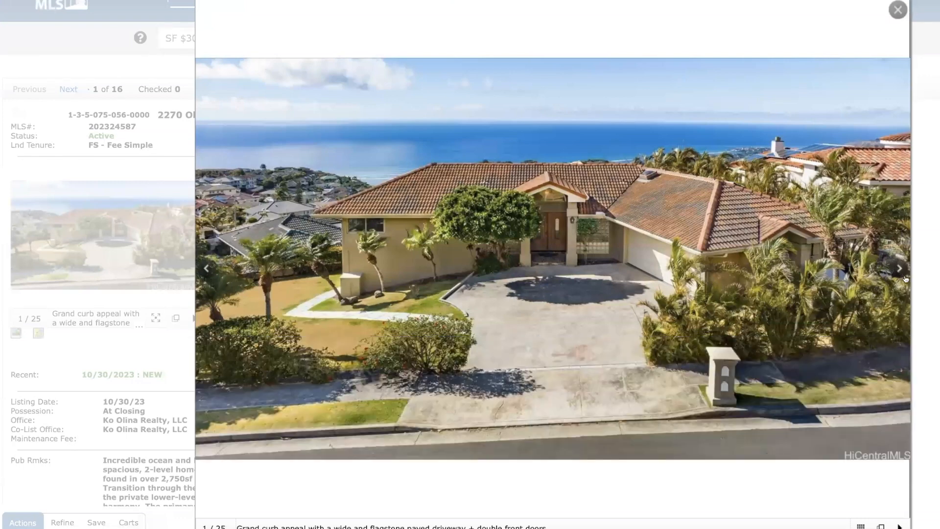
left_click(899, 269)
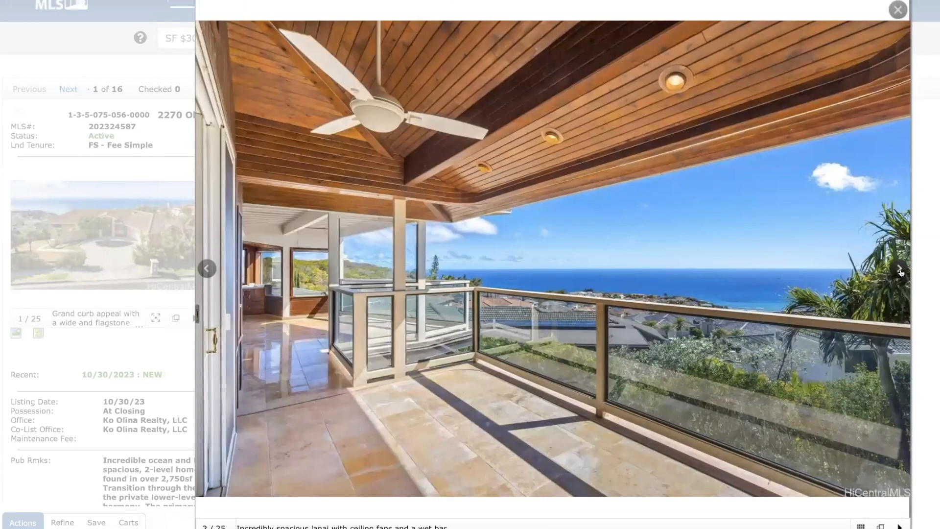
left_click(898, 268)
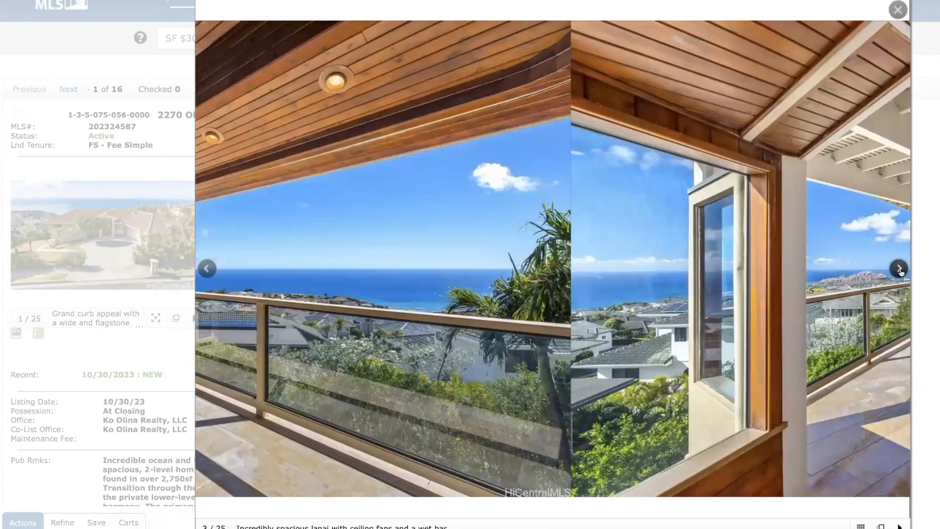
left_click(898, 268)
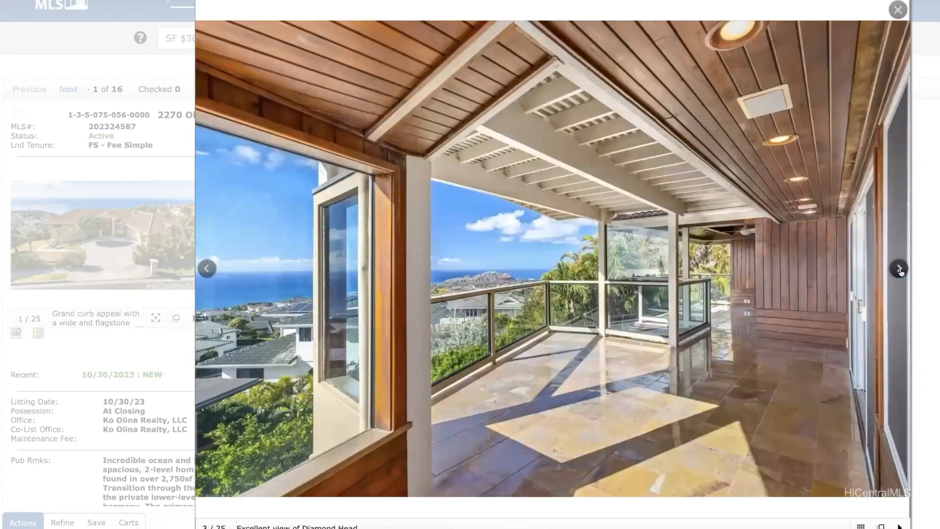
left_click(897, 268)
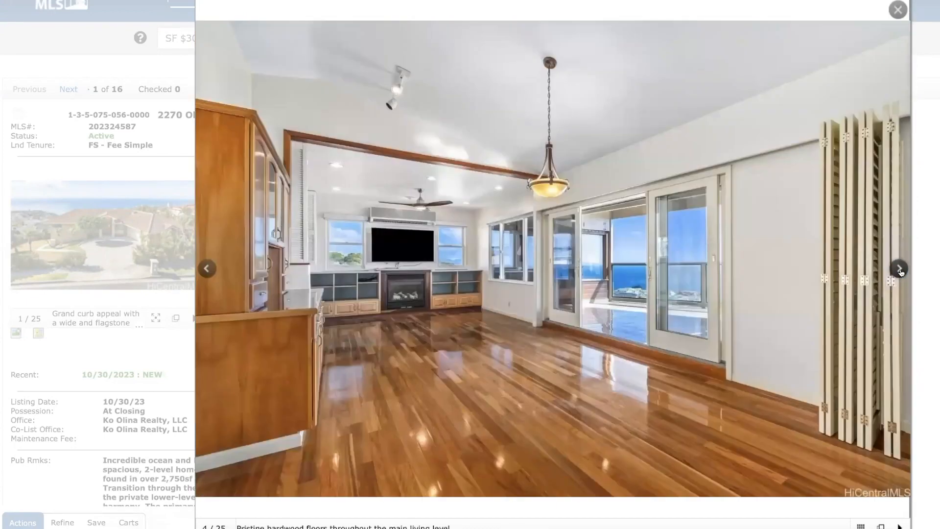
left_click(898, 268)
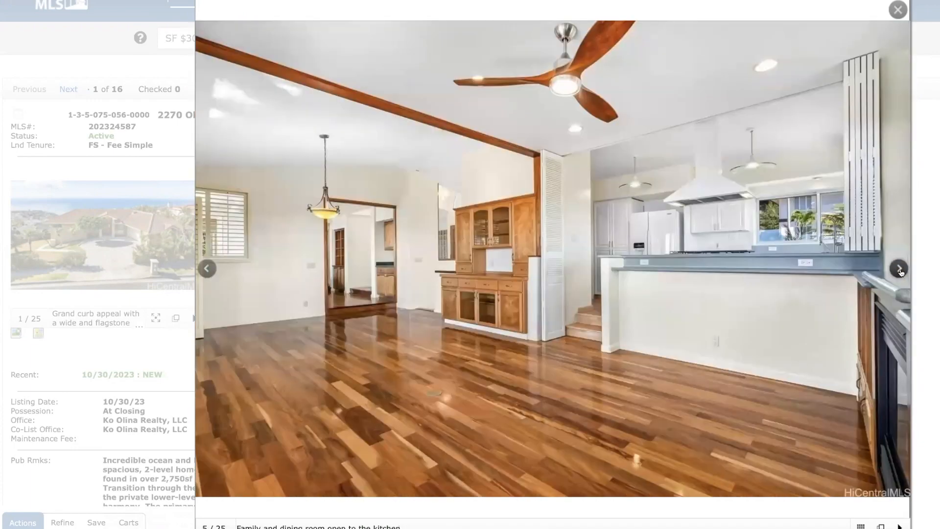
left_click(898, 268)
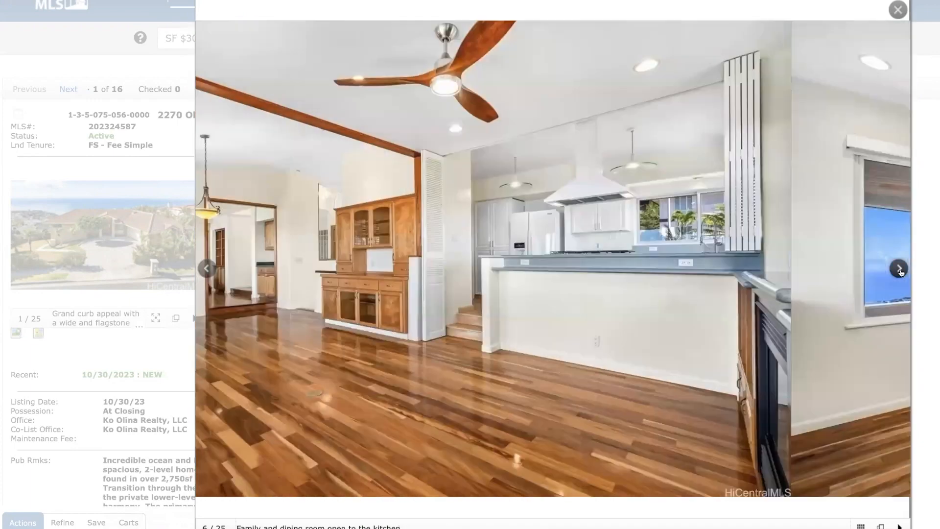
left_click(898, 269)
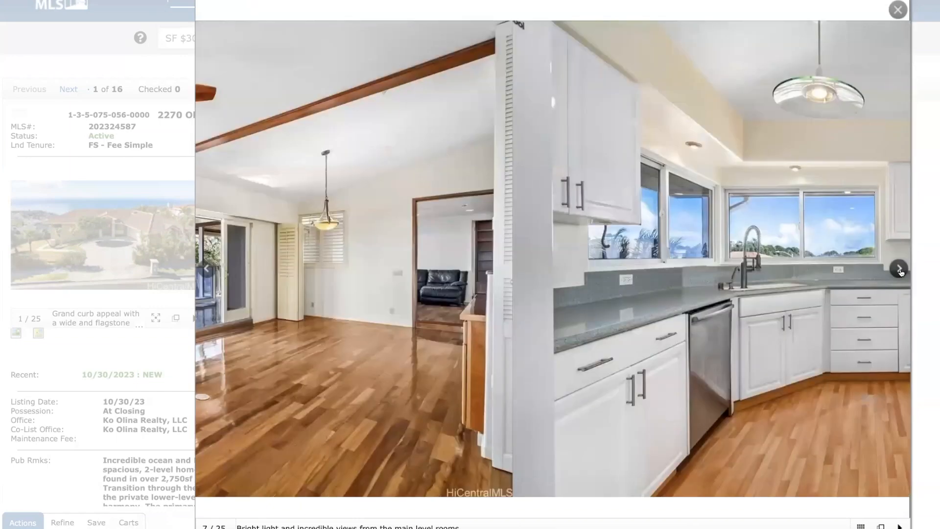
left_click(898, 268)
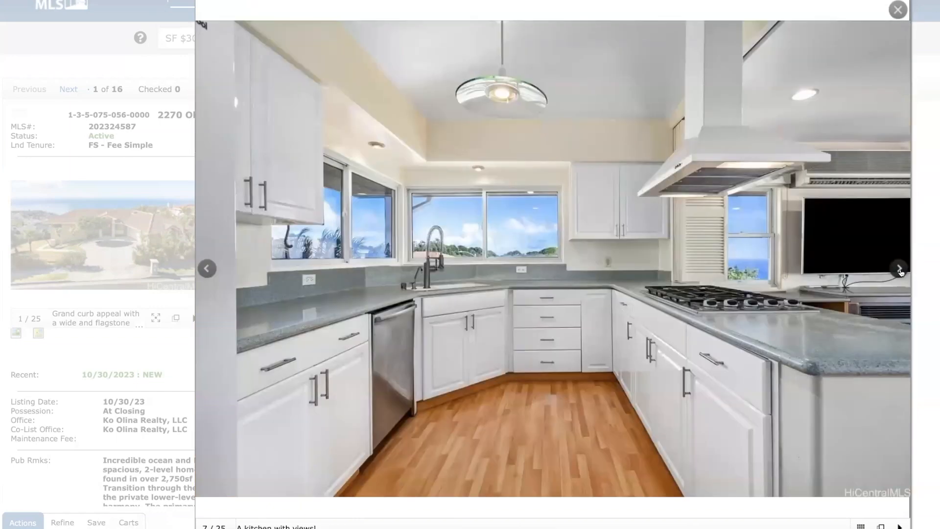
left_click(899, 268)
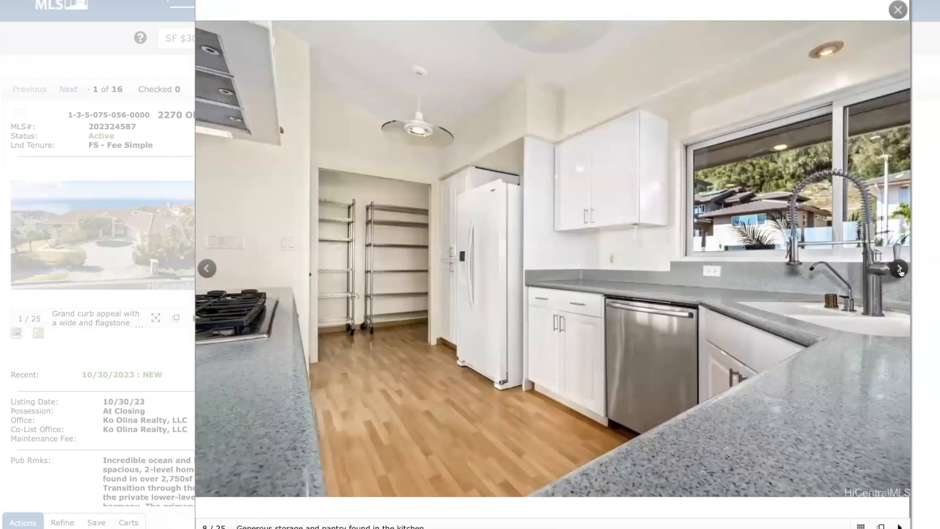
left_click(898, 269)
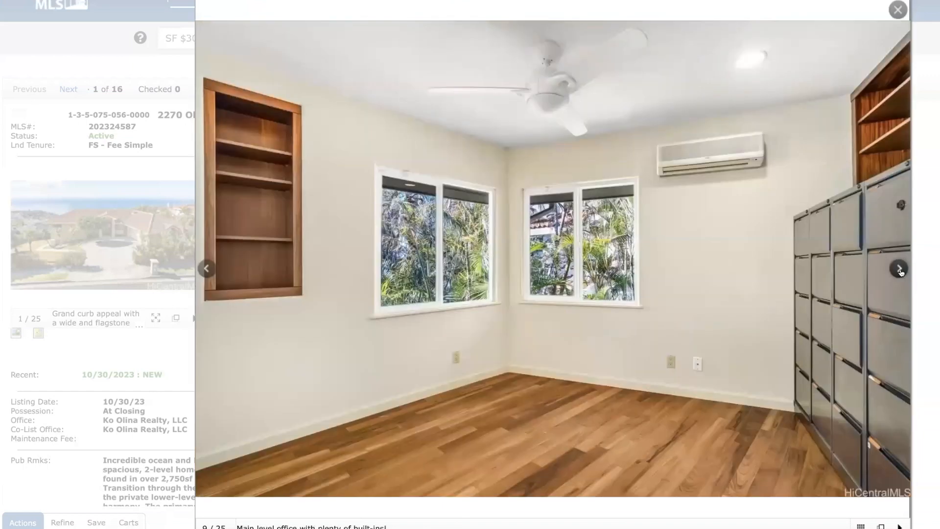
left_click(898, 269)
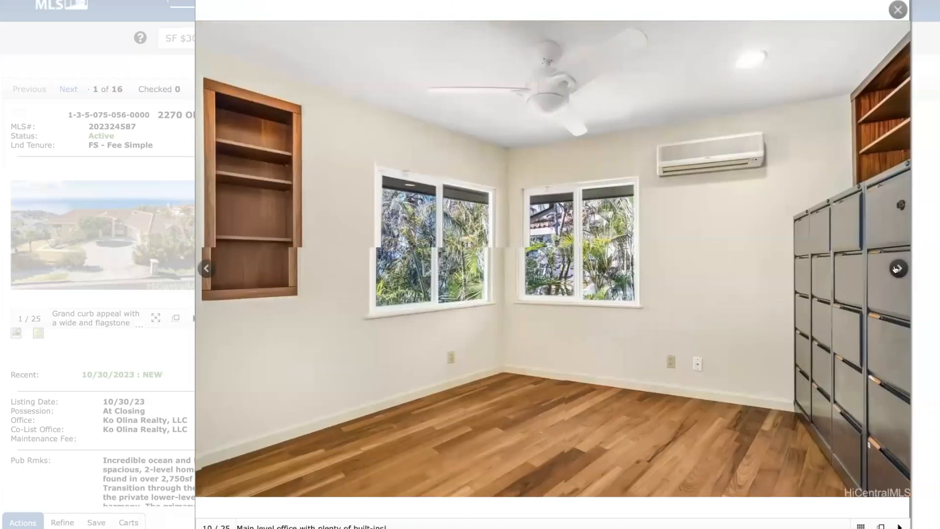
left_click(897, 269)
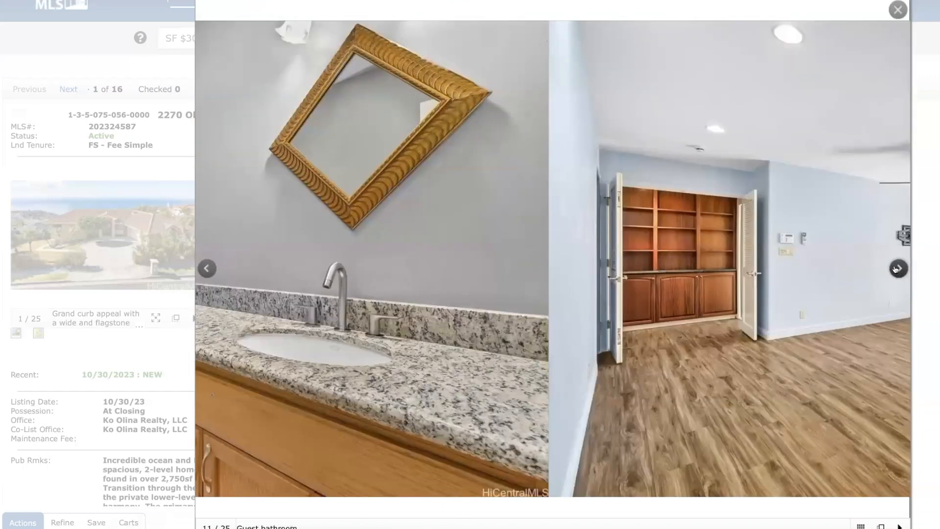
left_click(898, 269)
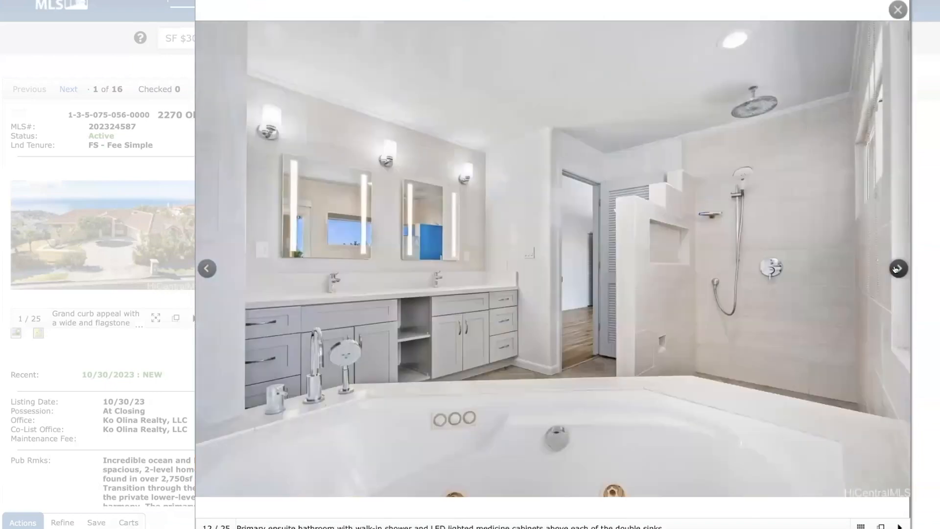
left_click(898, 268)
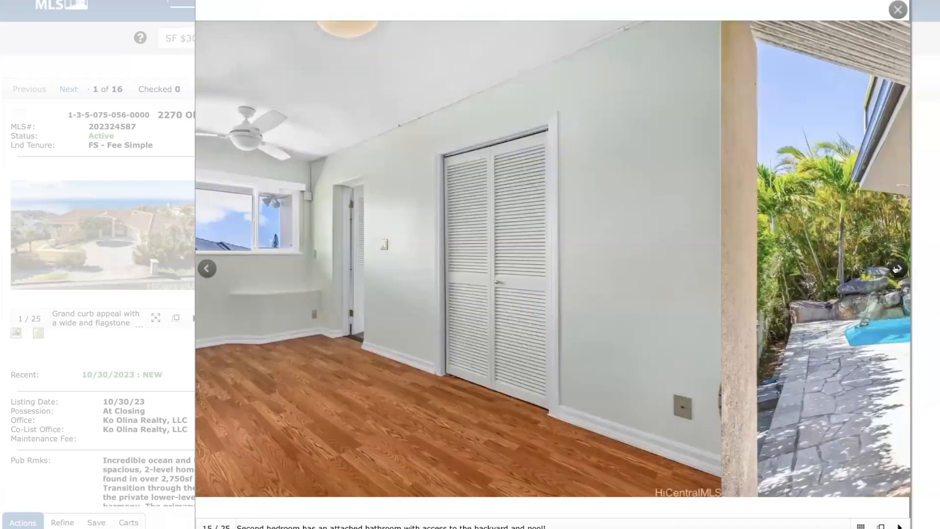
left_click(898, 268)
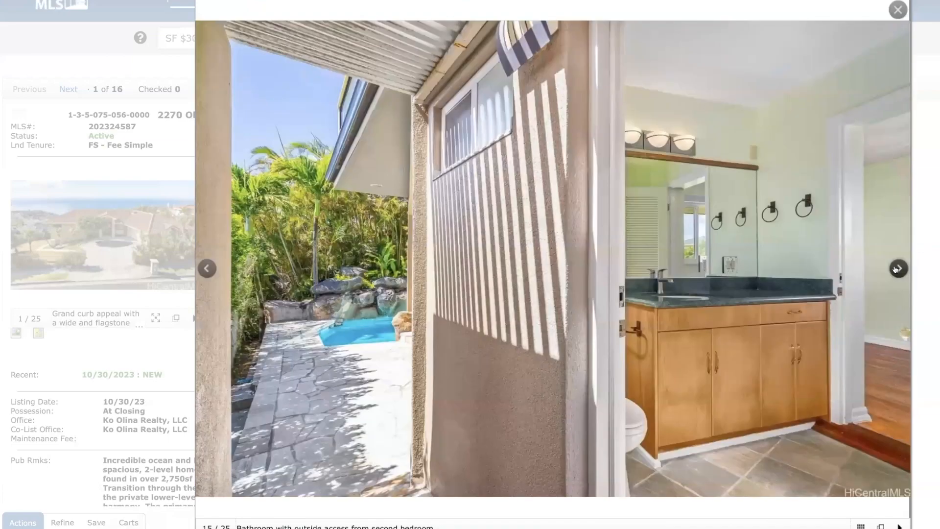
left_click(898, 268)
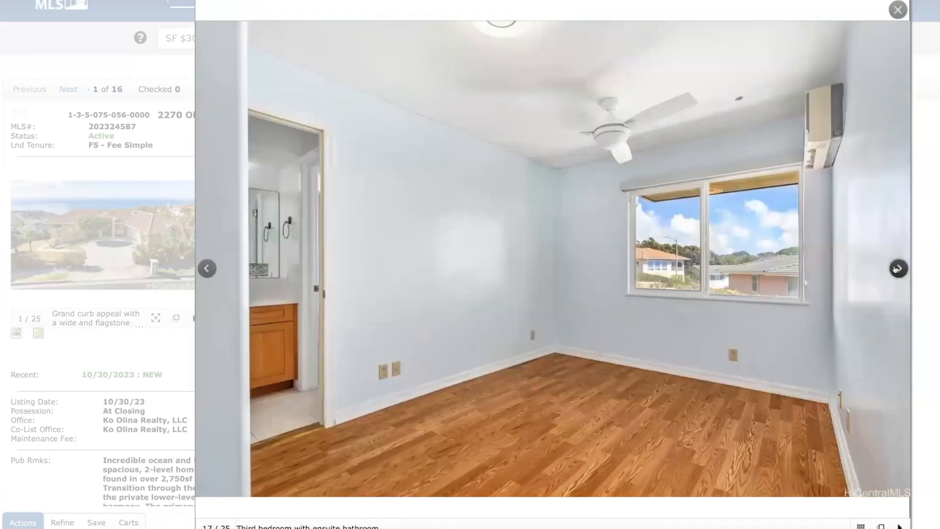
left_click(898, 268)
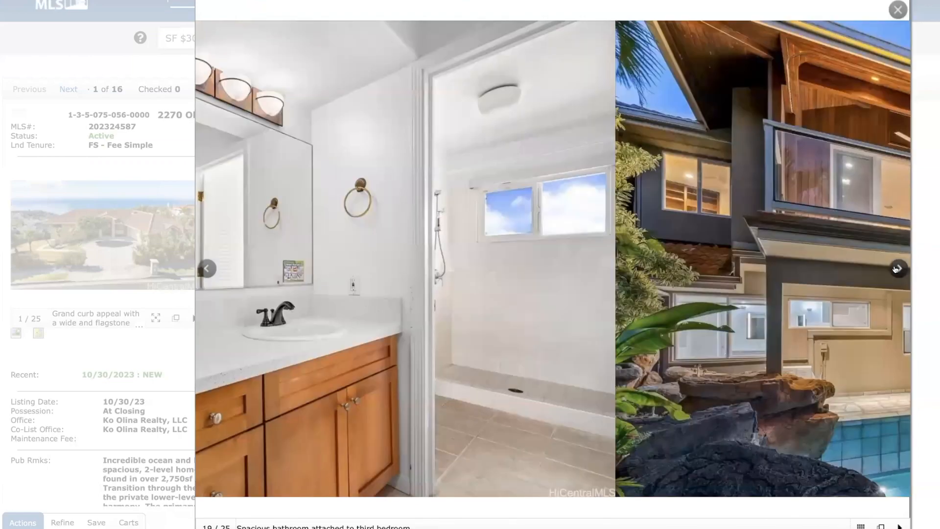
left_click(898, 268)
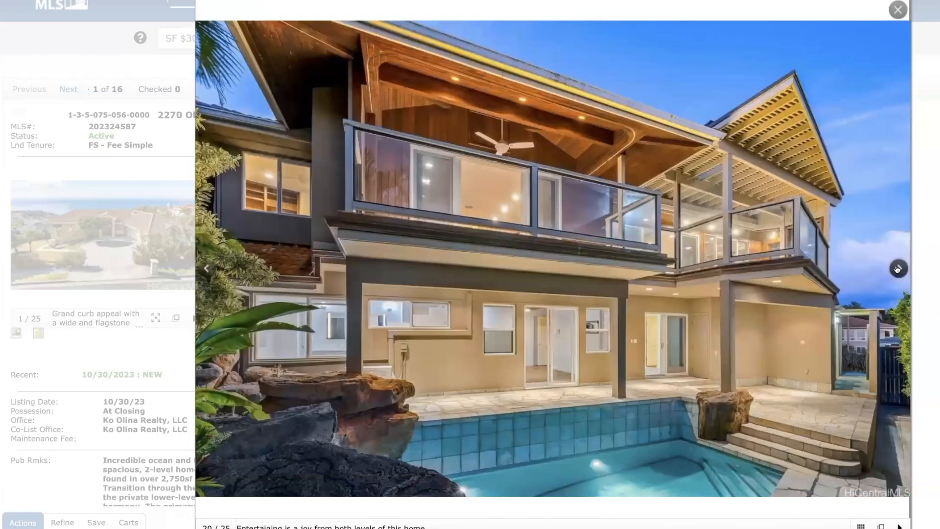
left_click(898, 267)
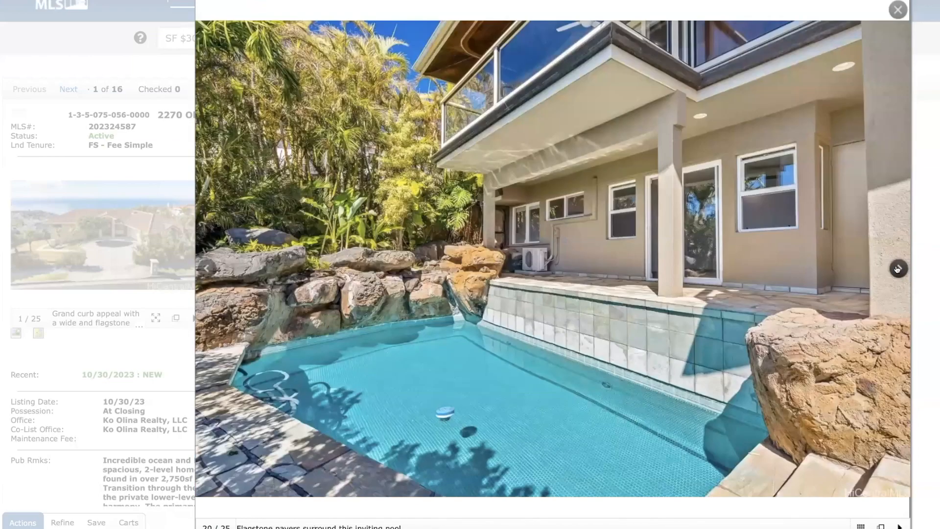
left_click(897, 269)
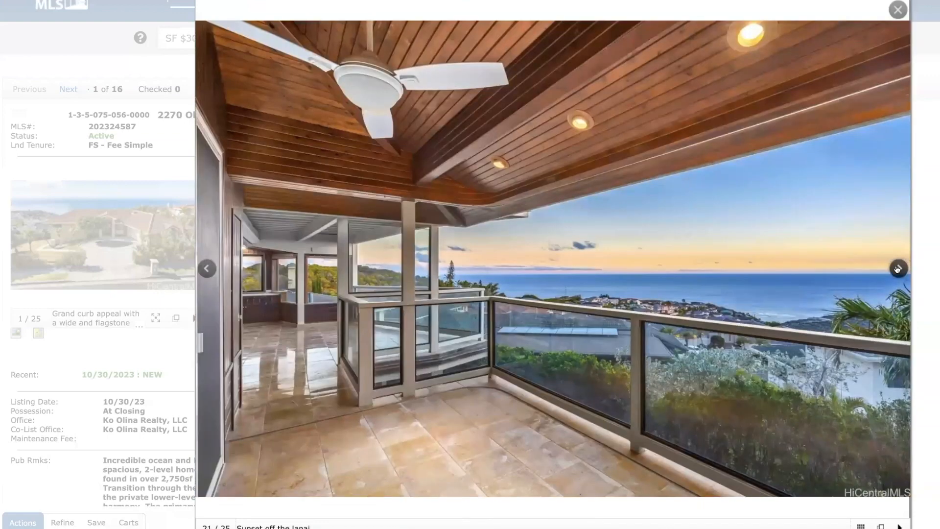
left_click(898, 268)
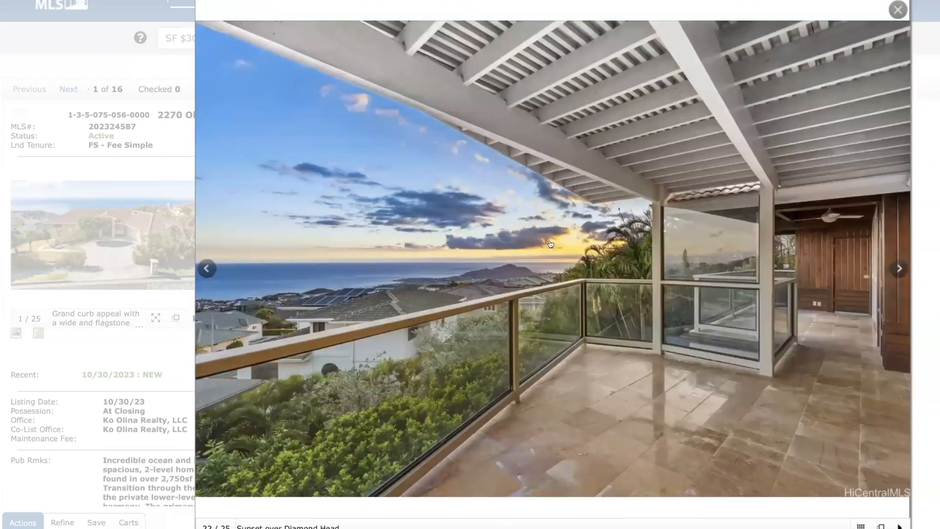
mouse_move(862, 180)
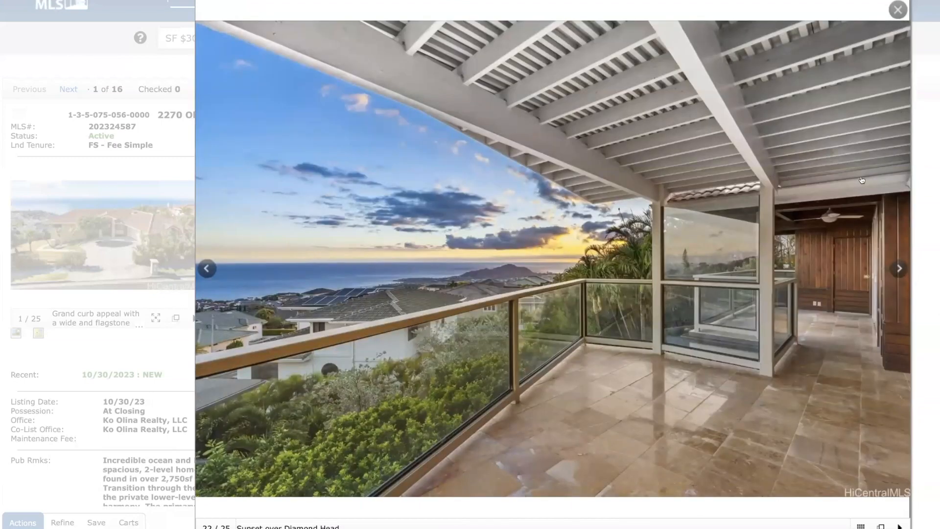
left_click(898, 9)
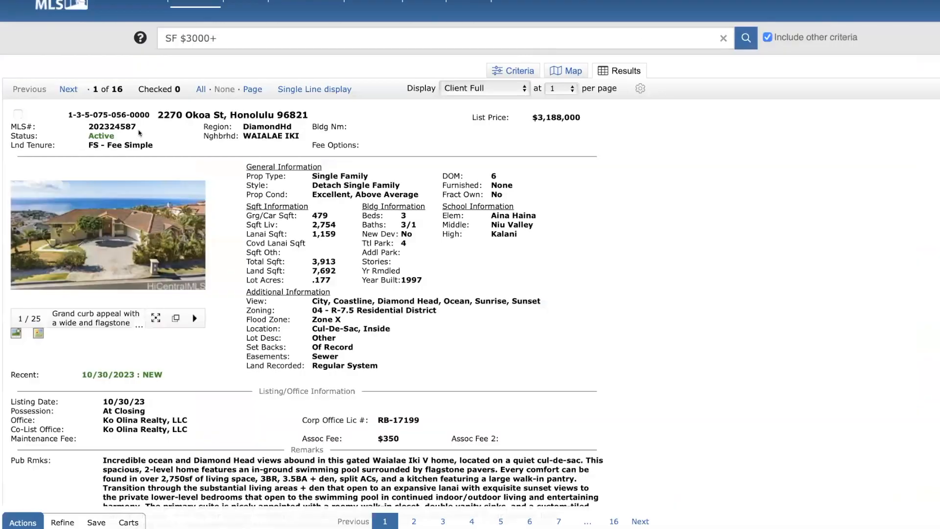
left_click(68, 89)
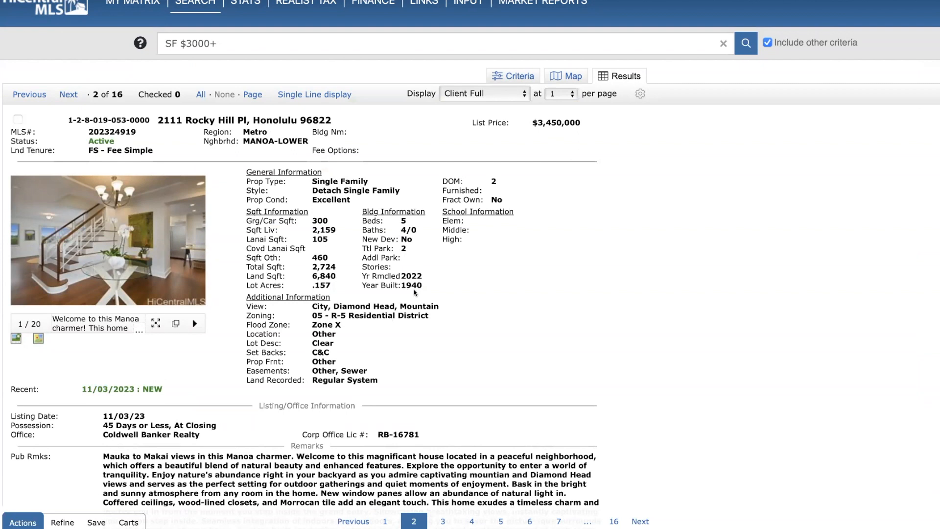
mouse_move(333, 242)
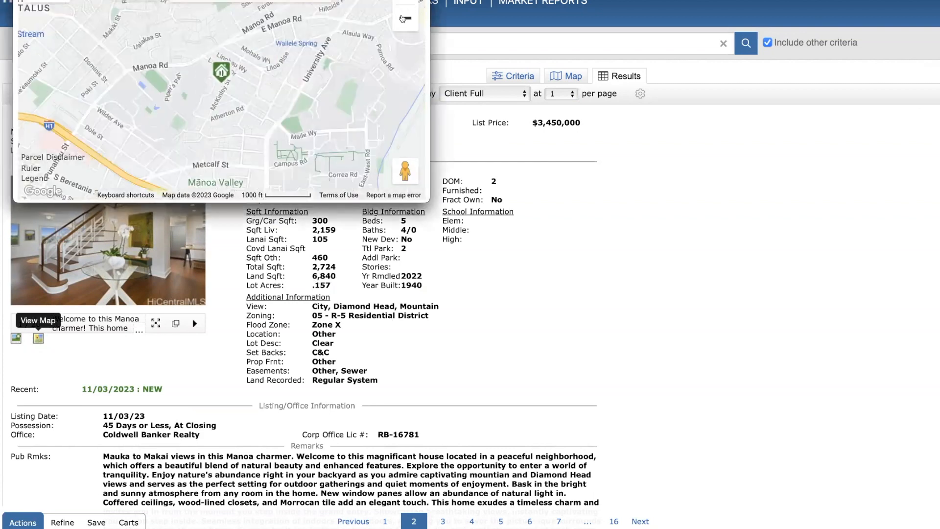
left_click(405, 18)
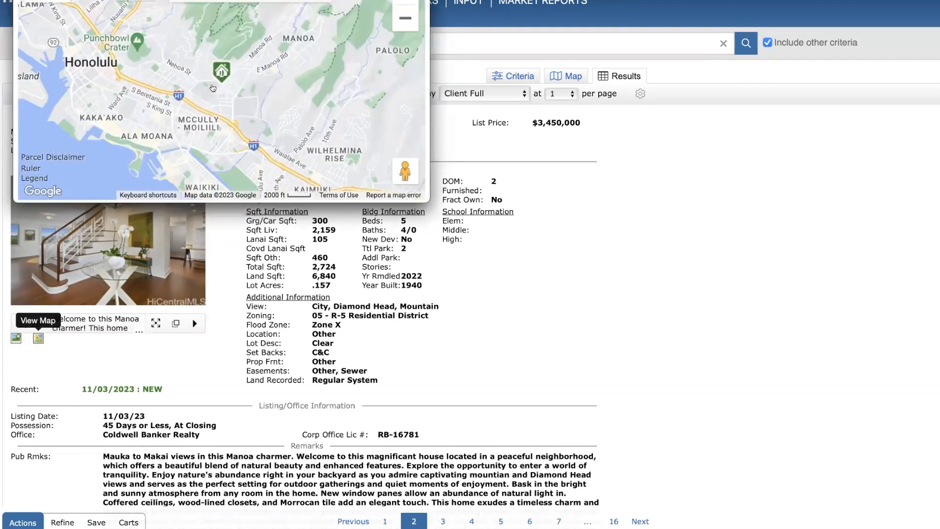
mouse_move(220, 71)
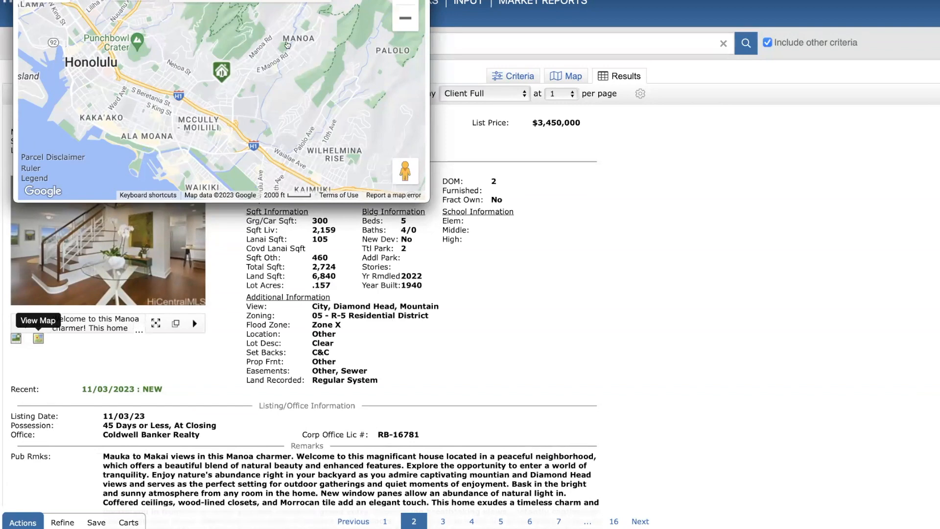
mouse_move(329, 10)
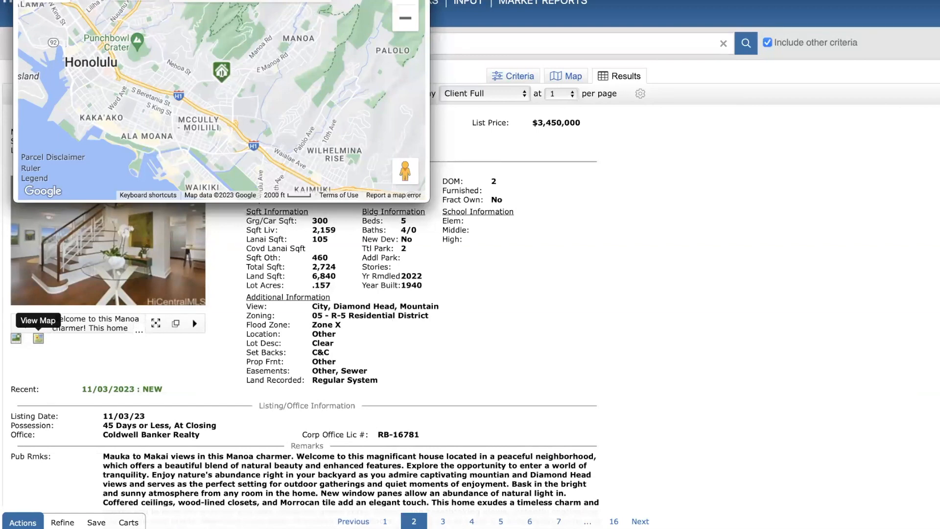
Close the map and page the Rocky Hill gallery through the kitchen, living room, lanai and bedroom photos.
left_click(38, 320)
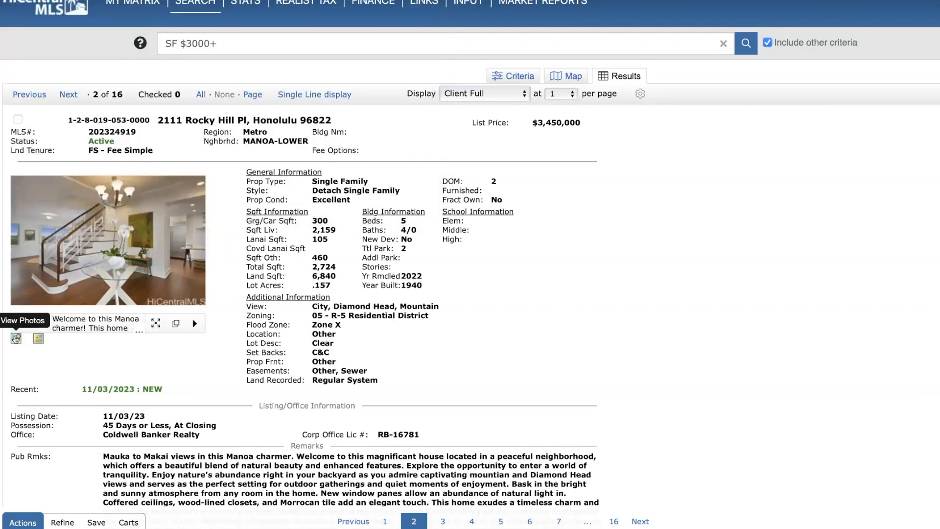
left_click(107, 240)
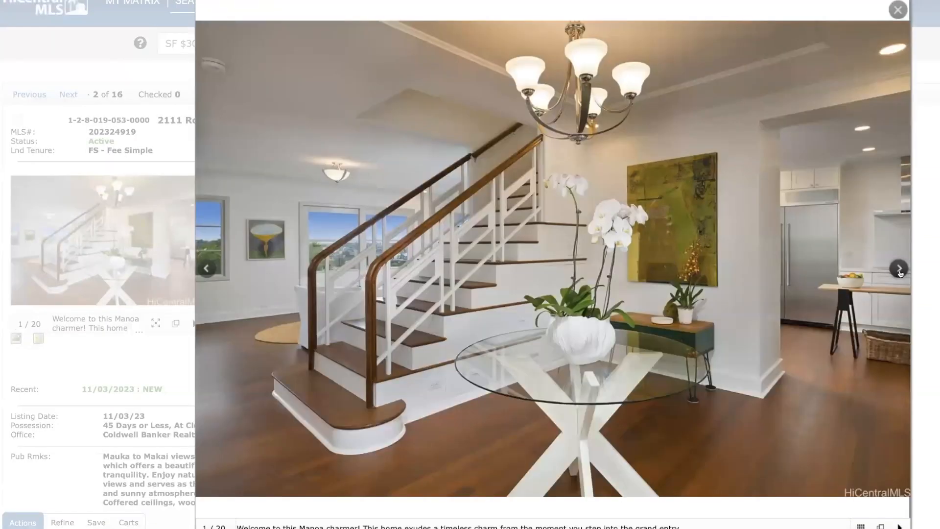
left_click(898, 268)
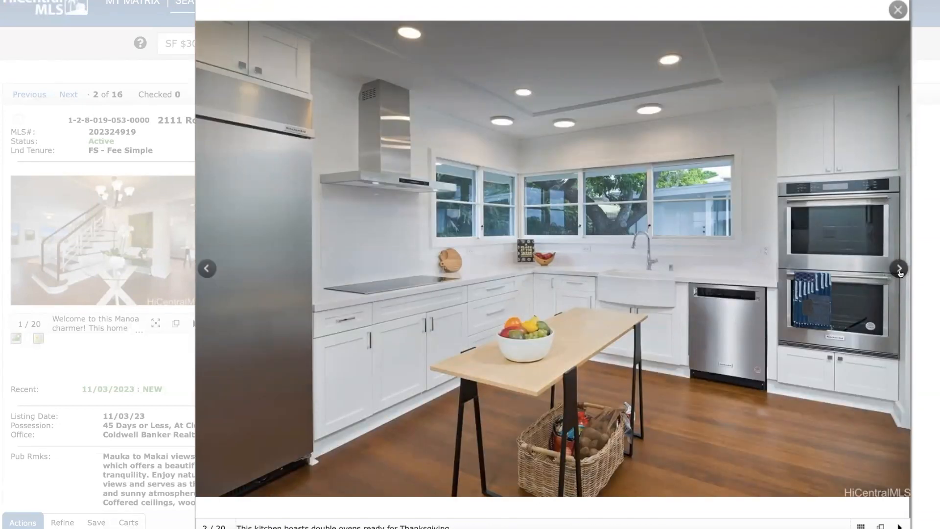
left_click(898, 269)
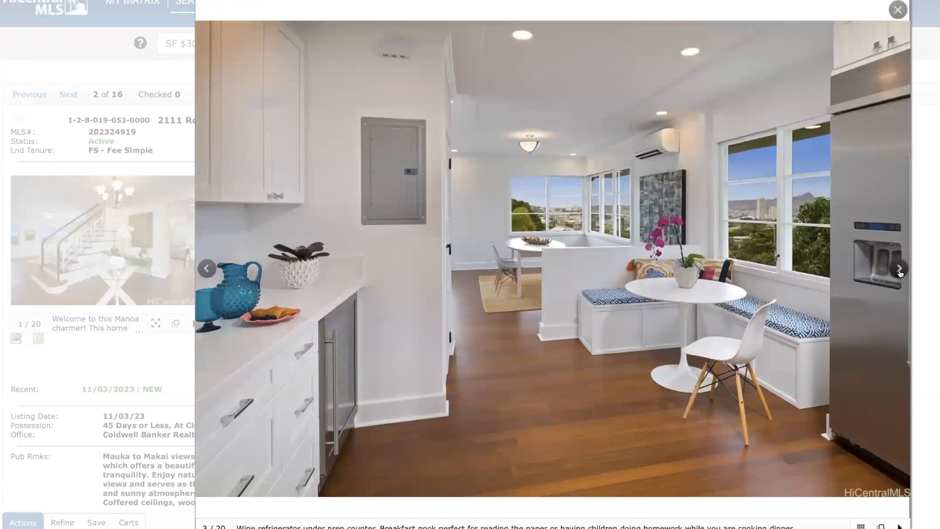
mouse_move(806, 250)
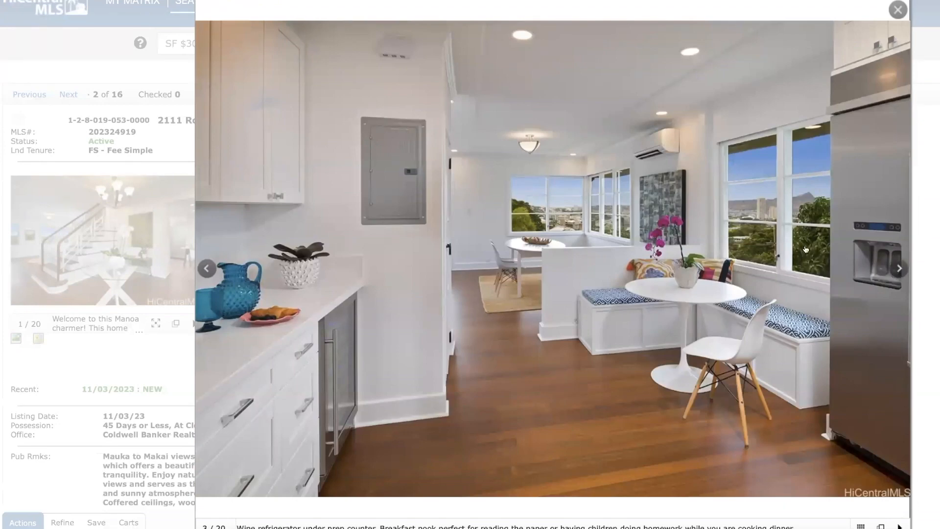
left_click(898, 268)
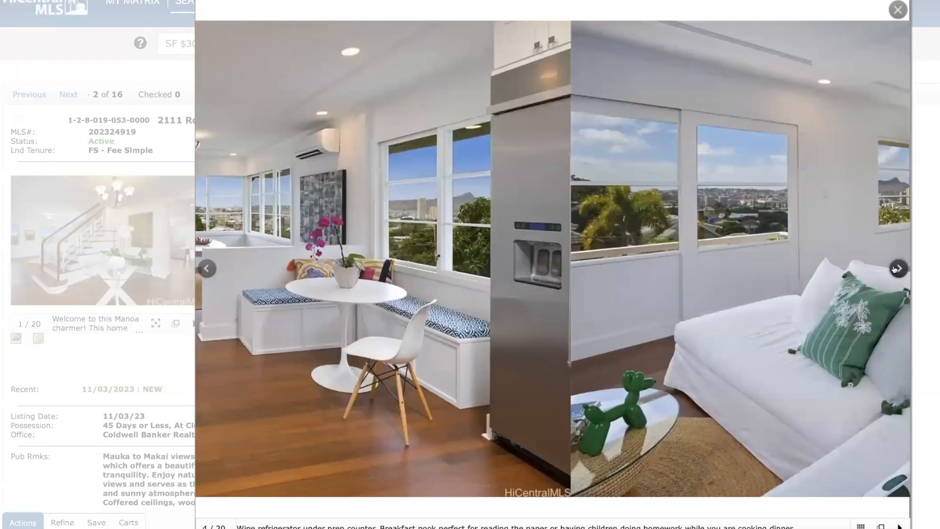
left_click(898, 269)
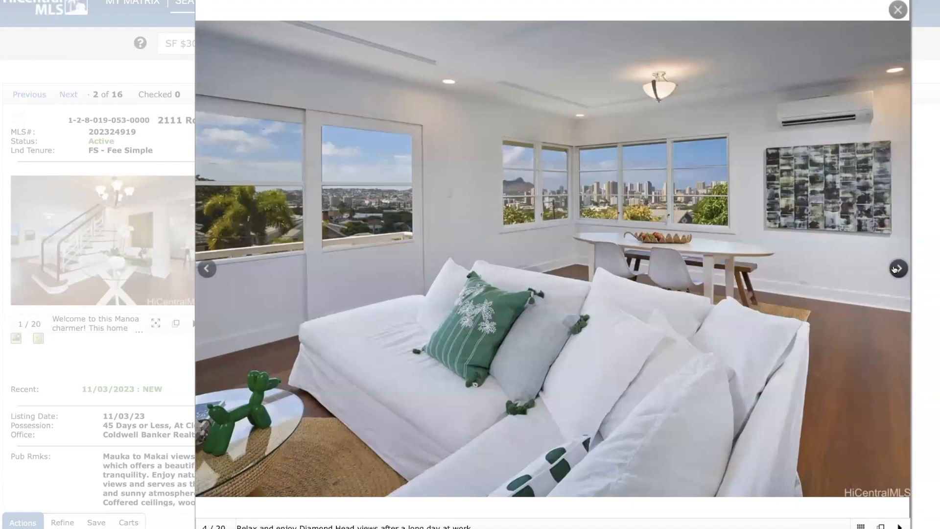
left_click(898, 268)
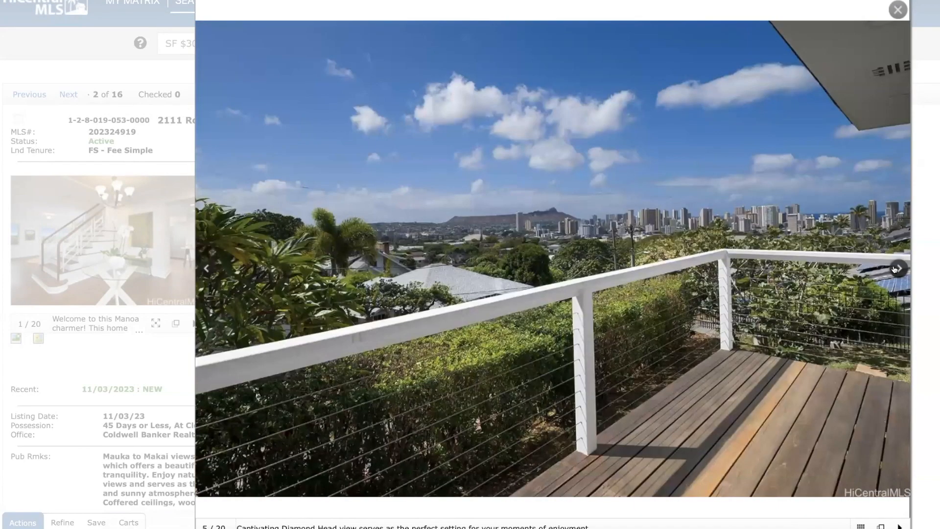
left_click(897, 268)
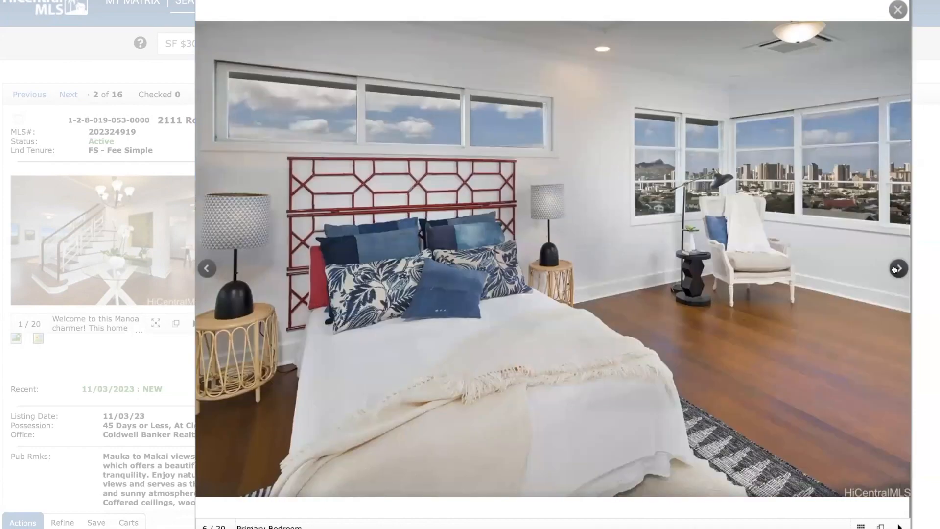
left_click(898, 268)
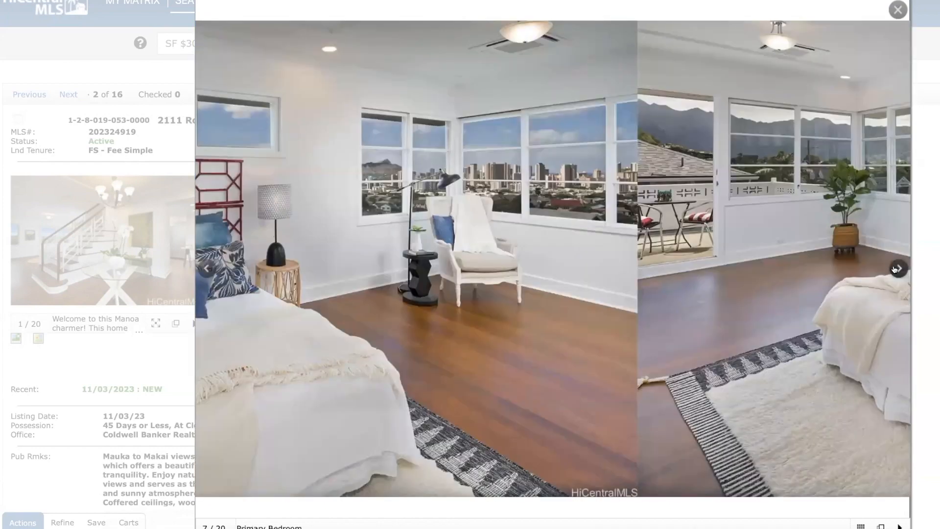
Continue through the terrace, bathroom, bedroom and pool photos to photo 18 of 20.
left_click(898, 268)
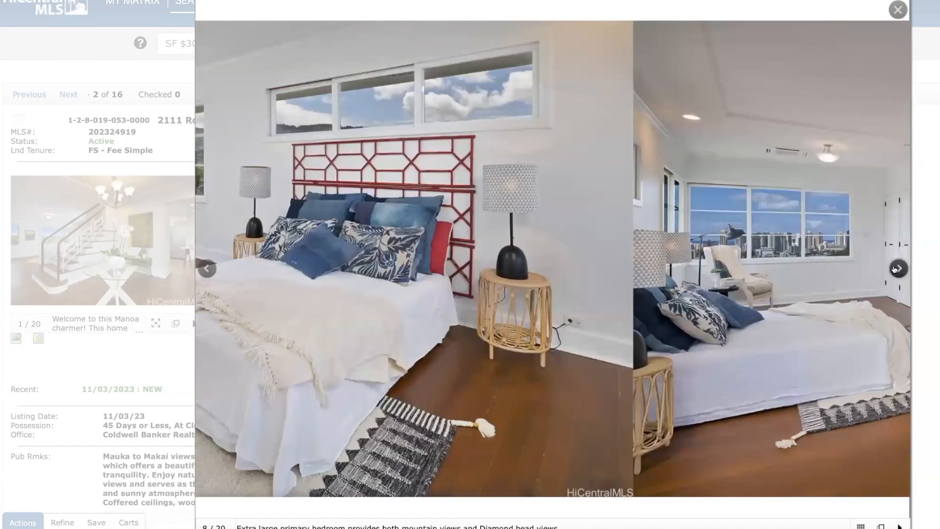
left_click(897, 269)
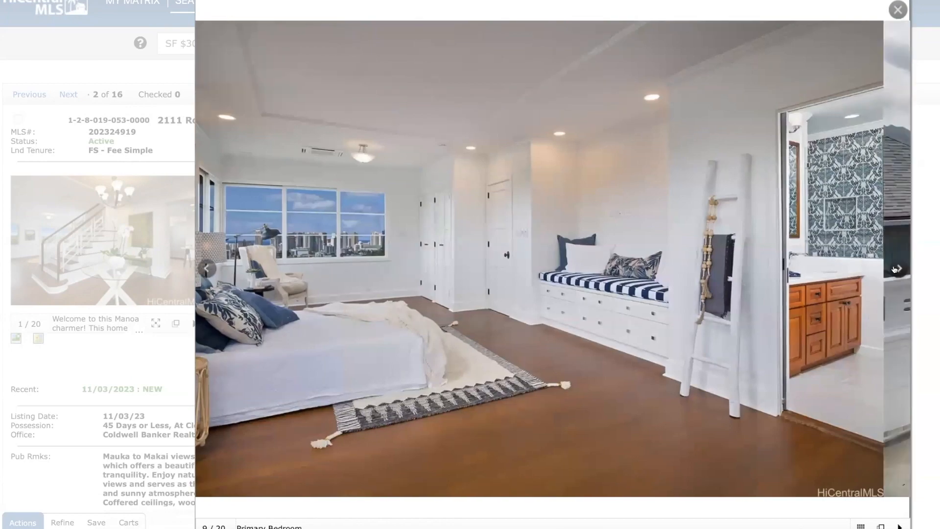
left_click(897, 268)
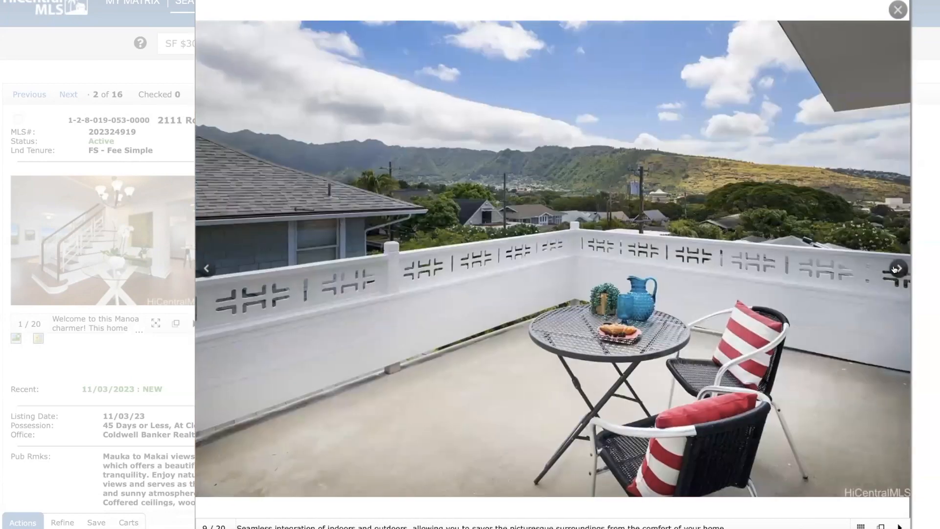
left_click(897, 268)
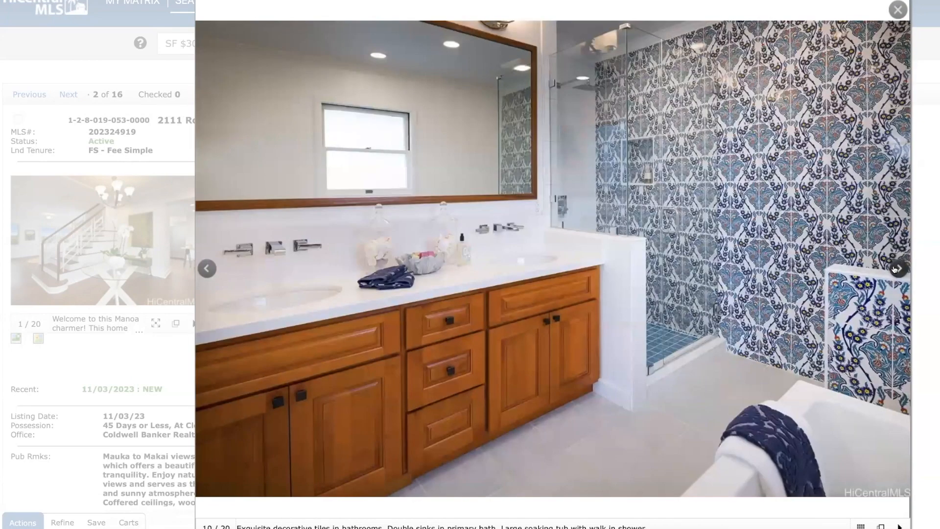
left_click(898, 268)
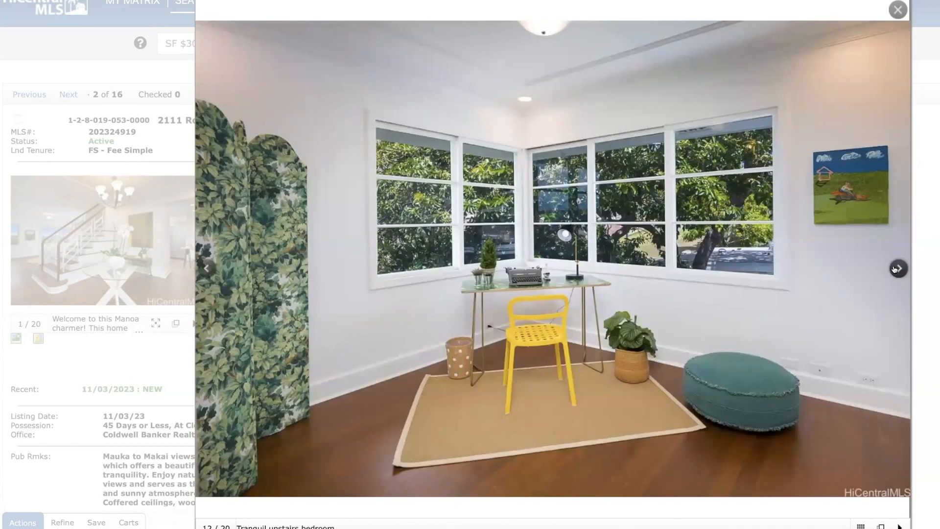
left_click(898, 268)
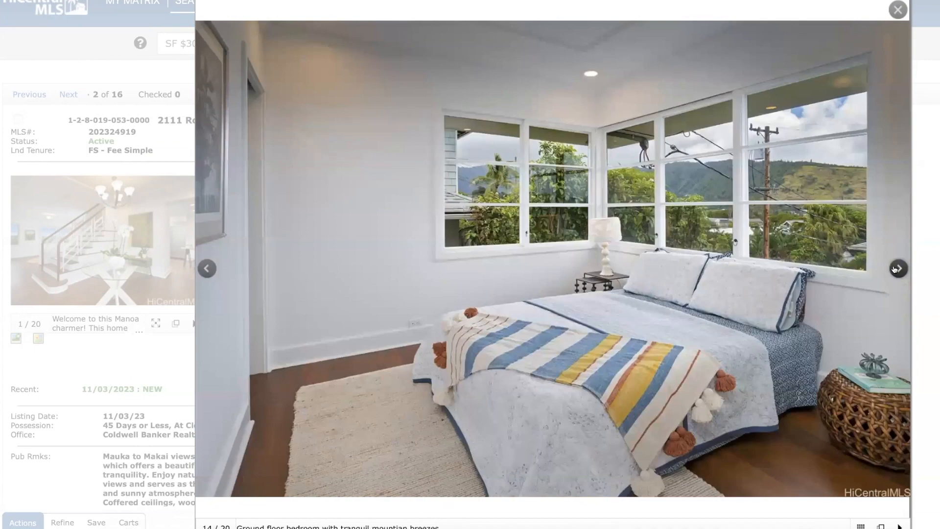
left_click(898, 268)
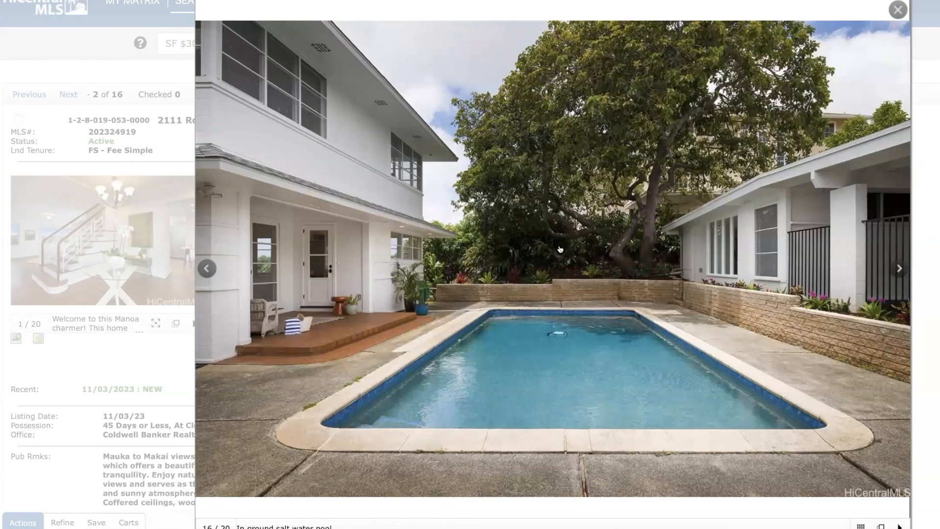
mouse_move(855, 258)
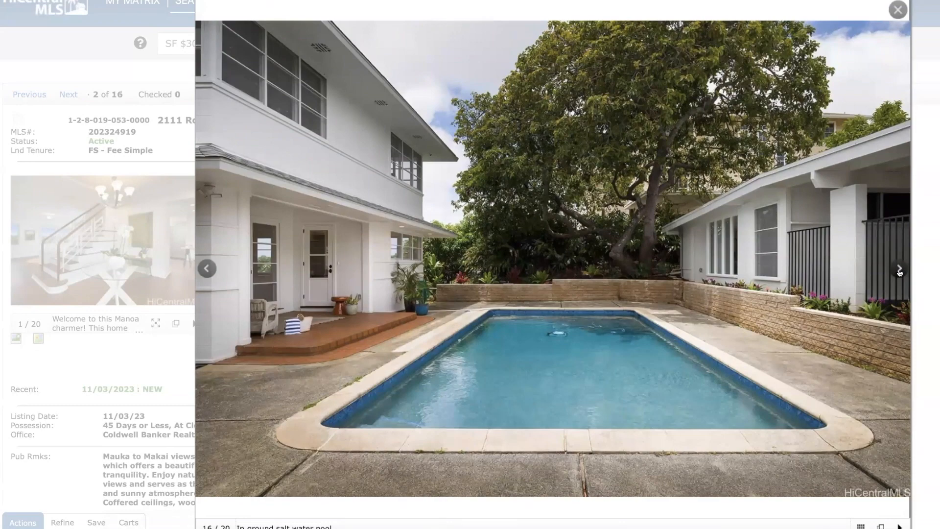
left_click(898, 269)
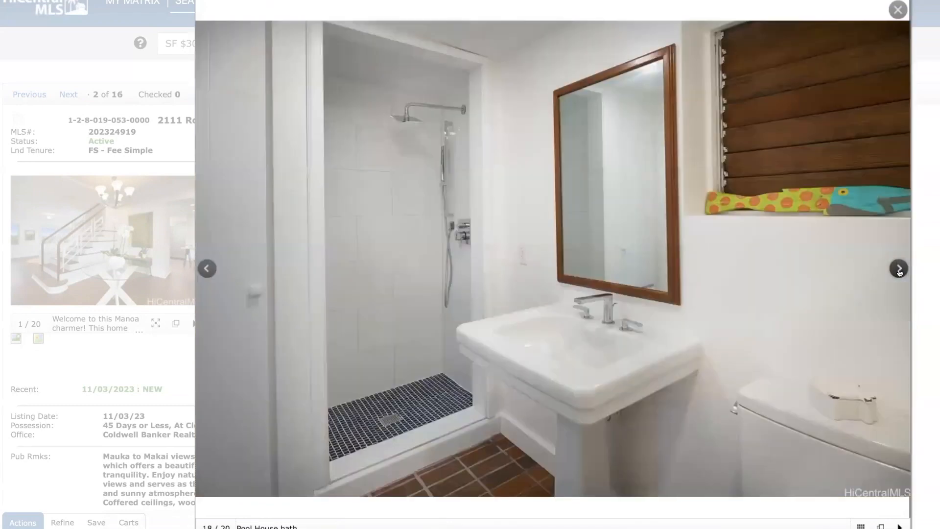
left_click(897, 10)
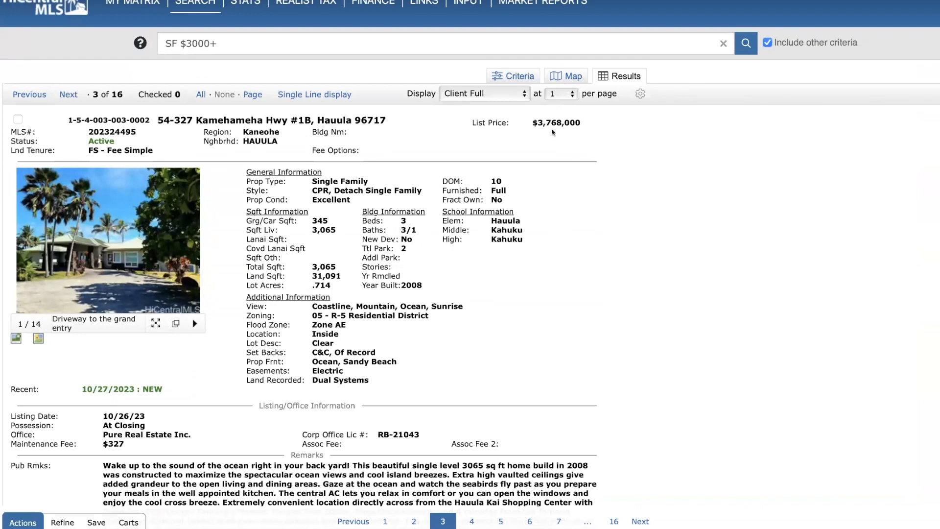
mouse_move(316, 239)
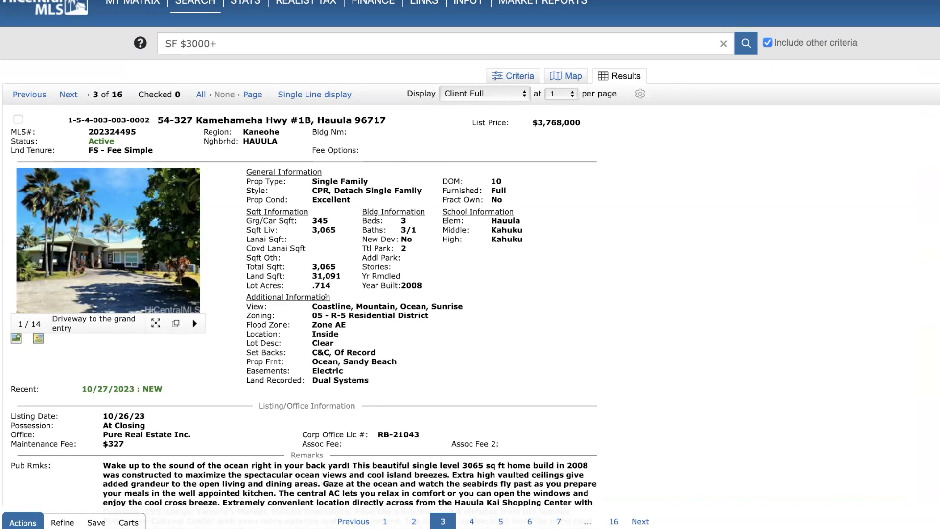
mouse_move(15, 339)
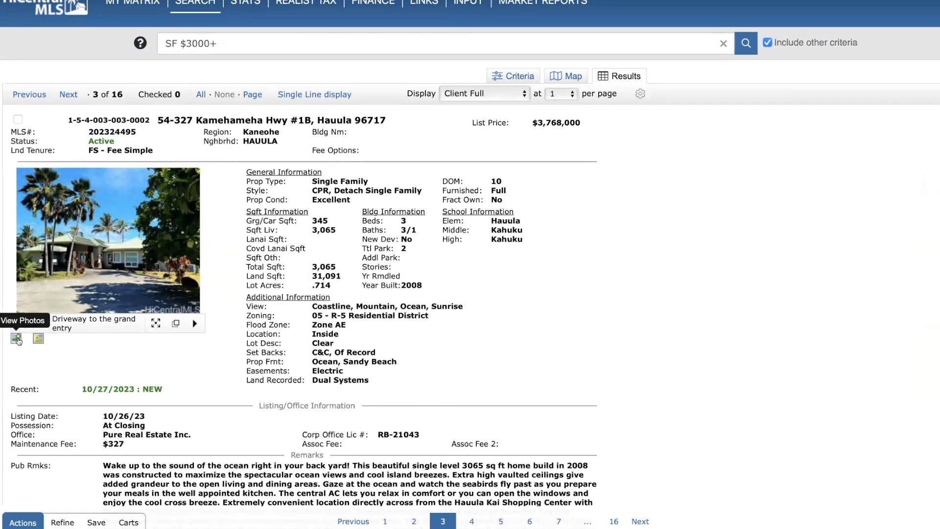
Open the 54-327 Kamehameha Hwy listing's photo gallery on its first photo.
left_click(108, 241)
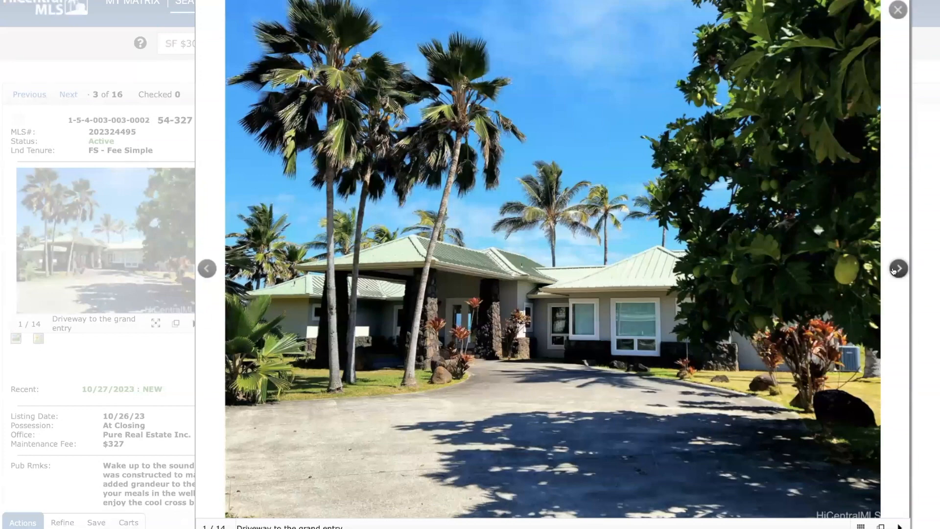
Page the Hauula gallery through the grand entry, rear view, rooms and kitchen photos.
left_click(897, 268)
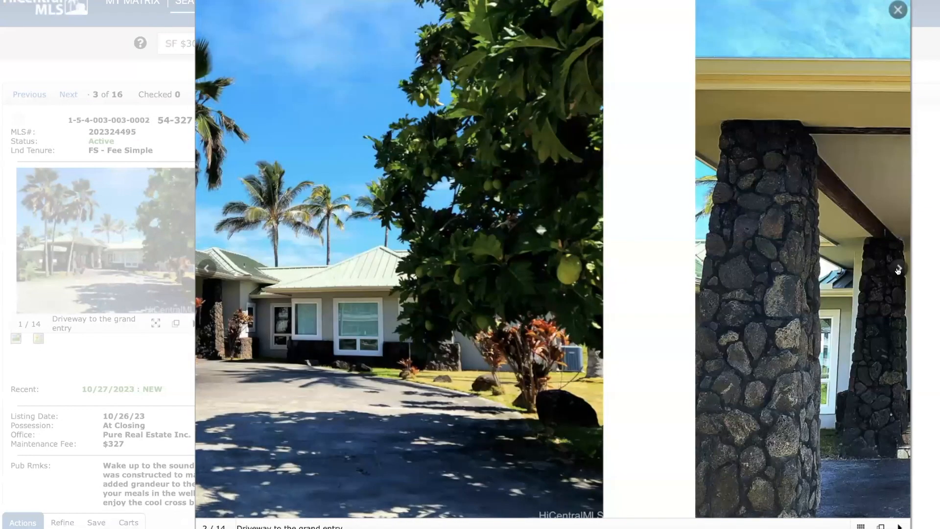
left_click(898, 269)
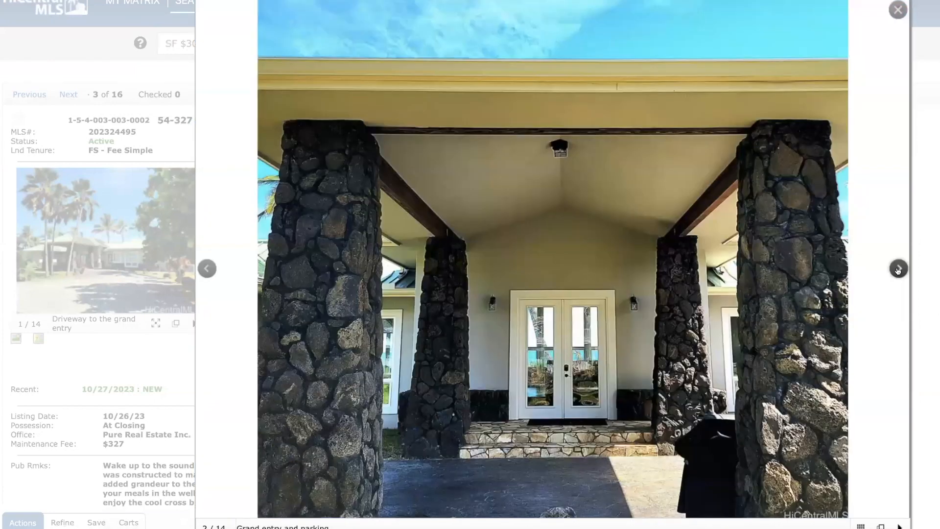
left_click(898, 268)
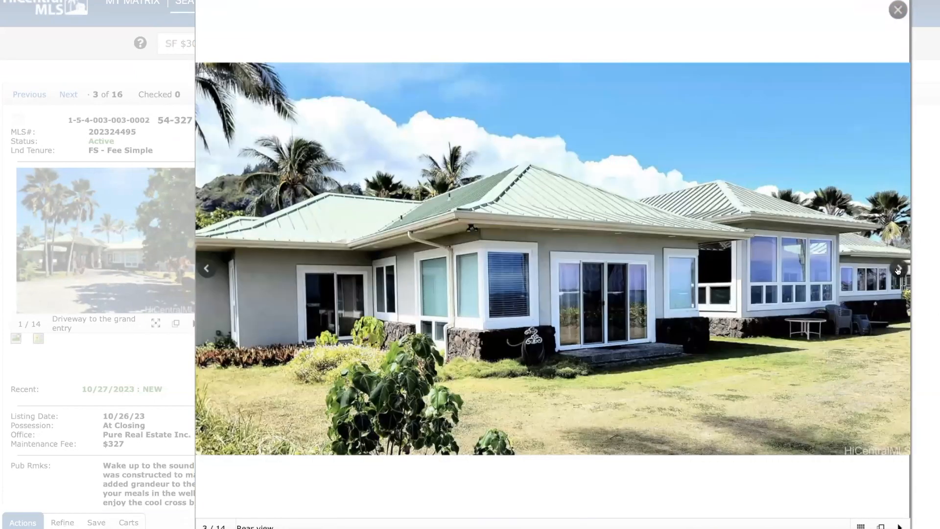
left_click(898, 269)
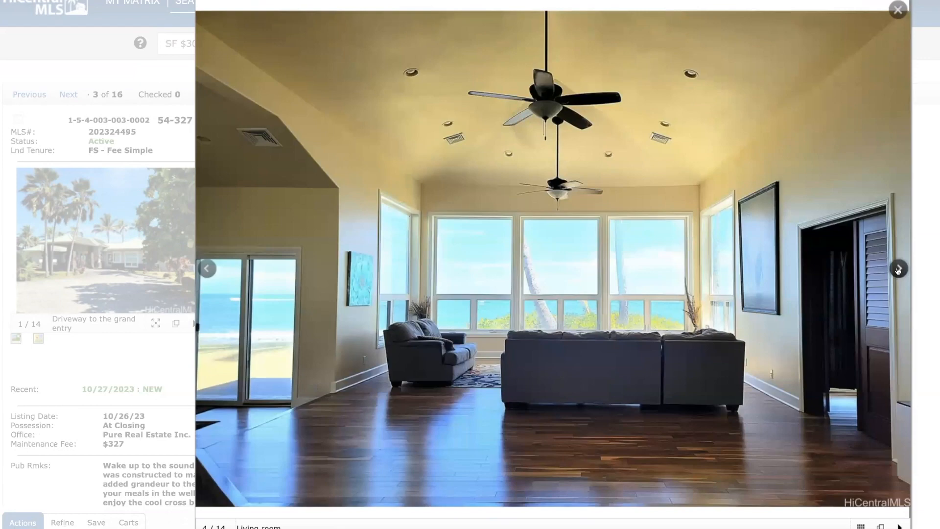
left_click(898, 268)
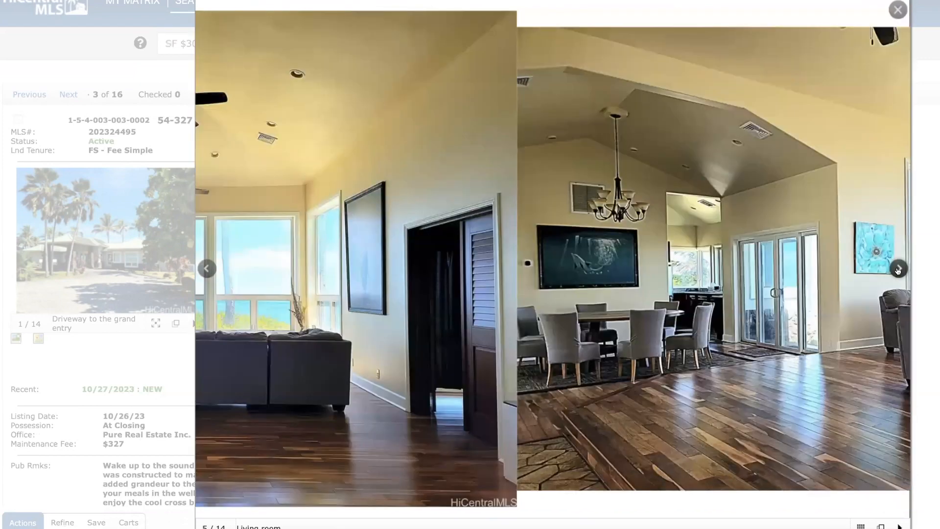
left_click(898, 268)
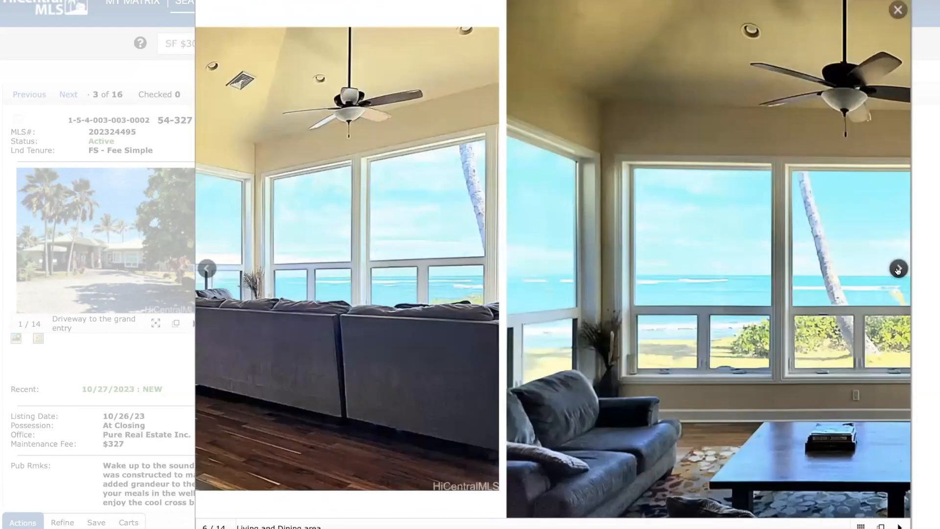
left_click(898, 268)
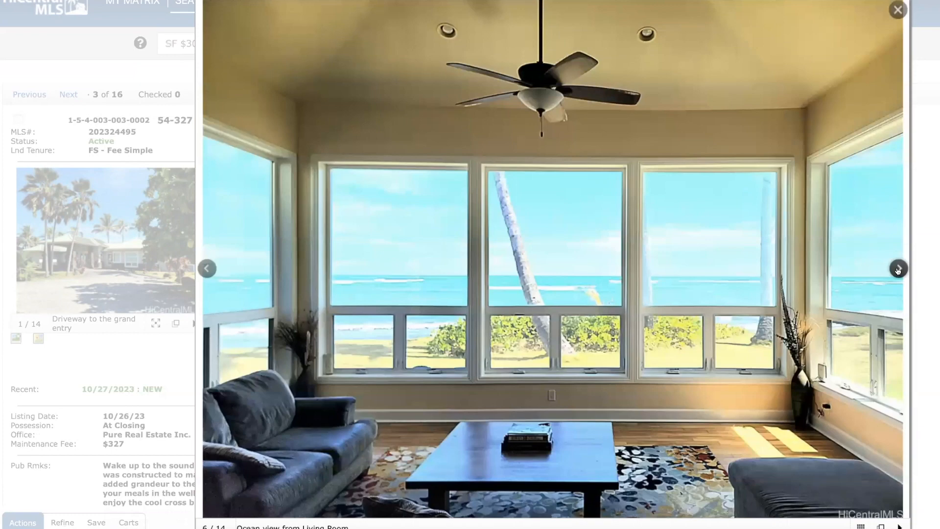
left_click(898, 269)
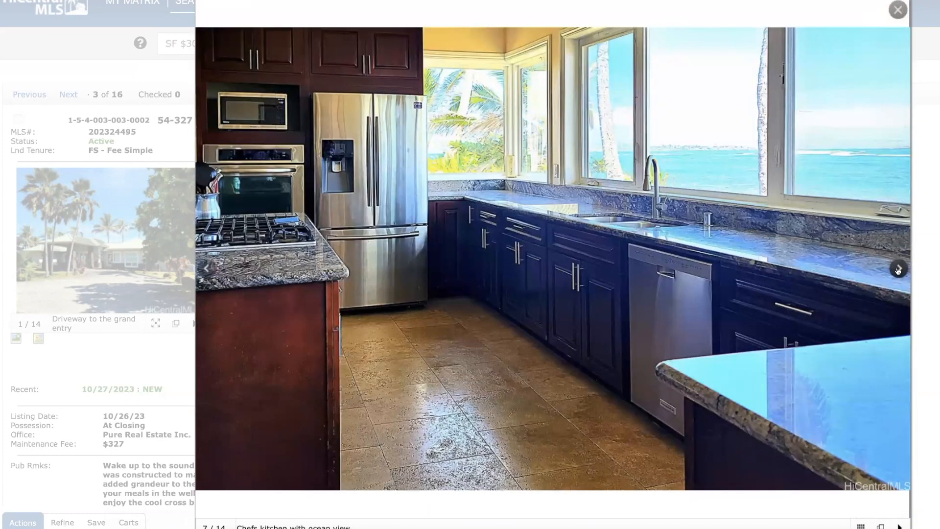
Continue through the bedroom, bathroom, backyard and beach photos to the last, 14 of 14.
left_click(898, 269)
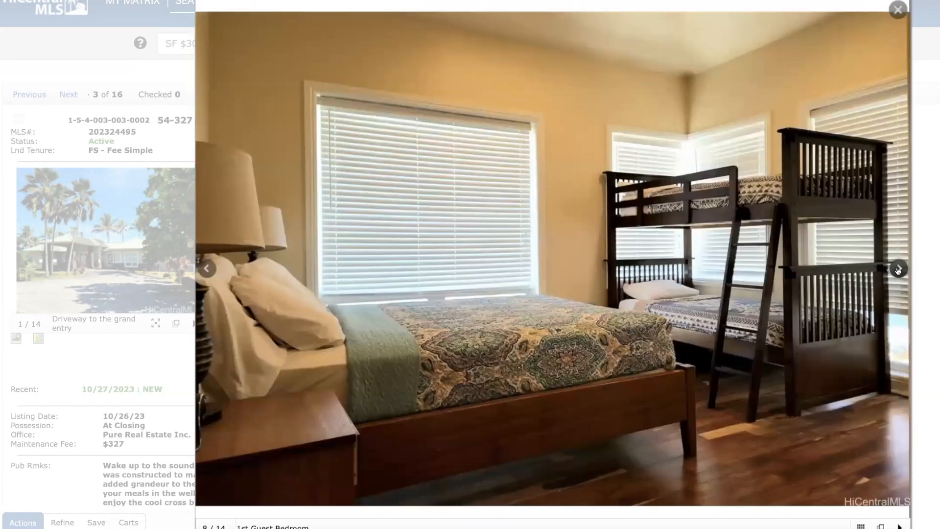
left_click(898, 269)
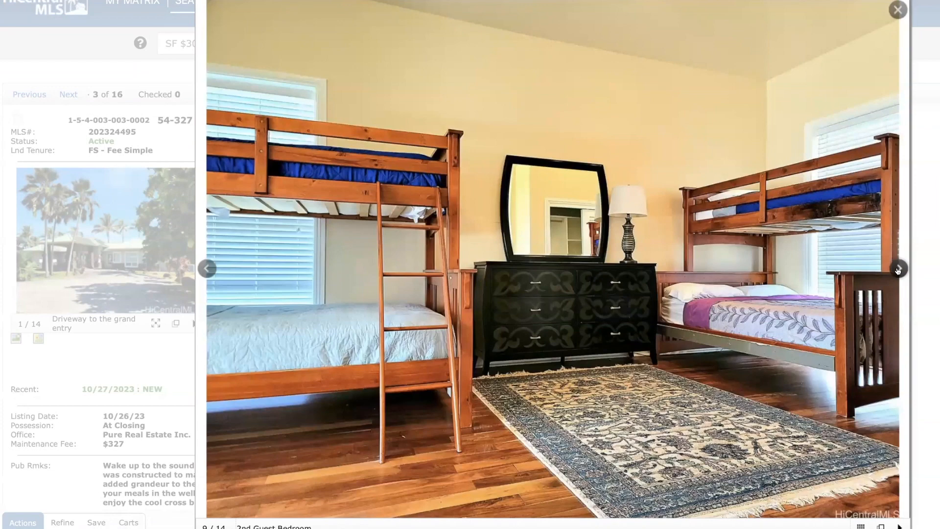
left_click(898, 268)
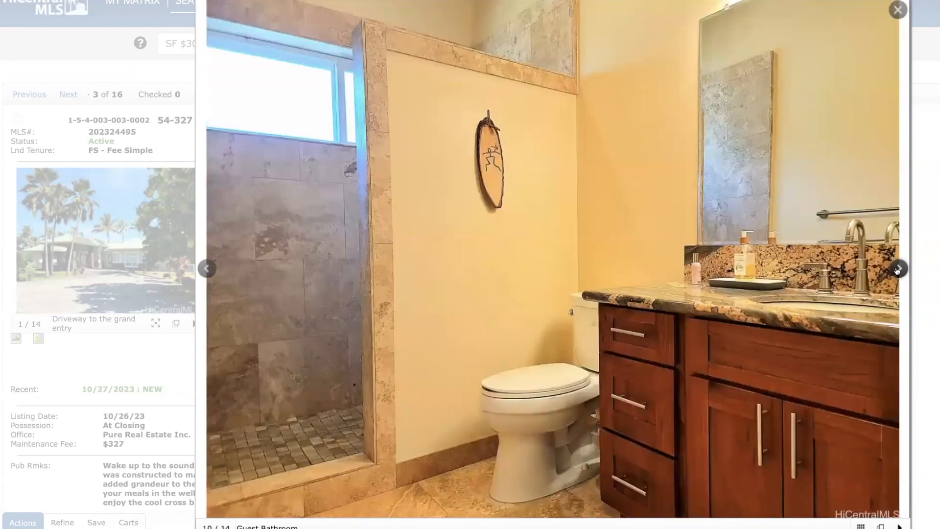
left_click(898, 268)
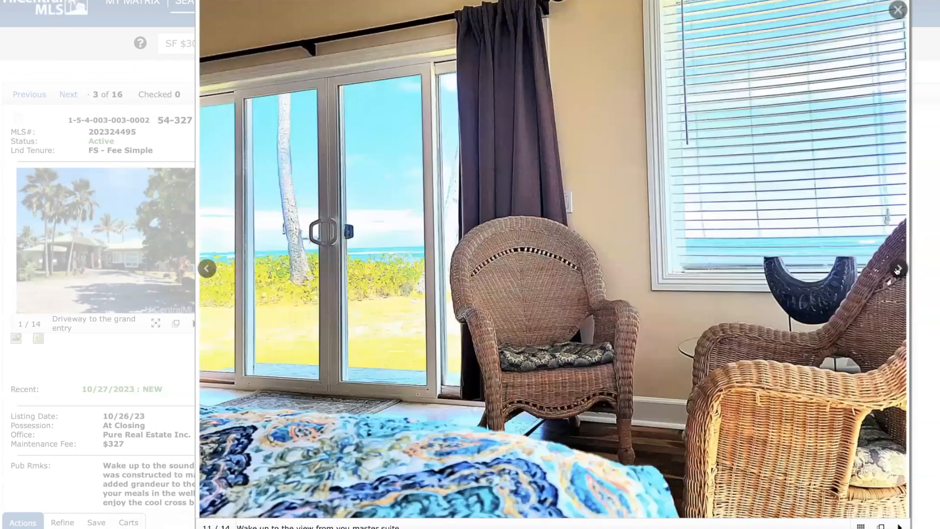
left_click(898, 268)
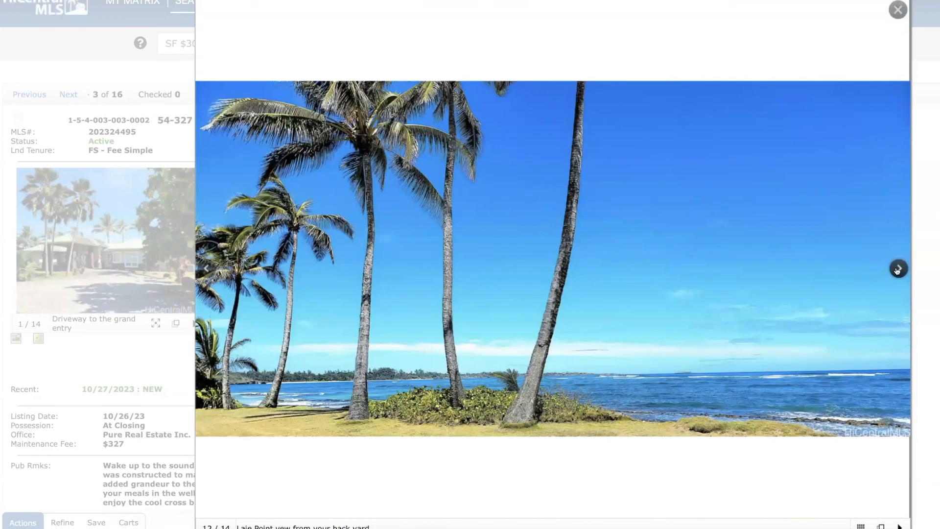
left_click(898, 269)
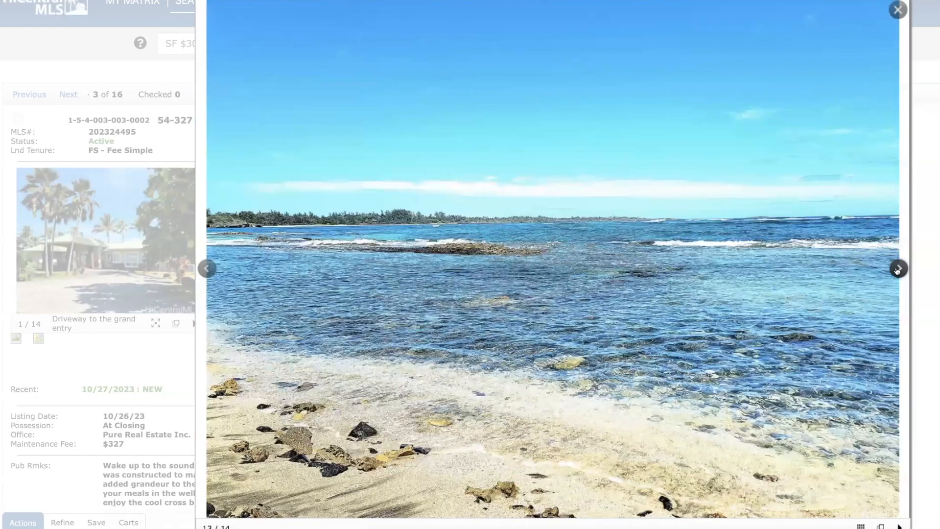
left_click(898, 268)
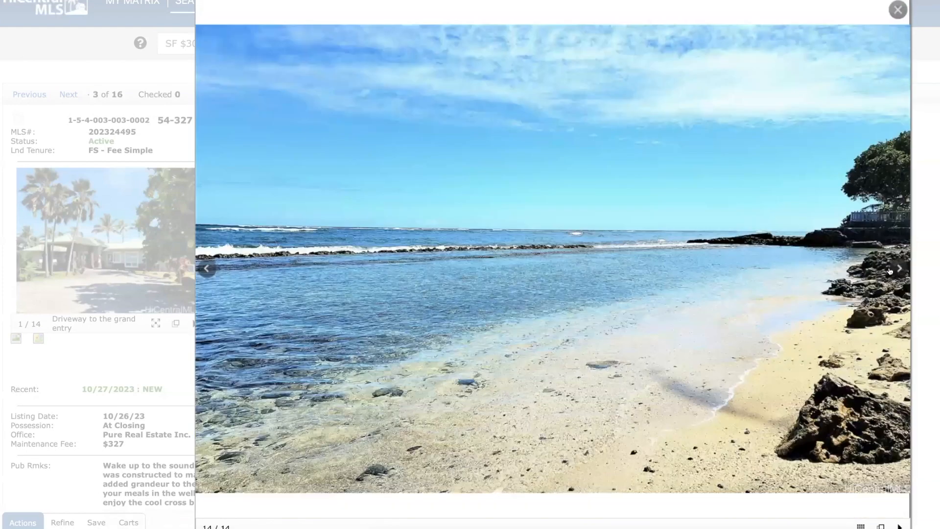
mouse_move(770, 87)
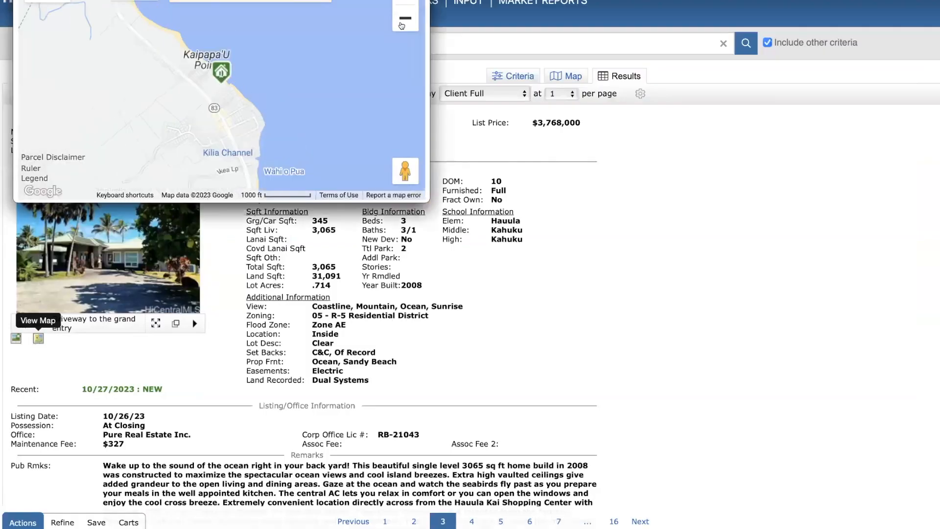
Zoom the 54-327 Kamehameha Hwy location map out twice to show all of O'ahu.
left_click(405, 18)
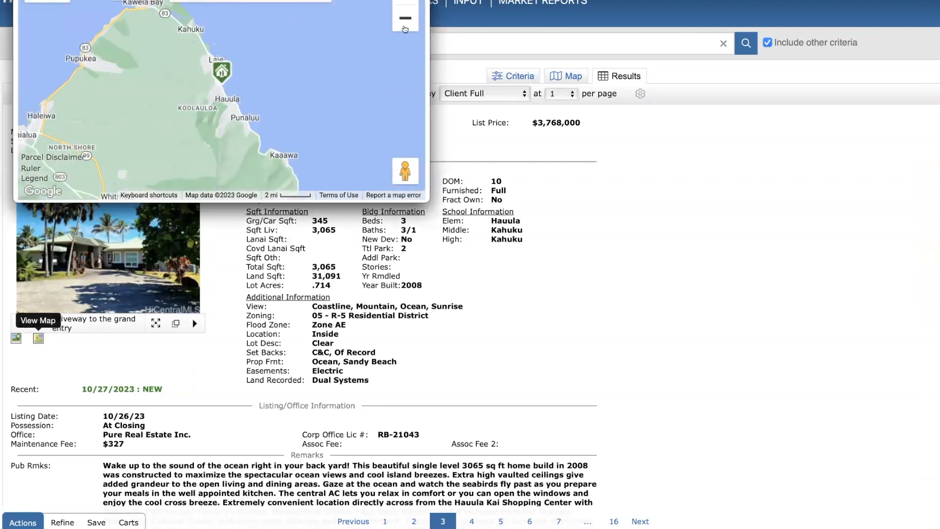
left_click(405, 17)
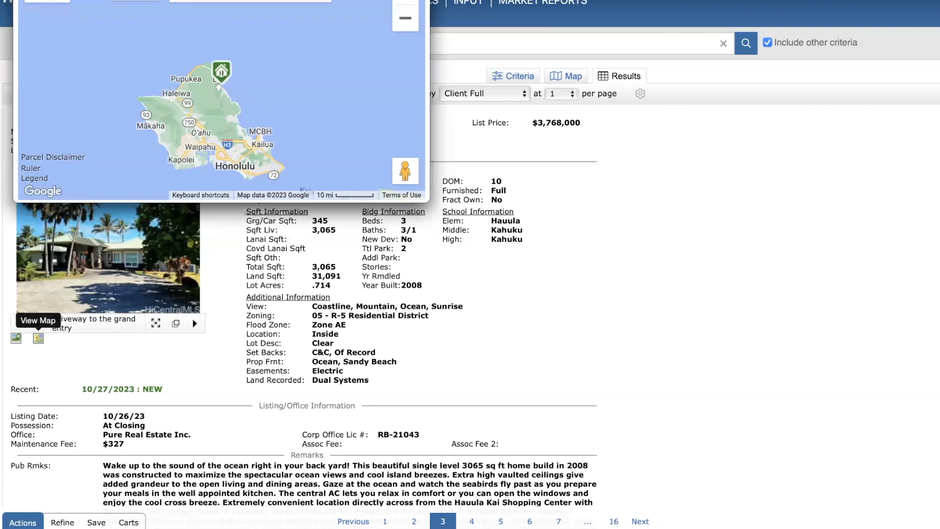
mouse_move(211, 121)
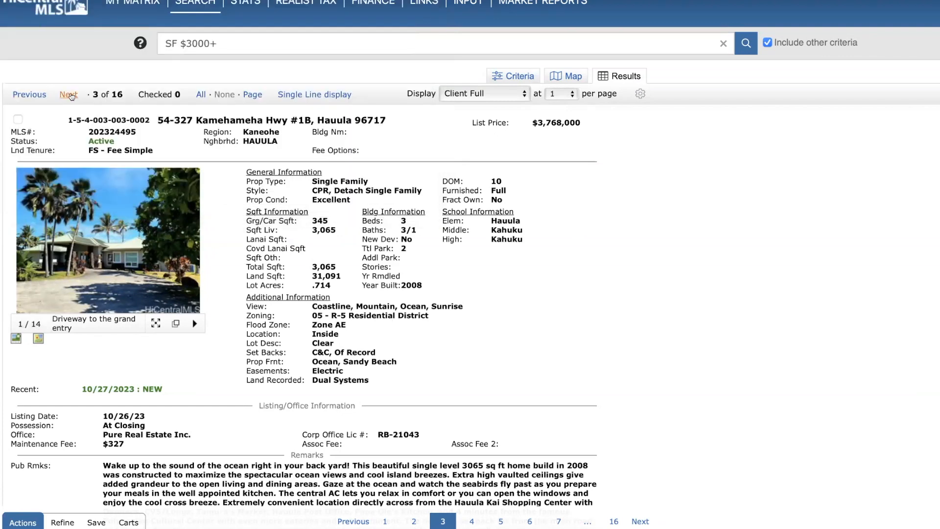
Move to listing 4 of 16, 57-548 Kamehameha Hwy #A in Kahuku at $3,900,000.
left_click(68, 94)
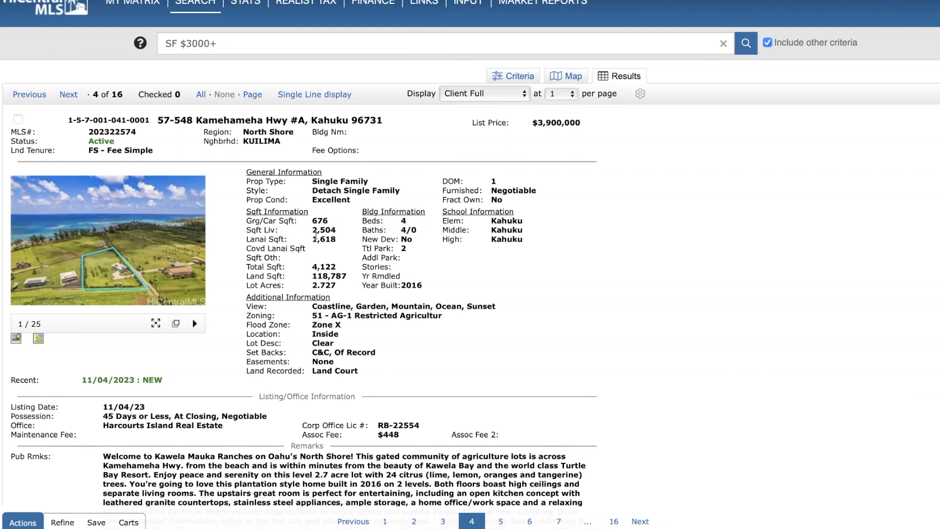
mouse_move(318, 247)
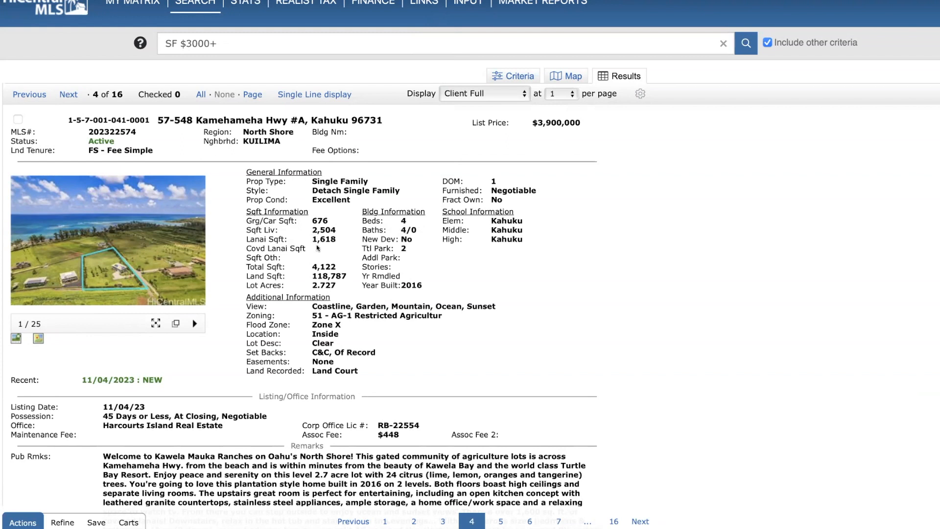
mouse_move(321, 255)
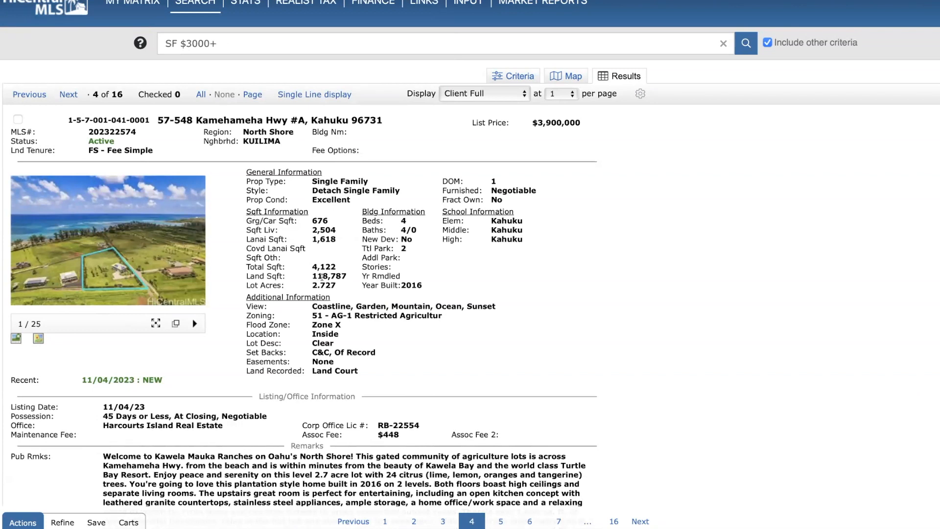
mouse_move(370, 373)
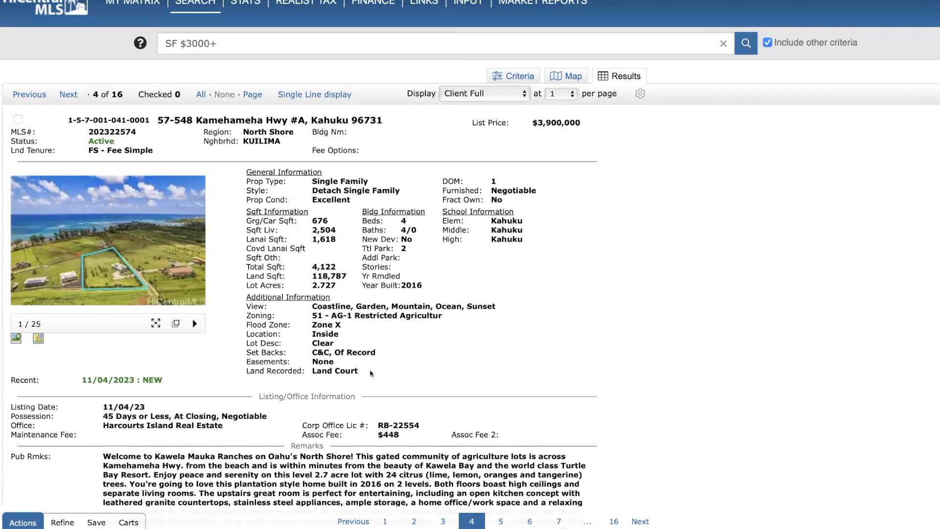
mouse_move(386, 443)
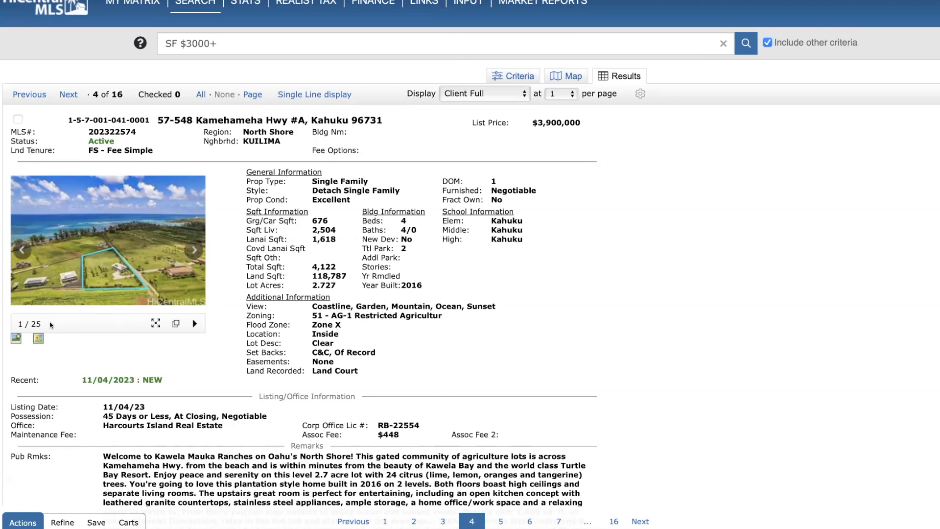
mouse_move(16, 338)
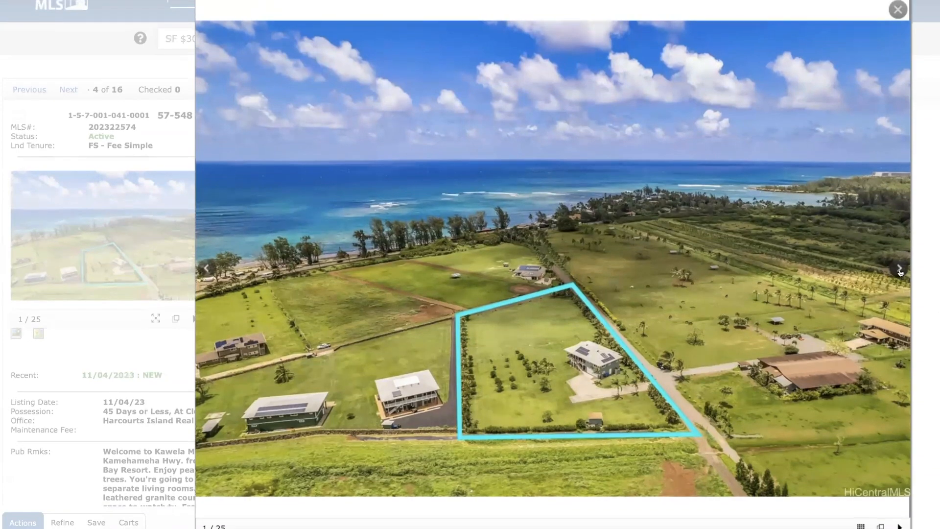
Page listing 4's gallery through the exterior, living room and kitchen photos.
left_click(899, 266)
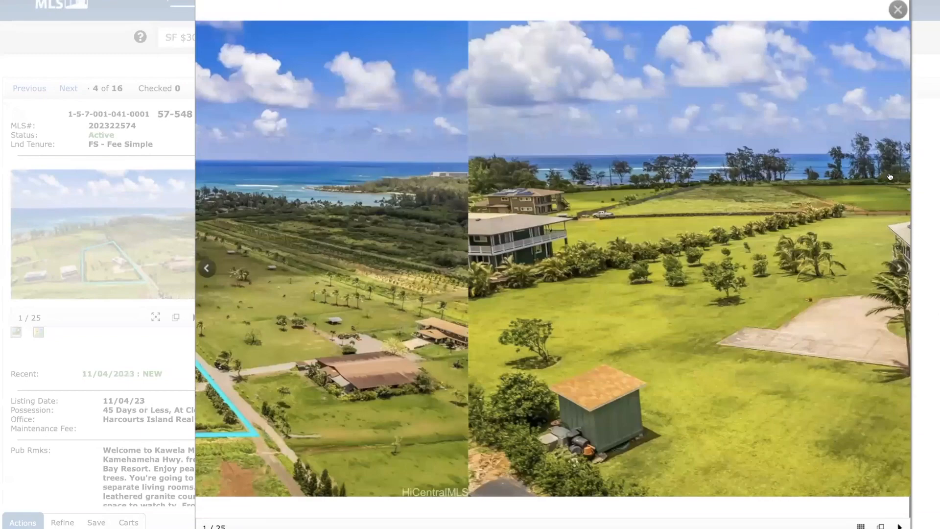
left_click(899, 269)
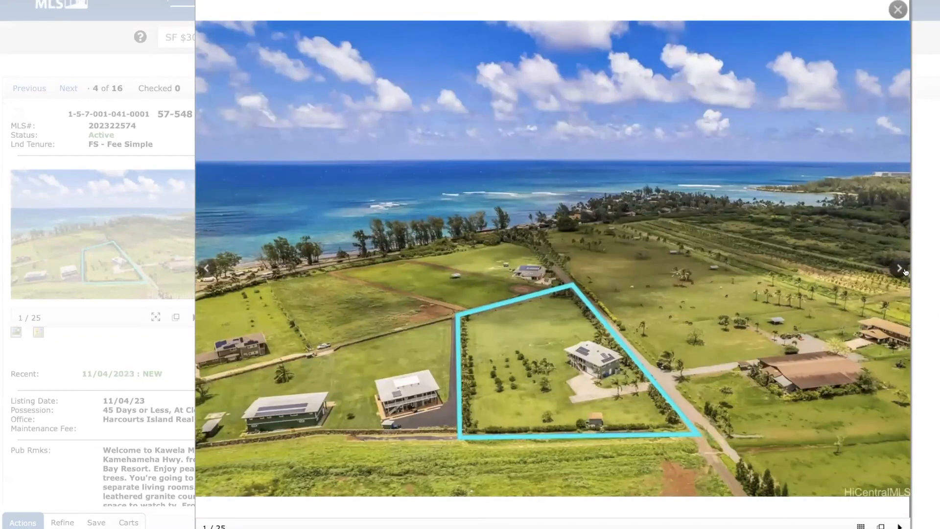
left_click(899, 268)
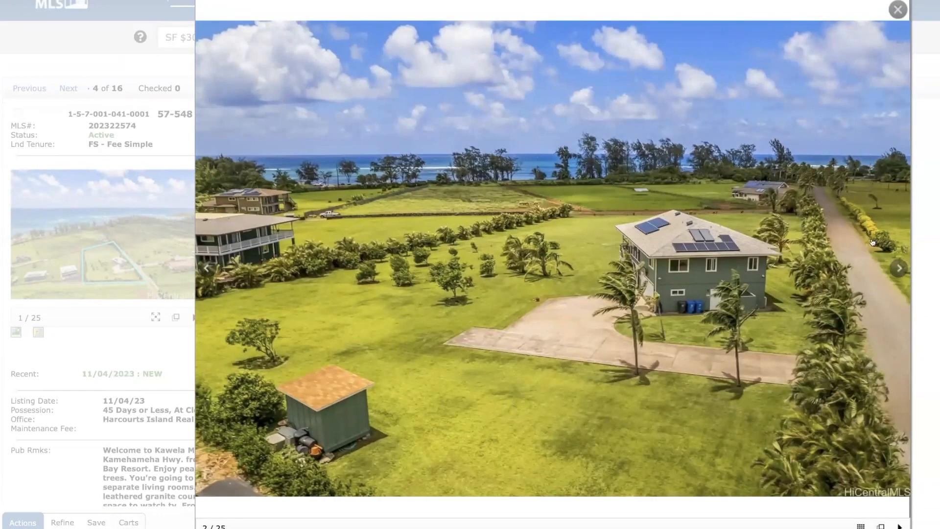
left_click(898, 268)
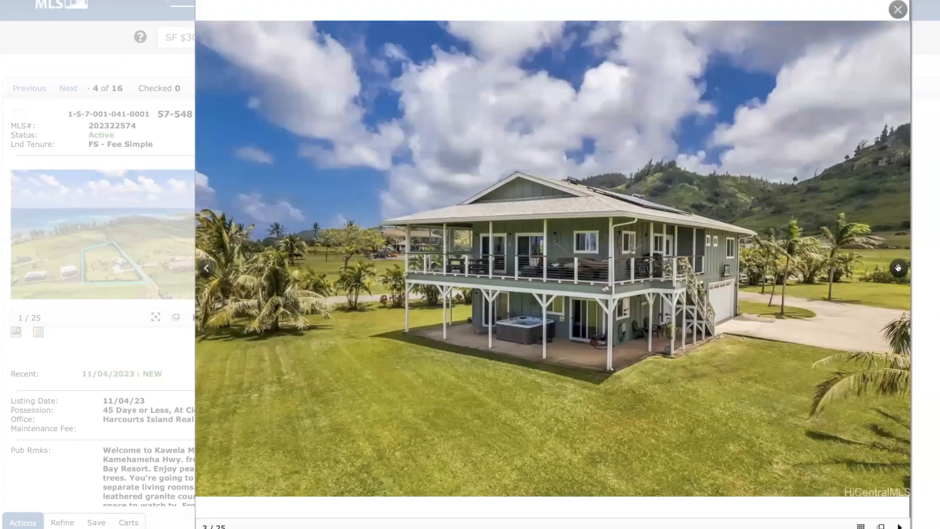
left_click(898, 269)
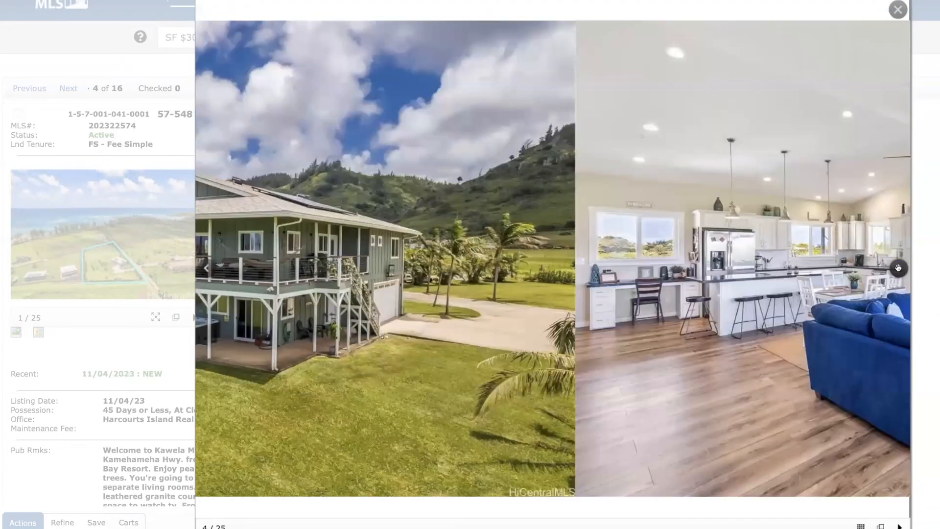
left_click(898, 267)
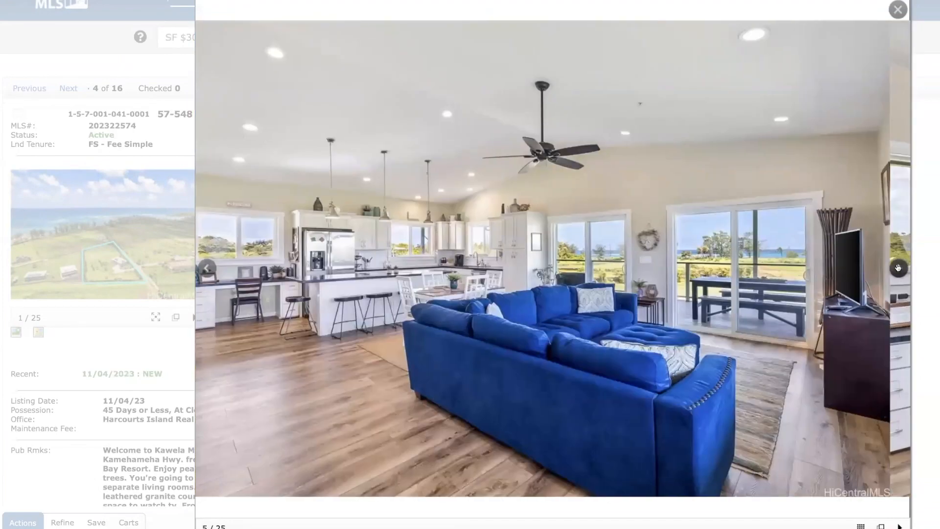
left_click(898, 268)
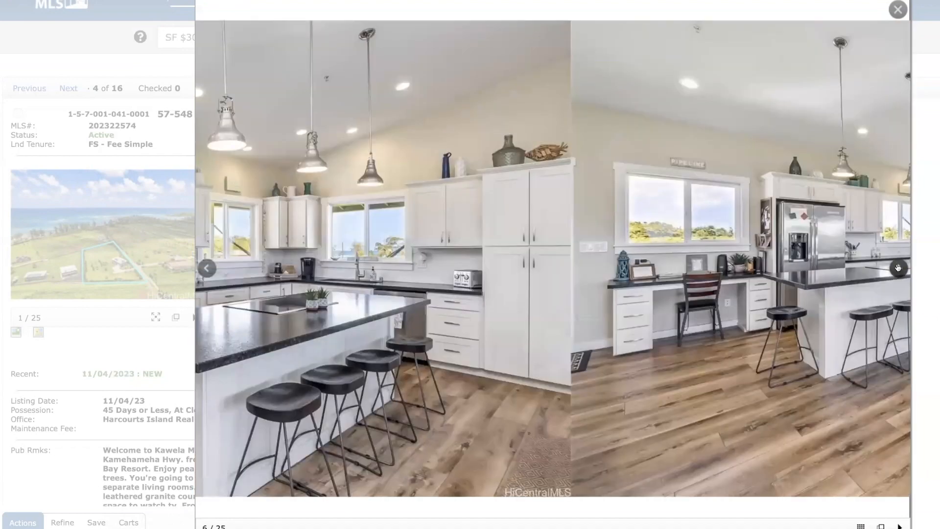
left_click(898, 267)
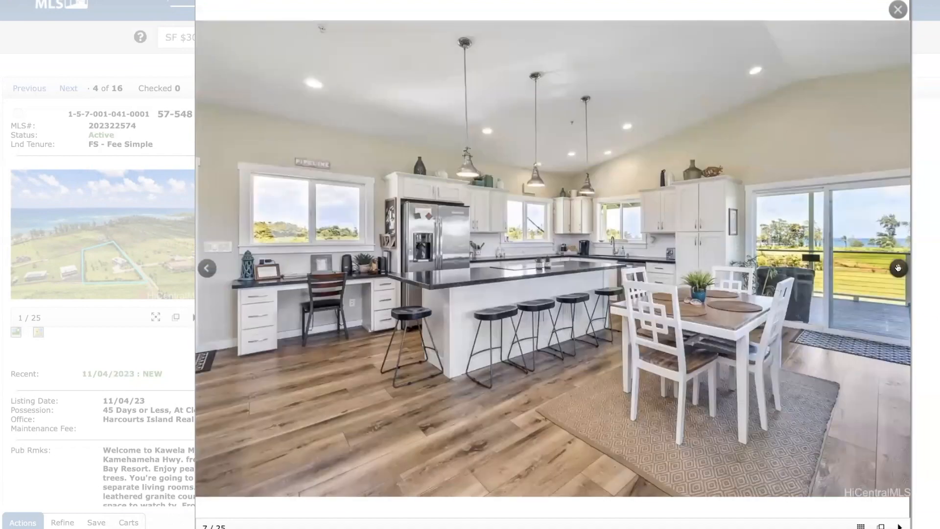
Continue through the covered deck, lanai, bathroom and shower photos to the walk-in closet.
left_click(898, 268)
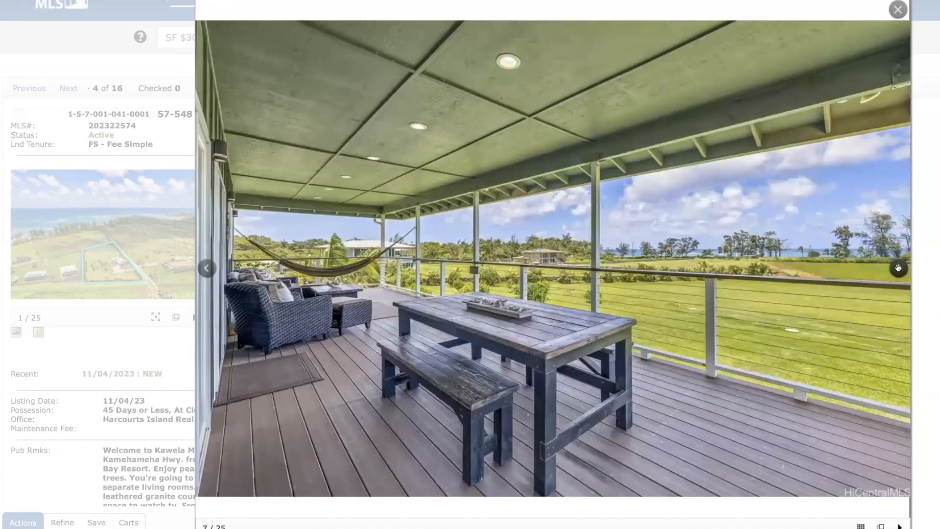
left_click(897, 268)
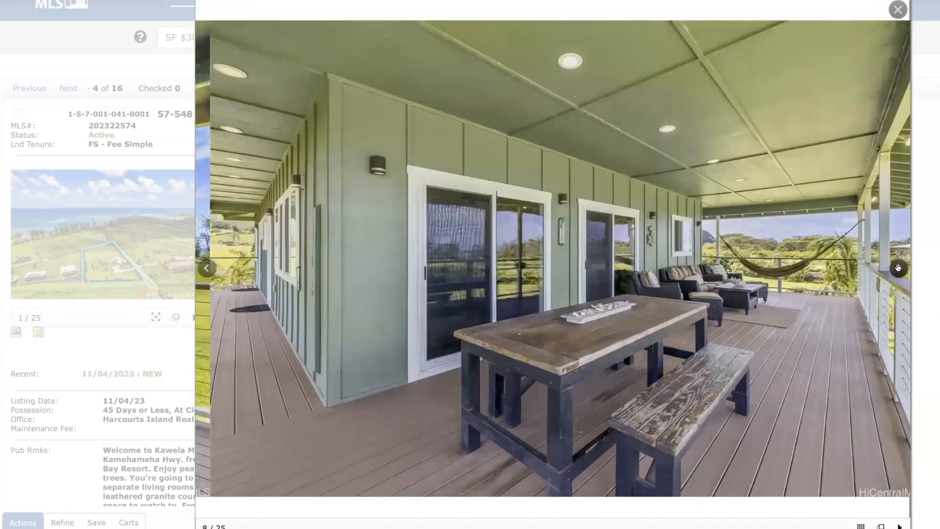
left_click(898, 267)
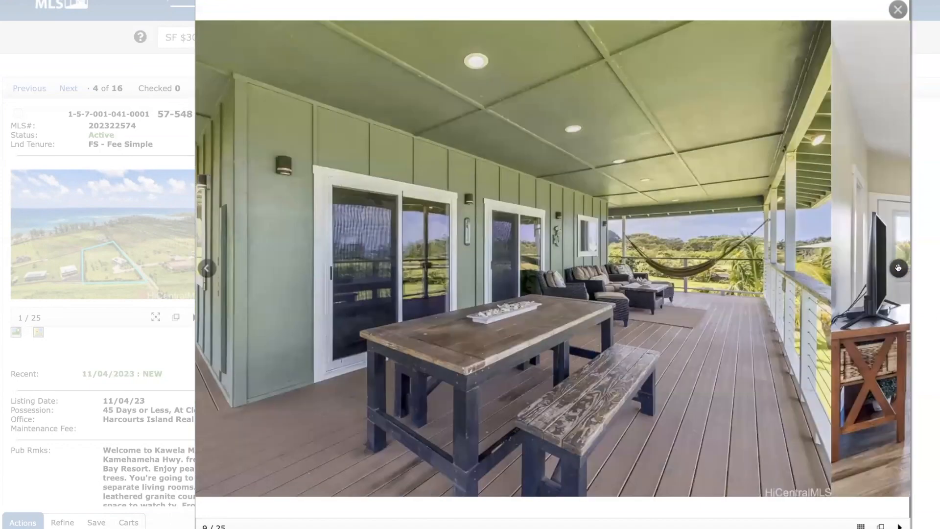
left_click(898, 267)
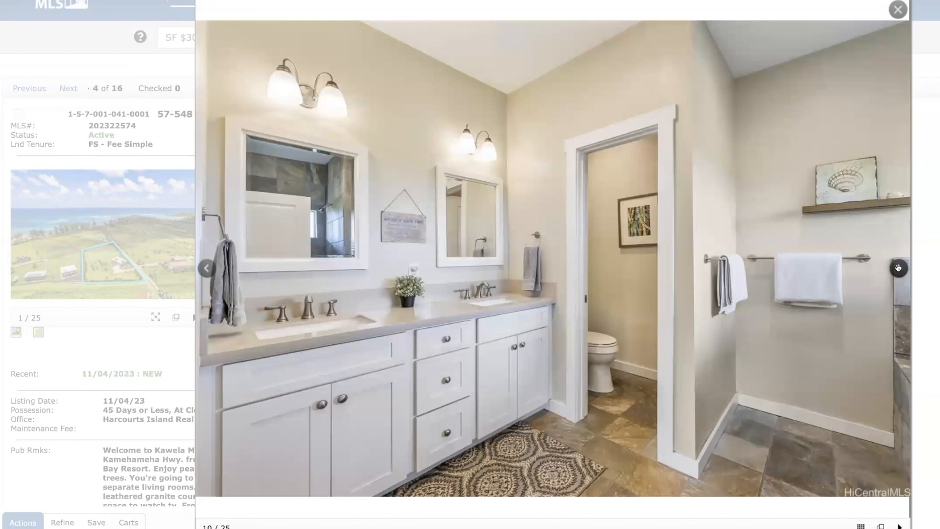
left_click(898, 267)
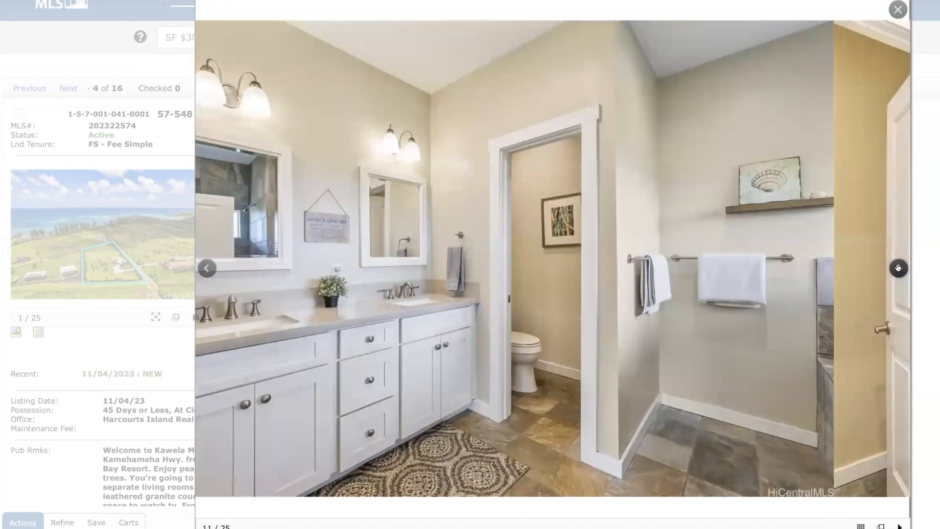
left_click(898, 268)
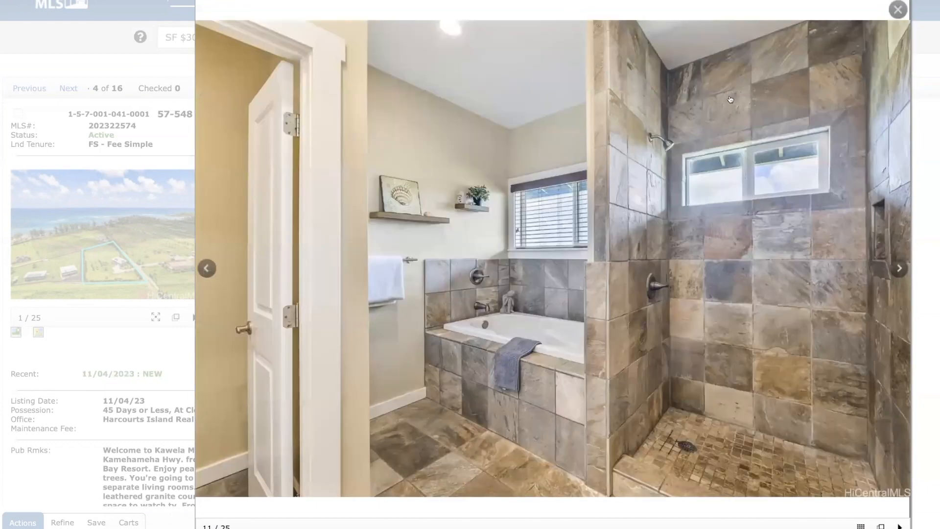
left_click(898, 268)
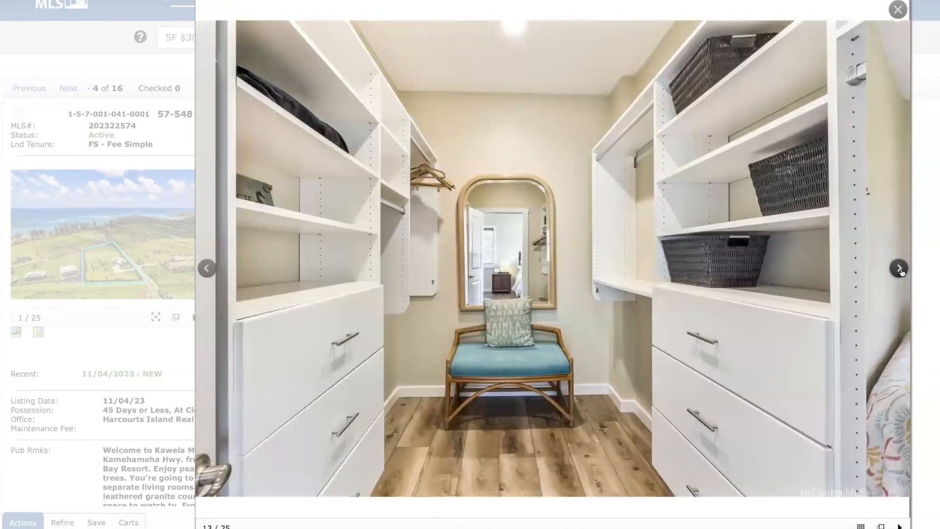
left_click(899, 268)
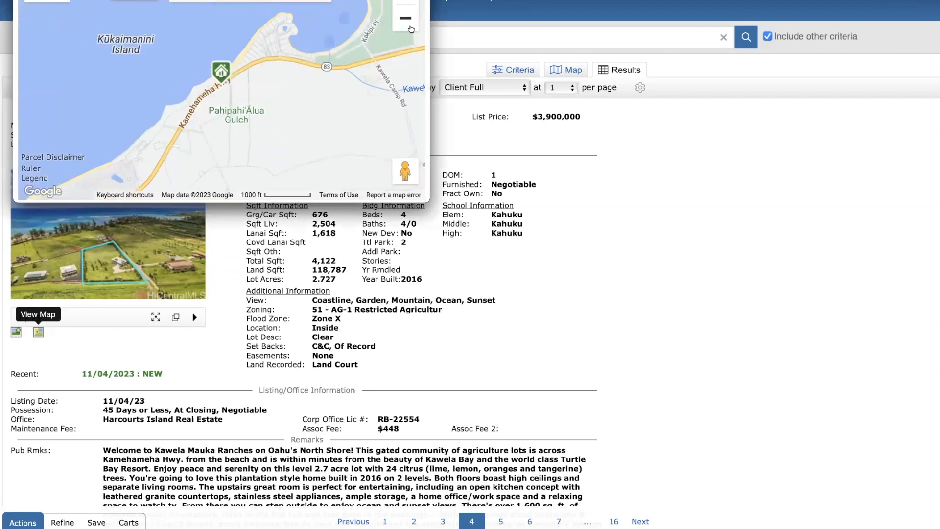
Zoom the Kahuku listing's map out from Kawela Bay to Oahu's North Shore, then close it.
left_click(404, 18)
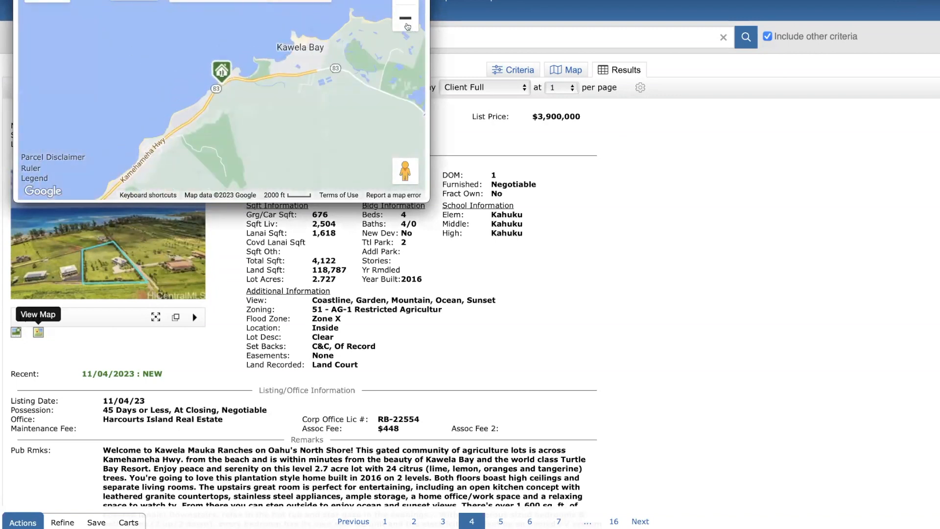
left_click(405, 18)
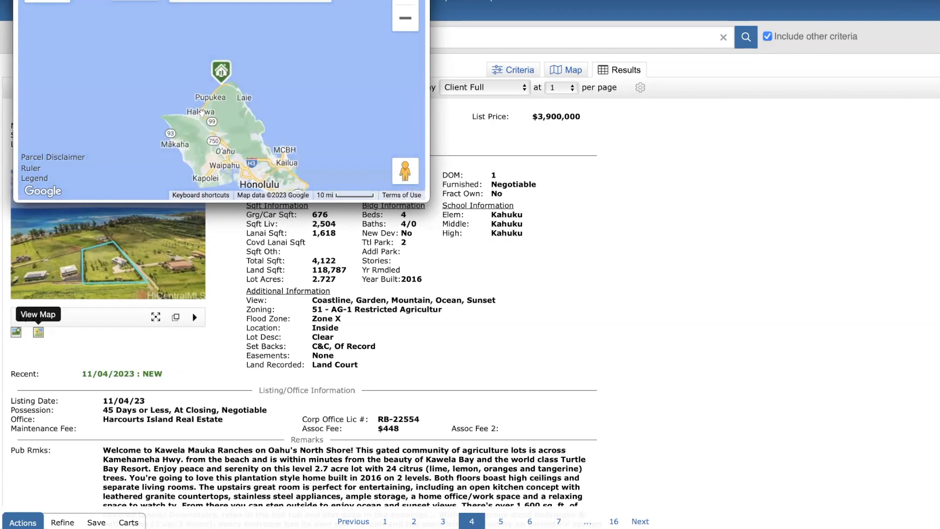
mouse_move(220, 71)
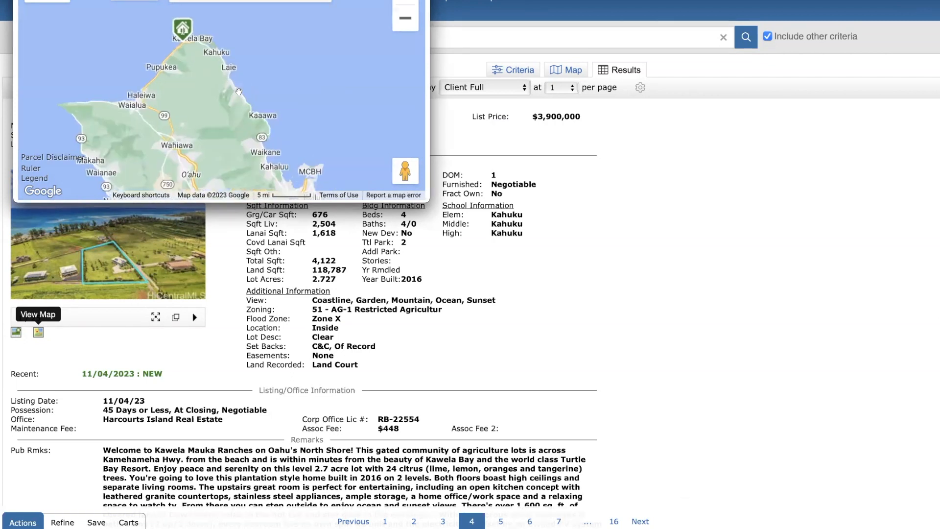
mouse_move(182, 29)
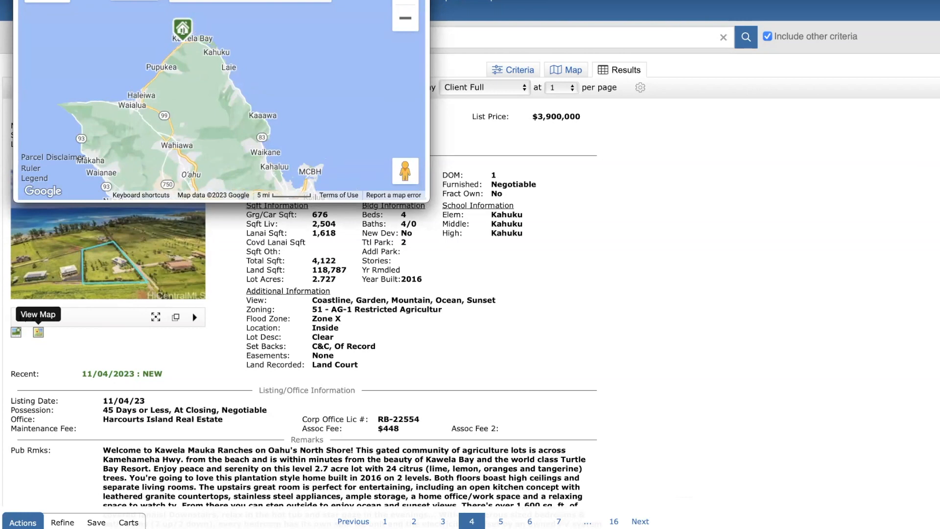
left_click(39, 314)
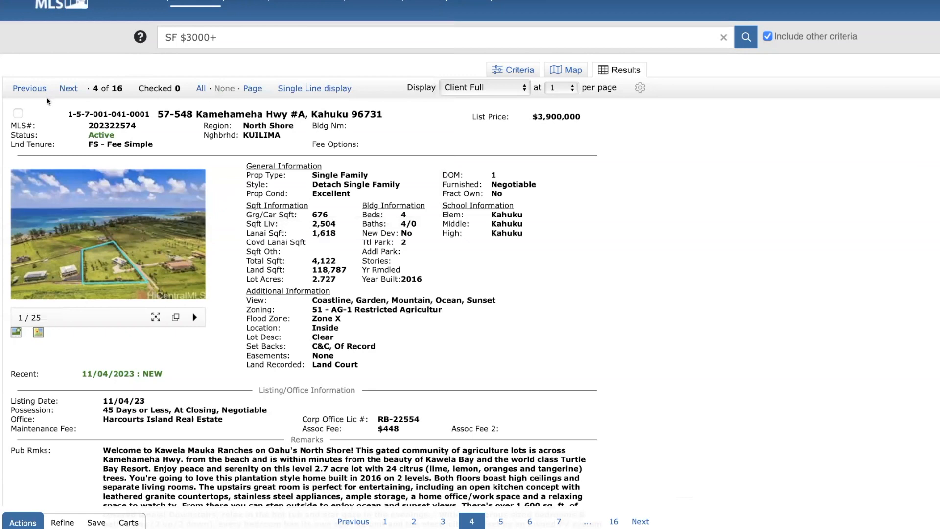
mouse_move(68, 88)
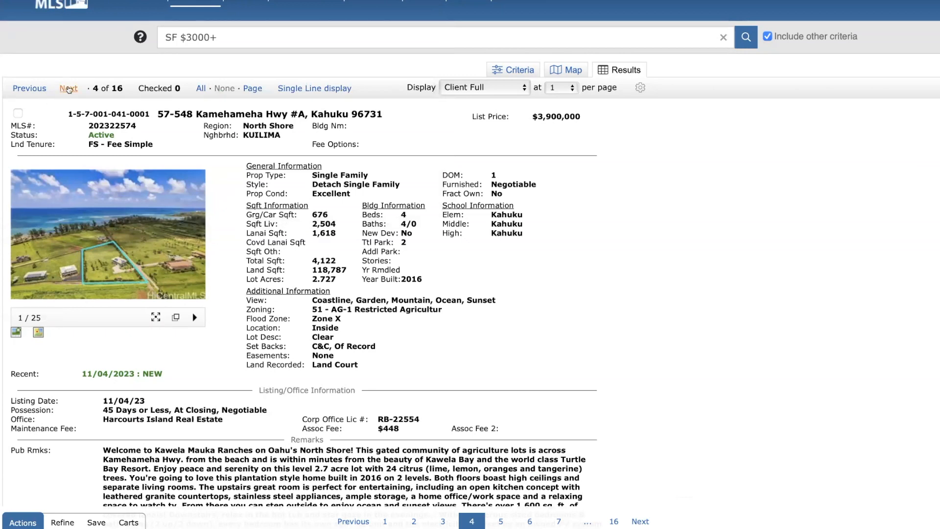
Move to listing 5 of 16, 7 Poipu Dr in Honolulu at $4,500,000.
left_click(68, 88)
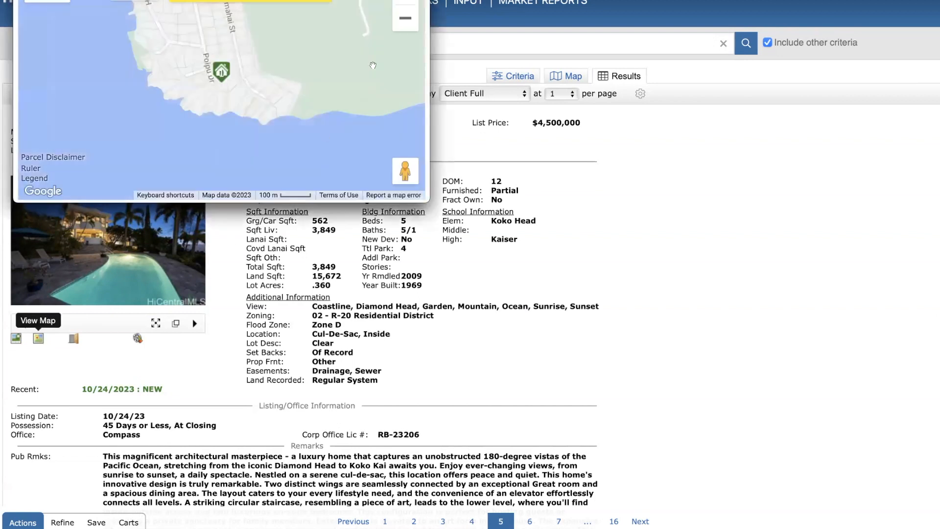
left_click(405, 18)
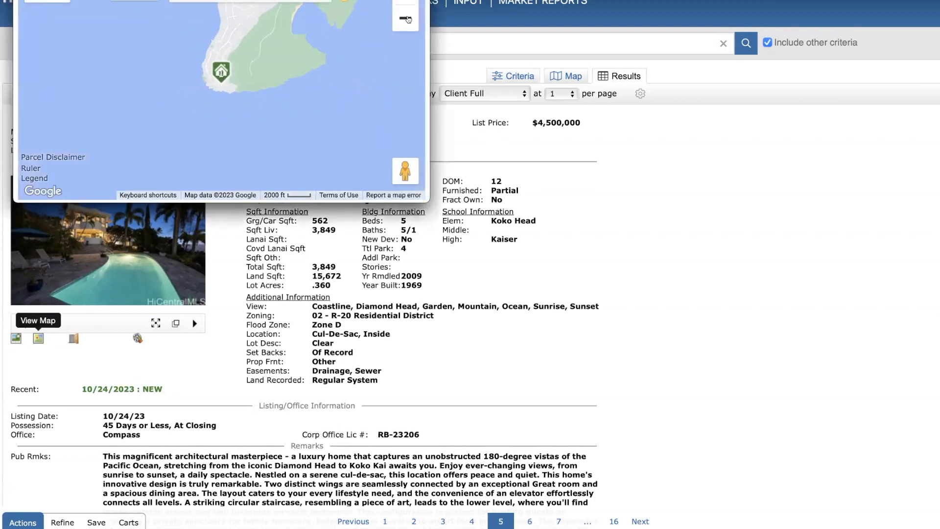
left_click(405, 19)
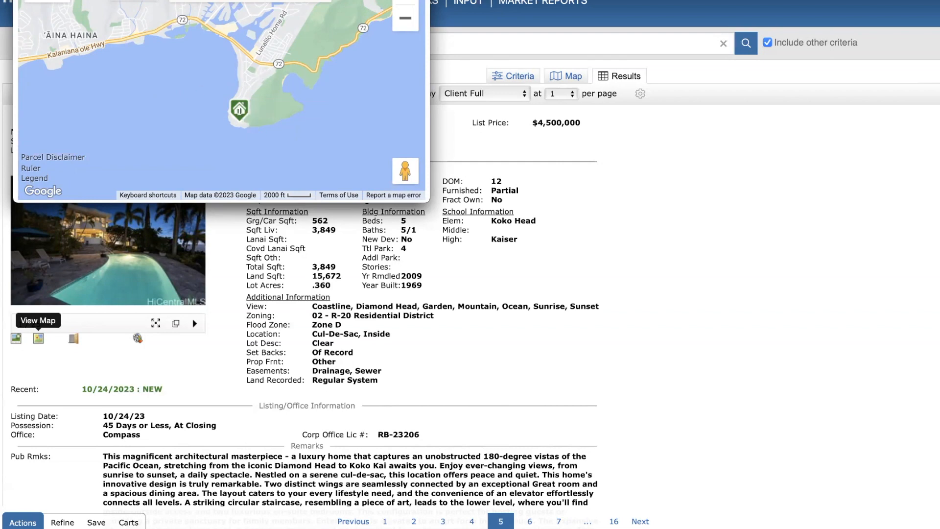
left_click(37, 320)
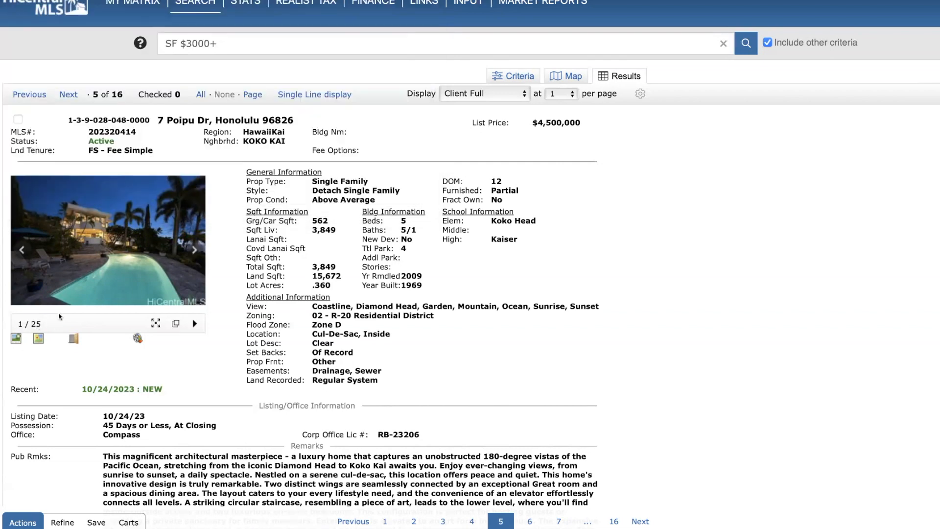
left_click(38, 338)
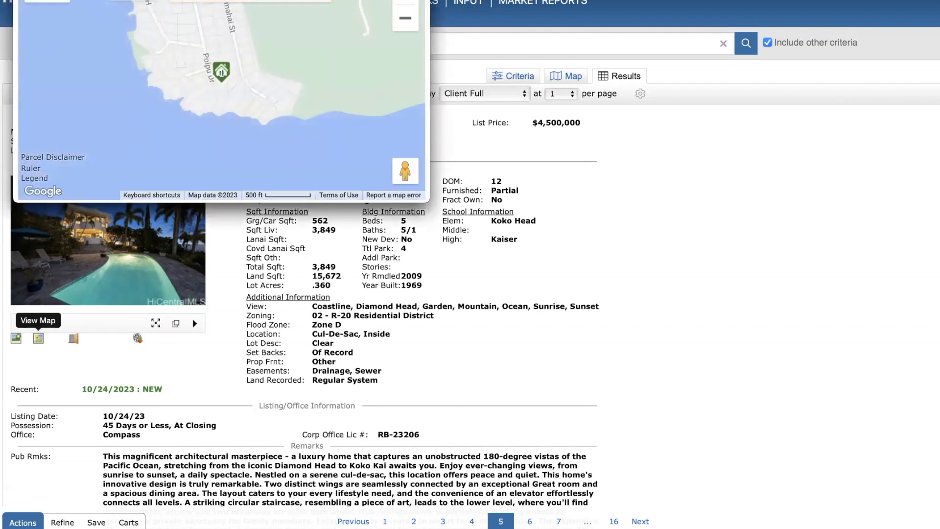
left_click(39, 319)
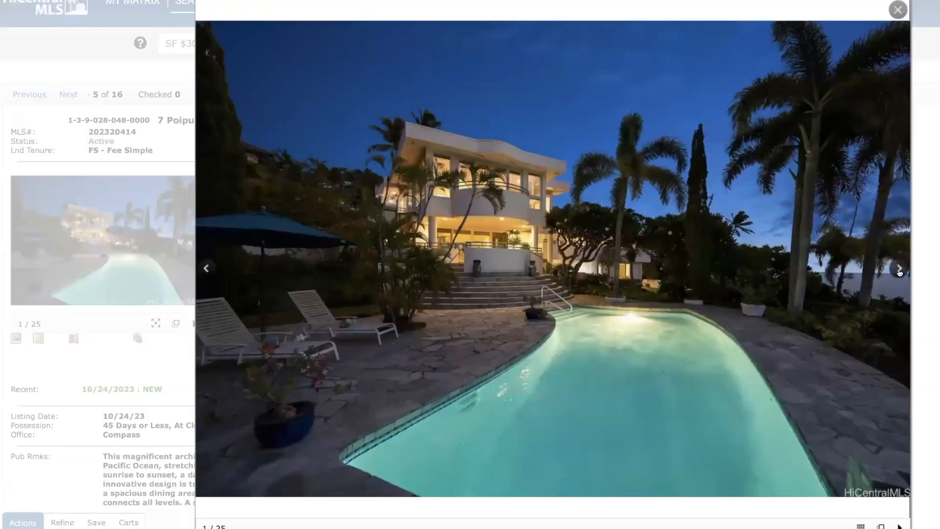
left_click(898, 268)
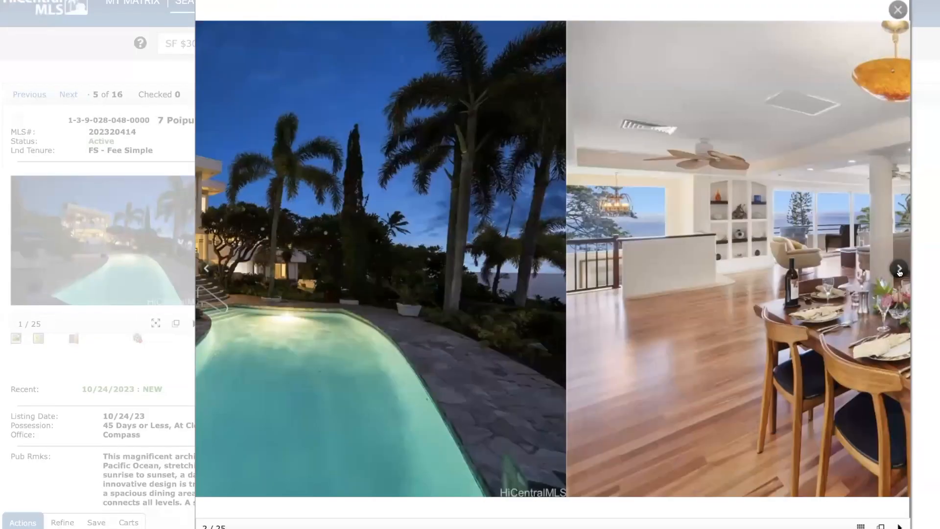
left_click(898, 268)
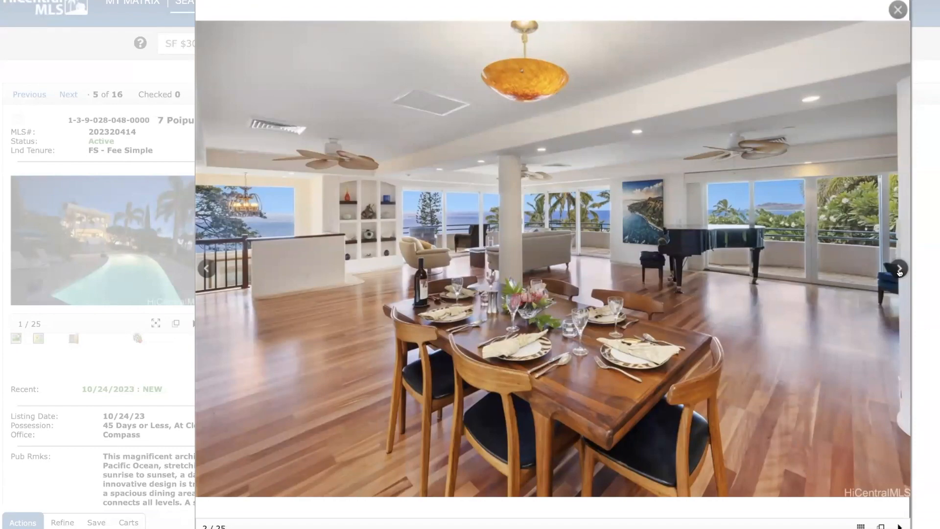
left_click(898, 269)
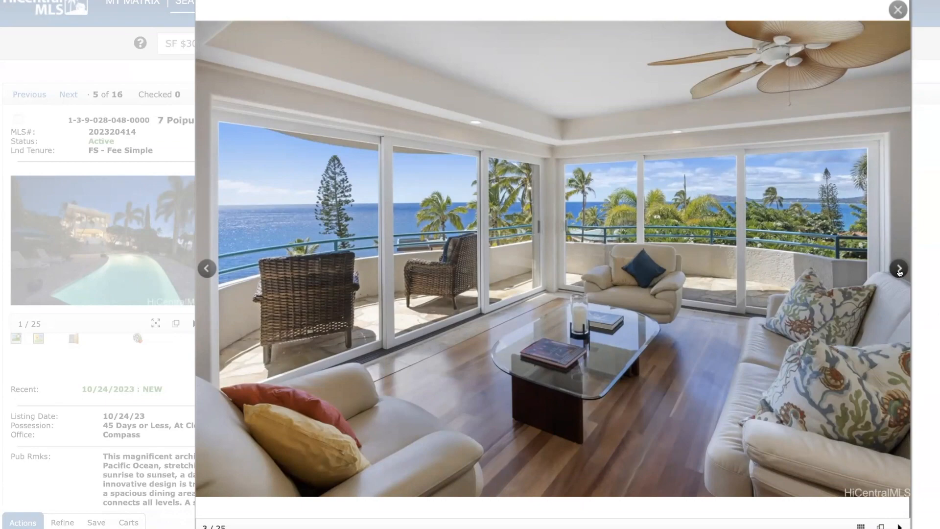
mouse_move(771, 202)
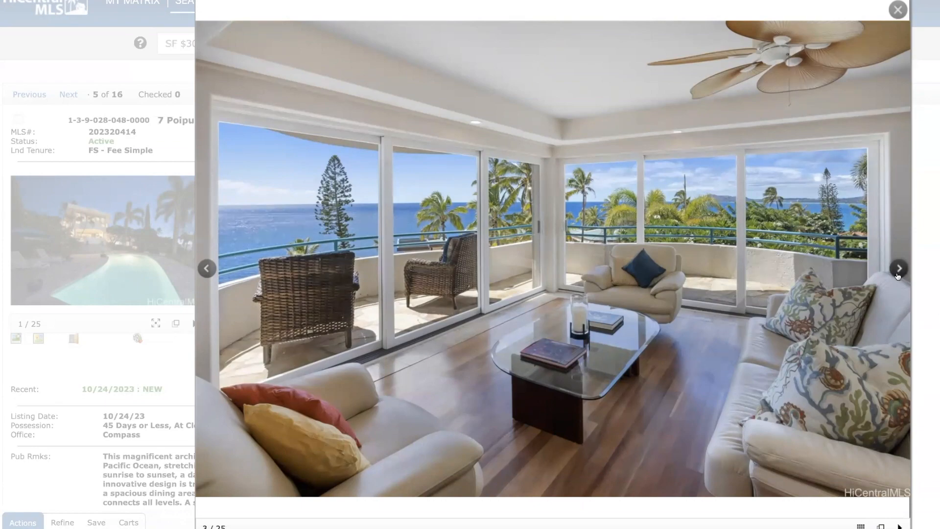
left_click(898, 268)
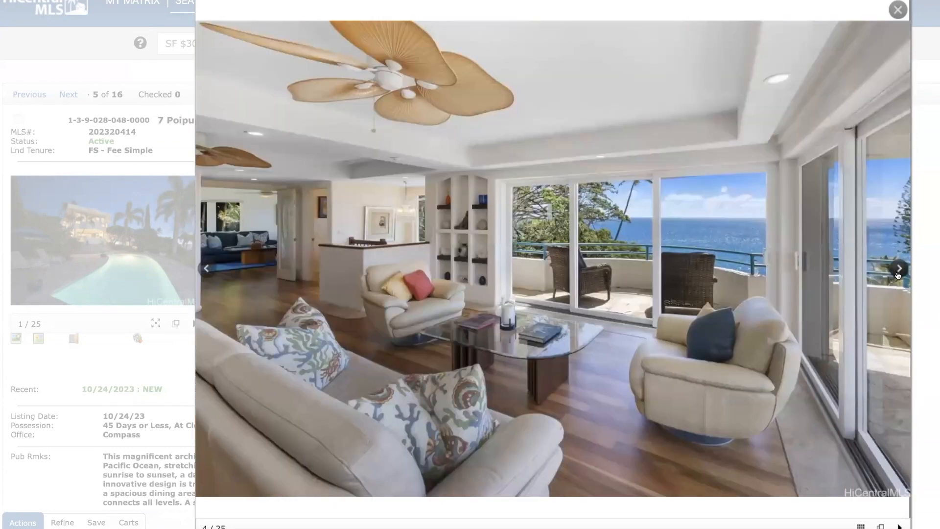
left_click(898, 268)
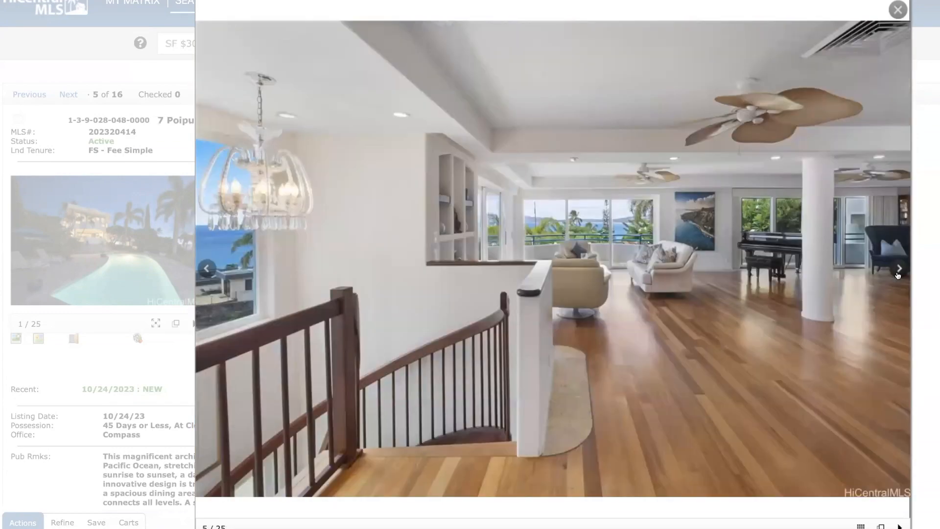
left_click(898, 269)
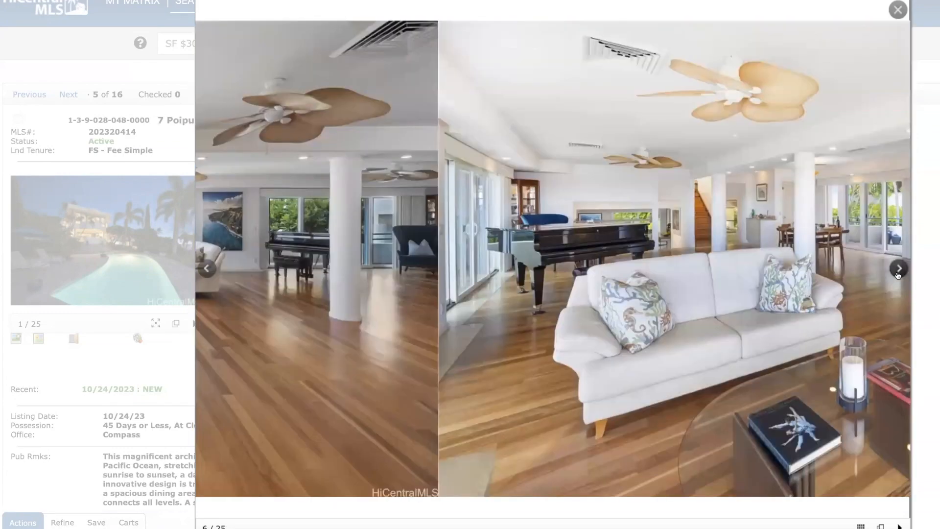
left_click(898, 267)
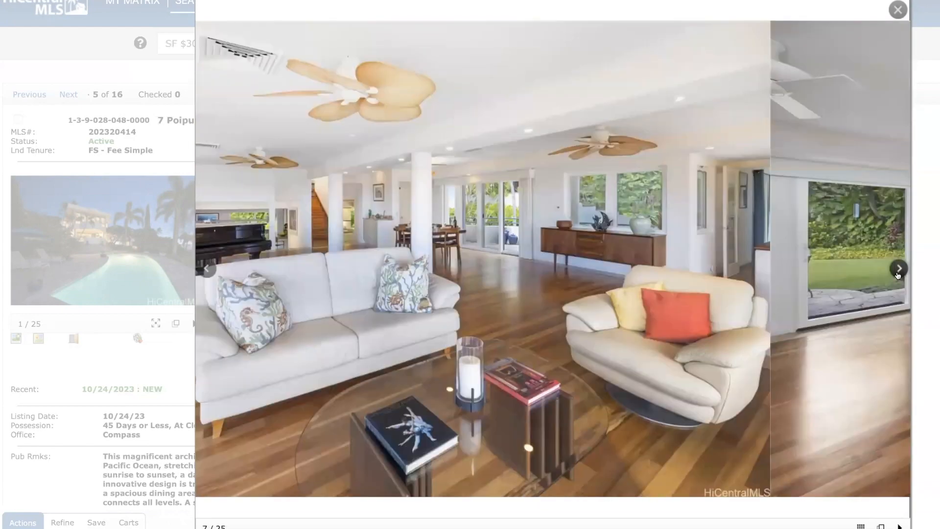
left_click(898, 268)
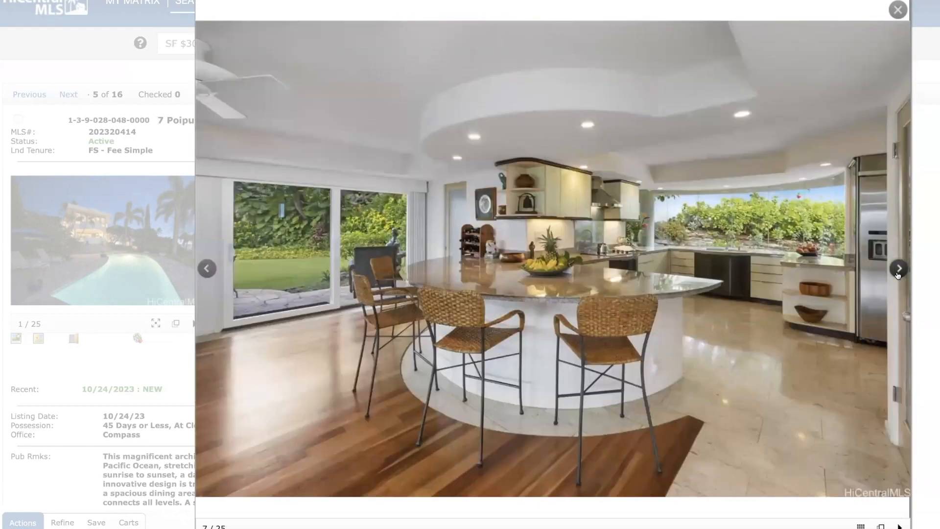
left_click(898, 268)
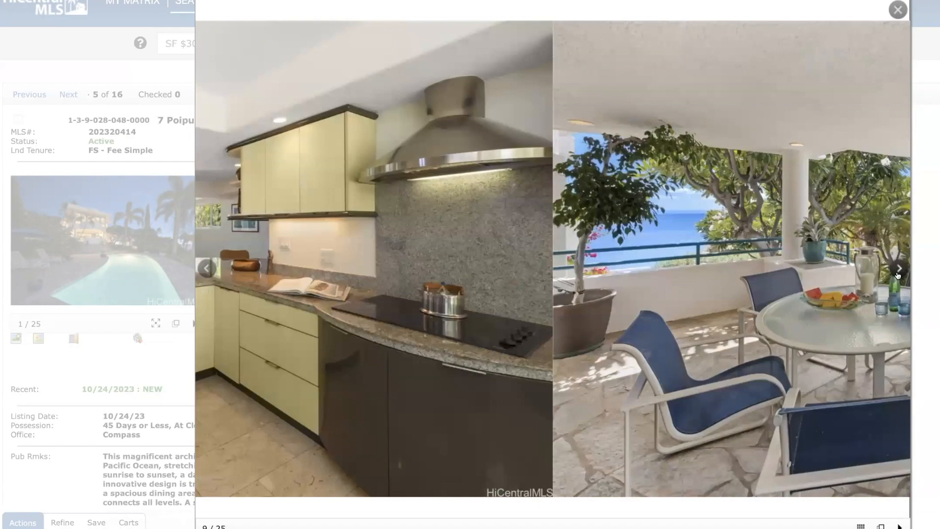
left_click(898, 269)
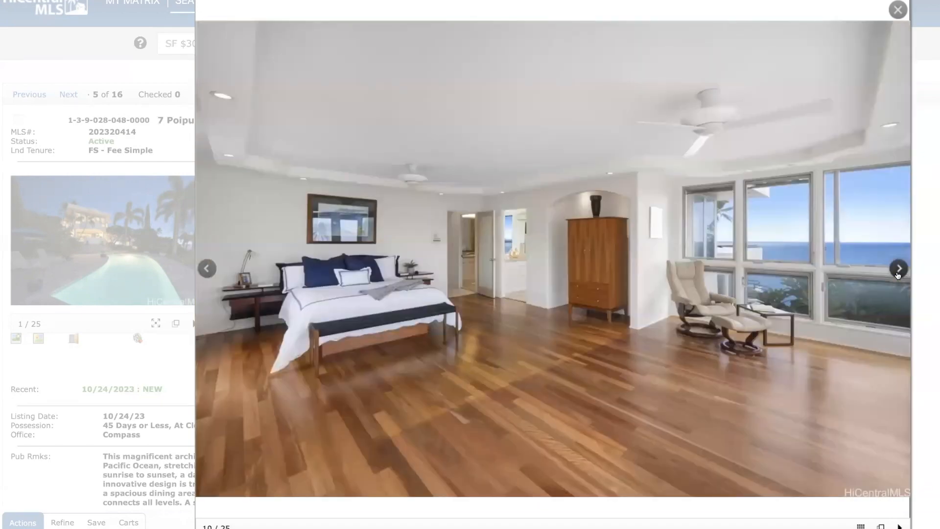
left_click(898, 268)
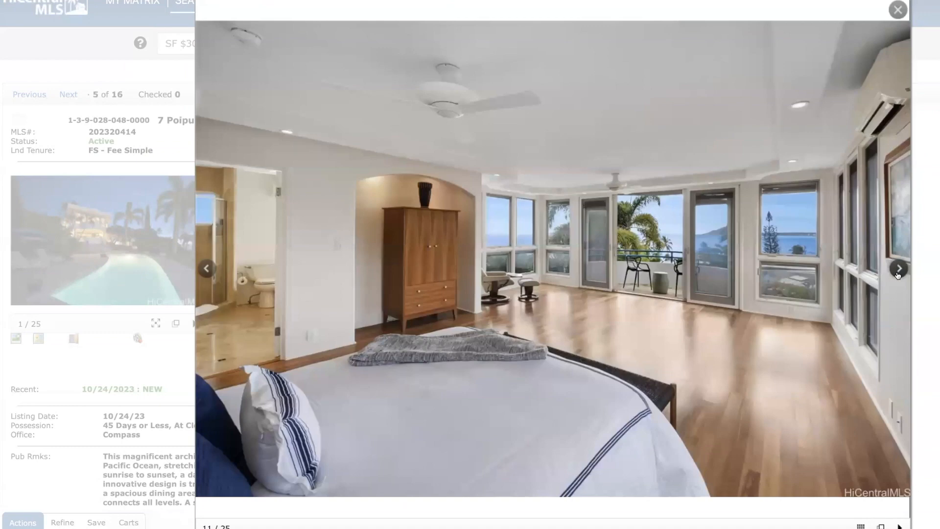
left_click(898, 268)
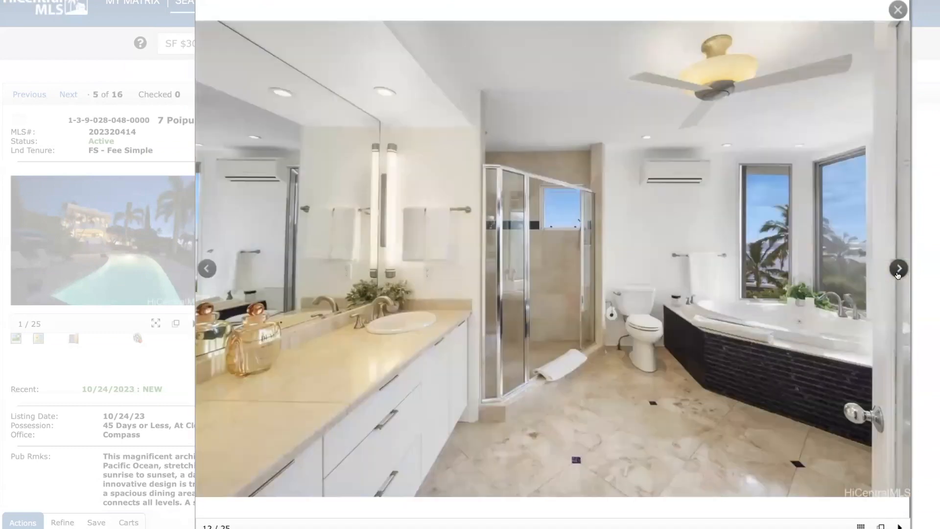
left_click(898, 268)
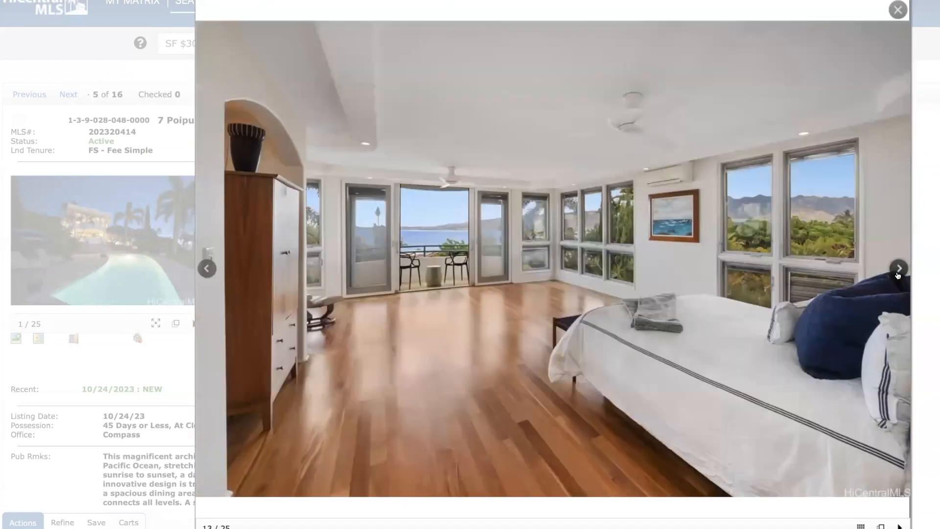
left_click(898, 268)
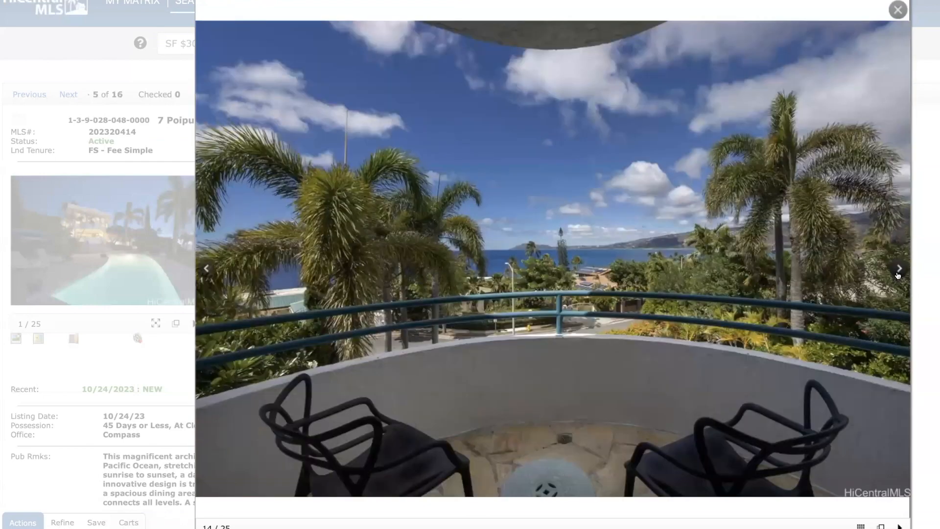
left_click(898, 268)
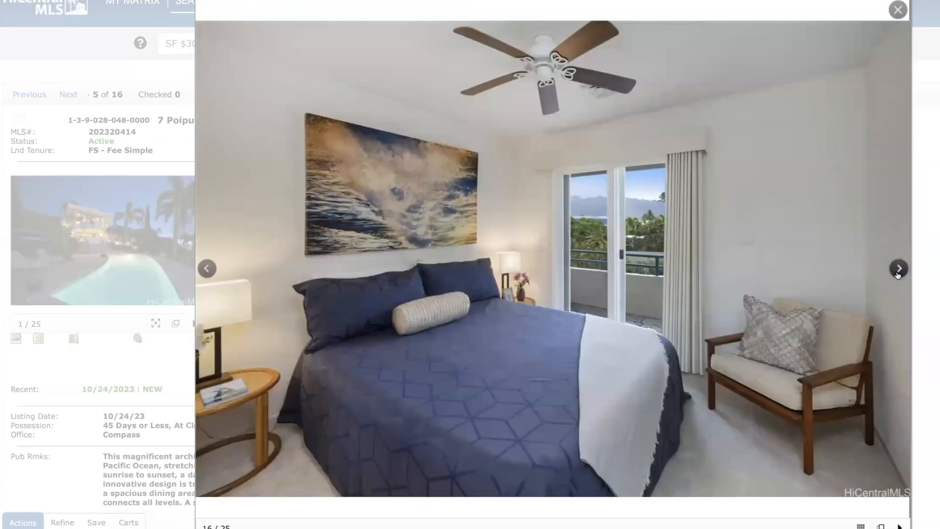
left_click(898, 269)
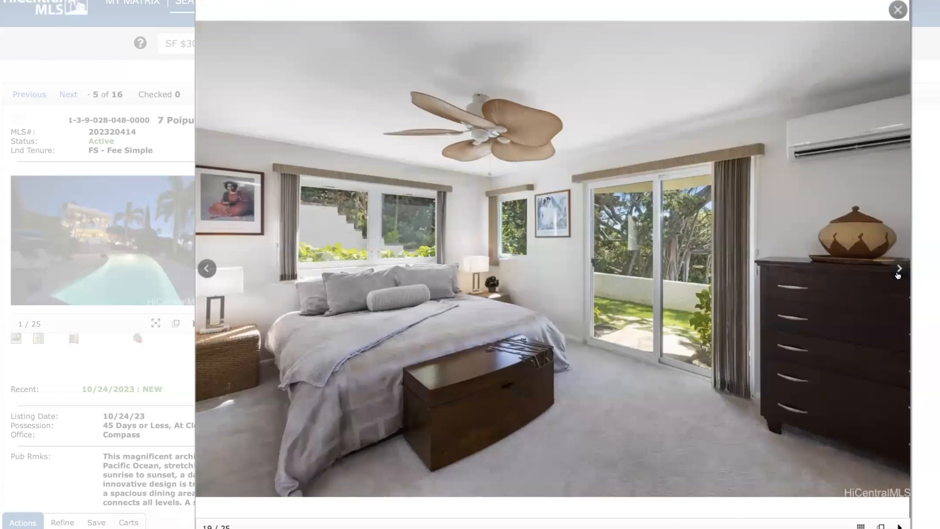
left_click(898, 268)
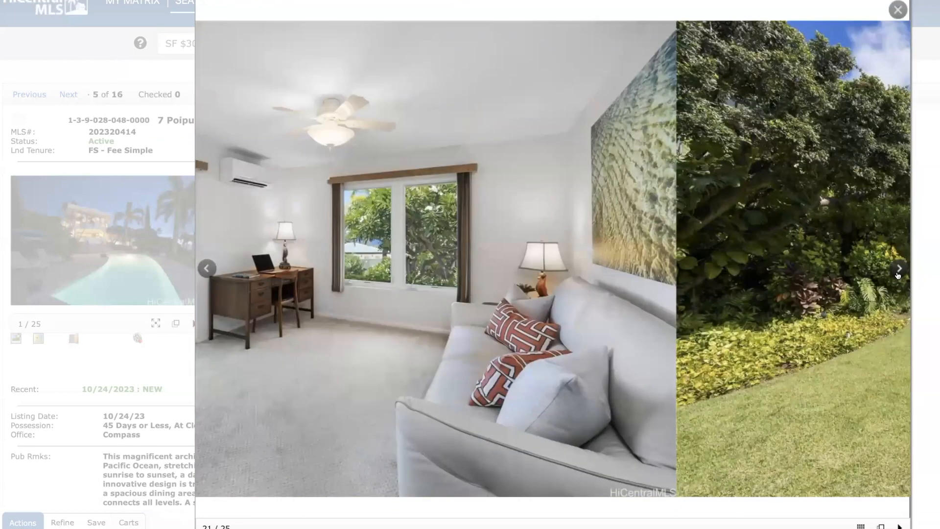
left_click(898, 269)
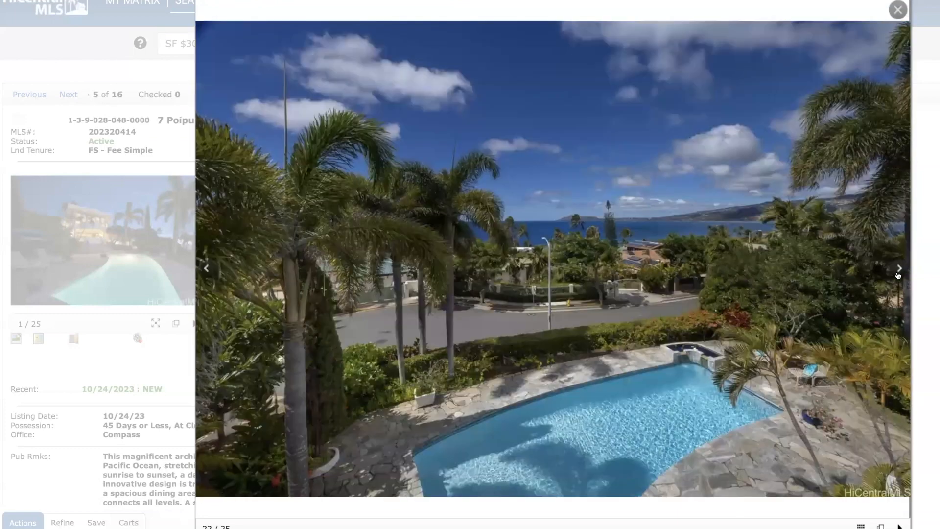
left_click(898, 269)
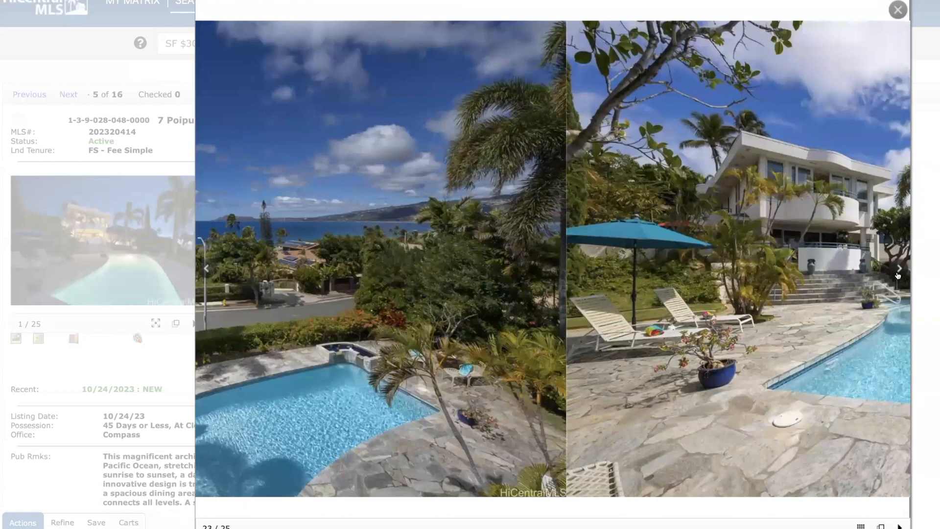
left_click(899, 269)
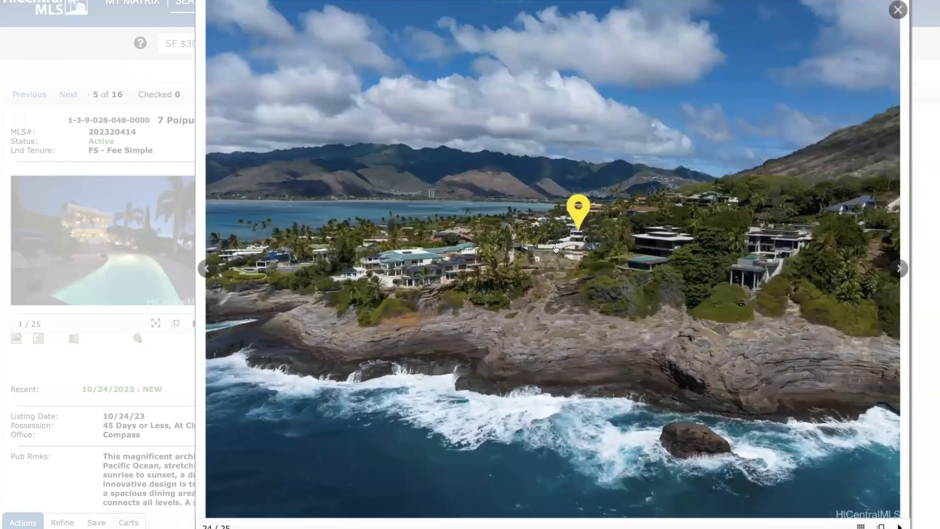
mouse_move(533, 254)
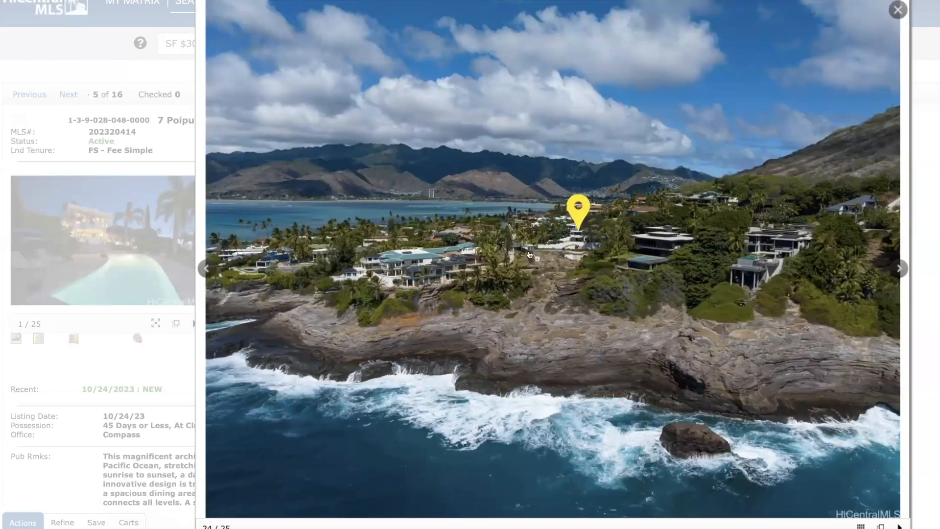
mouse_move(550, 258)
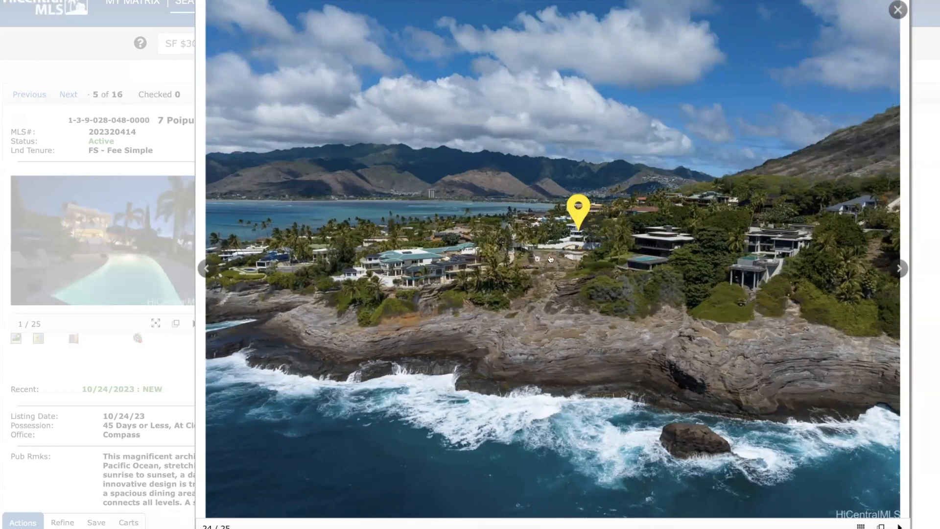
mouse_move(577, 234)
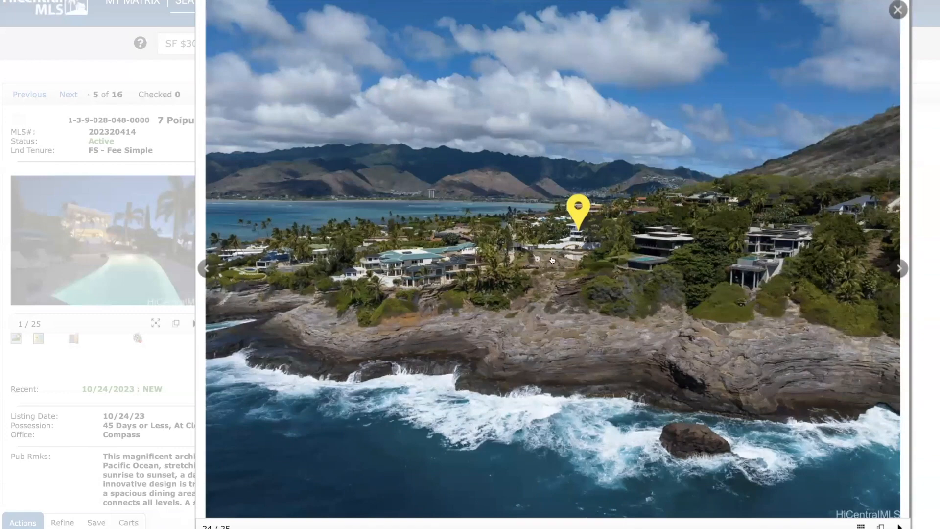
mouse_move(899, 269)
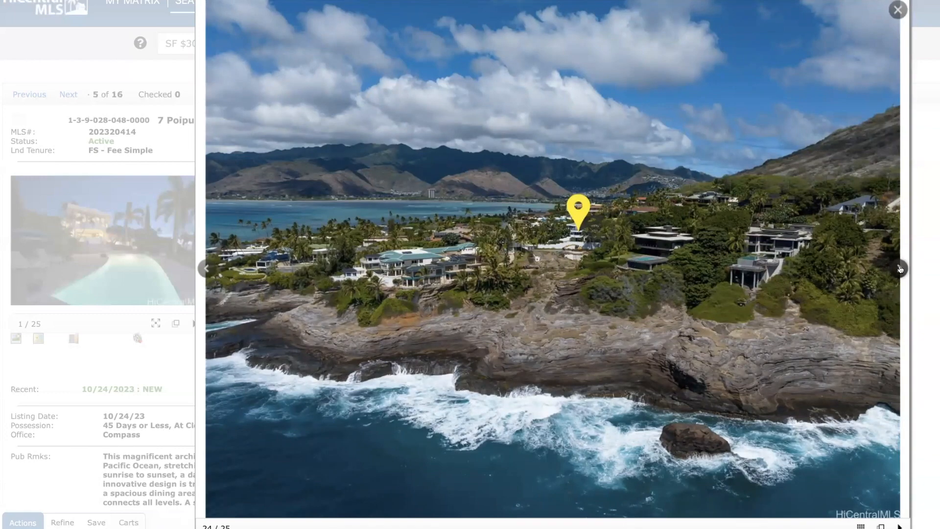
left_click(899, 268)
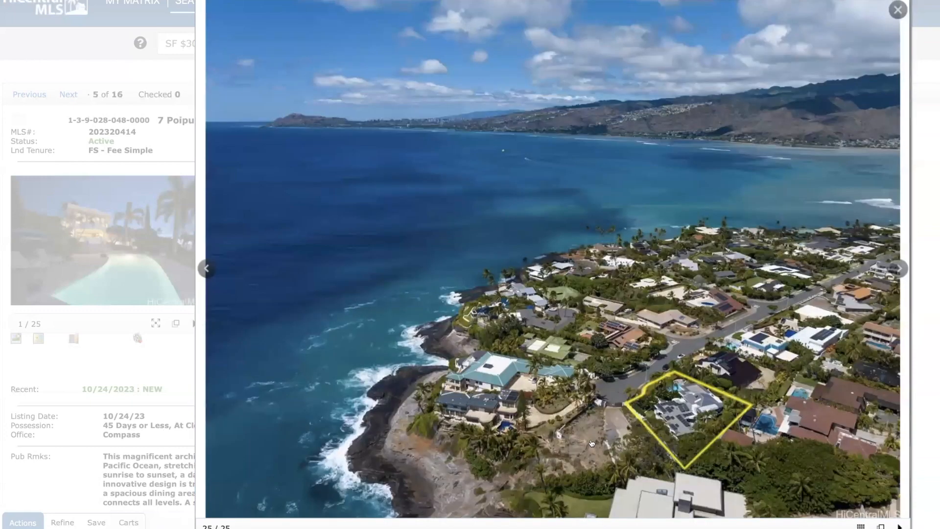
mouse_move(541, 438)
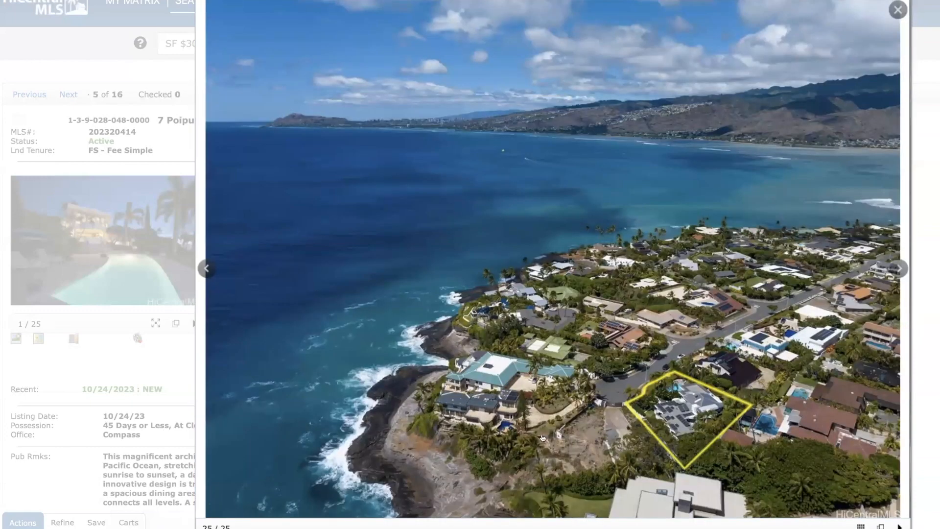
mouse_move(474, 359)
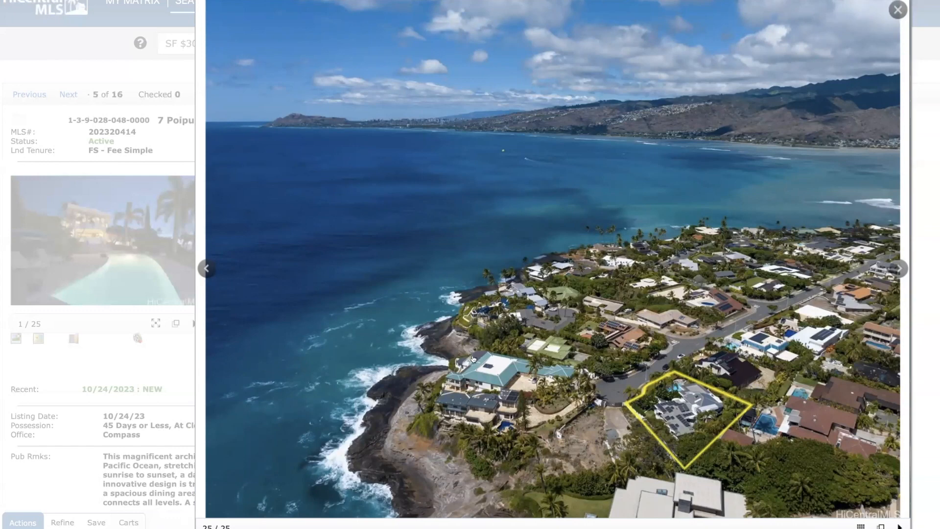
mouse_move(867, 94)
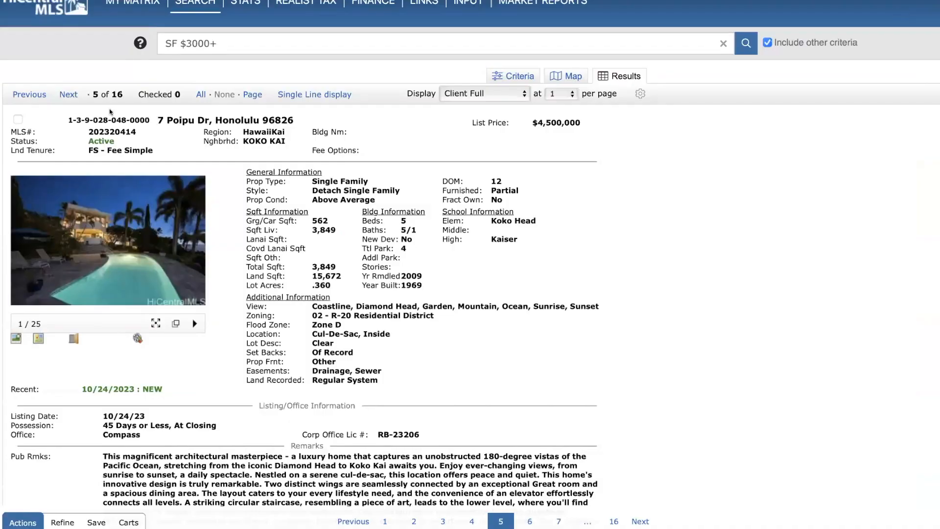
Move to listing 6 of 16, the Laie home, and page through the first photos of its gallery.
left_click(68, 94)
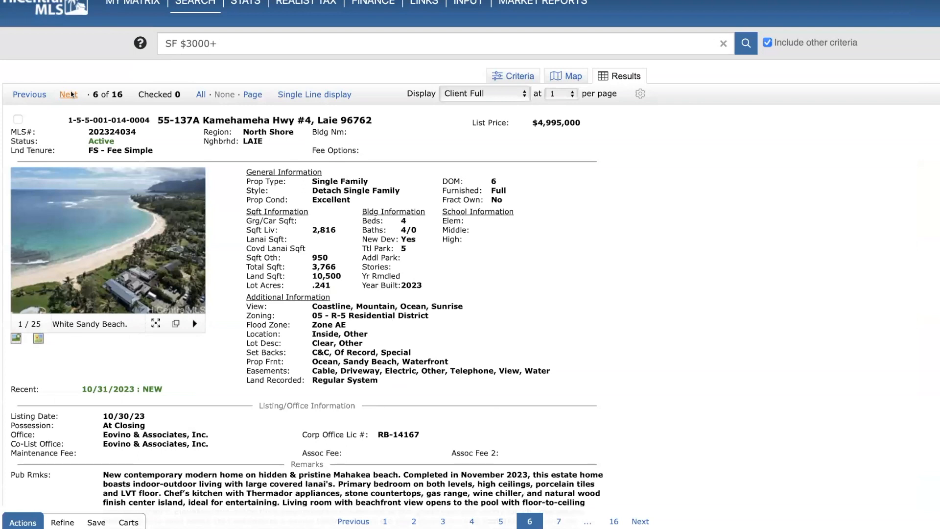
mouse_move(502, 165)
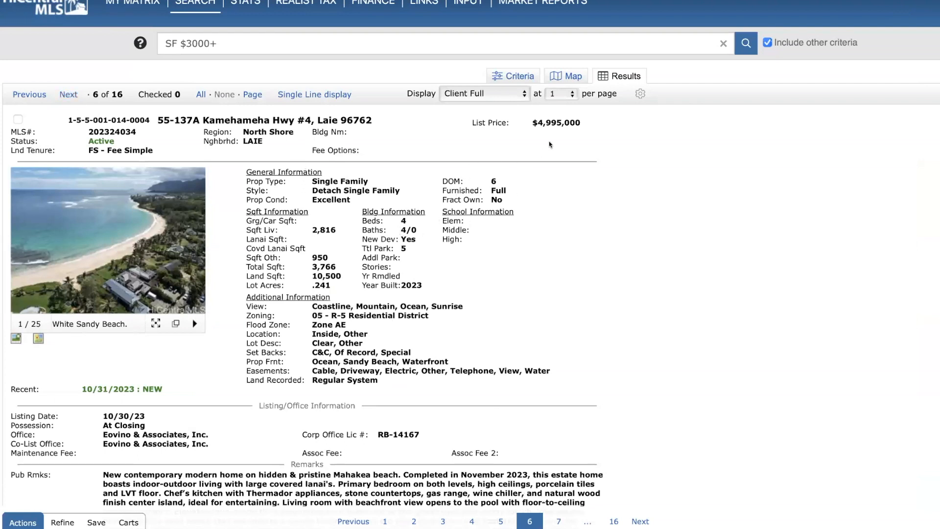
mouse_move(308, 234)
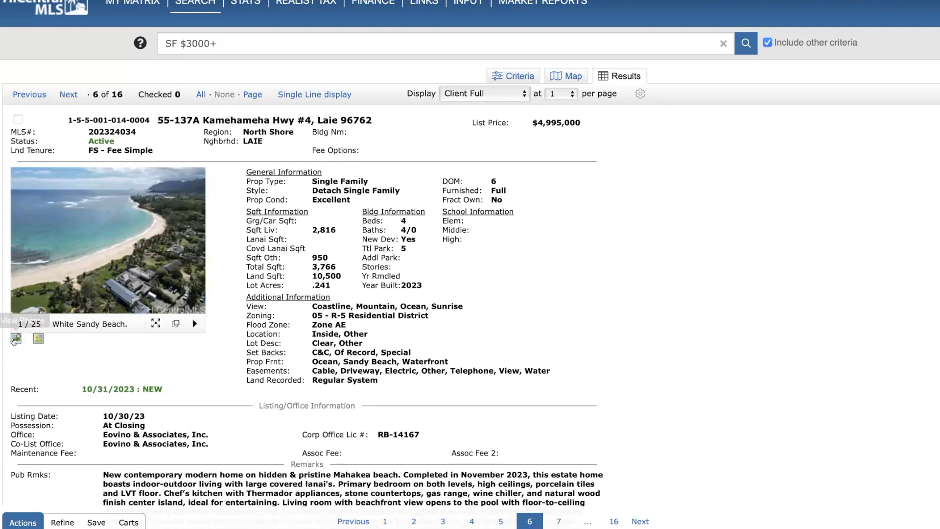
left_click(108, 240)
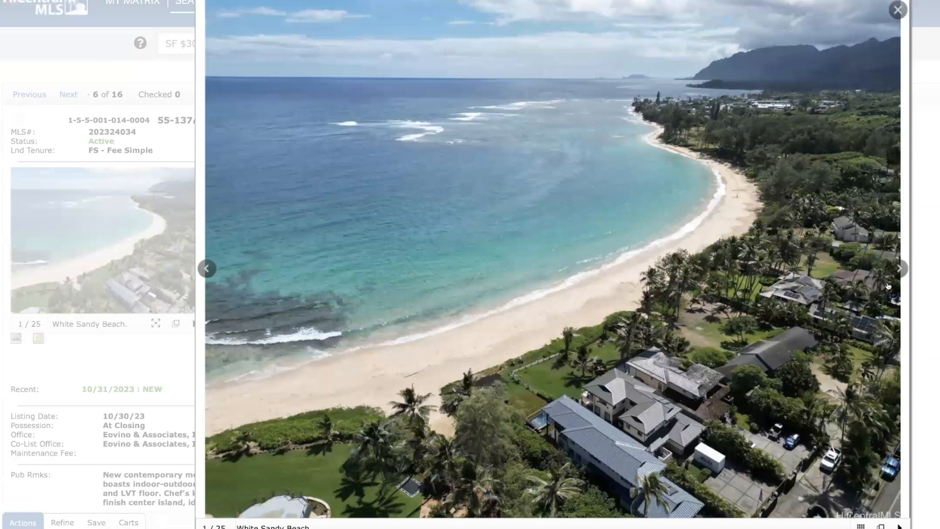
mouse_move(899, 275)
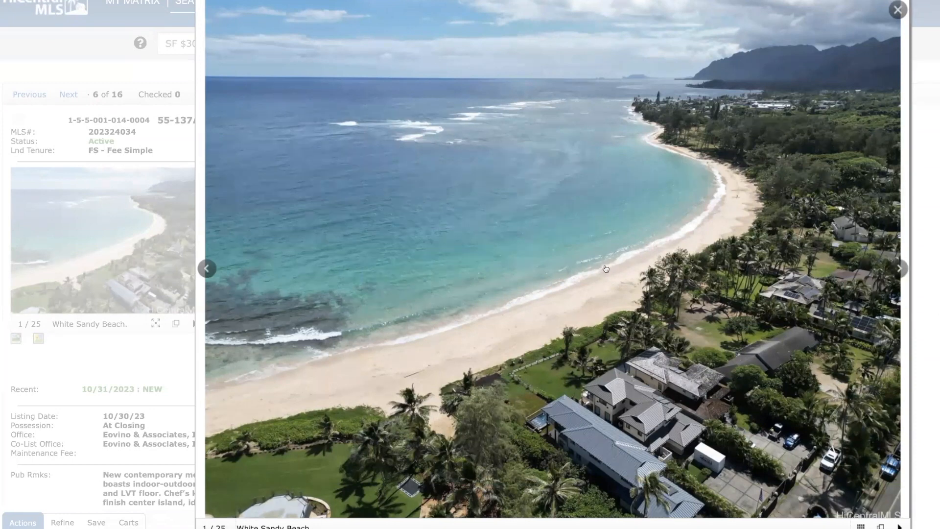
mouse_move(890, 279)
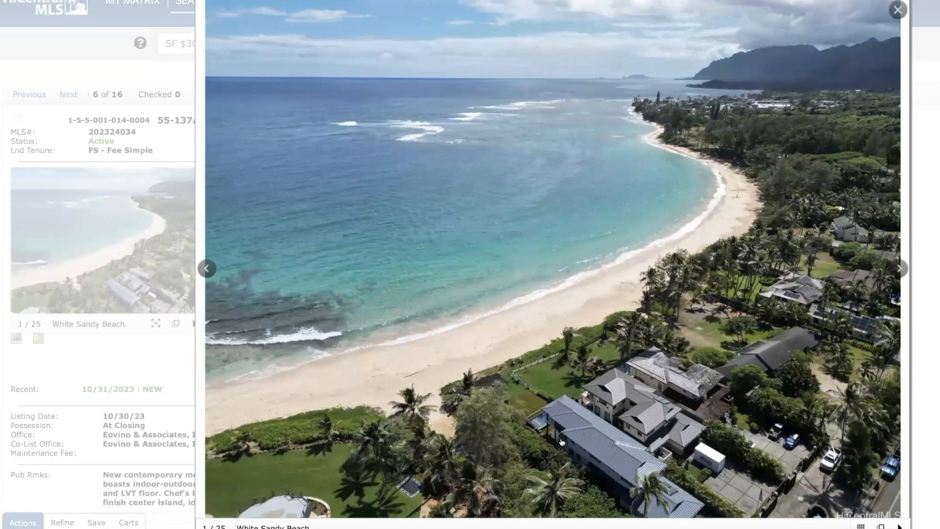
left_click(899, 268)
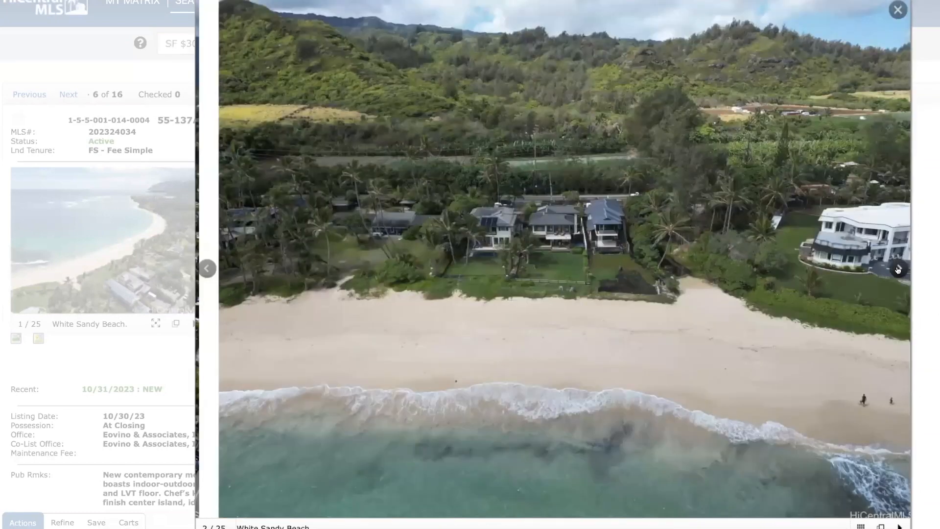
left_click(898, 269)
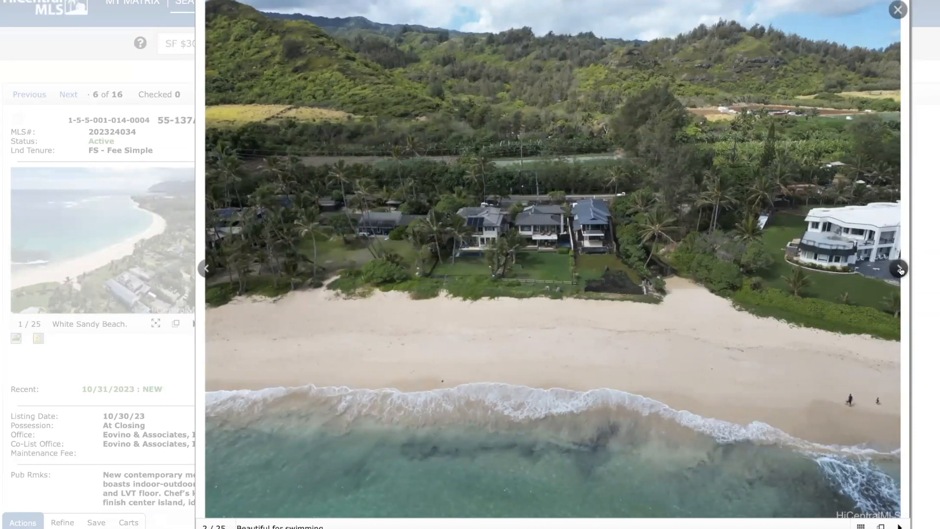
mouse_move(642, 250)
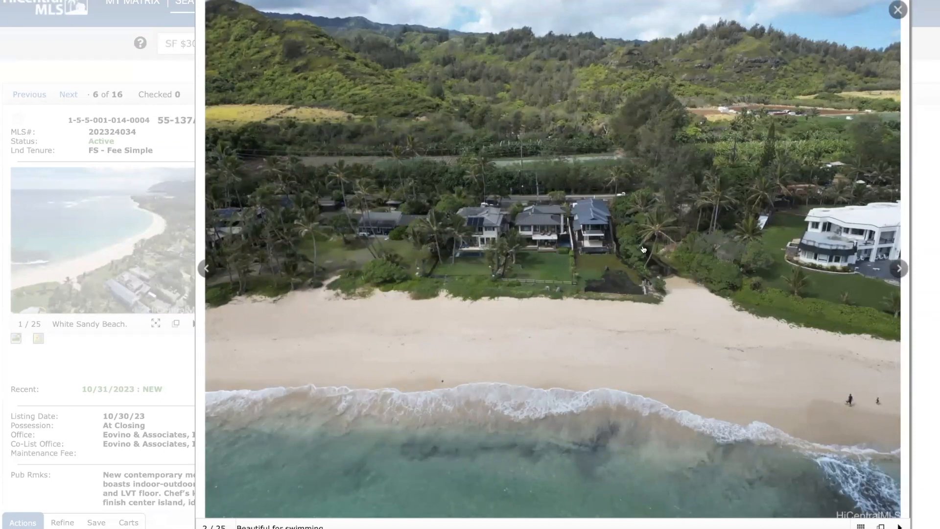
mouse_move(652, 282)
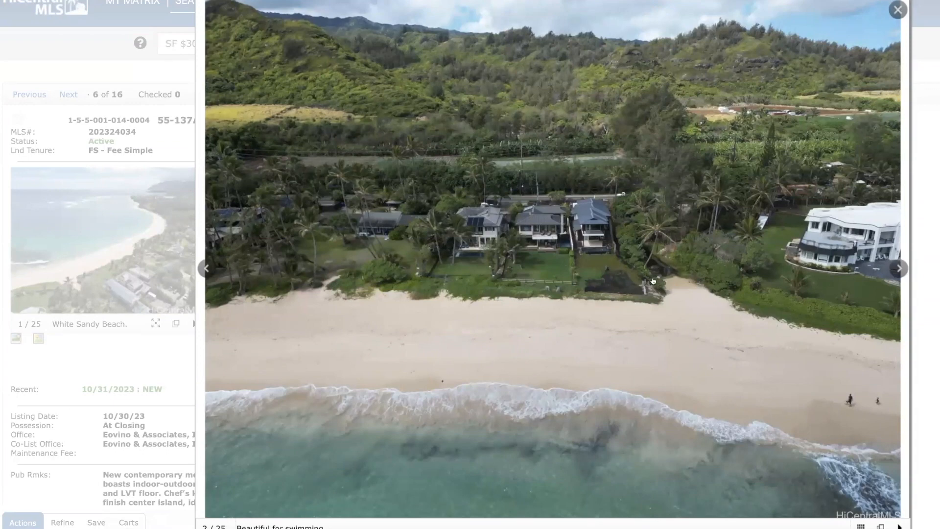
mouse_move(611, 234)
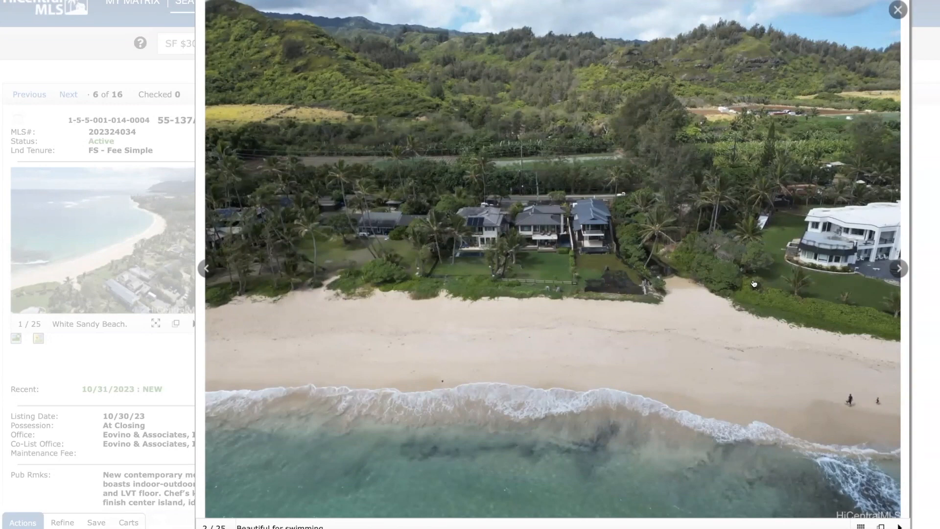
mouse_move(624, 269)
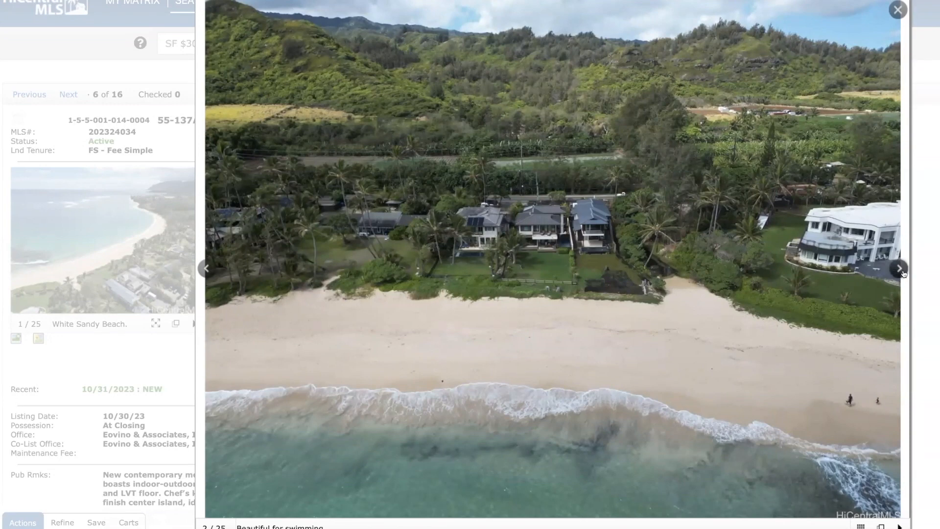
left_click(898, 268)
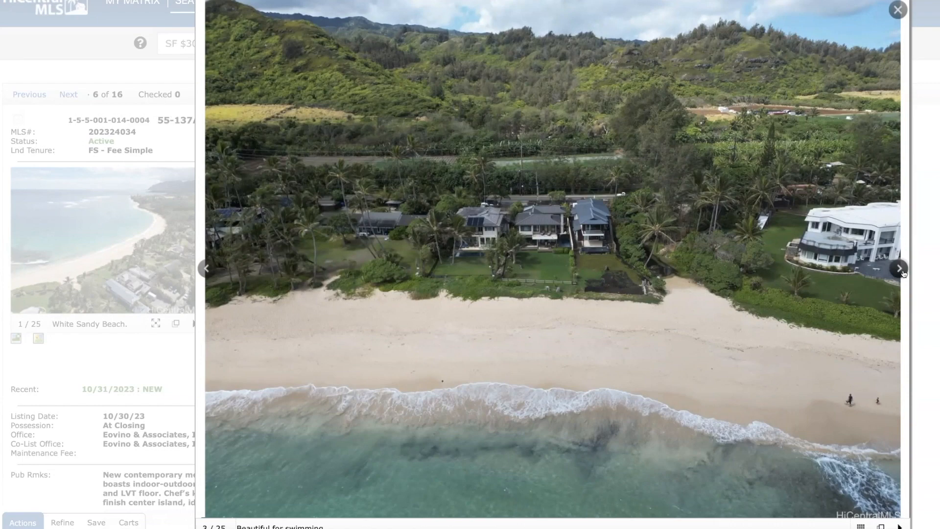
left_click(898, 268)
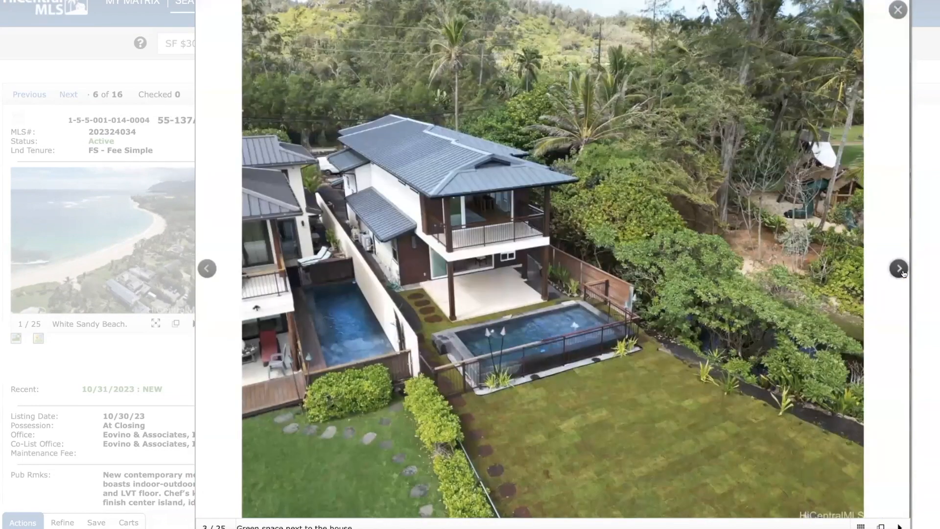
left_click(898, 268)
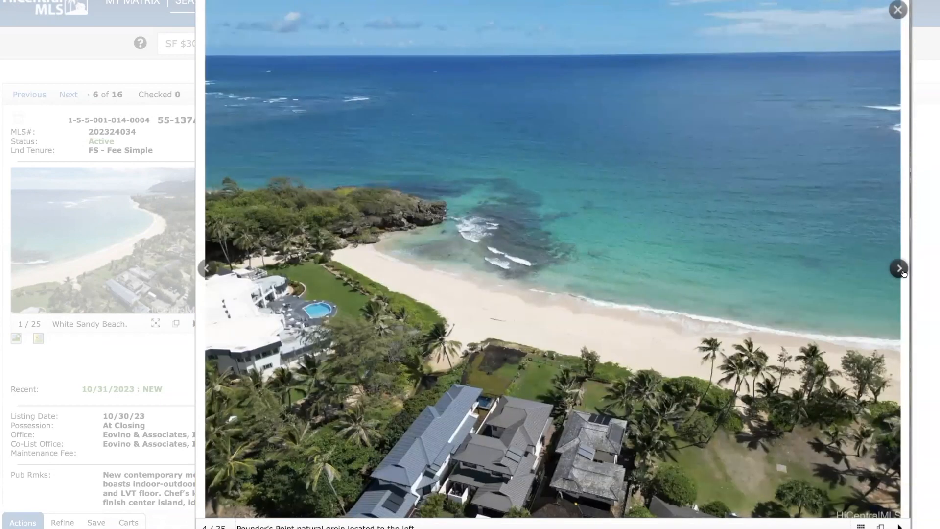
left_click(899, 269)
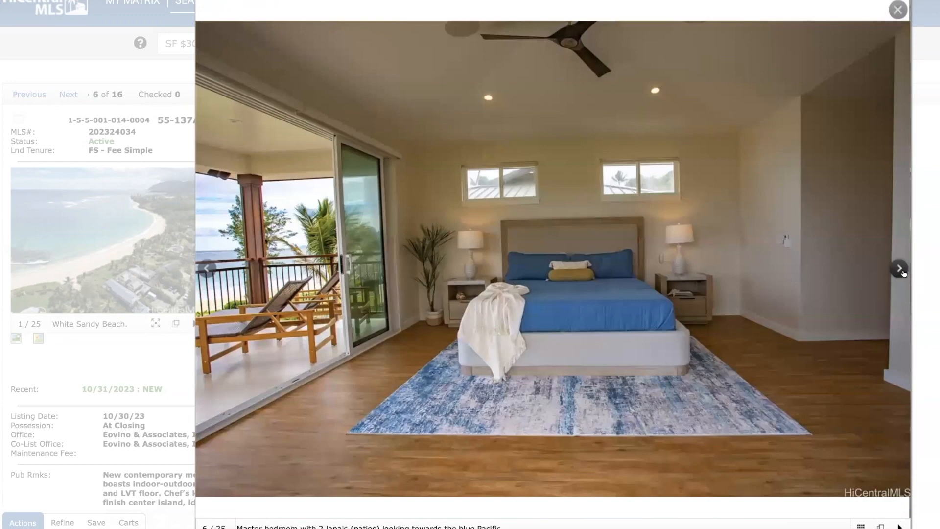
left_click(899, 268)
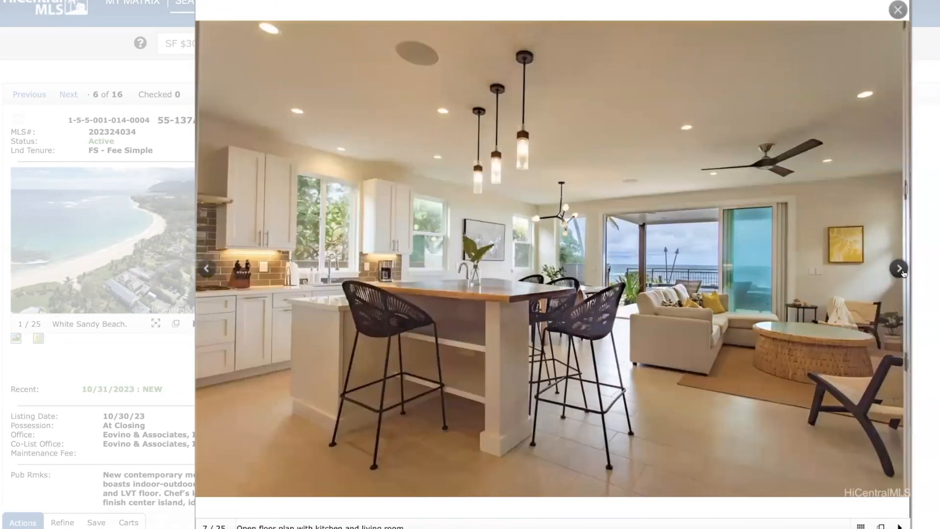
left_click(898, 268)
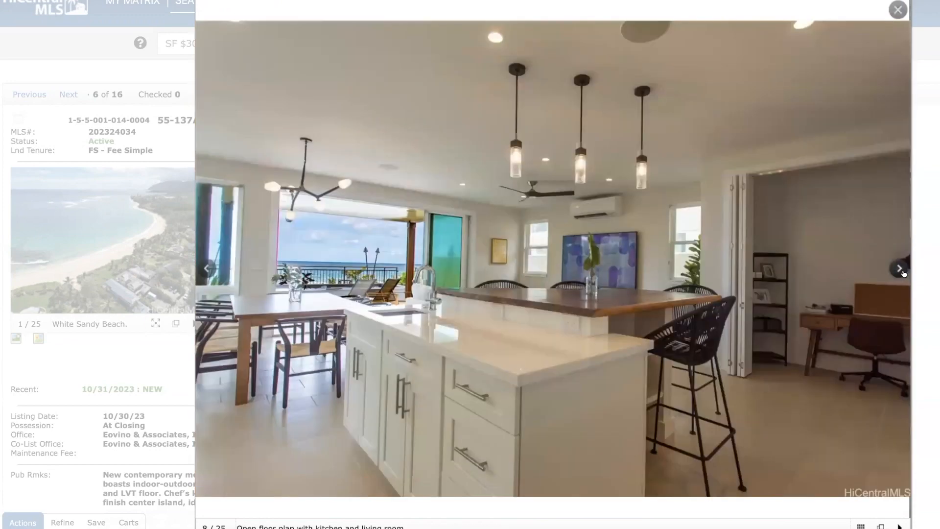
left_click(898, 268)
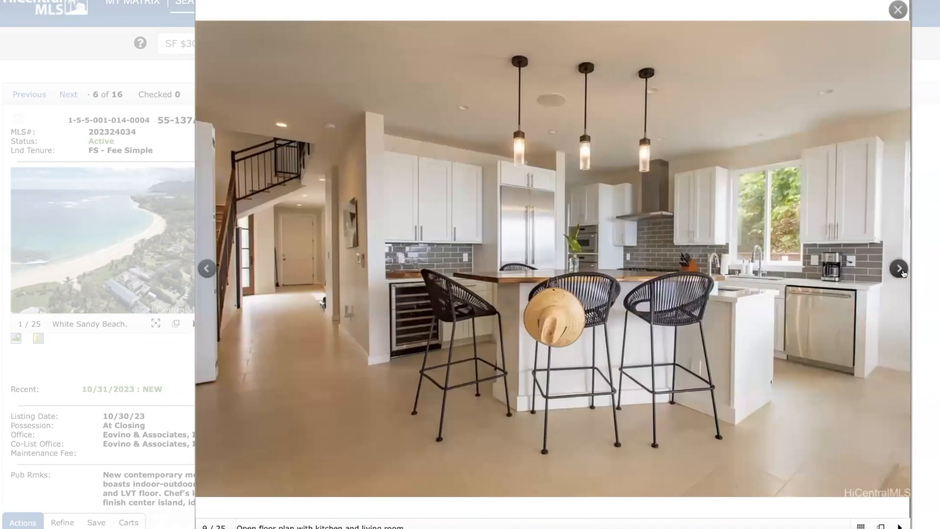
left_click(899, 268)
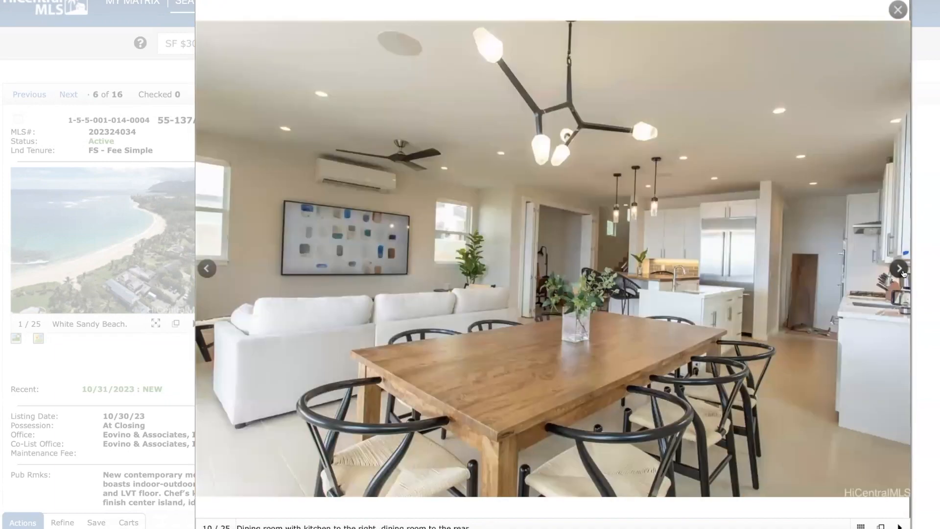
left_click(898, 268)
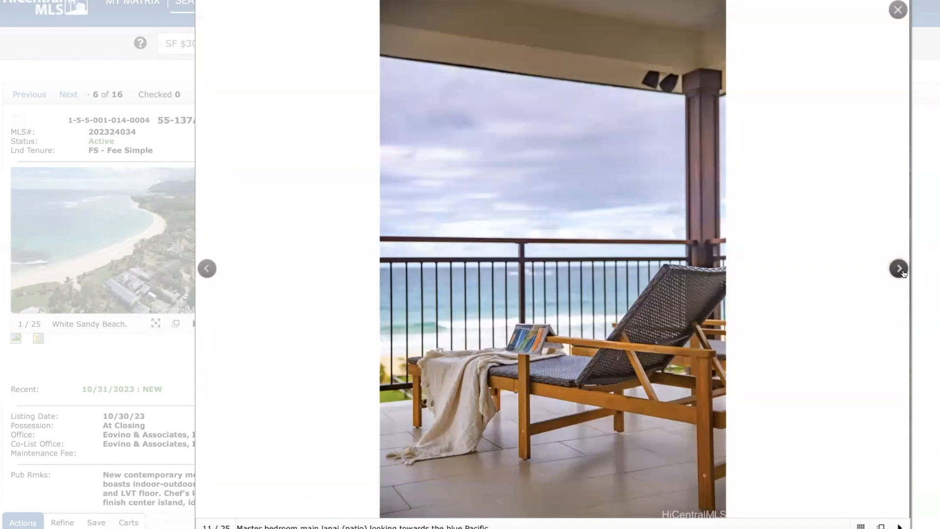
left_click(898, 268)
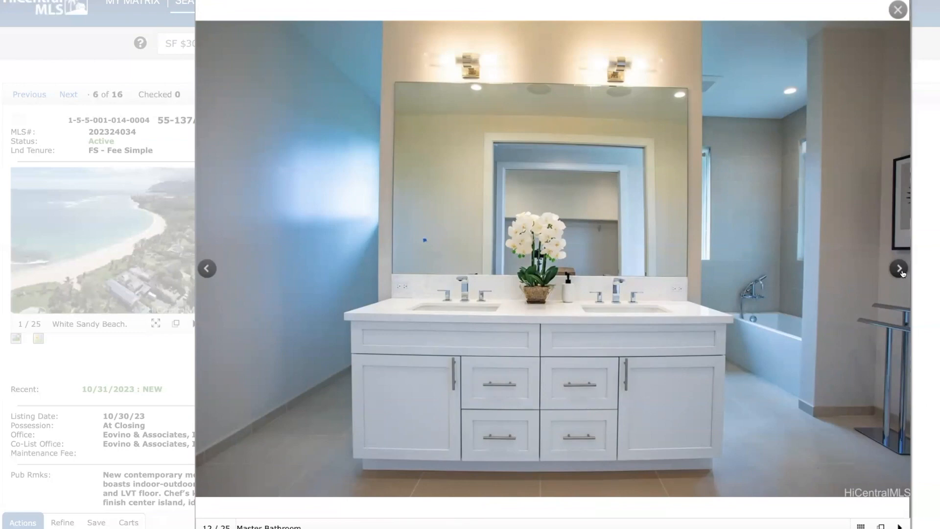
left_click(898, 268)
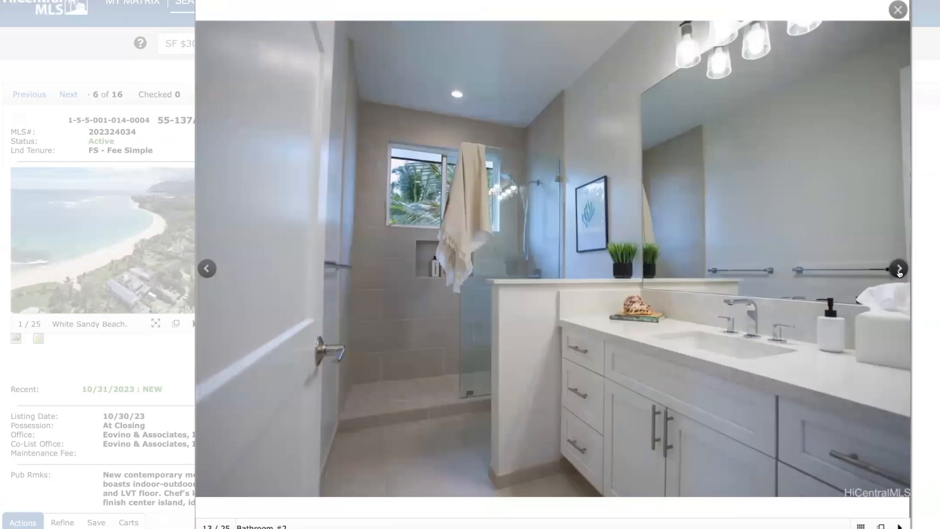
left_click(898, 268)
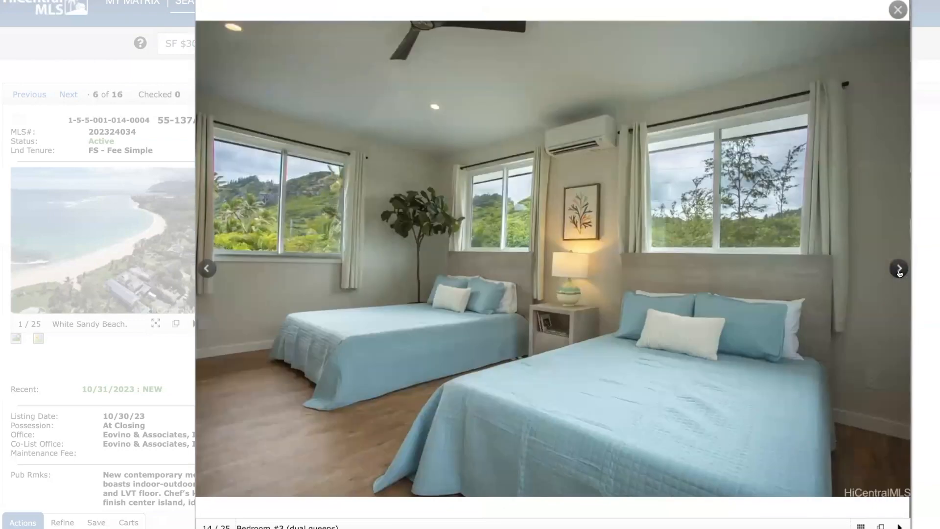
left_click(898, 268)
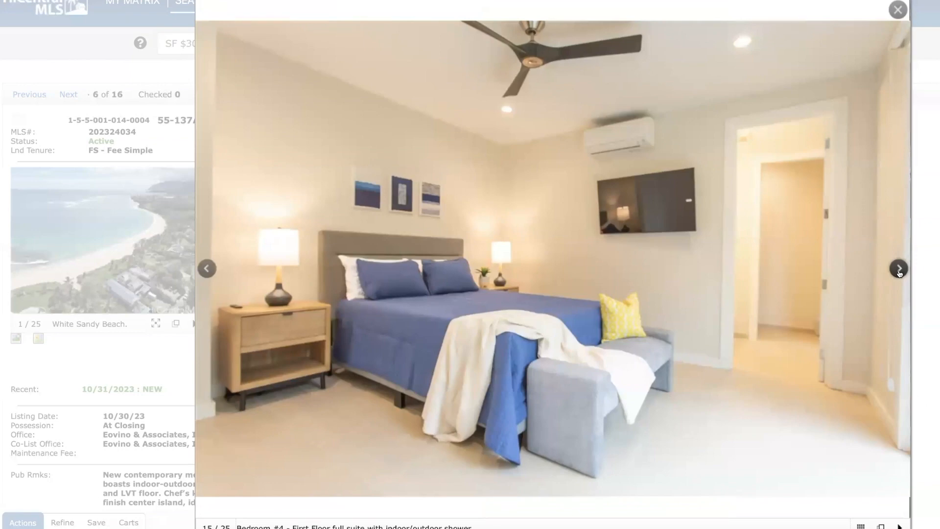
left_click(899, 268)
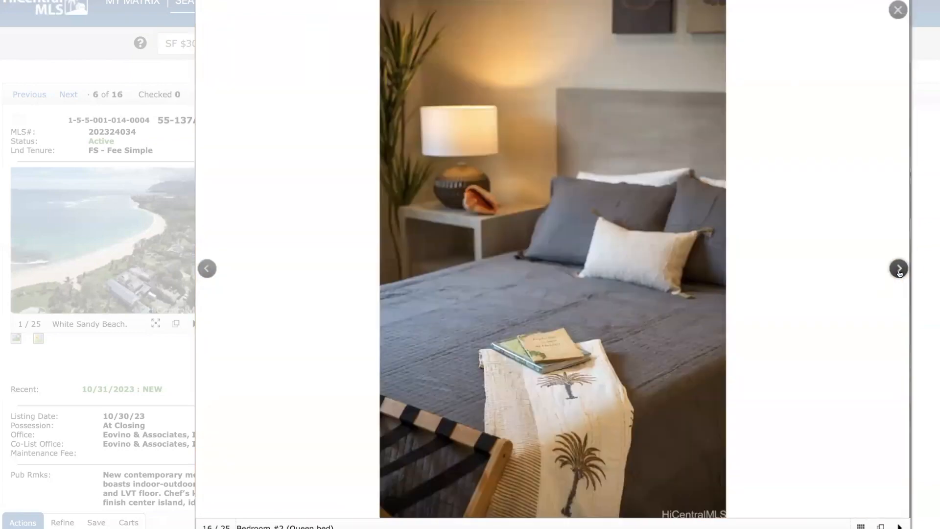
left_click(899, 268)
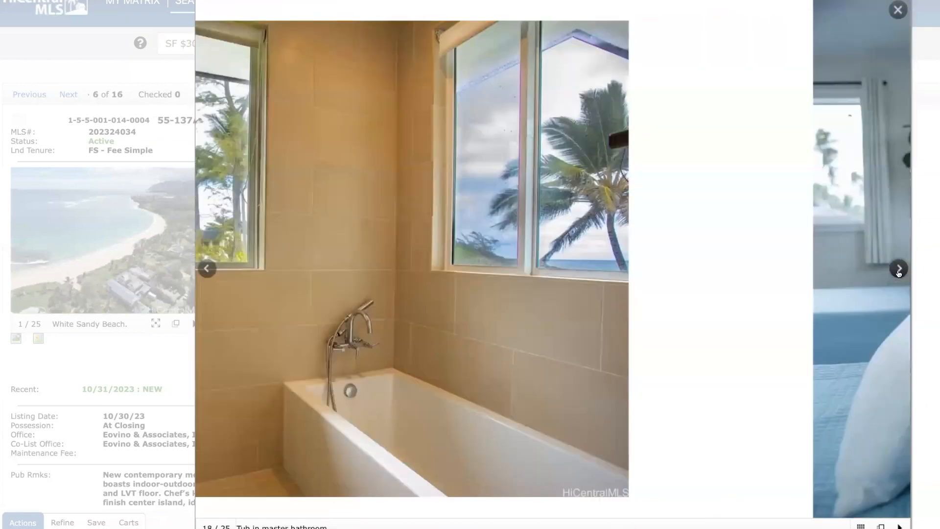
left_click(898, 268)
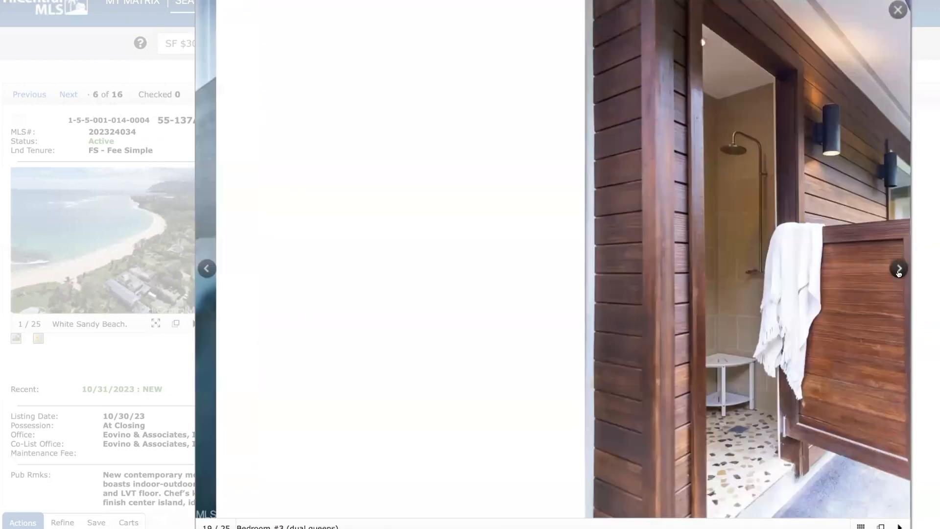
left_click(898, 268)
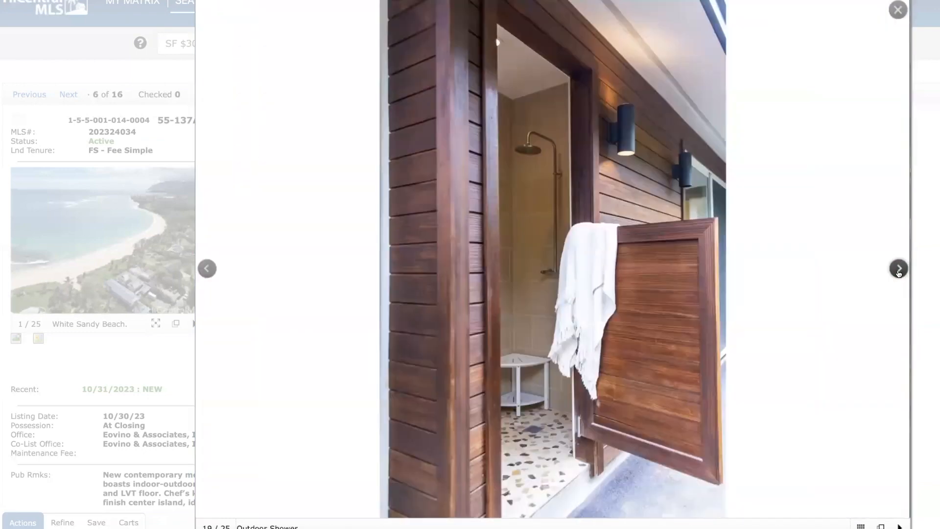
left_click(898, 269)
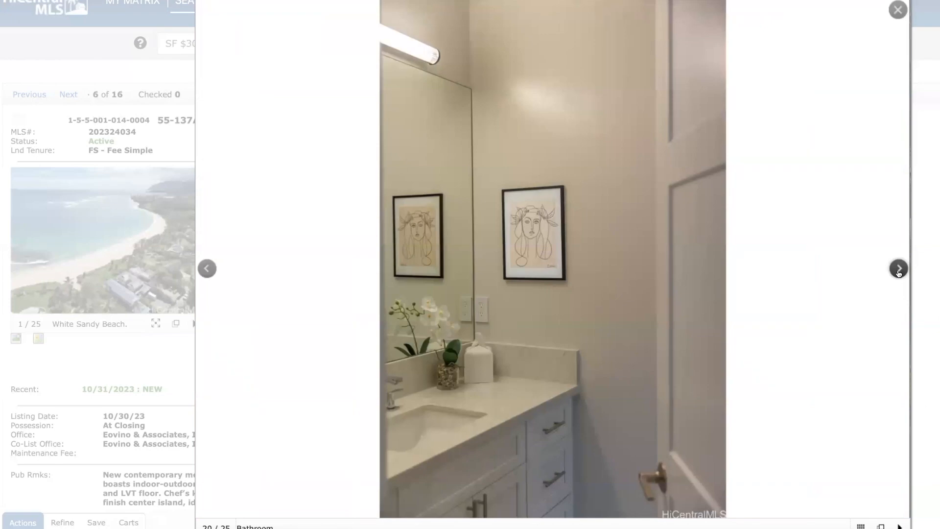
left_click(898, 268)
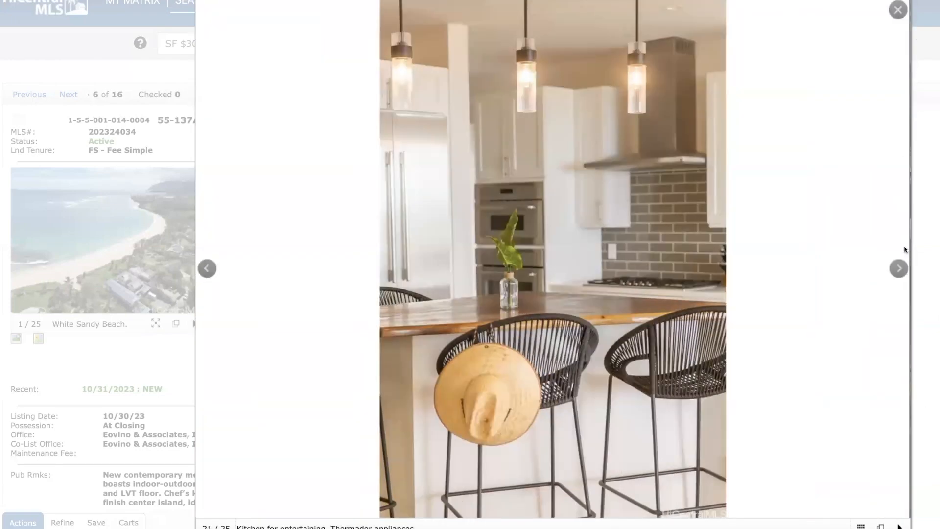
left_click(898, 268)
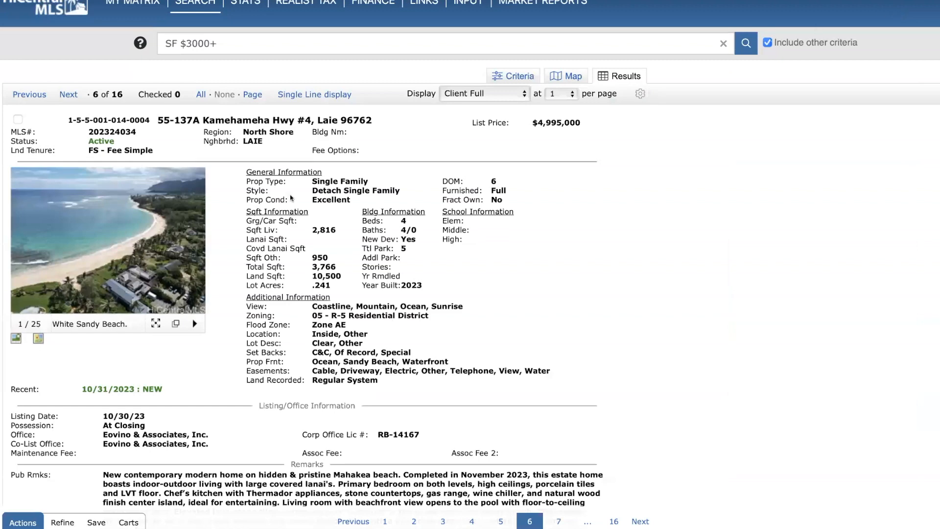
left_click(69, 94)
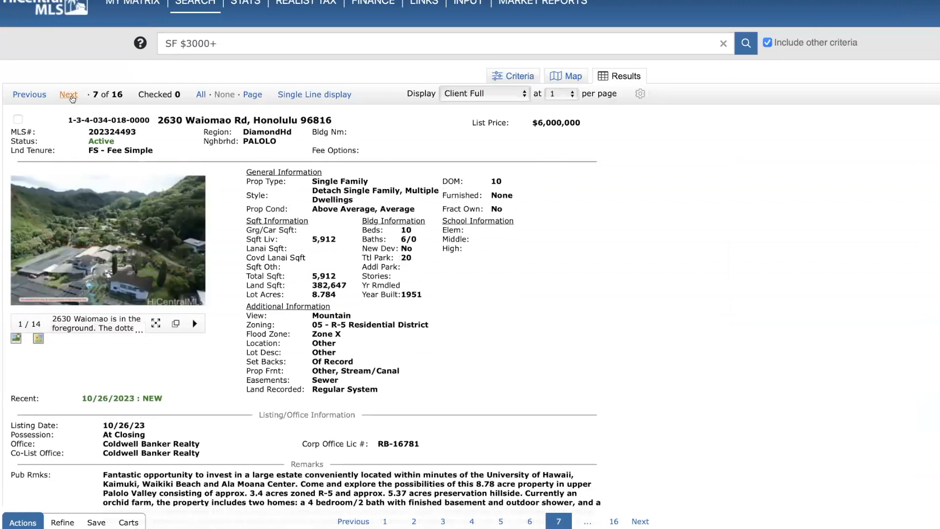
mouse_move(245, 156)
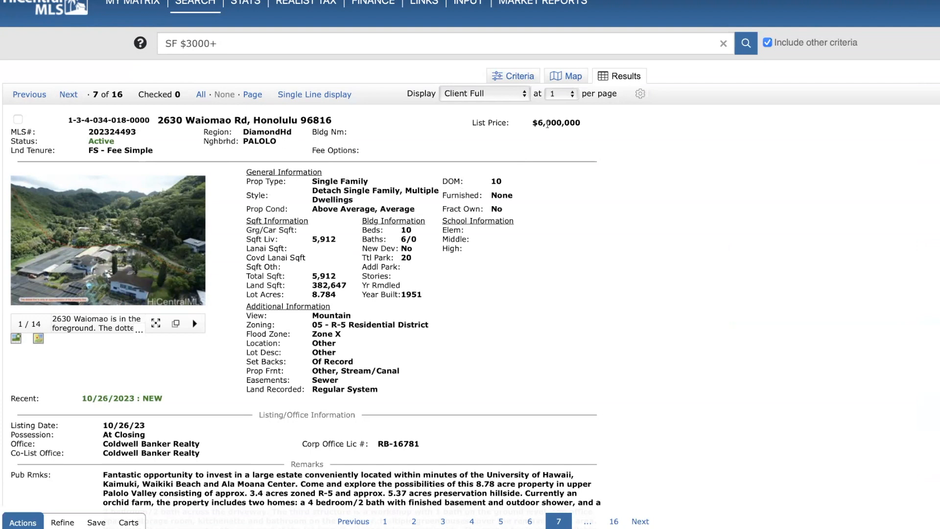
mouse_move(553, 179)
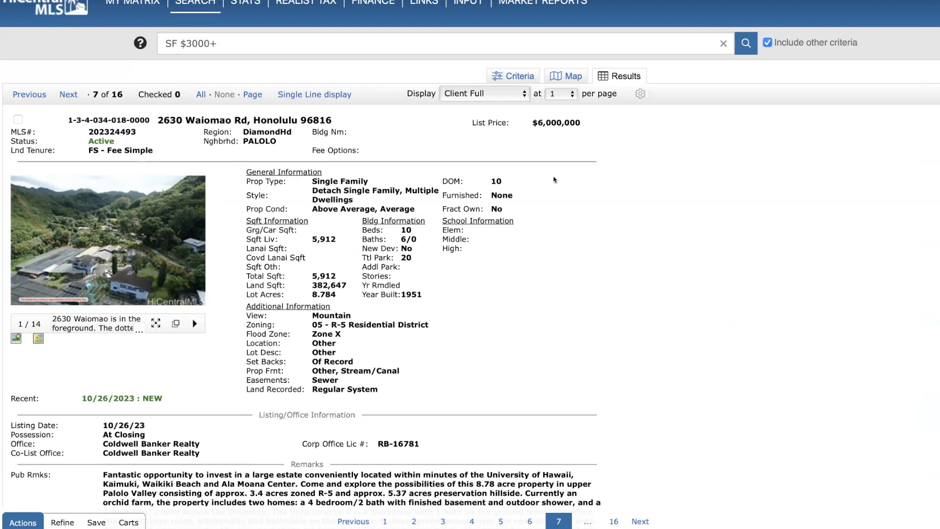
mouse_move(412, 237)
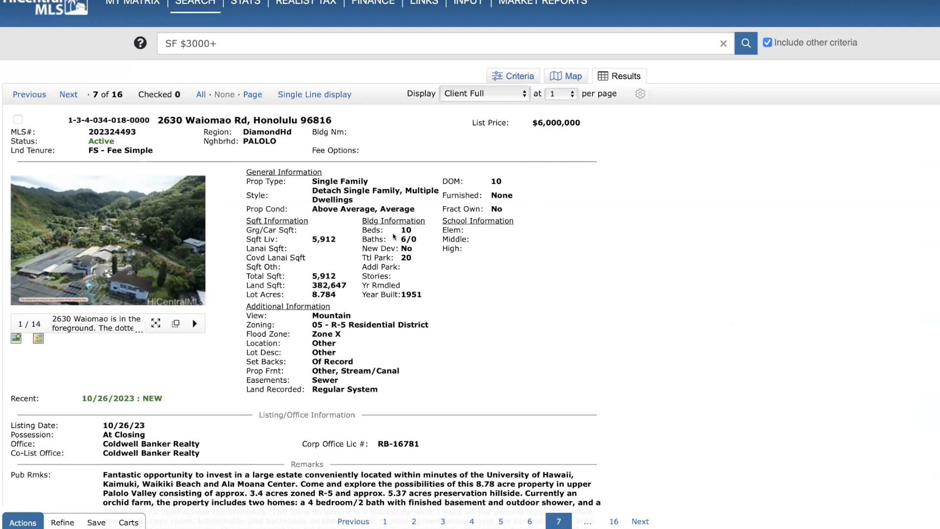
mouse_move(326, 247)
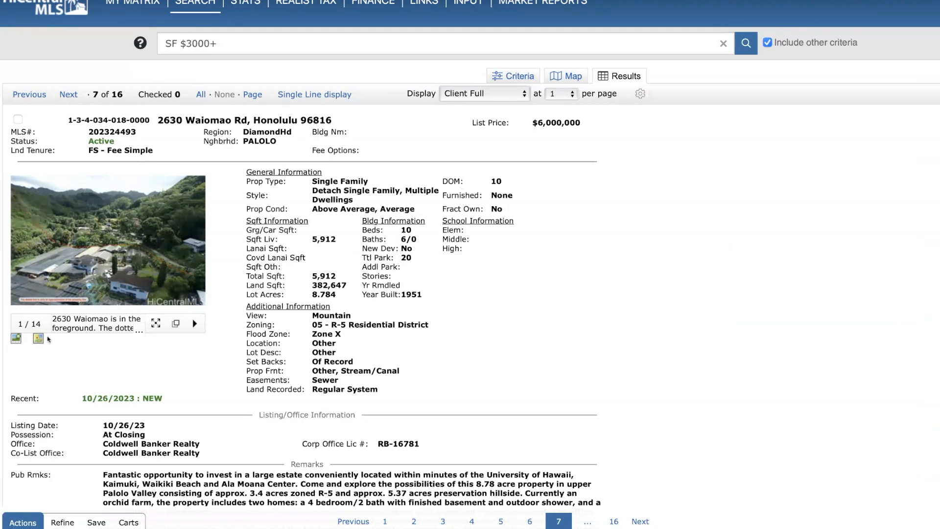
mouse_move(16, 338)
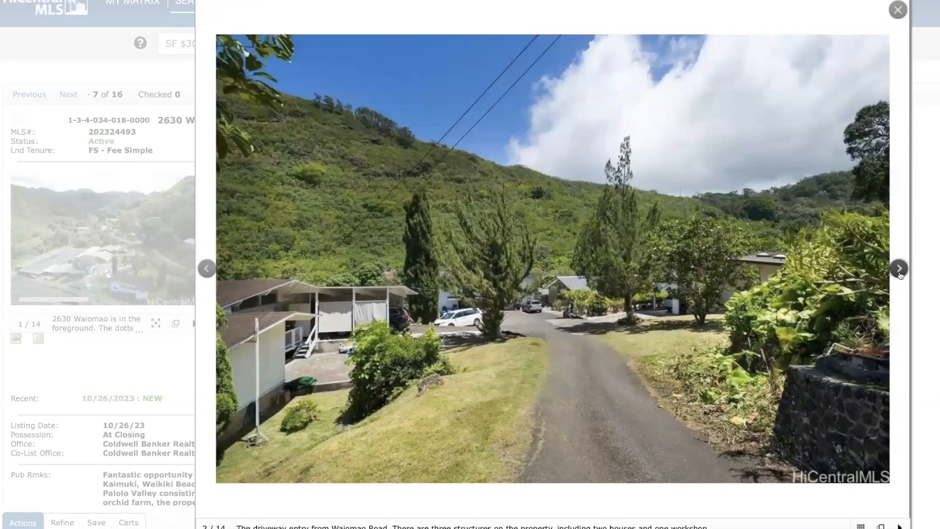
left_click(897, 268)
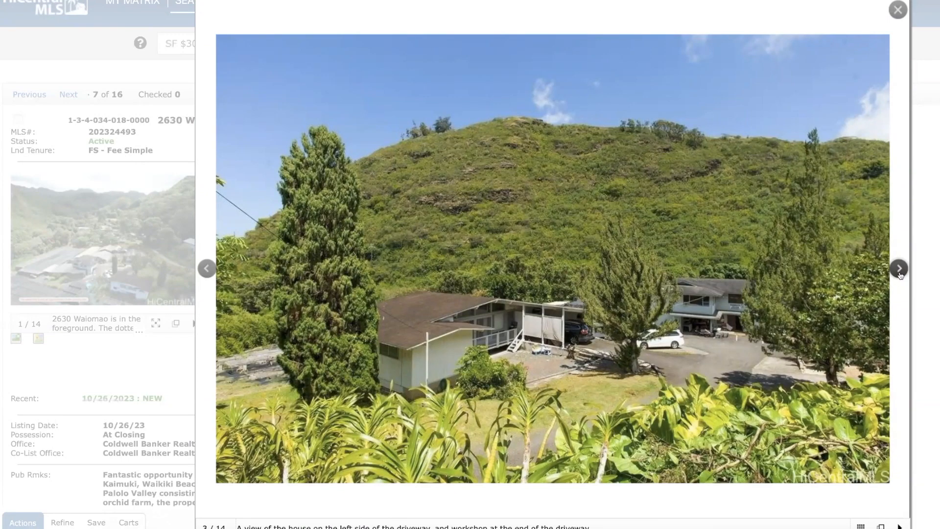
left_click(898, 268)
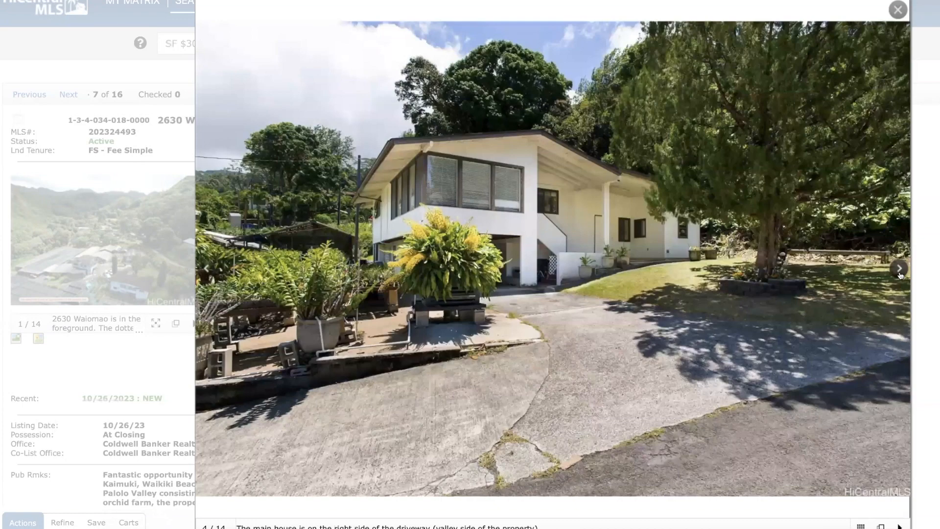
left_click(898, 268)
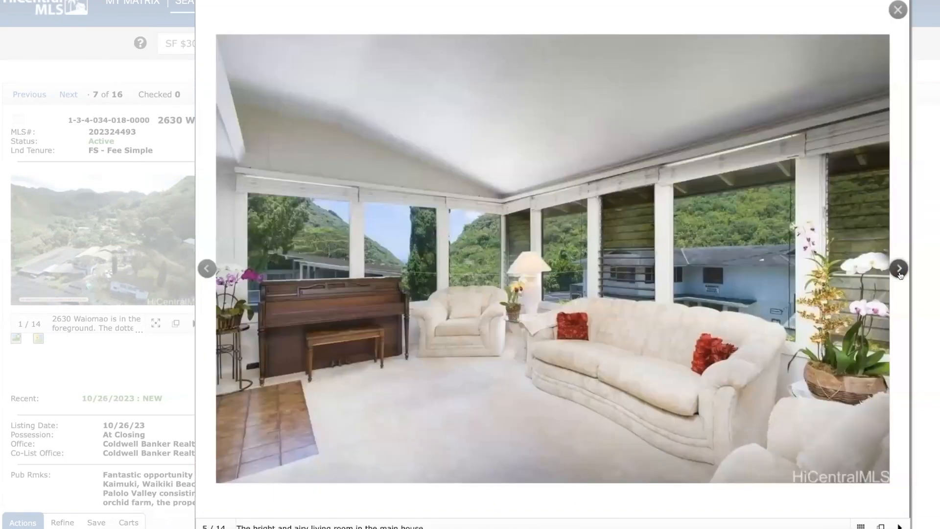
left_click(898, 268)
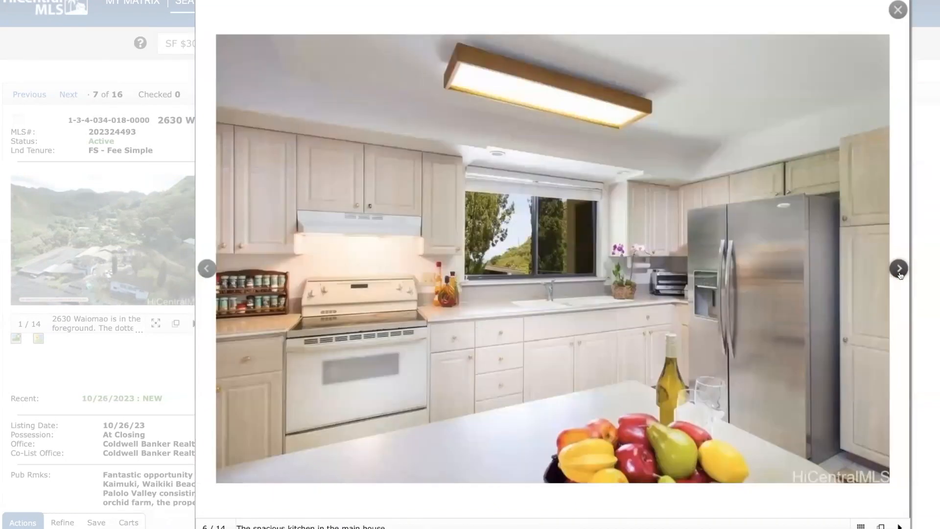
left_click(898, 269)
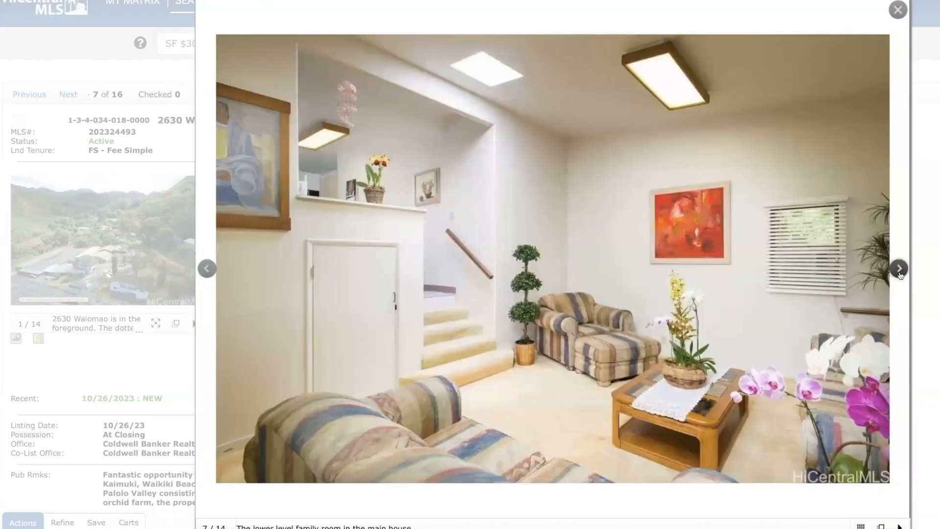
left_click(898, 268)
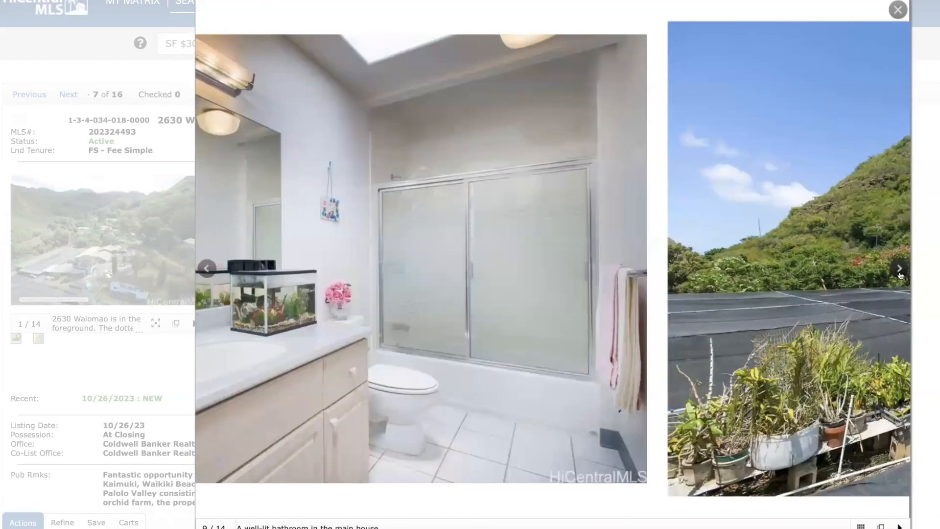
left_click(898, 268)
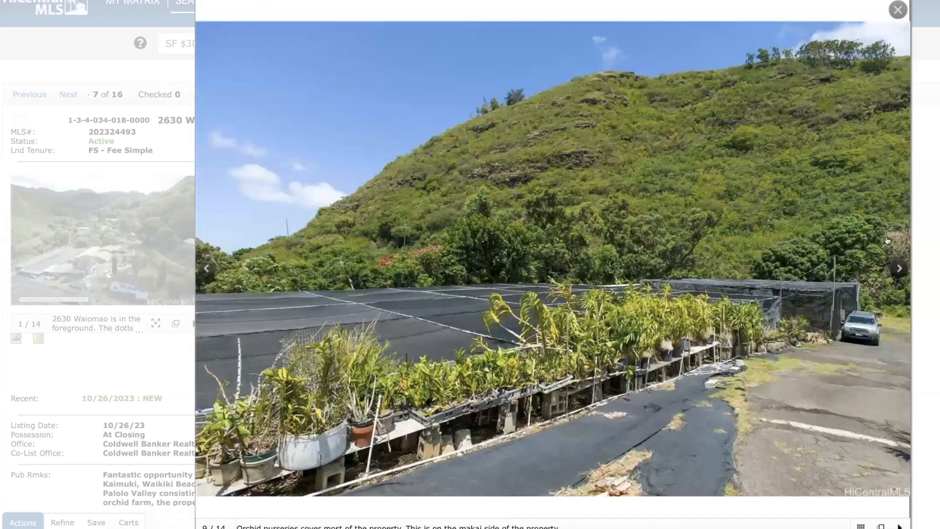
left_click(898, 268)
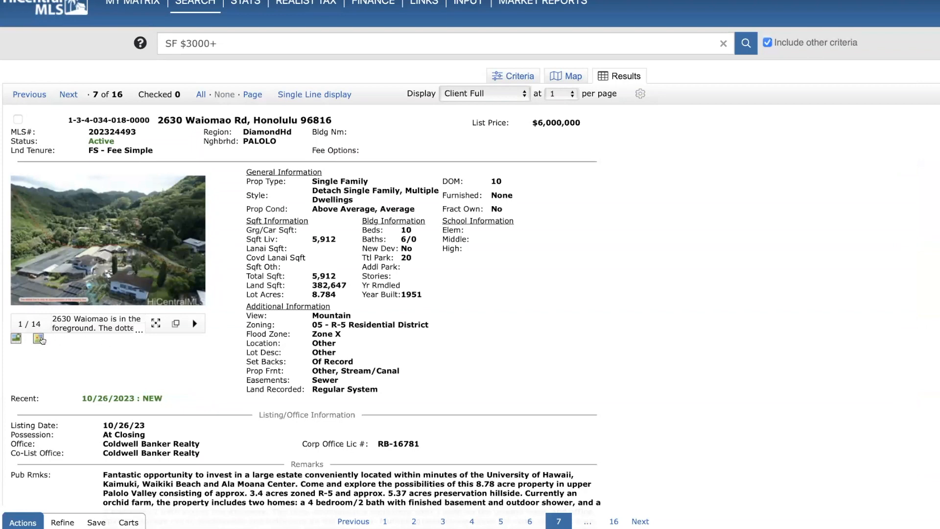
left_click(38, 338)
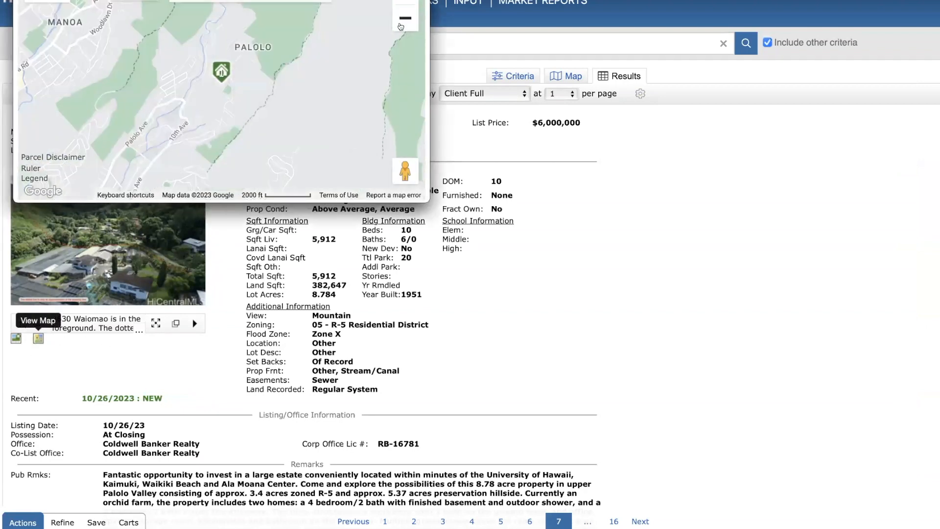
left_click(404, 18)
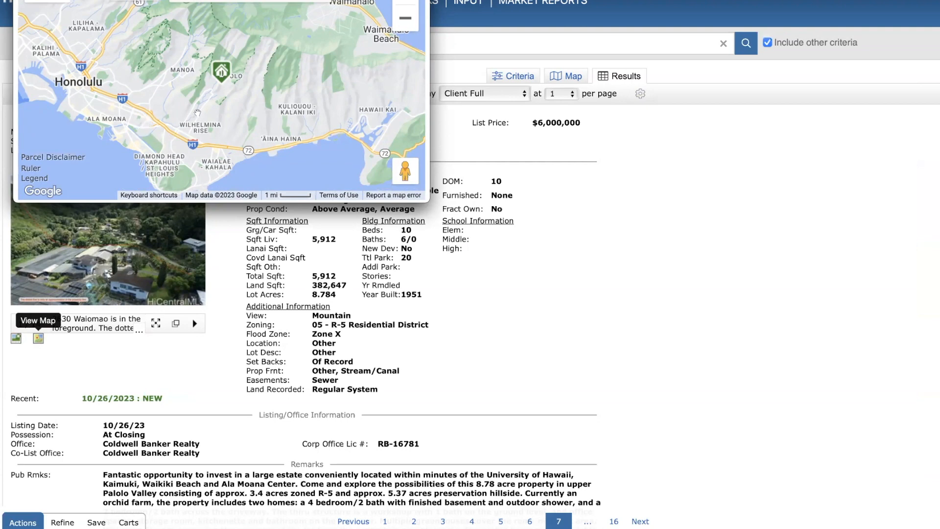
mouse_move(220, 71)
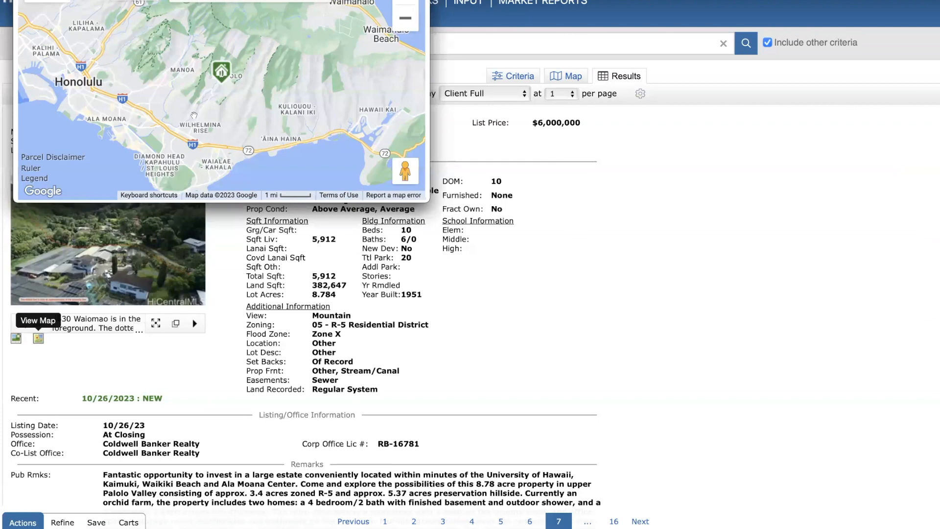
mouse_move(213, 85)
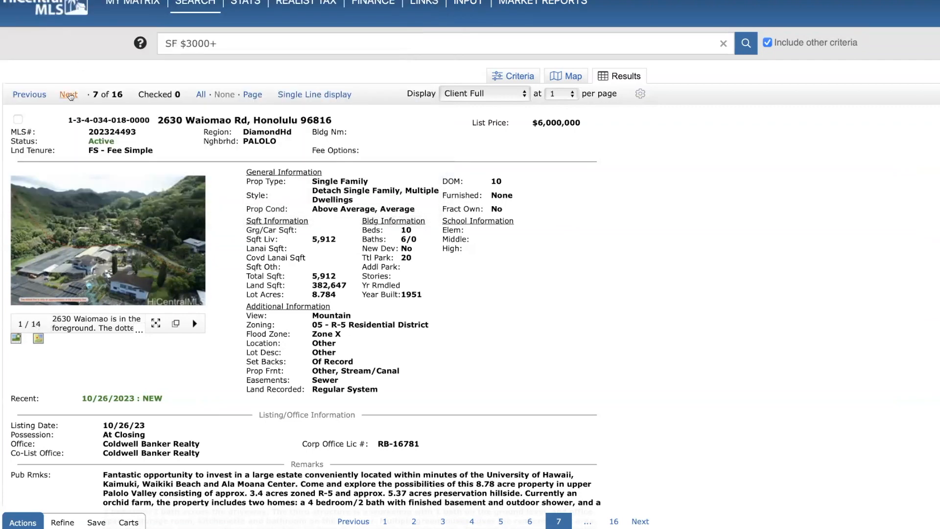
left_click(68, 94)
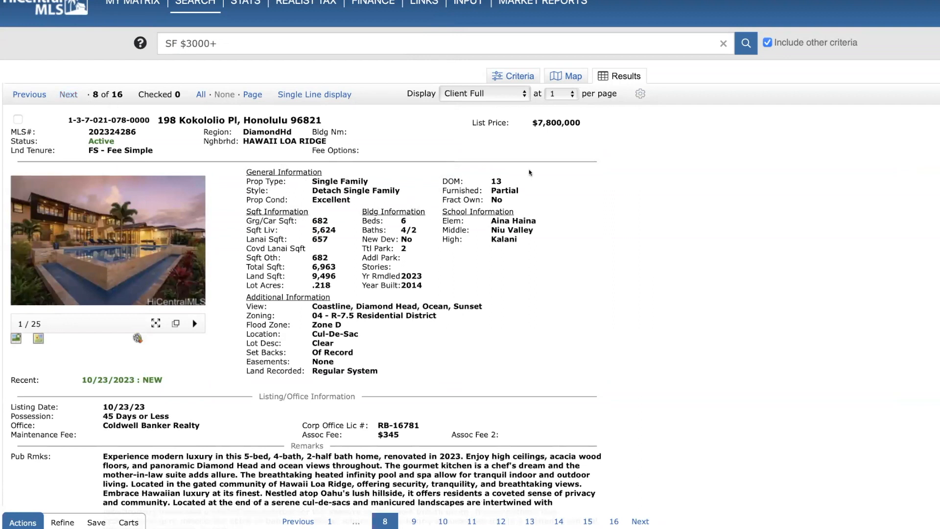
mouse_move(410, 227)
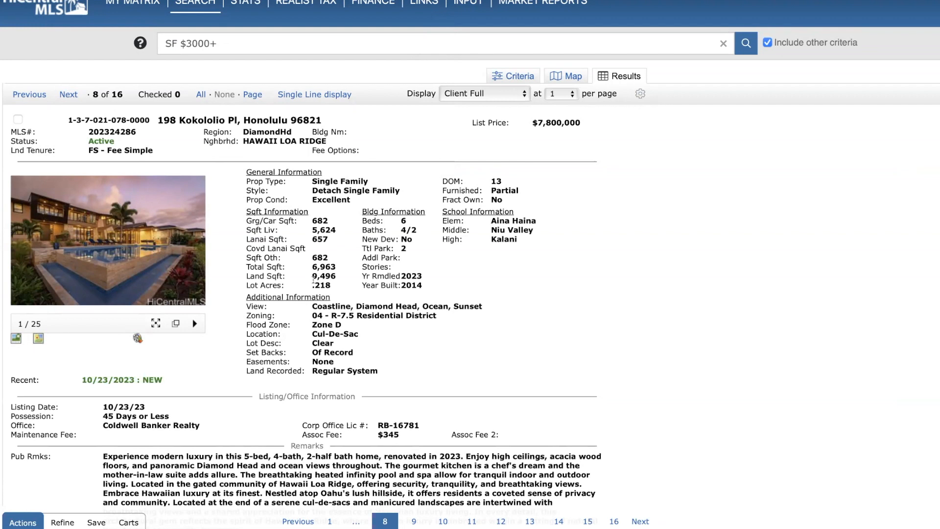
mouse_move(431, 366)
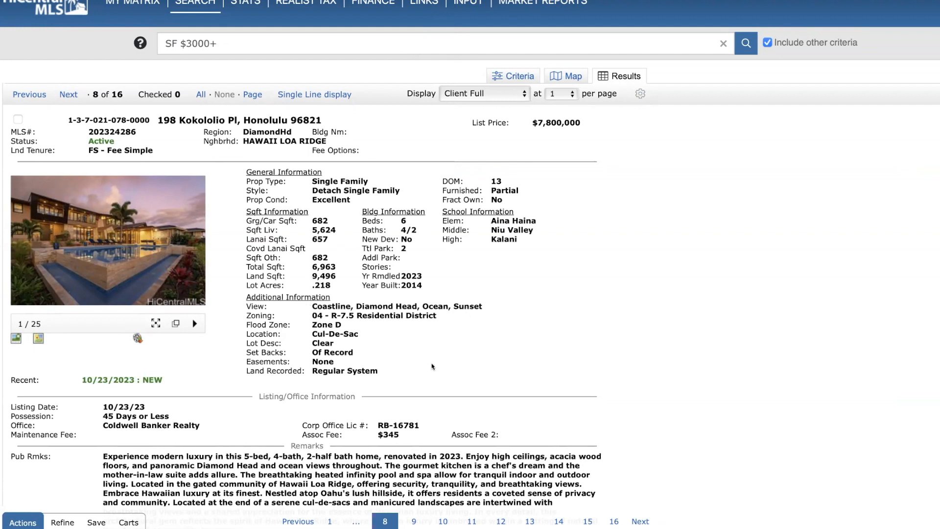
mouse_move(421, 432)
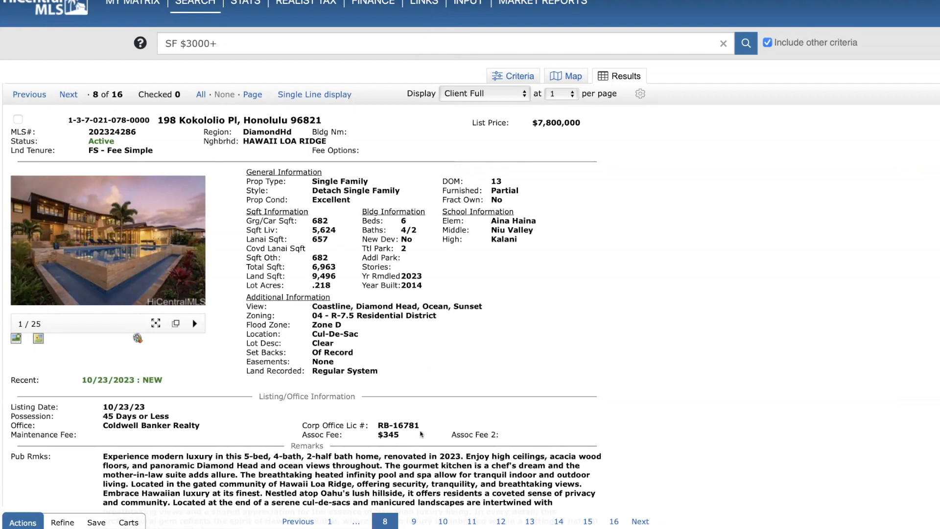
mouse_move(413, 436)
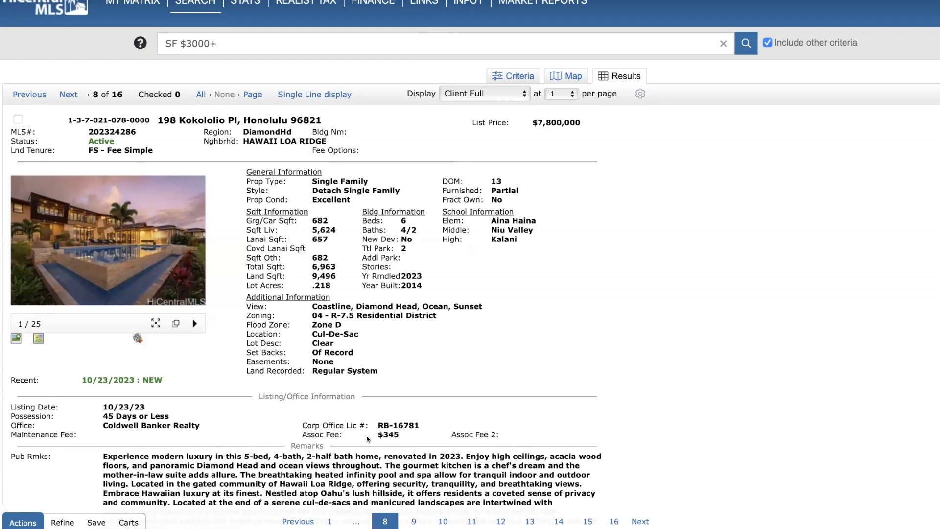
mouse_move(15, 338)
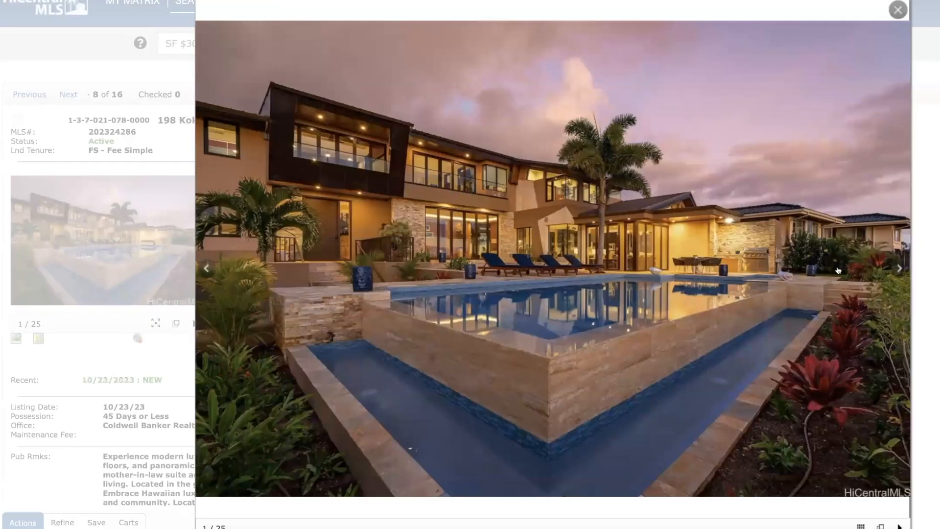
left_click(898, 268)
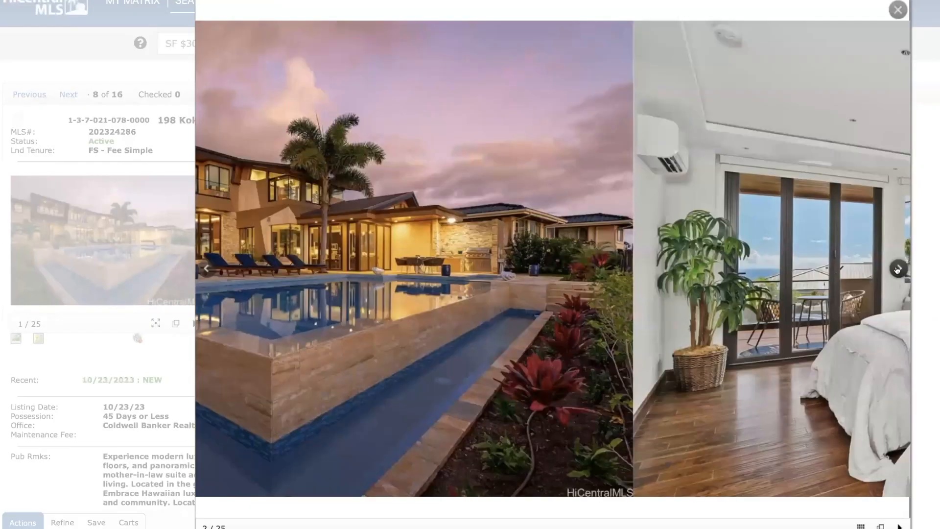
left_click(898, 268)
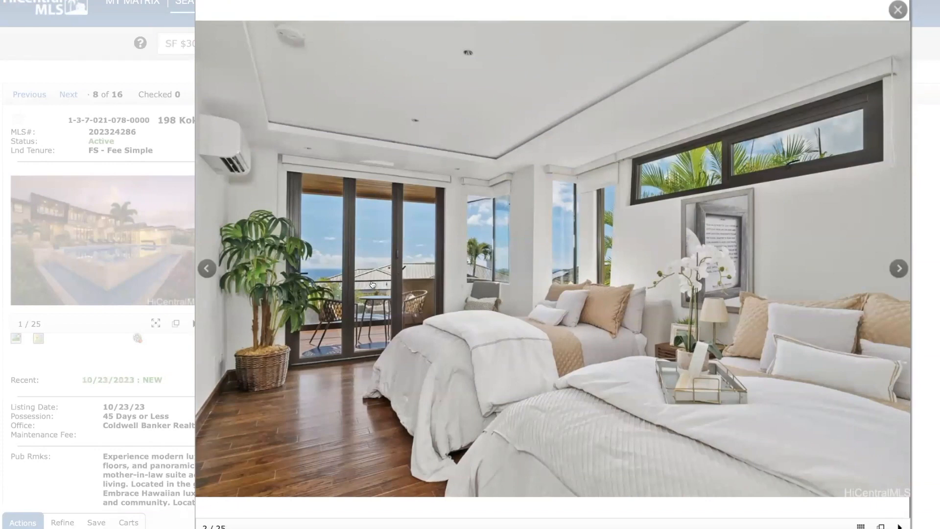
mouse_move(878, 273)
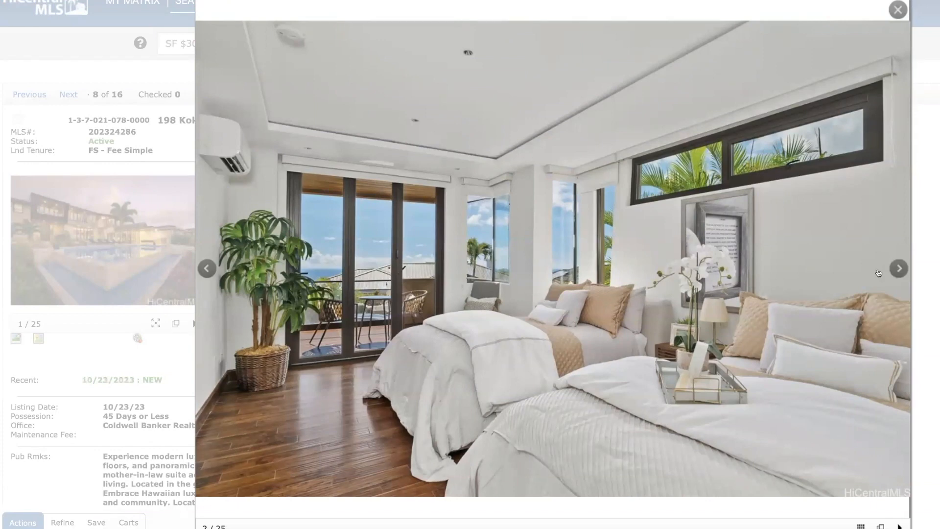
left_click(899, 268)
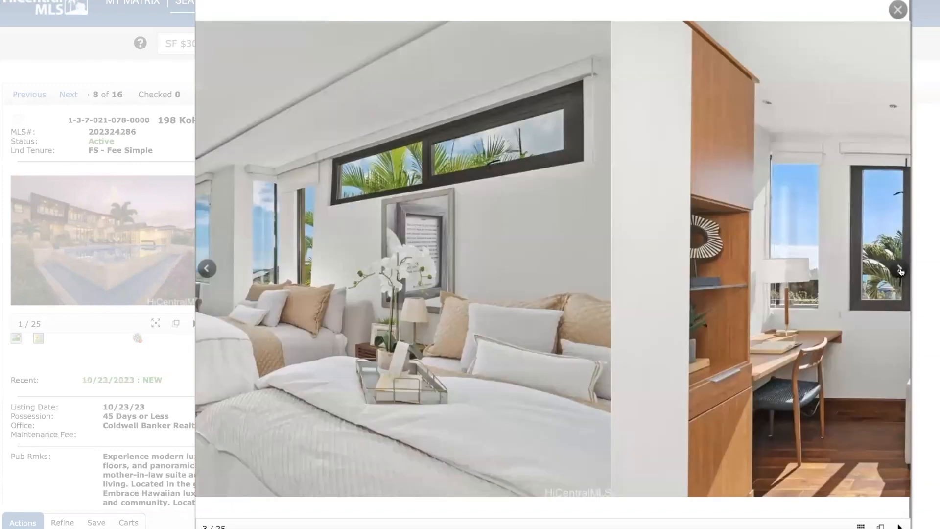
left_click(899, 268)
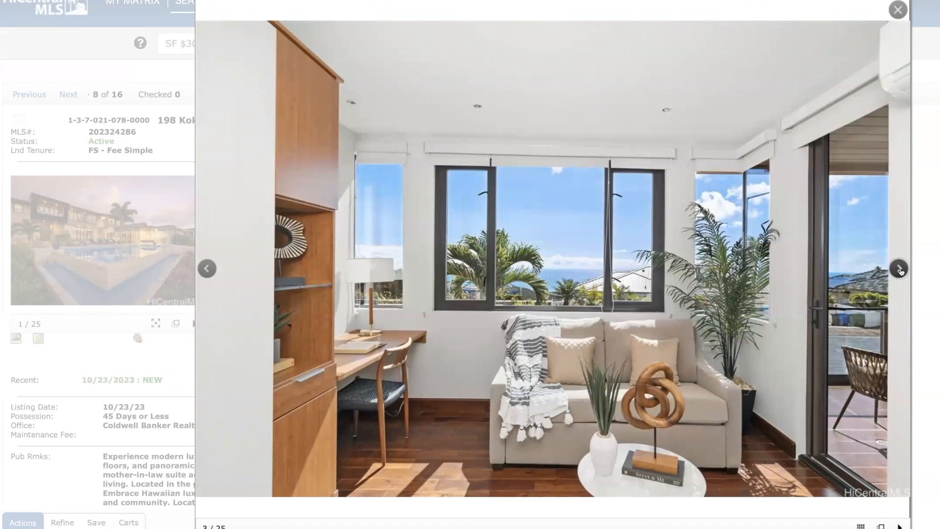
left_click(899, 268)
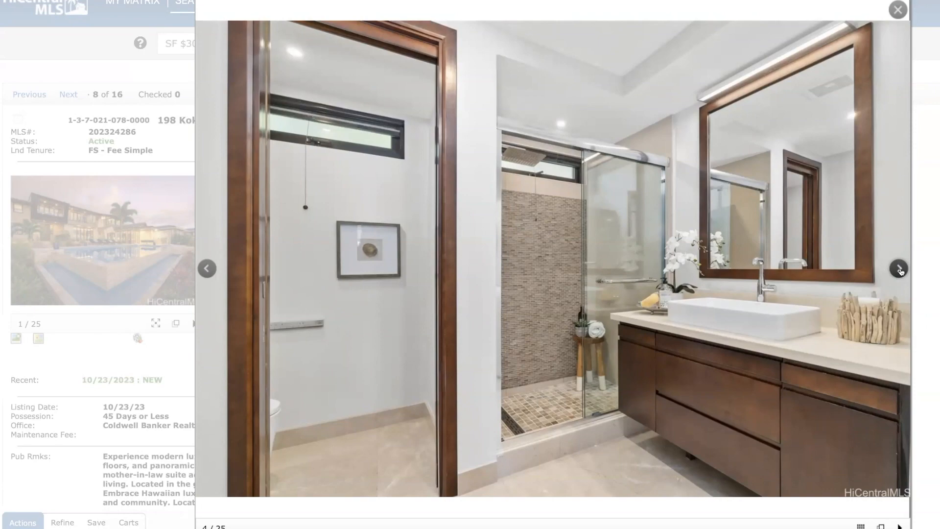
left_click(899, 268)
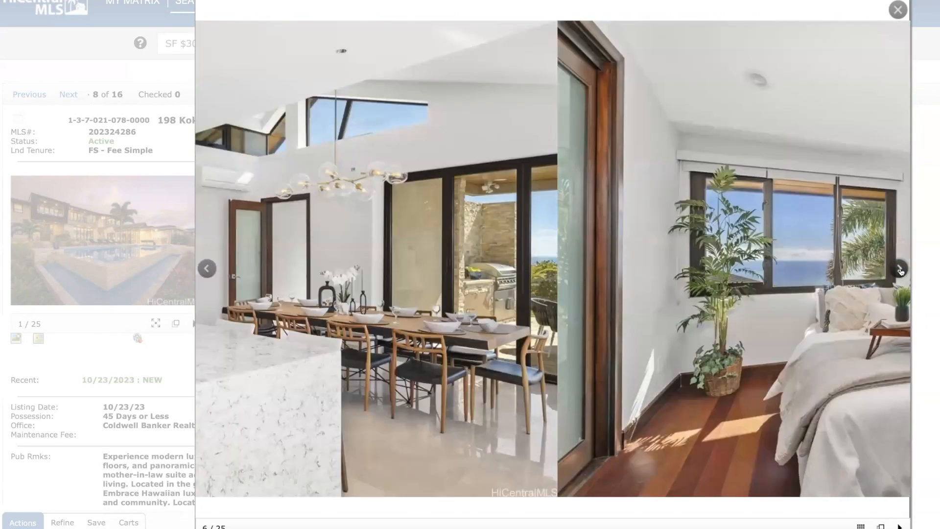
left_click(899, 269)
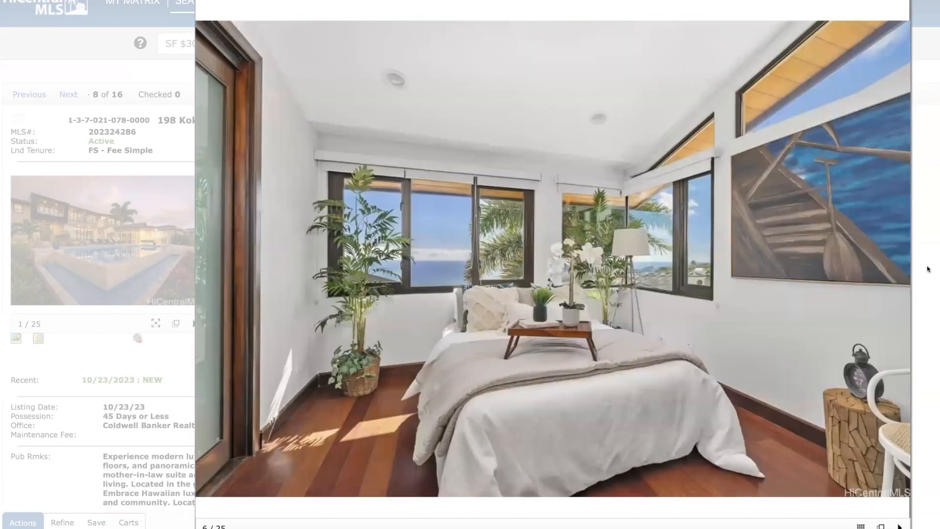
left_click(898, 268)
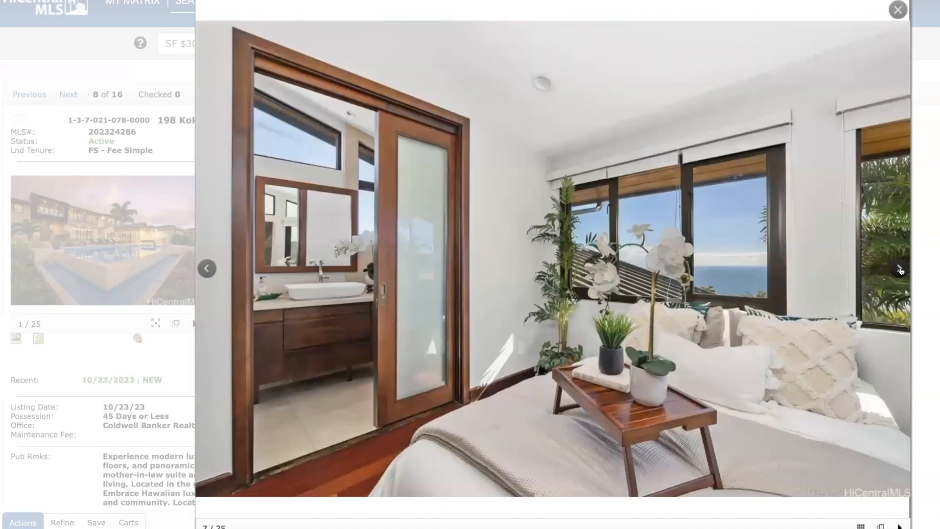
left_click(899, 268)
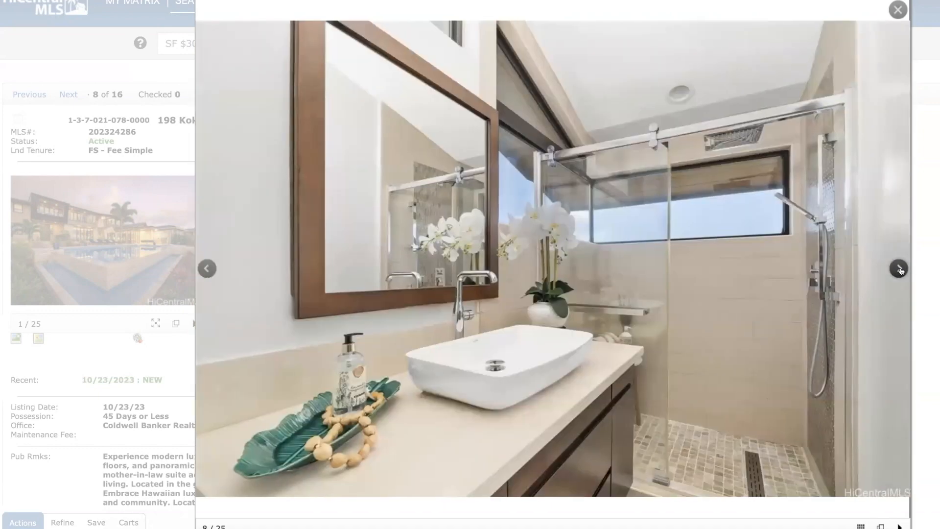
left_click(898, 268)
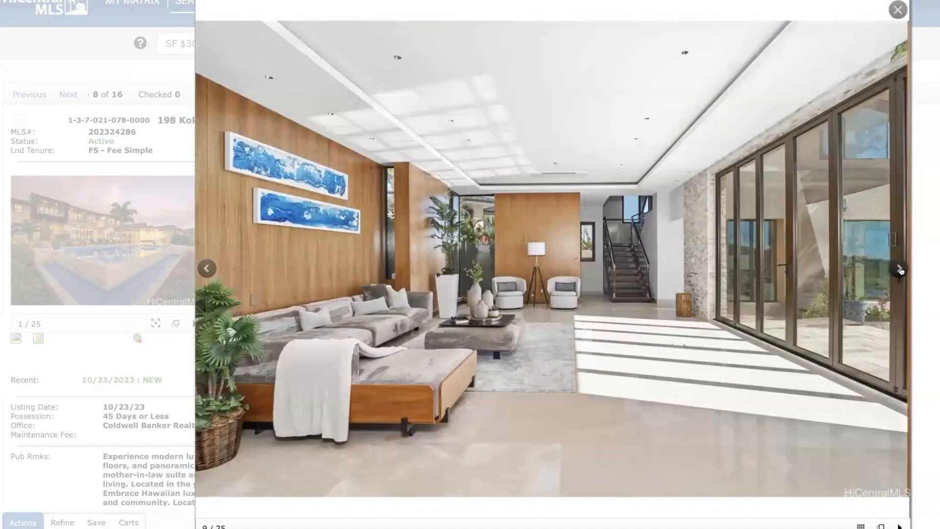
left_click(899, 269)
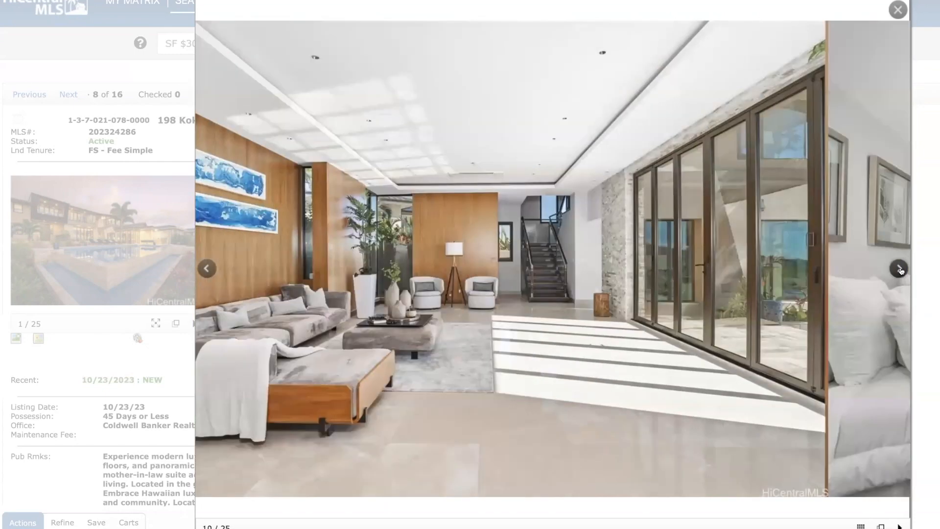
left_click(899, 268)
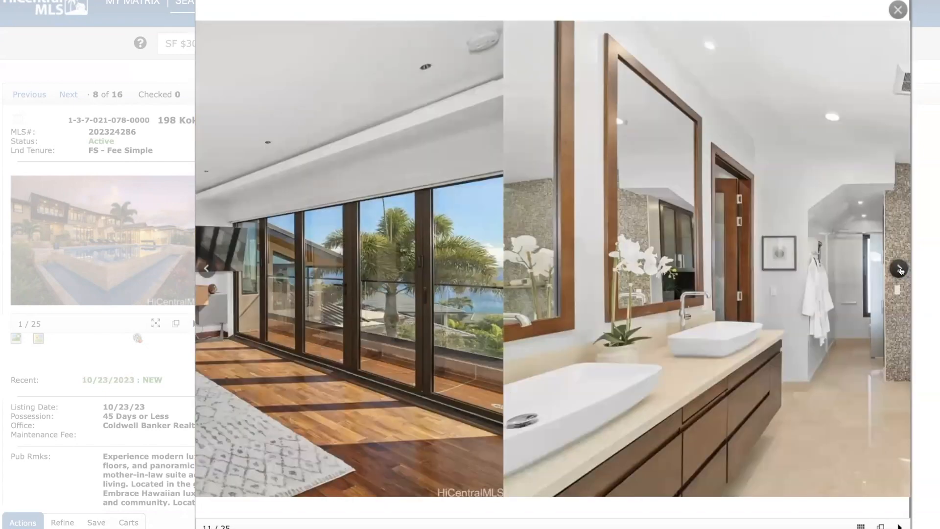
left_click(899, 268)
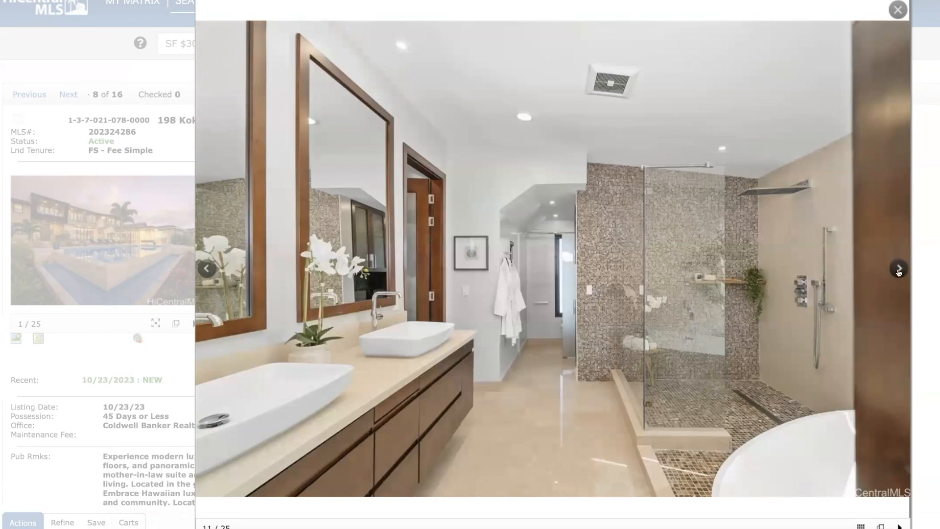
left_click(899, 268)
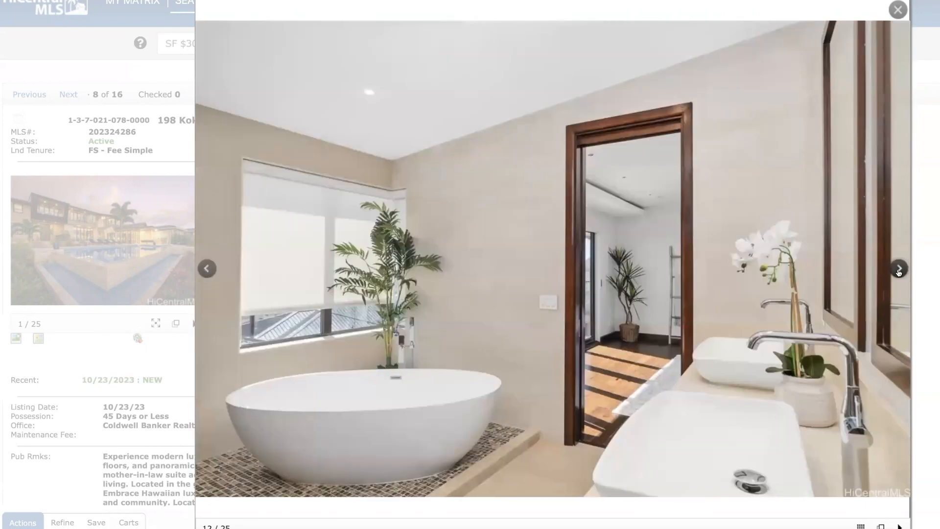
left_click(898, 268)
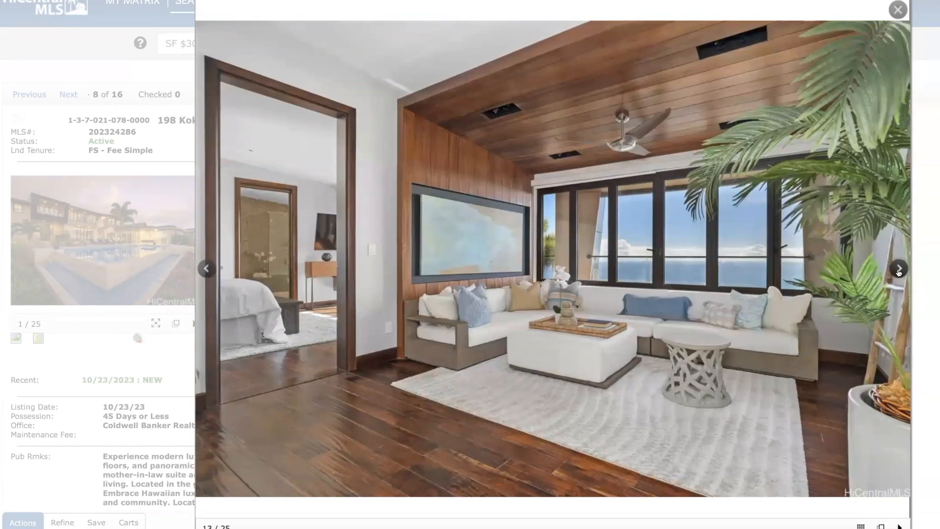
left_click(897, 268)
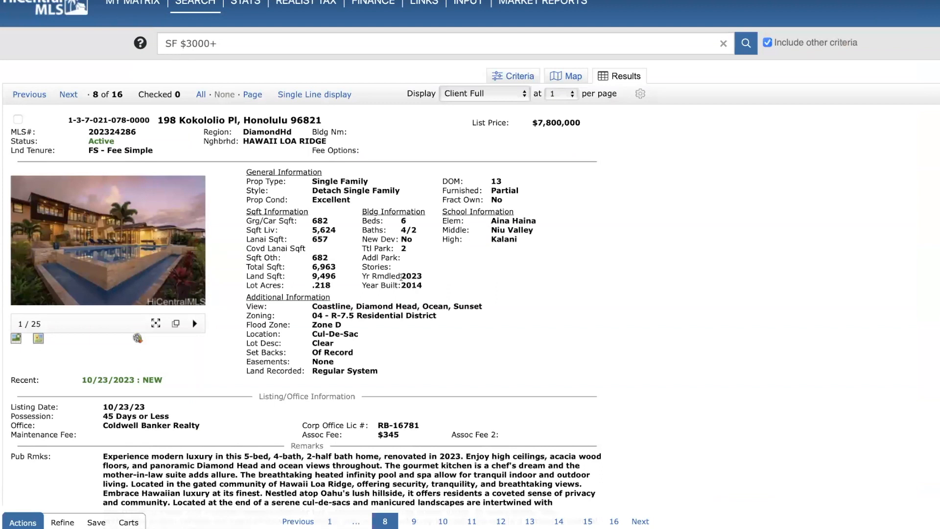
mouse_move(37, 338)
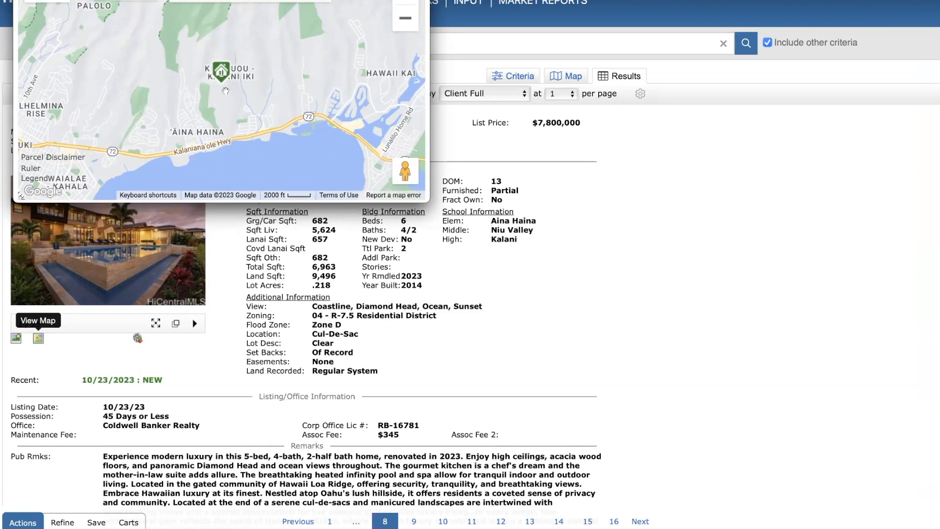
mouse_move(244, 144)
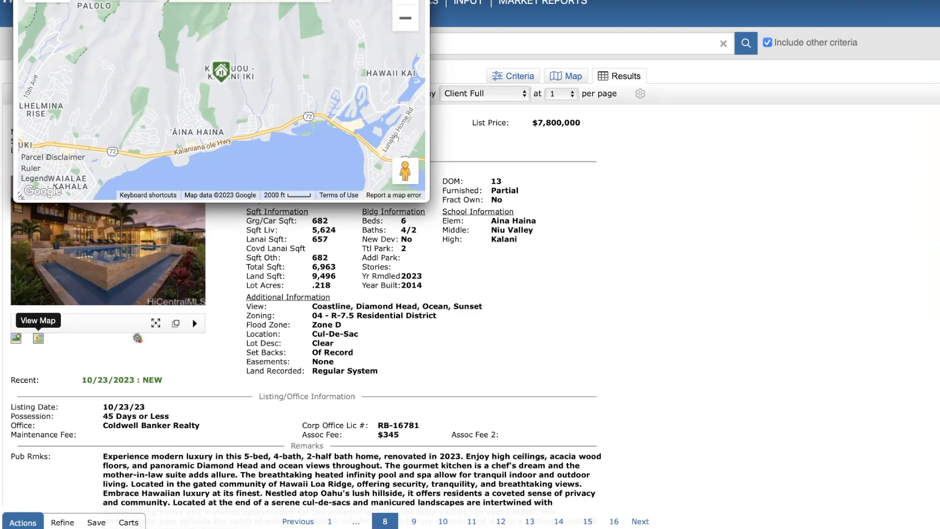
mouse_move(395, 138)
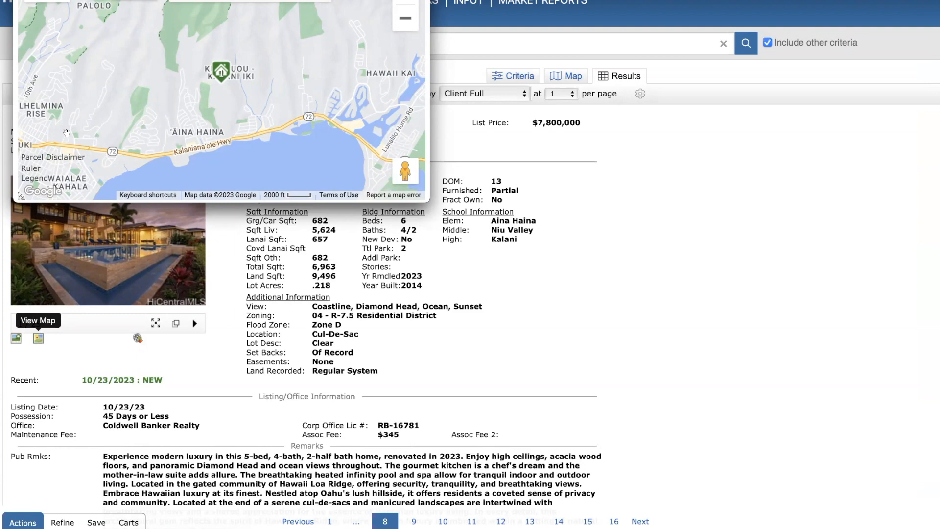
left_click(37, 320)
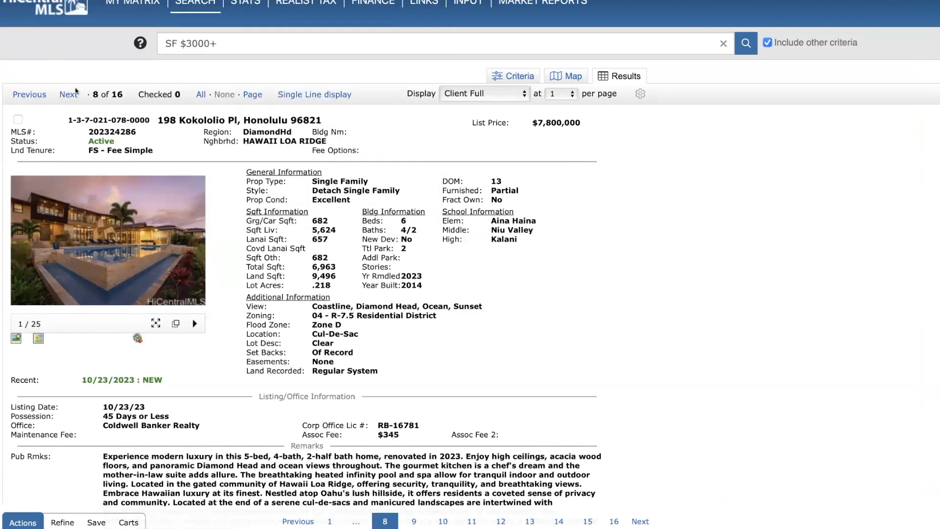
left_click(67, 94)
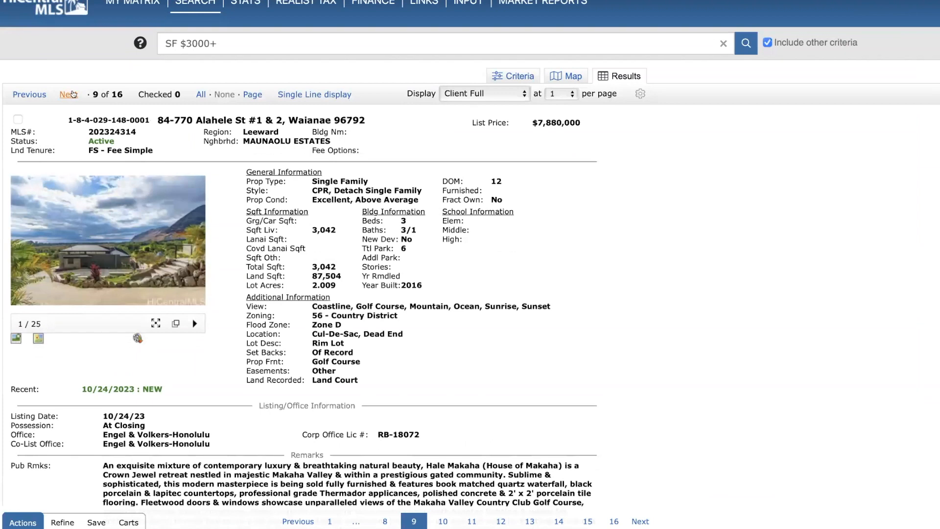
mouse_move(204, 143)
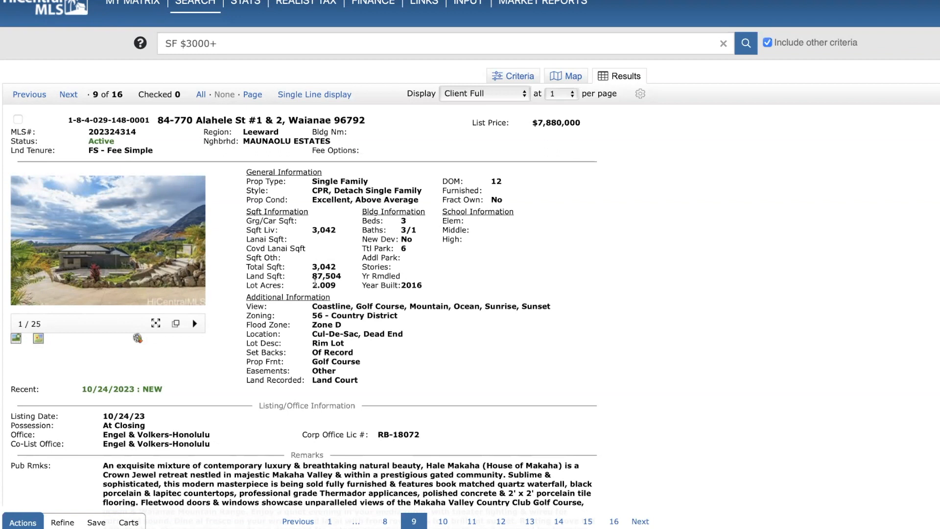
mouse_move(411, 288)
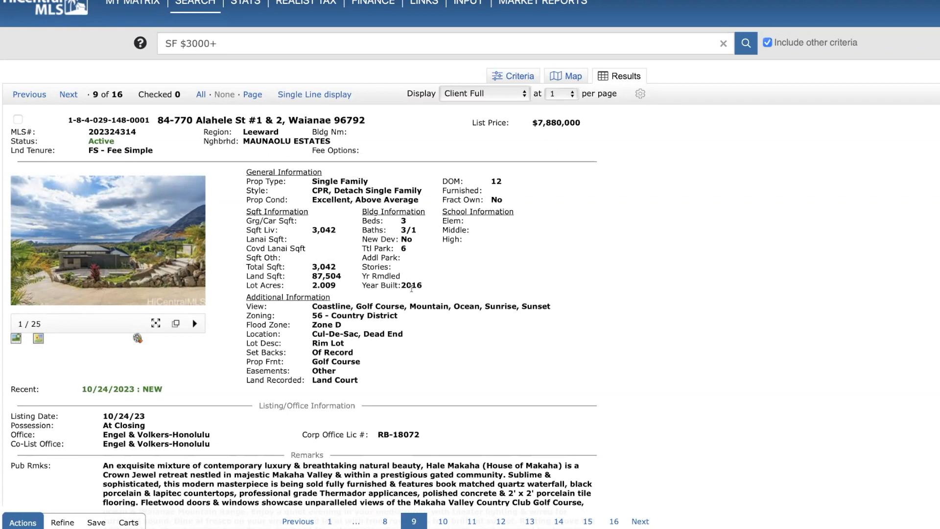
mouse_move(528, 292)
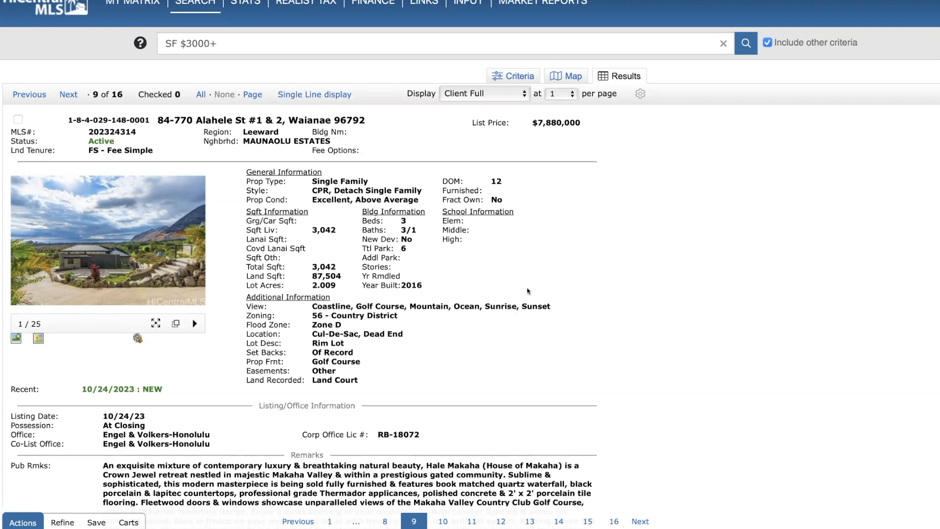
mouse_move(38, 339)
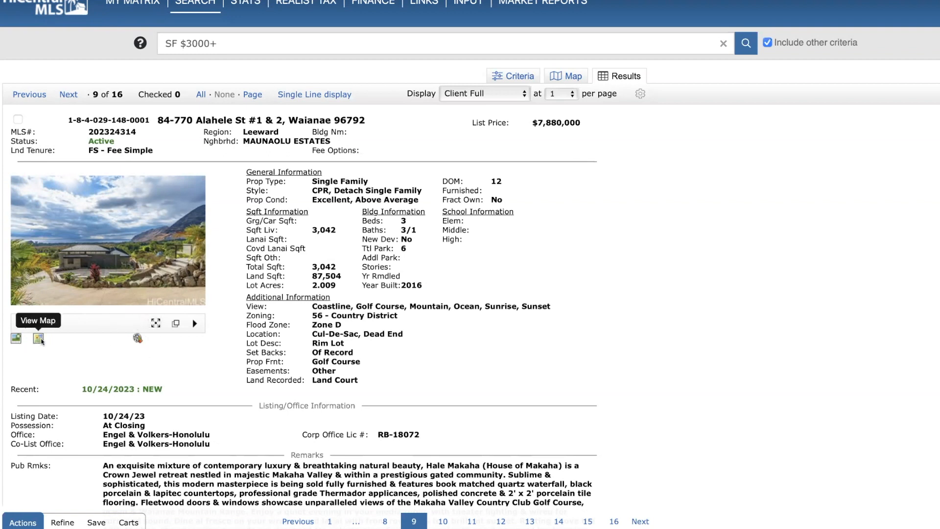
Show the 84-770 Alahele St location map and zoom out from Makaha Valley to more of Oahu's west coast.
left_click(37, 320)
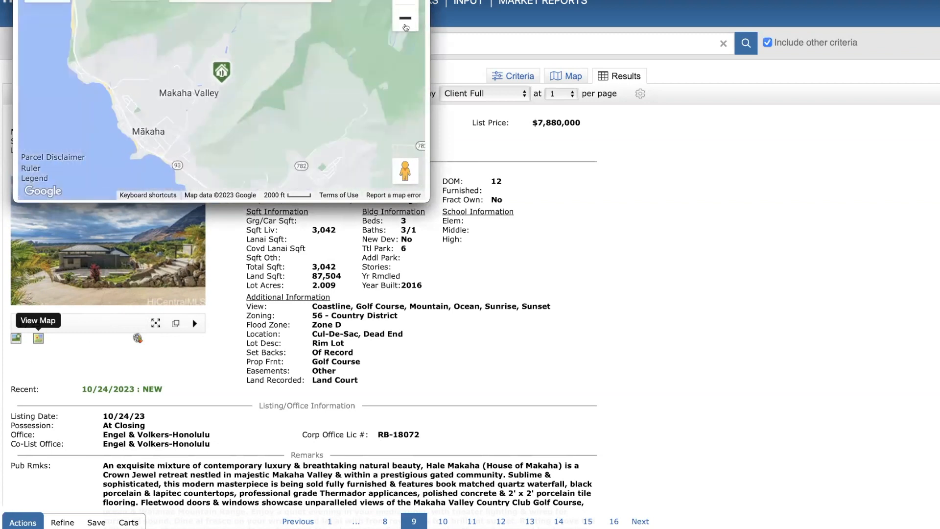
left_click(404, 19)
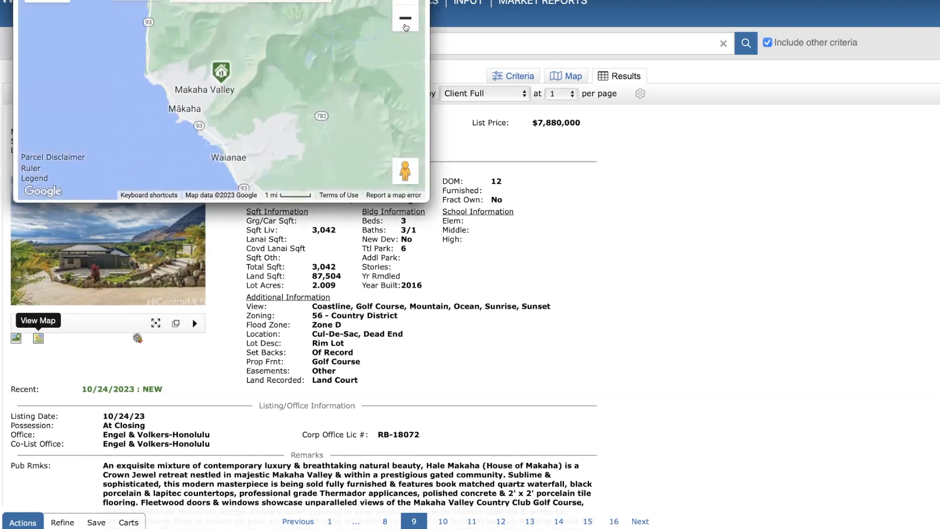
left_click(406, 19)
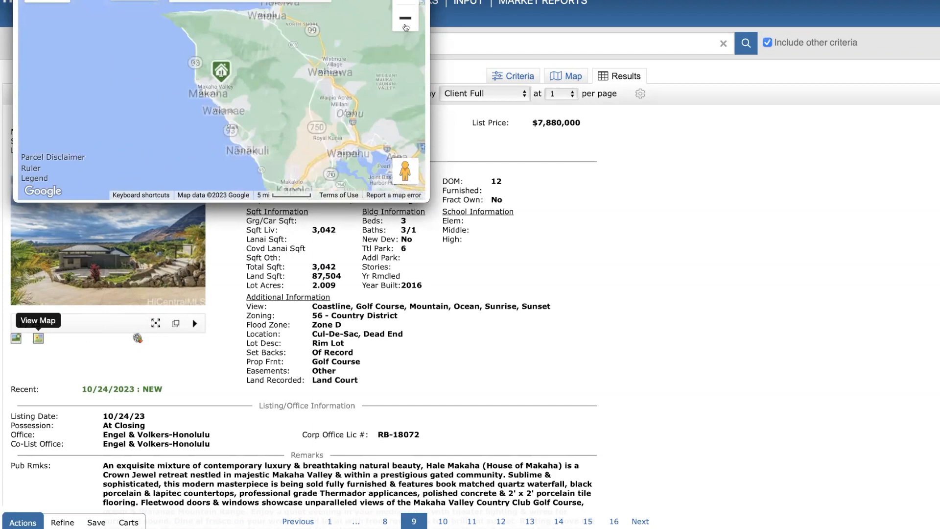
left_click(405, 18)
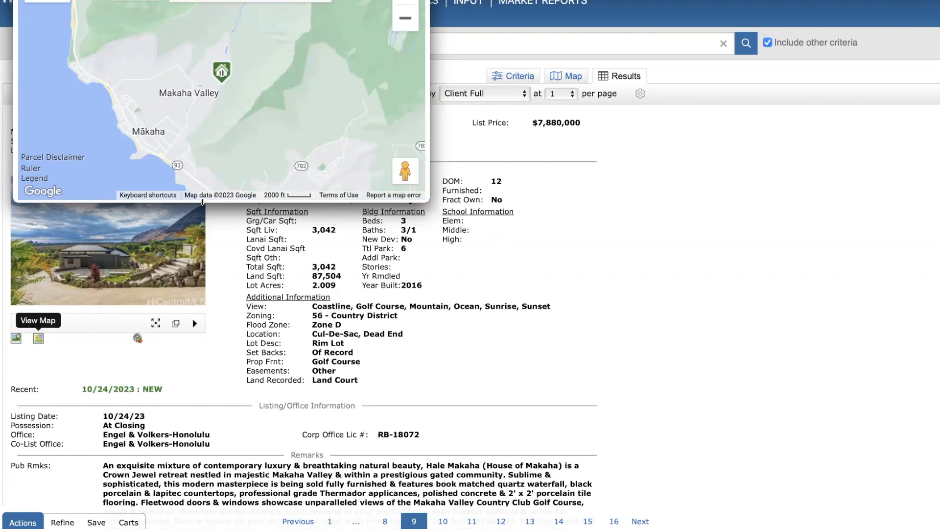
mouse_move(198, 244)
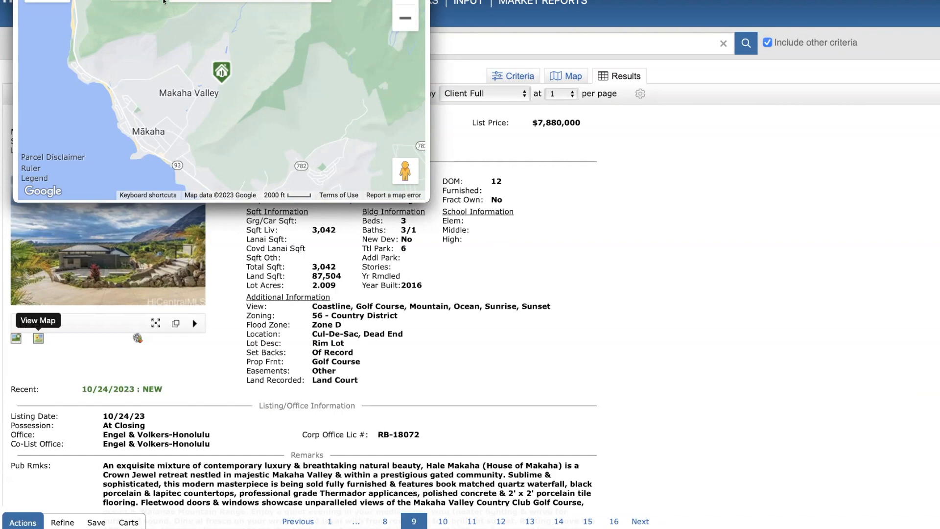
mouse_move(161, 22)
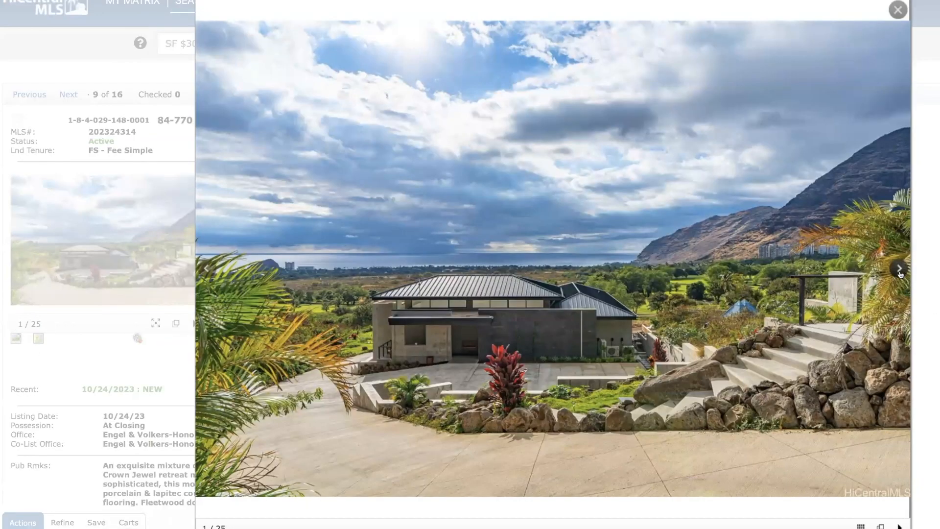
mouse_move(552, 295)
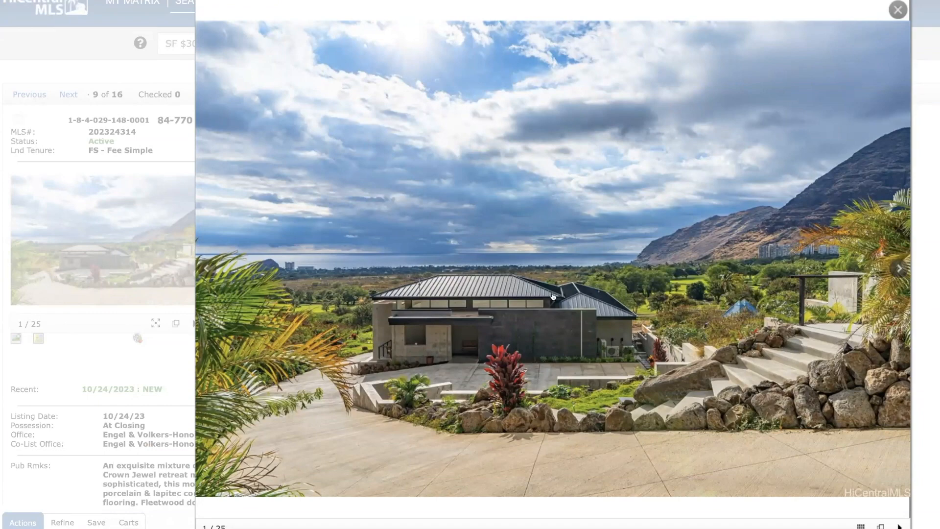
mouse_move(899, 274)
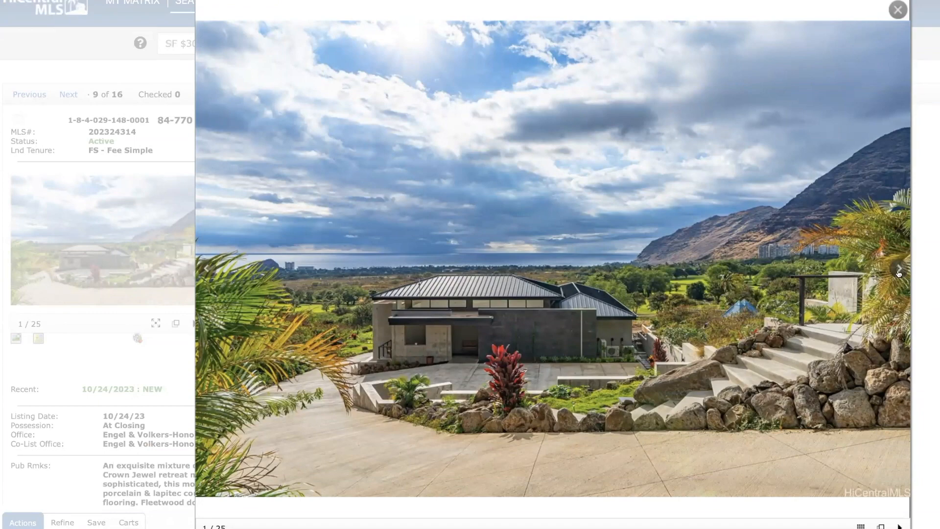
left_click(898, 268)
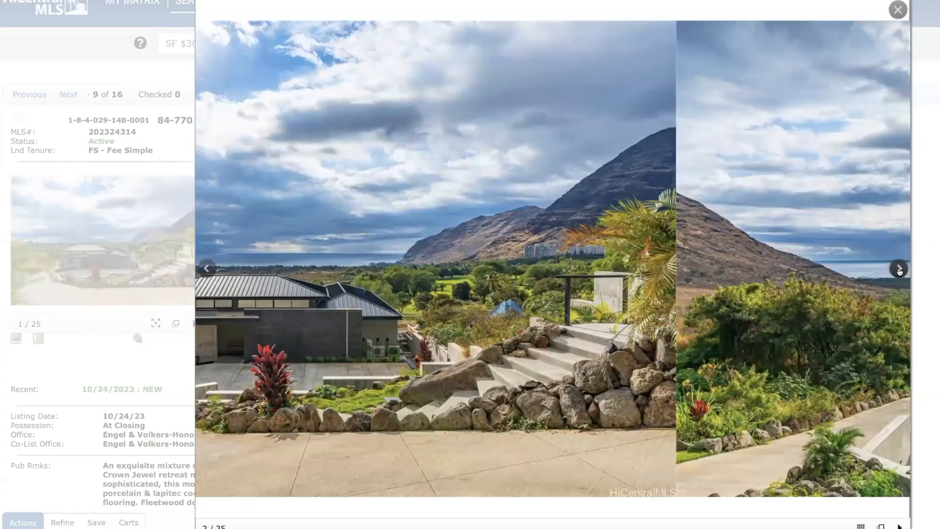
left_click(898, 269)
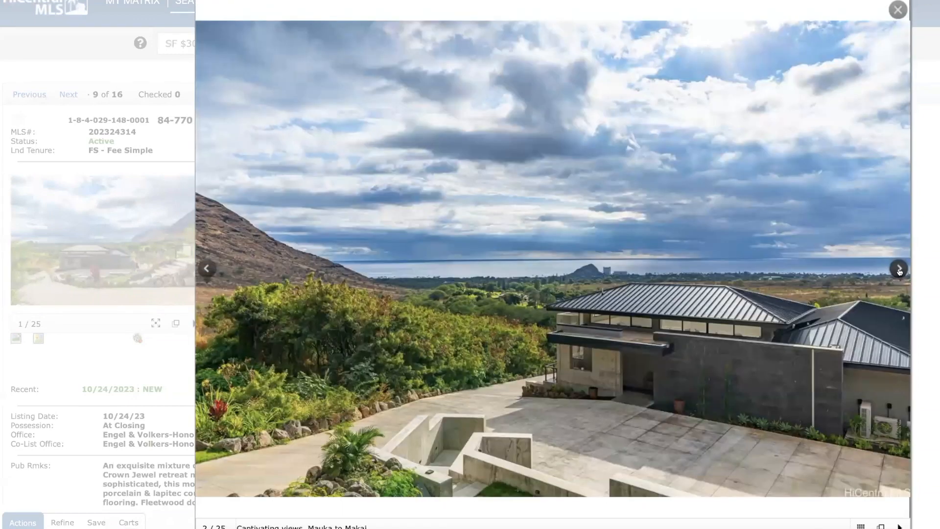
left_click(898, 268)
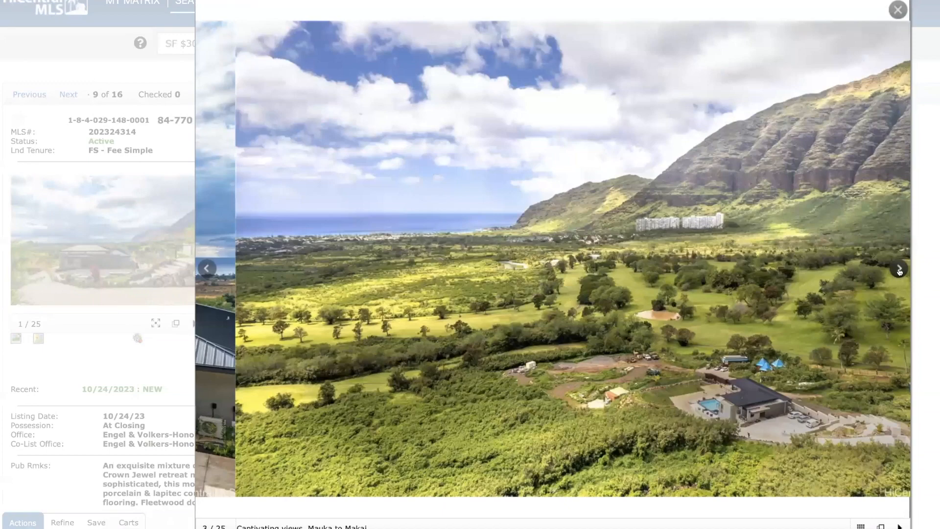
left_click(899, 269)
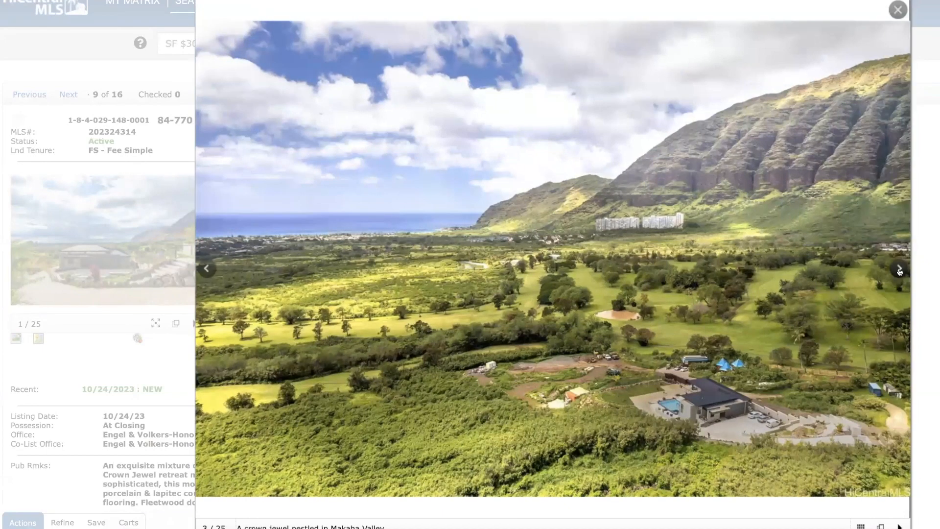
left_click(898, 268)
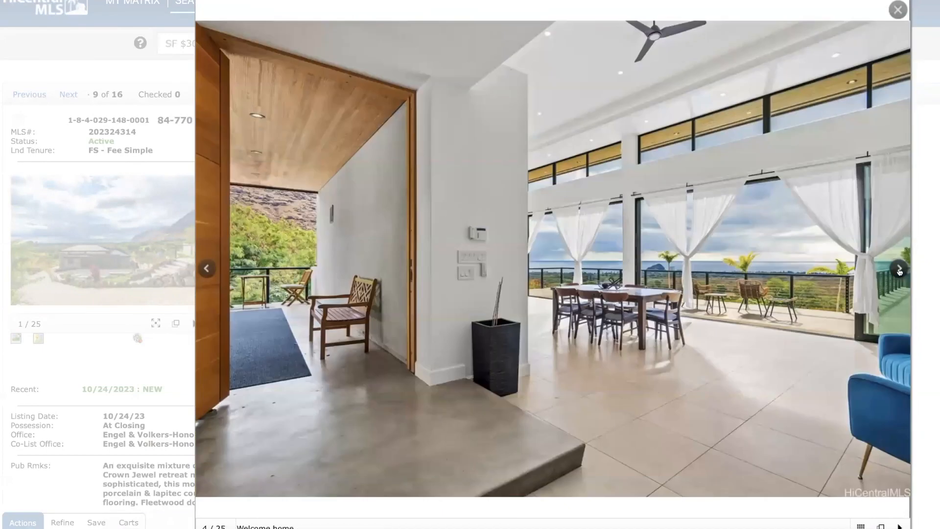
left_click(898, 268)
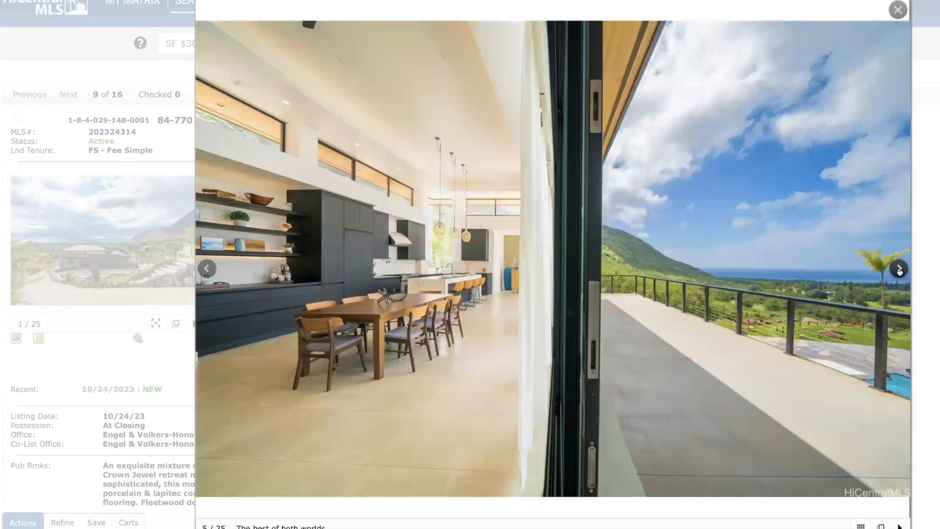
left_click(898, 268)
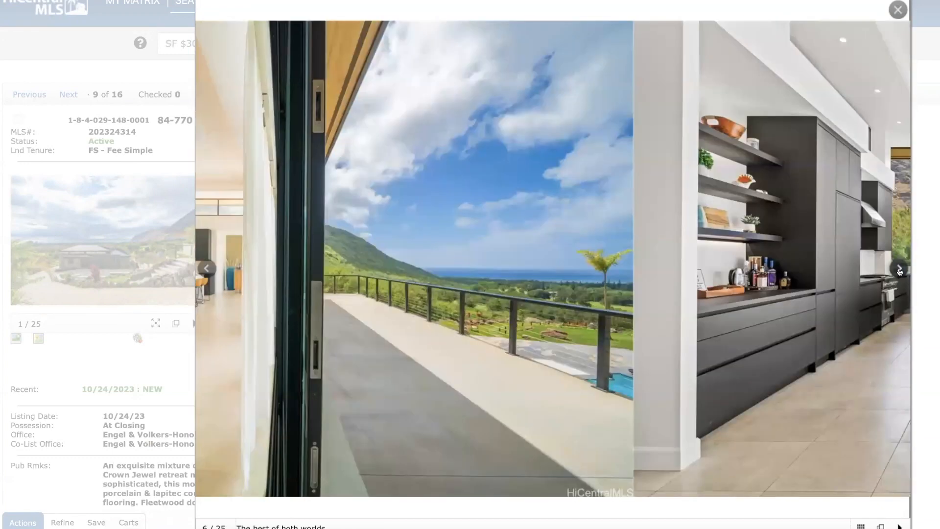
left_click(898, 269)
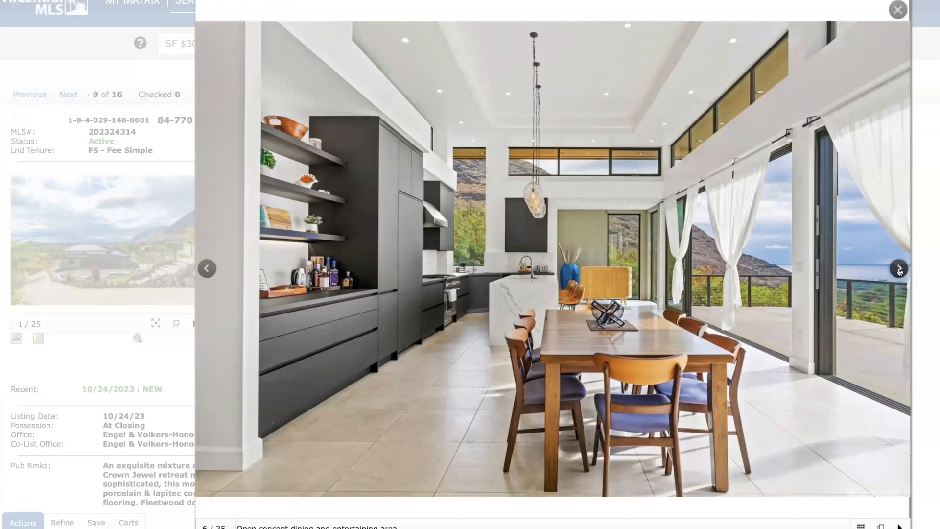
left_click(898, 269)
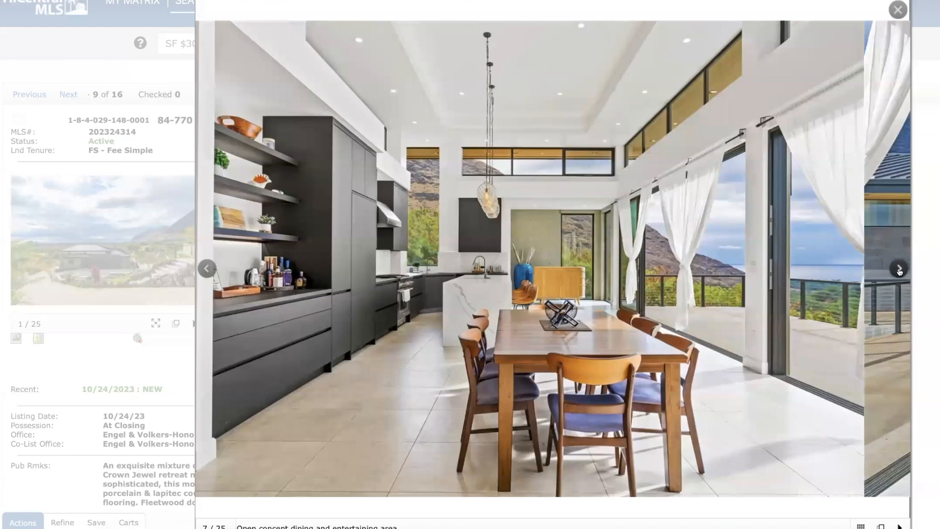
left_click(898, 268)
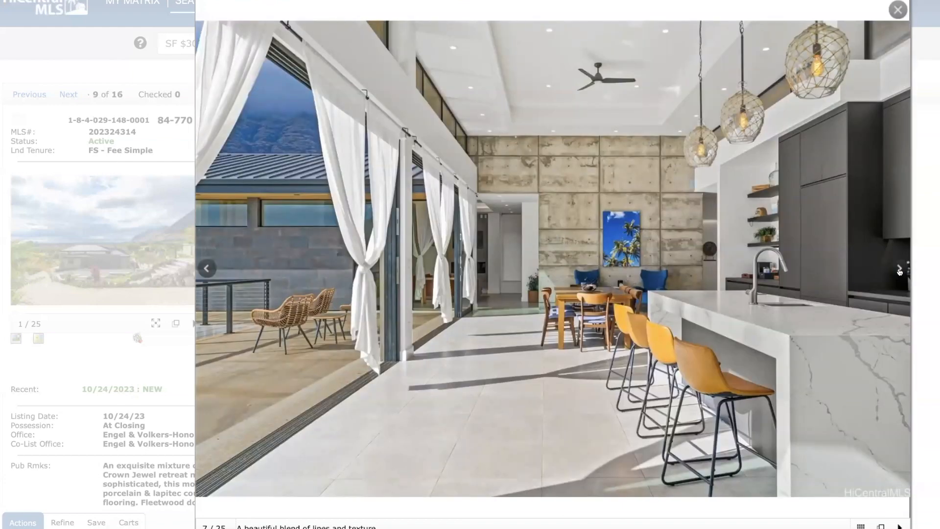
left_click(898, 268)
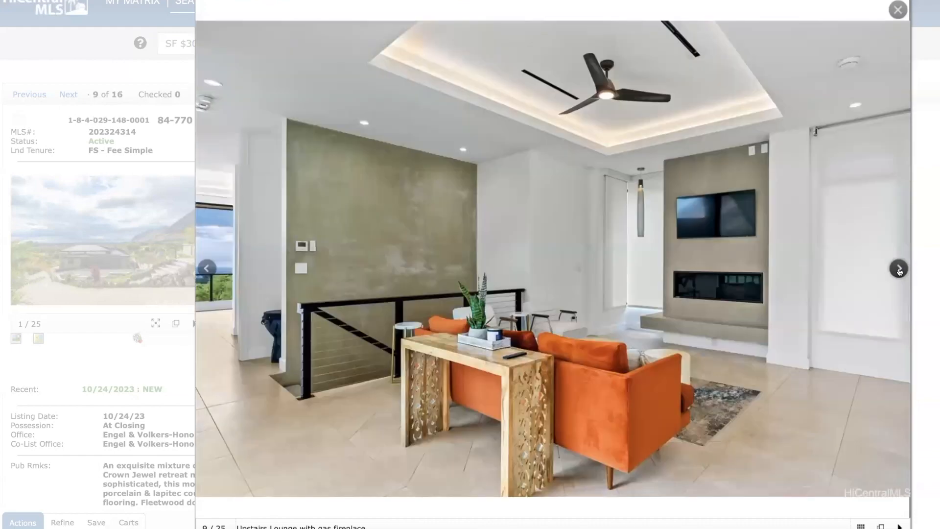
left_click(898, 268)
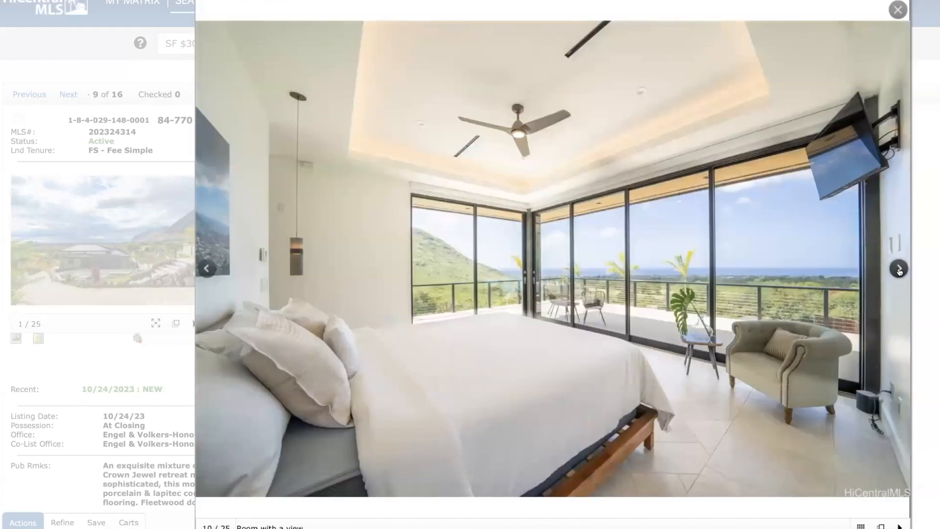
left_click(899, 268)
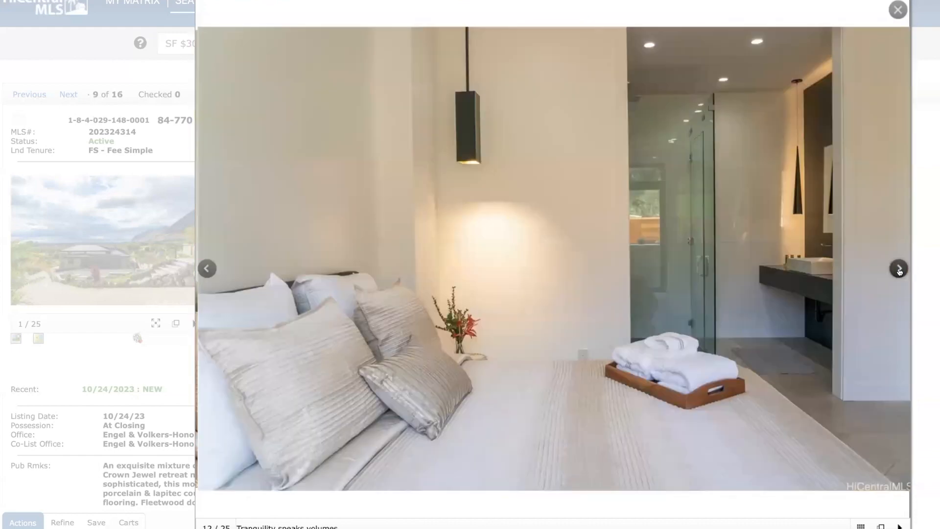
left_click(897, 269)
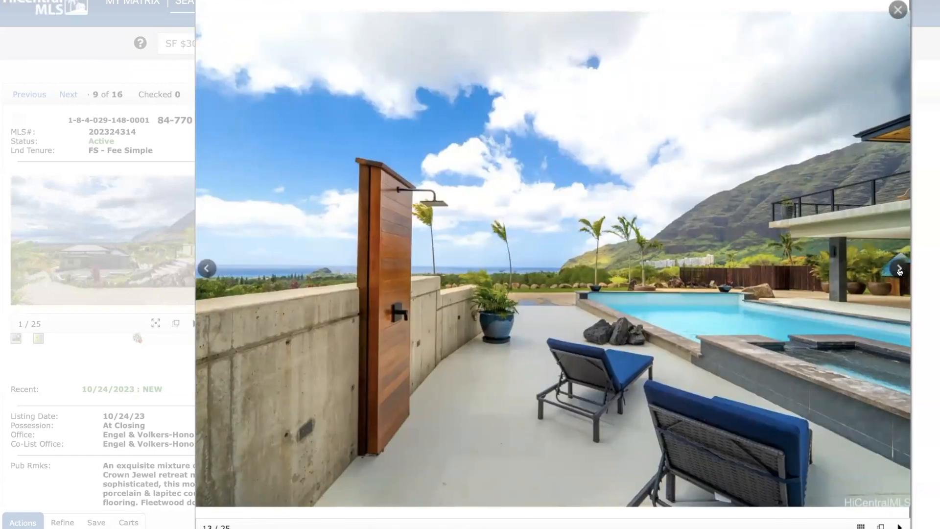
left_click(898, 268)
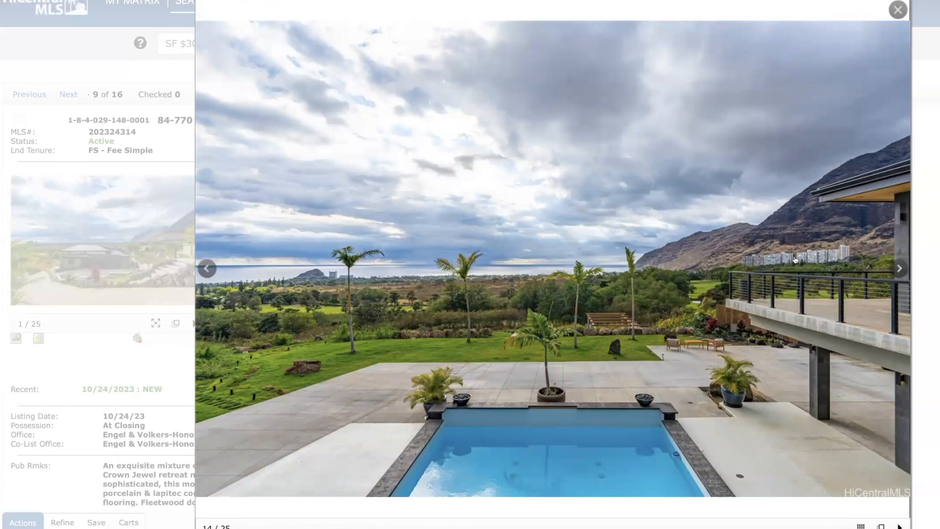
mouse_move(717, 277)
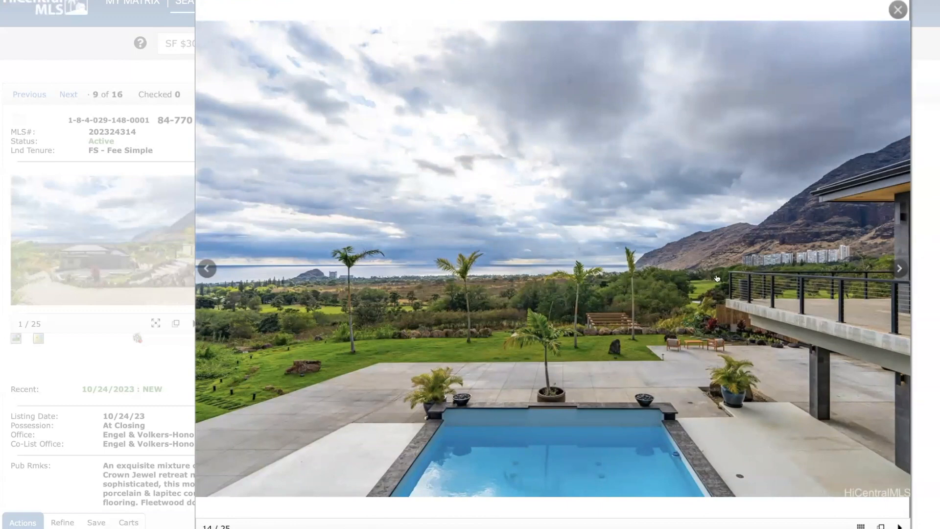
mouse_move(728, 279)
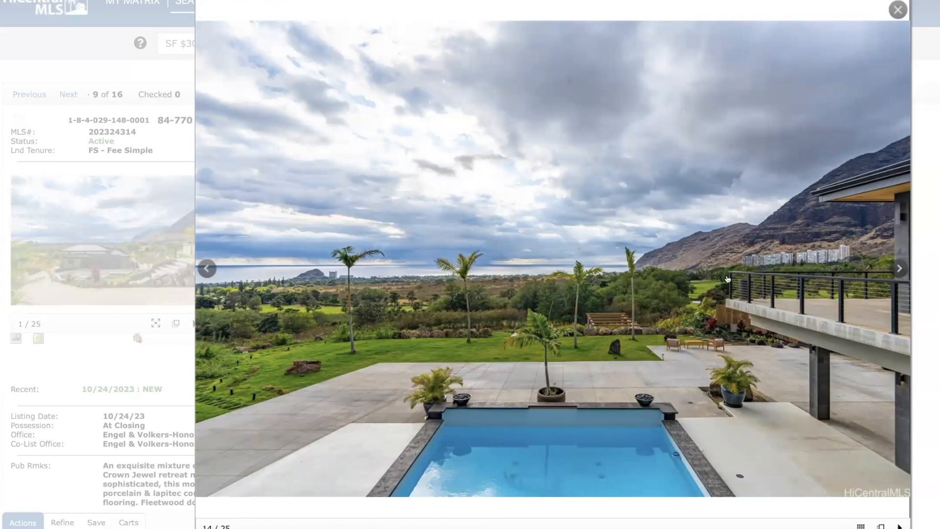
mouse_move(695, 277)
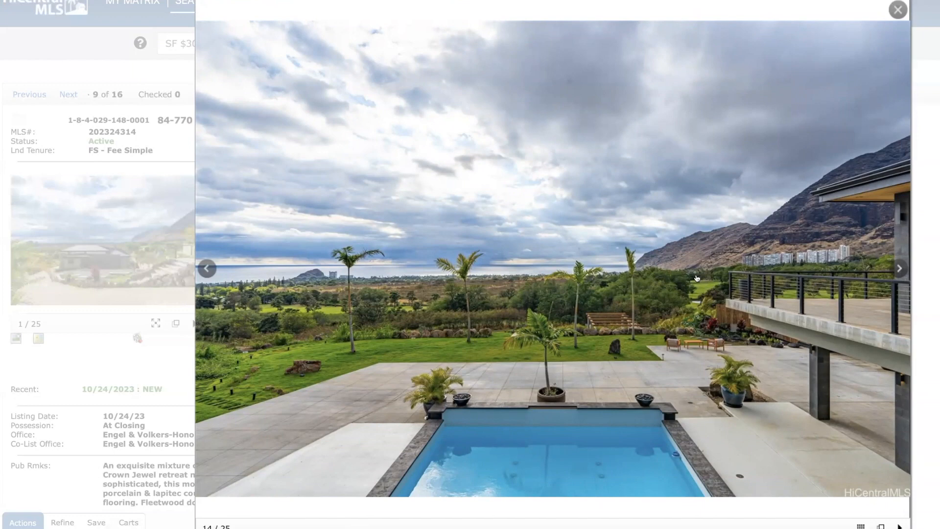
mouse_move(676, 281)
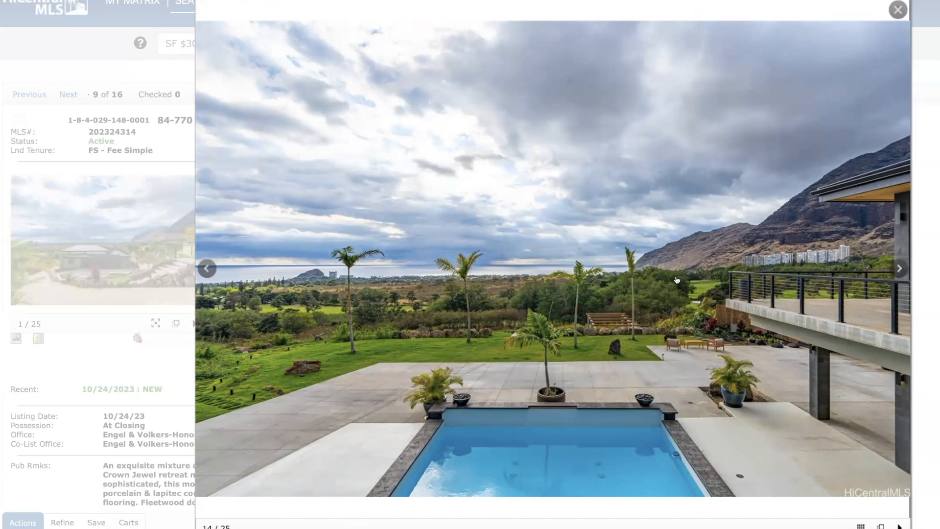
mouse_move(687, 277)
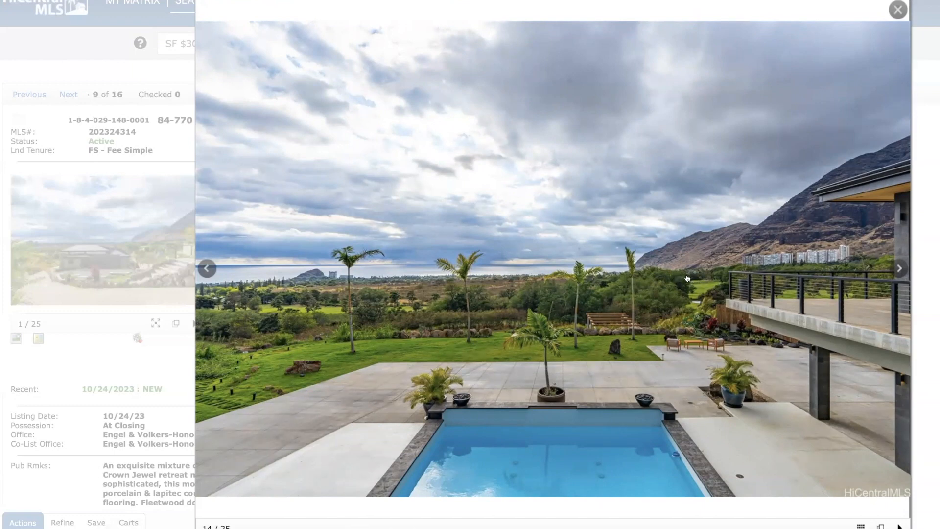
mouse_move(538, 277)
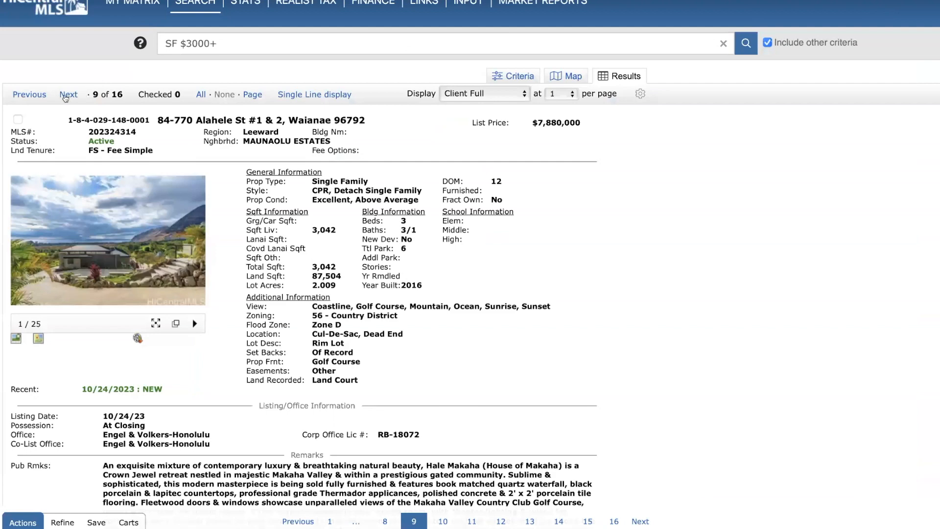
left_click(68, 94)
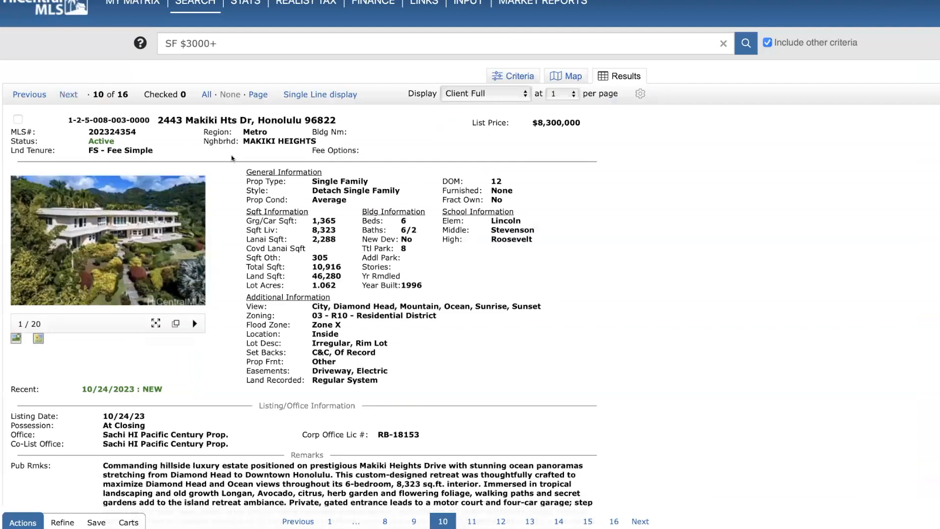
mouse_move(552, 130)
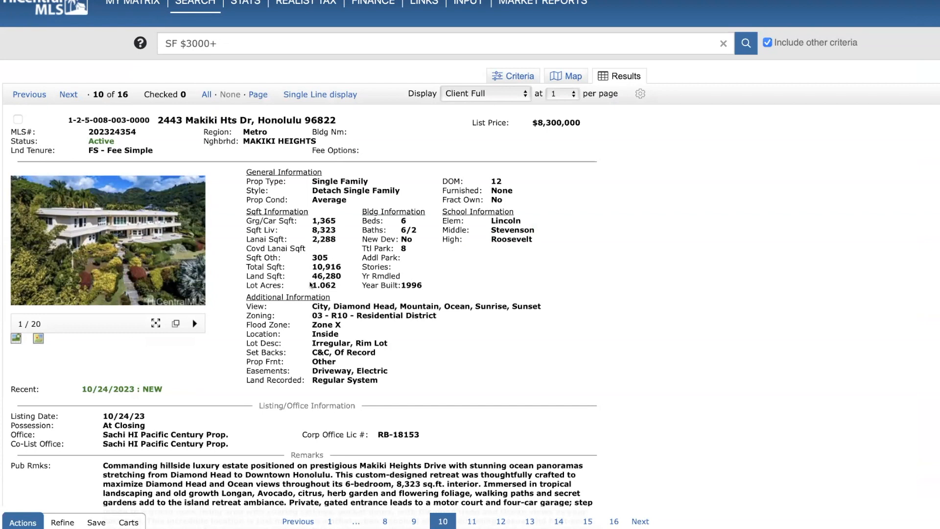
mouse_move(405, 225)
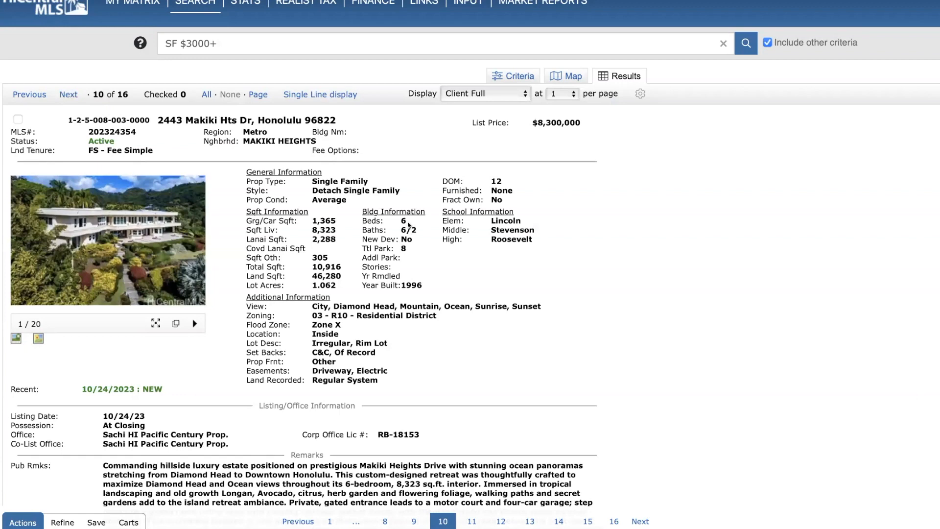
mouse_move(407, 282)
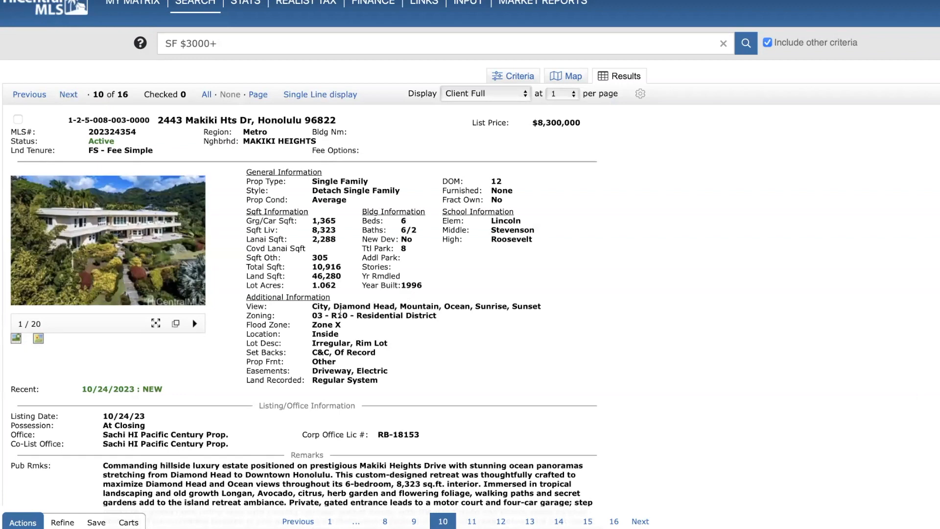
left_click(38, 339)
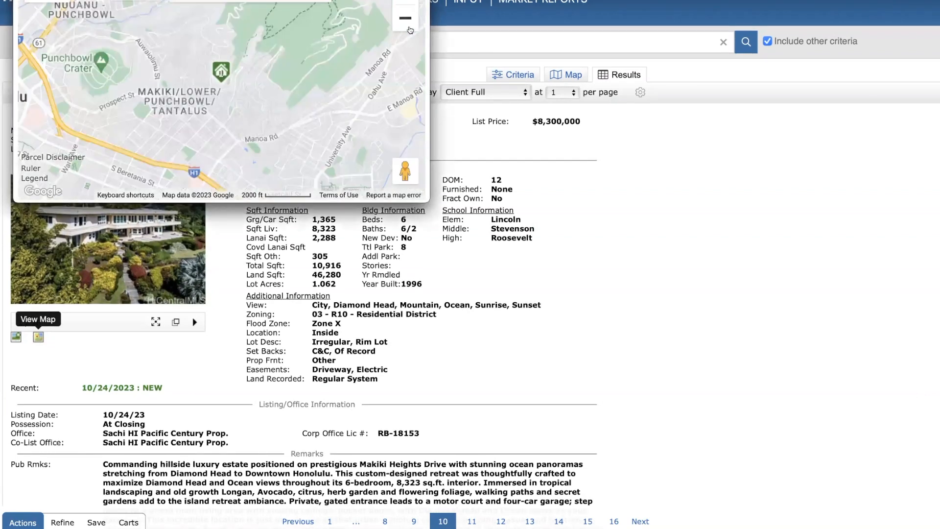
left_click(404, 17)
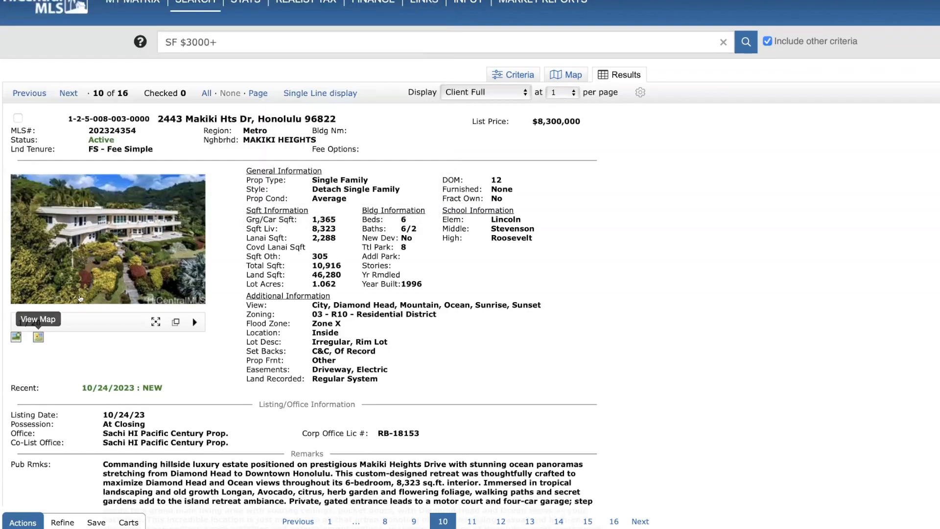
left_click(108, 238)
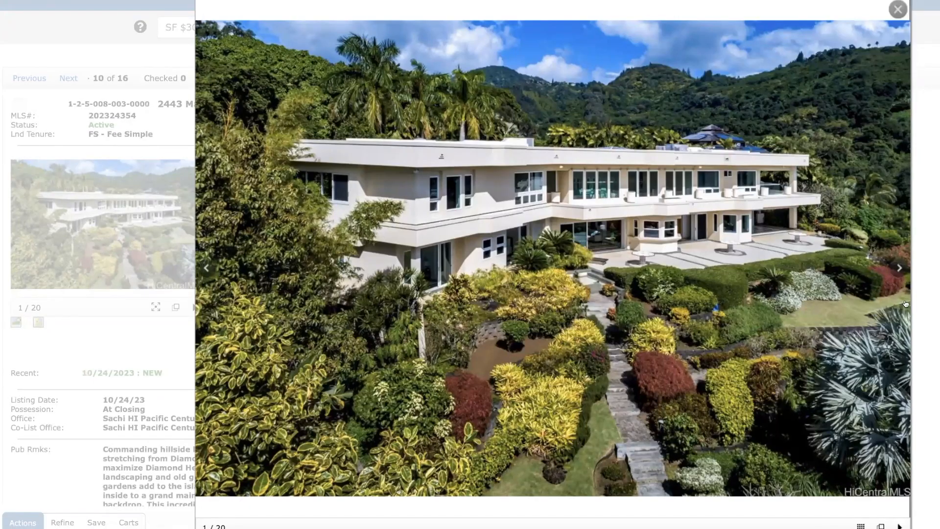
mouse_move(903, 274)
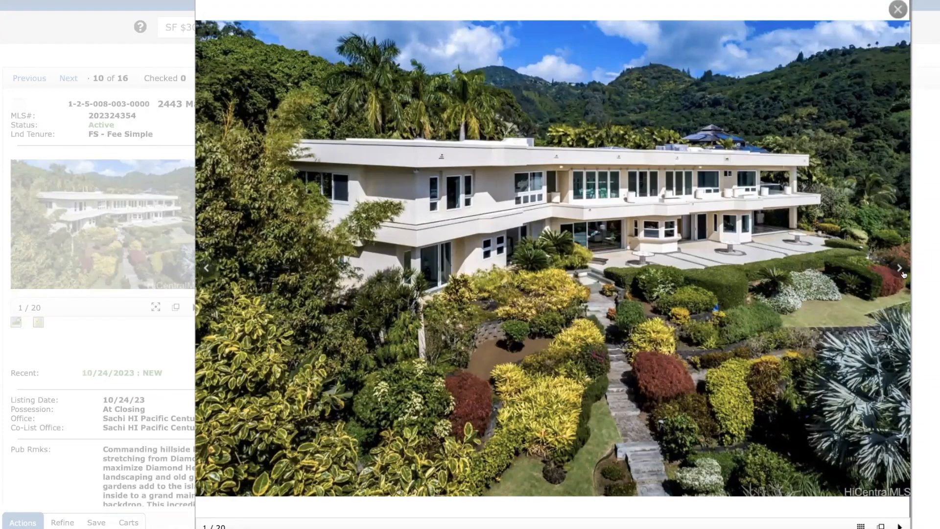
left_click(898, 267)
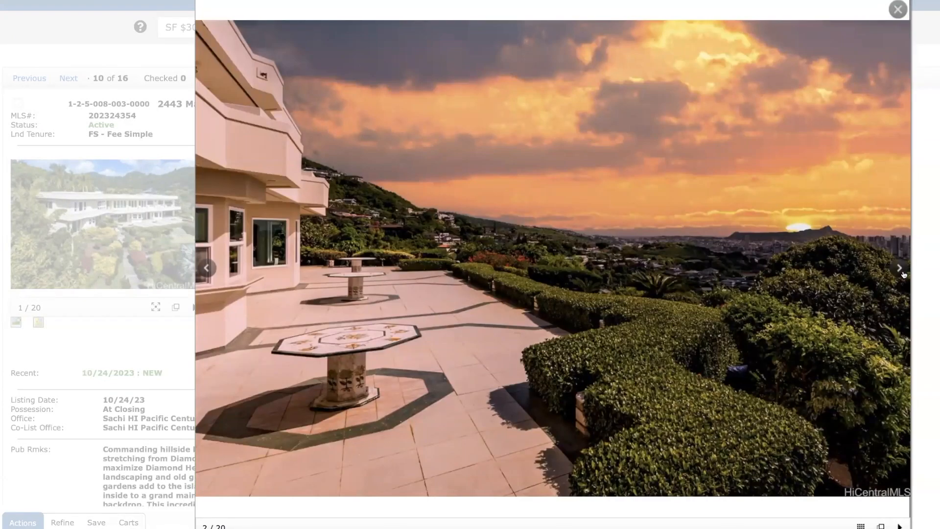
left_click(899, 267)
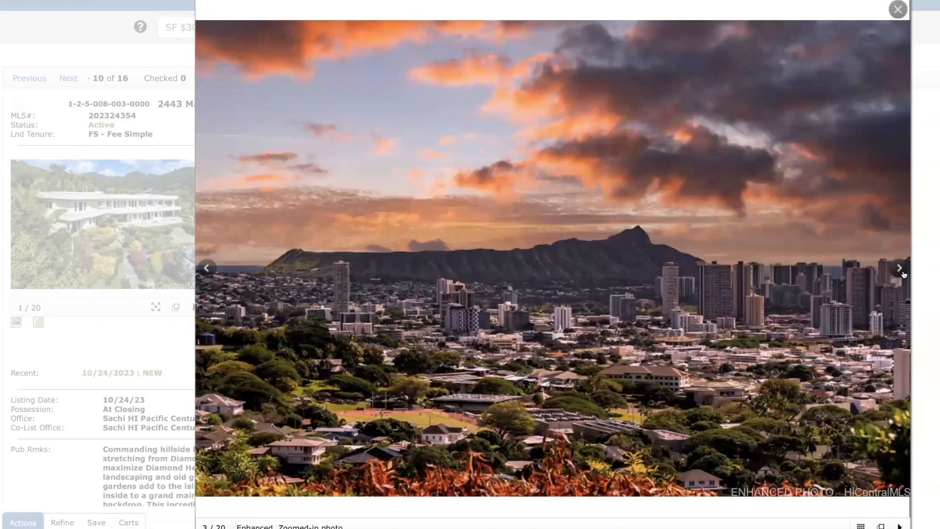
left_click(898, 268)
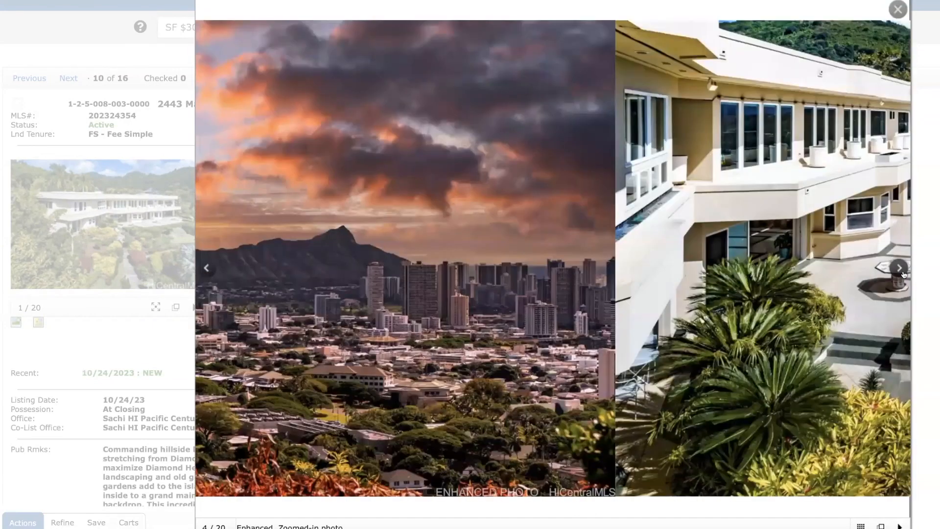
left_click(898, 269)
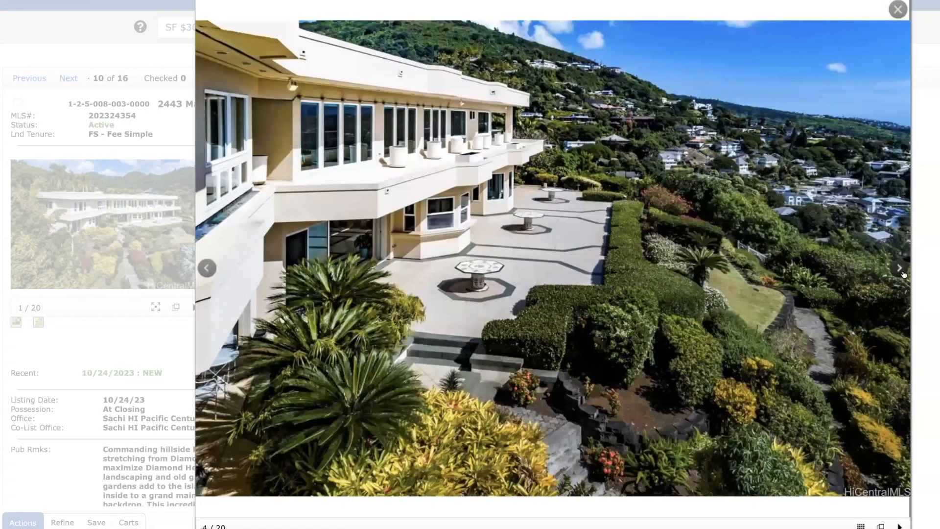
left_click(899, 268)
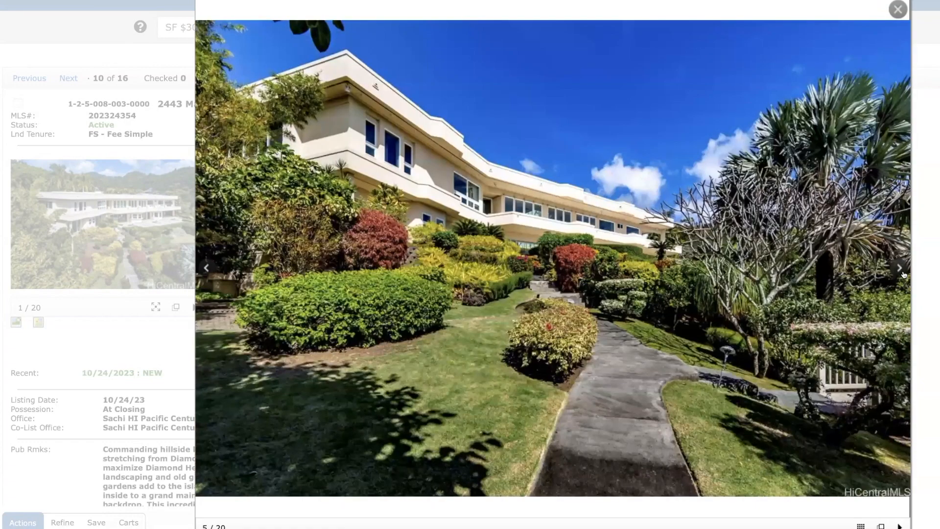
left_click(899, 267)
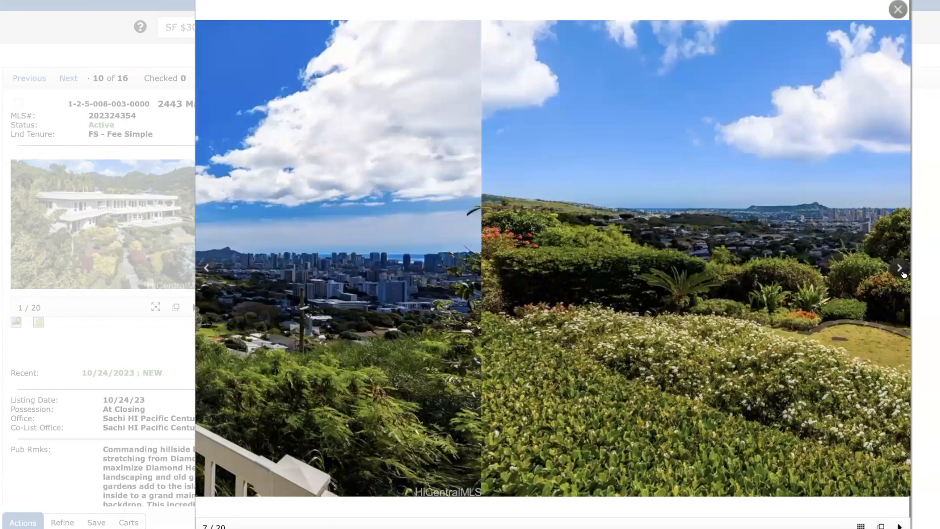
left_click(899, 269)
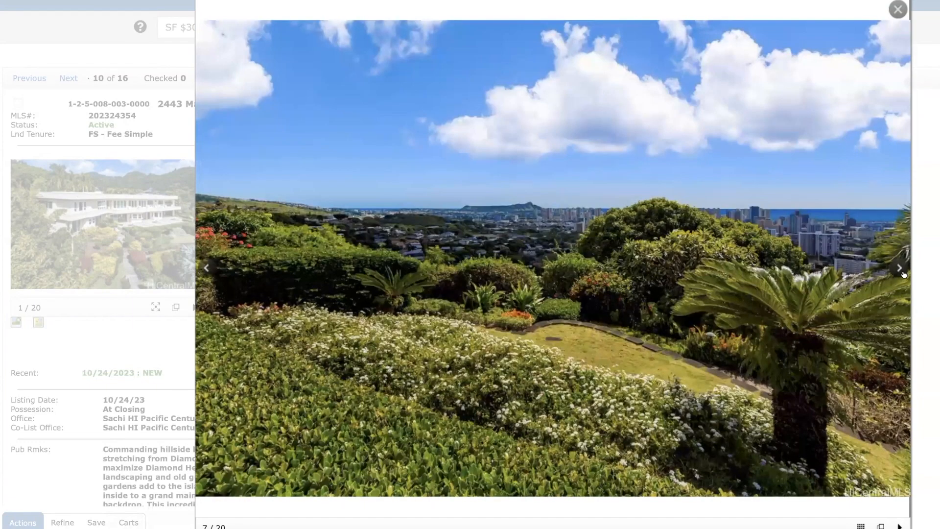
left_click(899, 268)
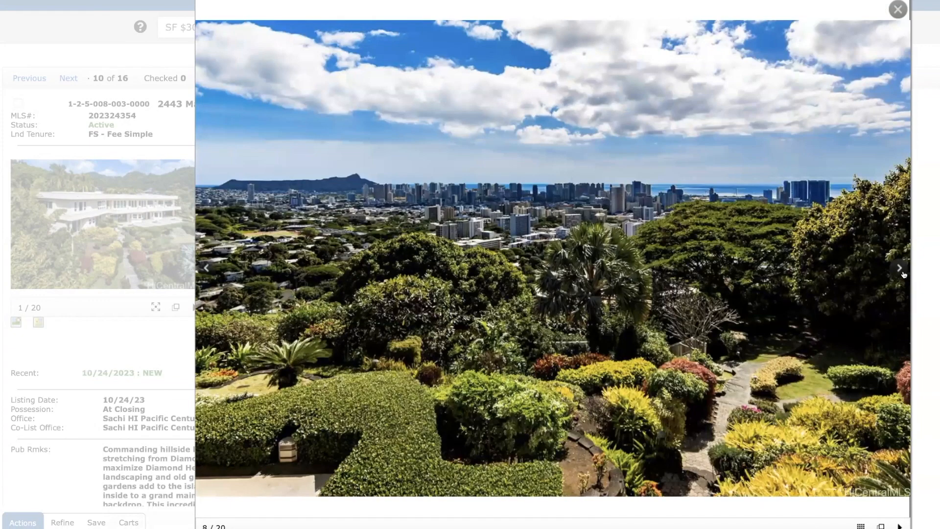
left_click(899, 268)
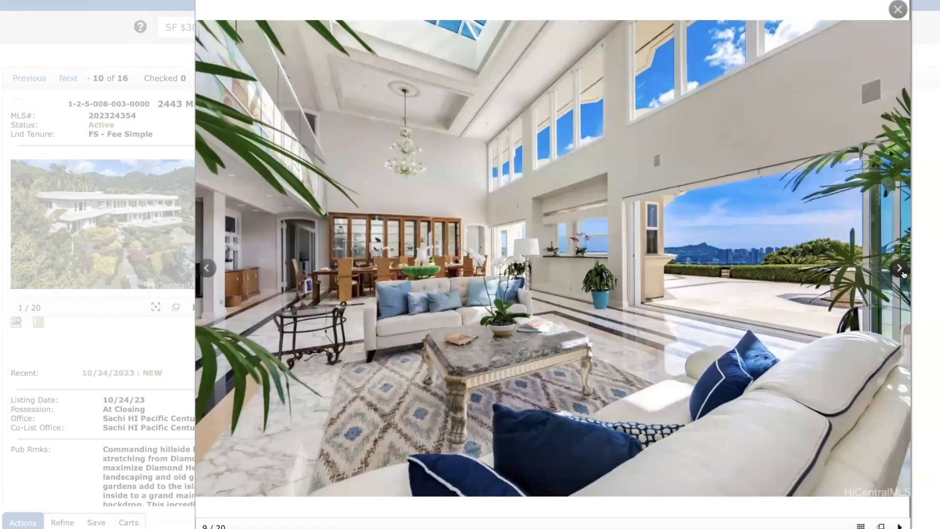
left_click(898, 269)
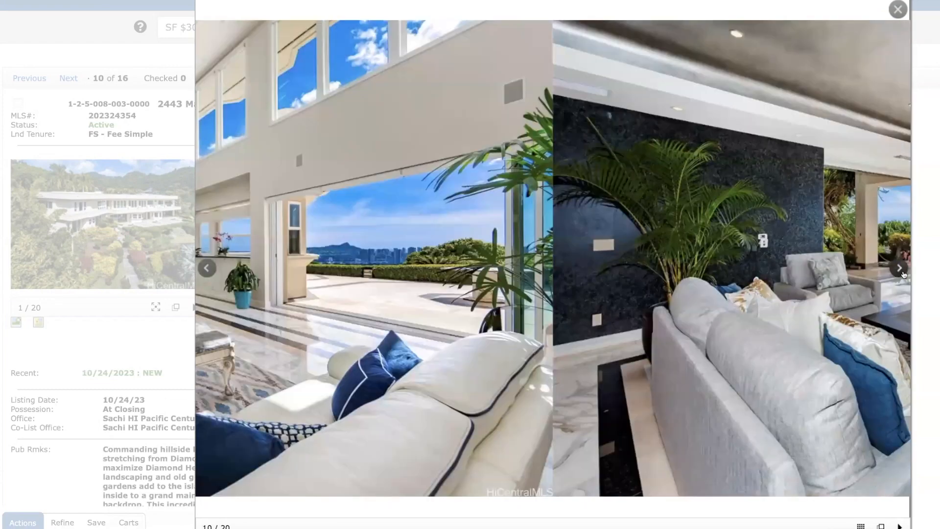
left_click(899, 268)
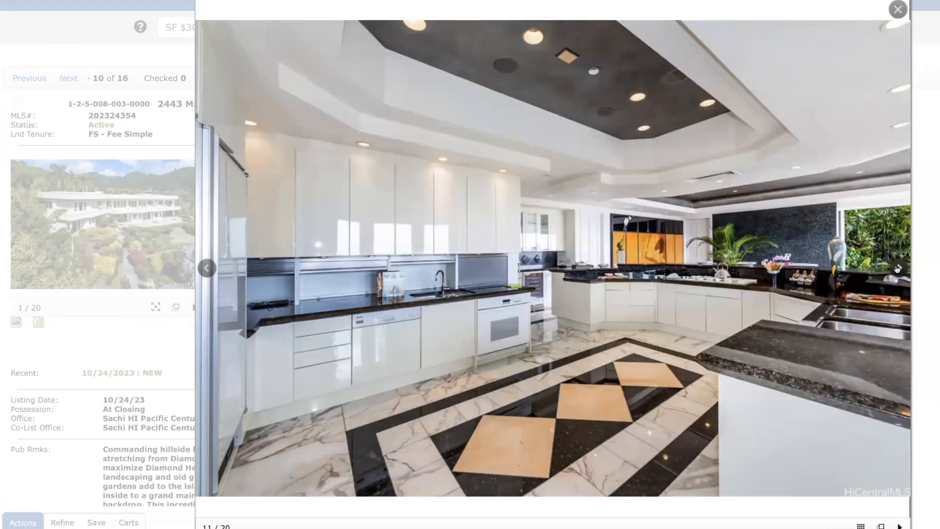
Continue the gallery to its last photo, 20 of 20, then close it to return to the details.
left_click(898, 269)
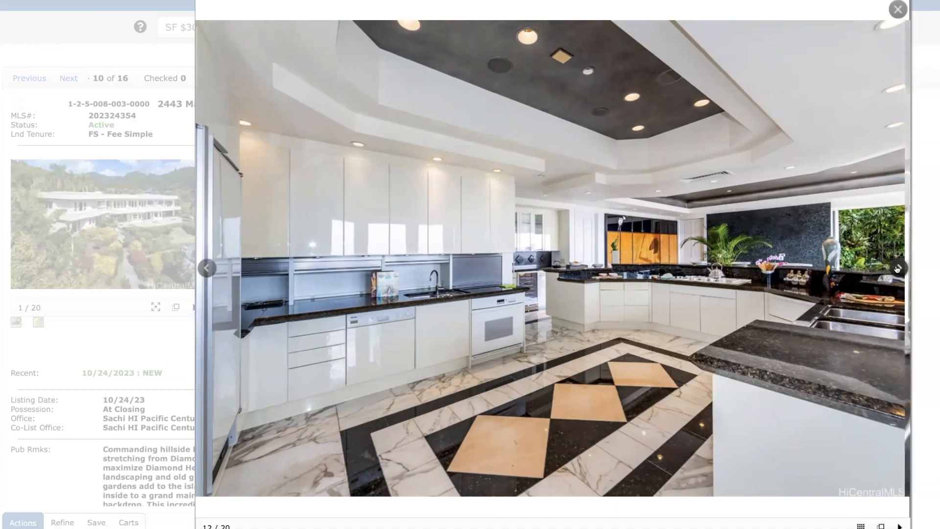
left_click(896, 268)
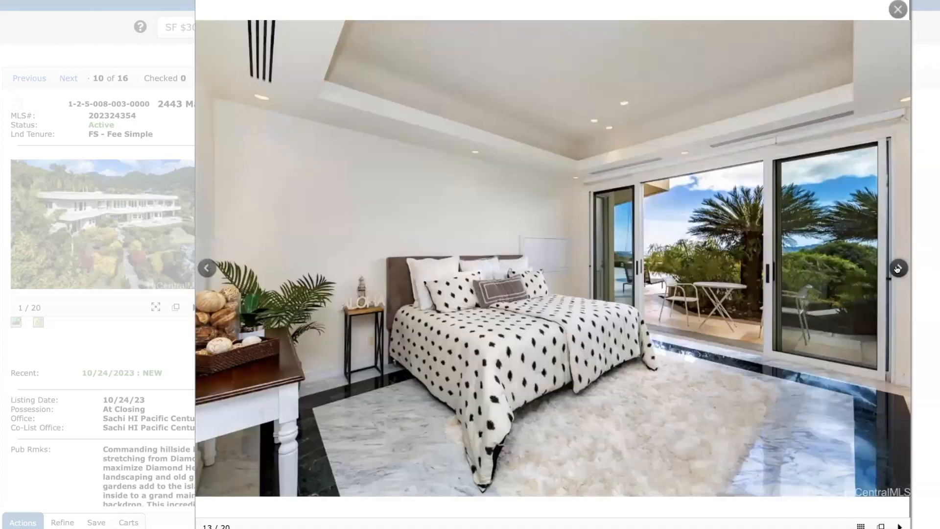
left_click(898, 268)
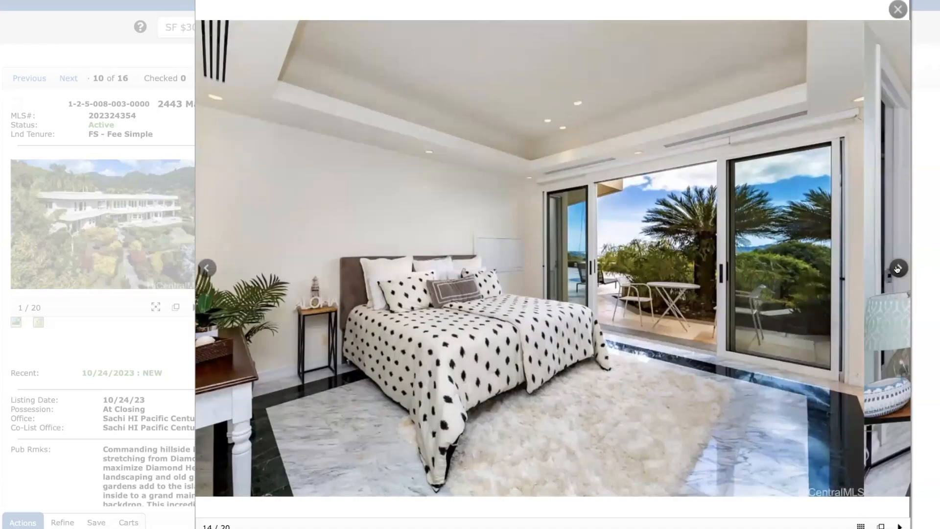
left_click(897, 268)
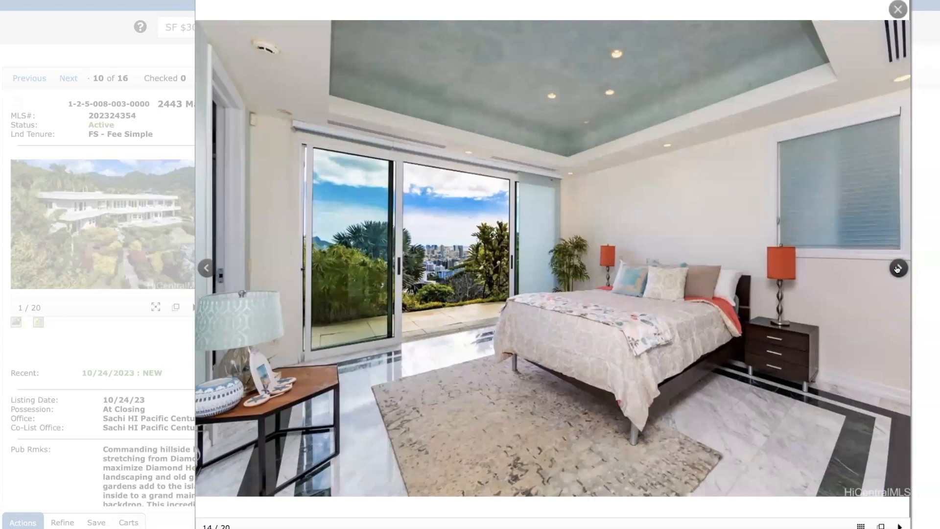
left_click(898, 269)
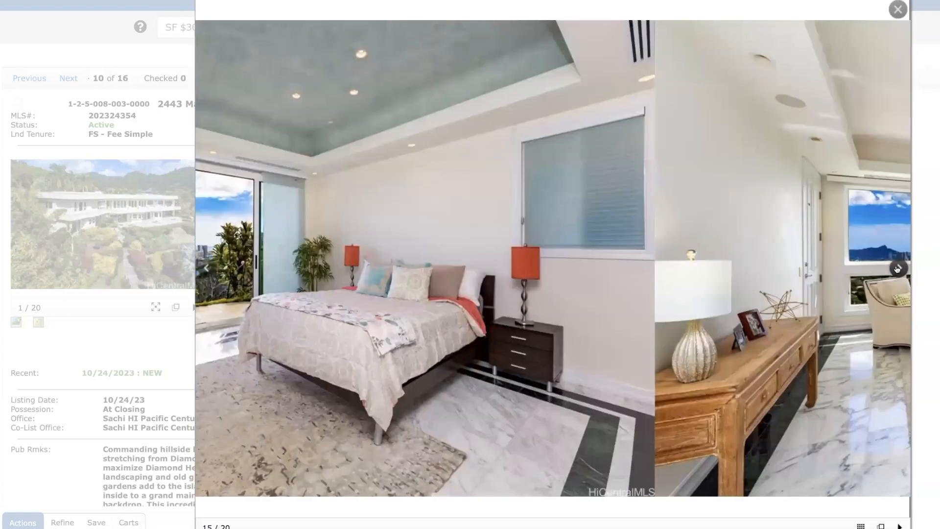
left_click(898, 268)
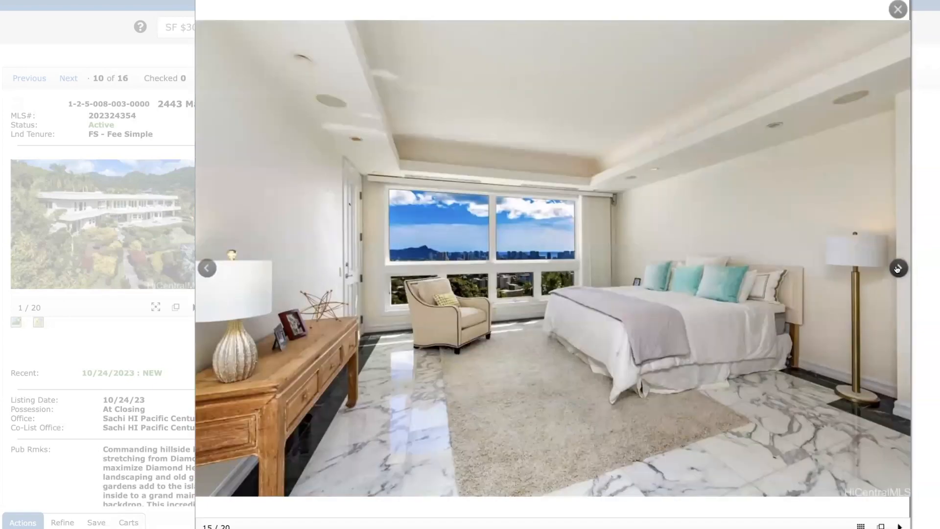
left_click(898, 269)
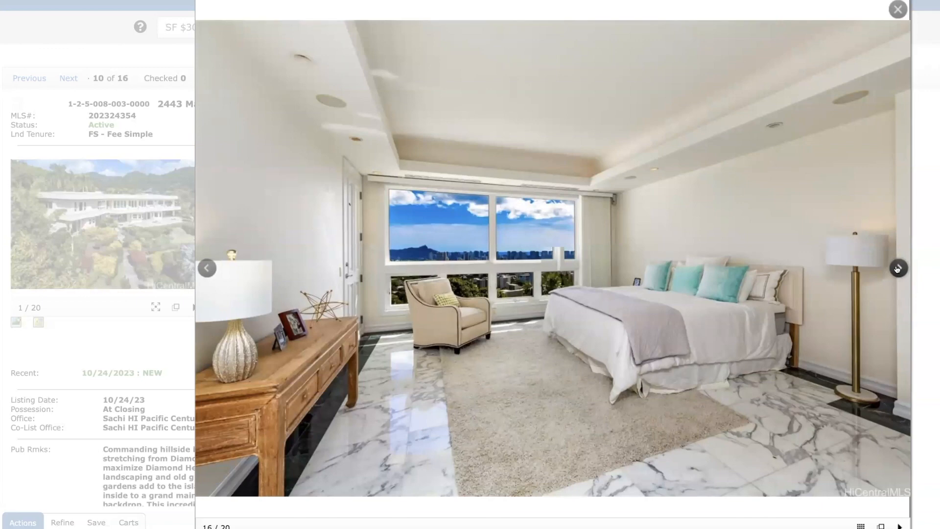
left_click(898, 268)
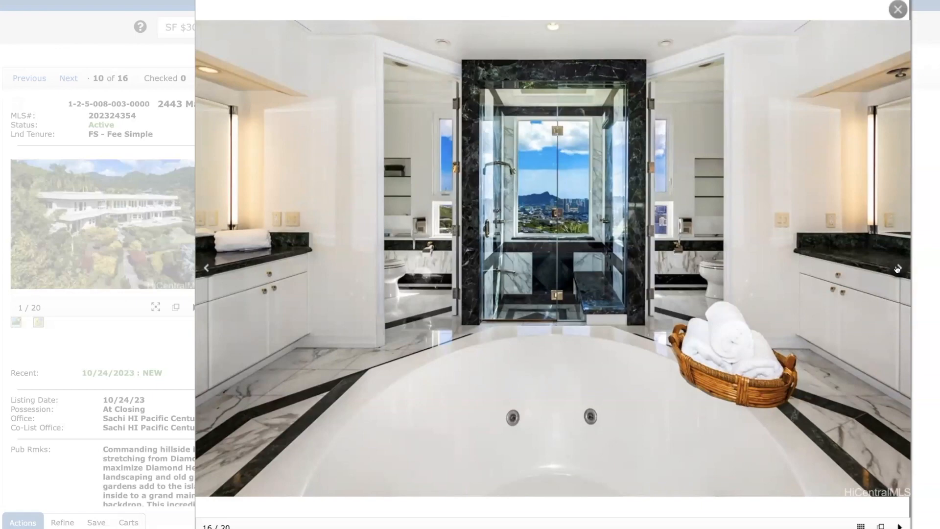
left_click(898, 269)
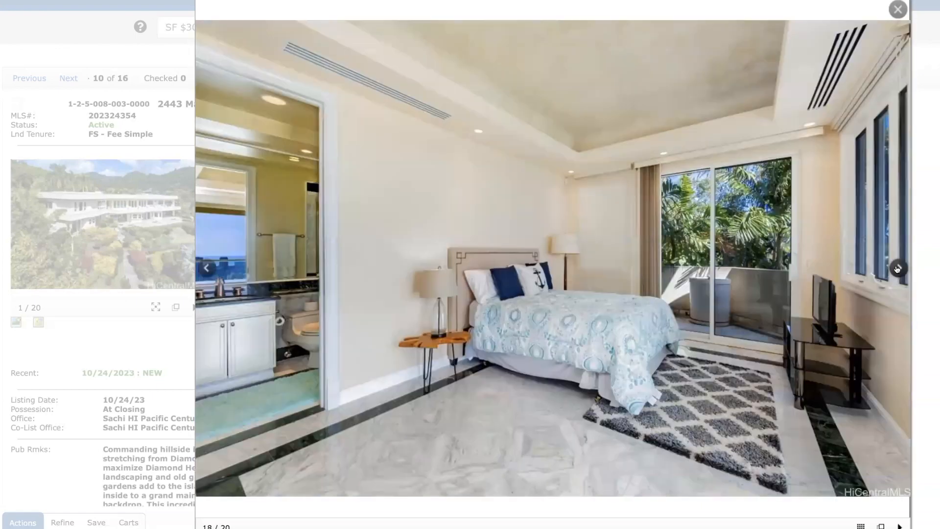
left_click(898, 268)
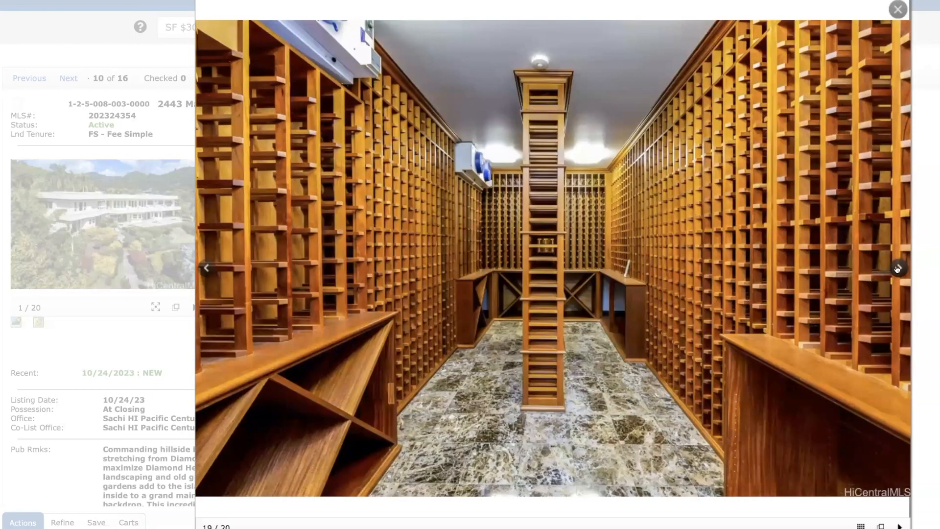
left_click(898, 268)
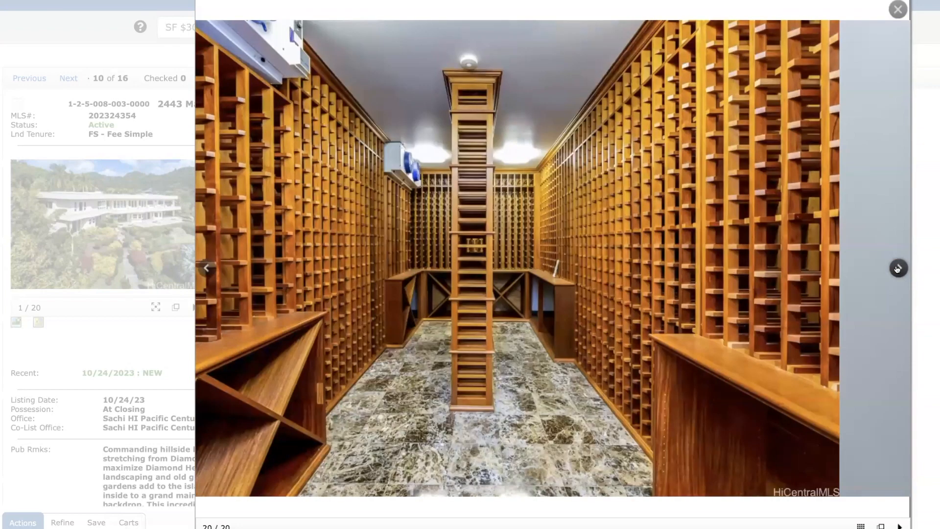
left_click(898, 269)
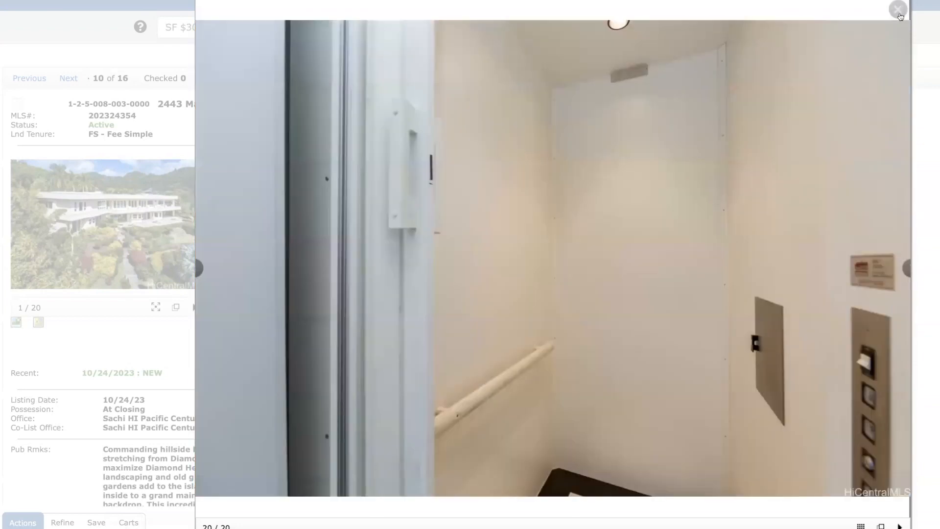
left_click(898, 10)
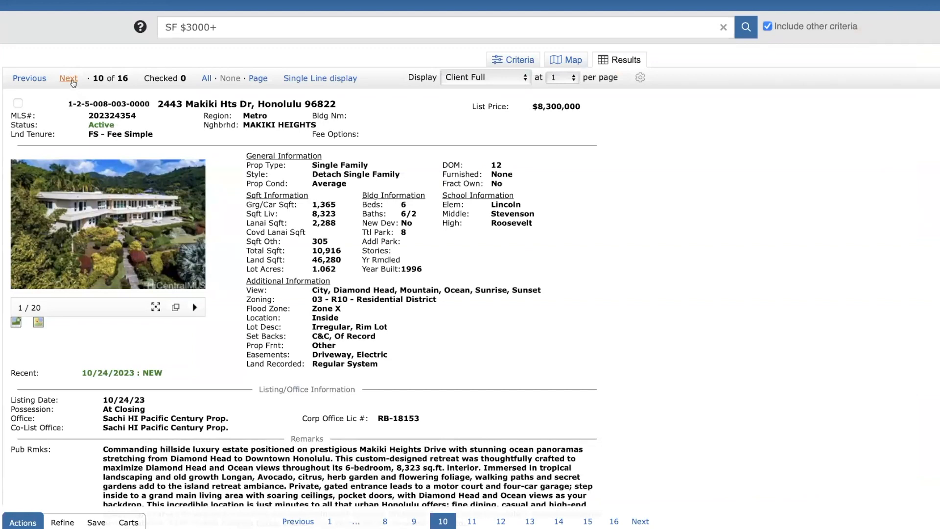
Advance the results to listing 11 of 16, the sold home at 146 Hoahana Pl.
left_click(68, 78)
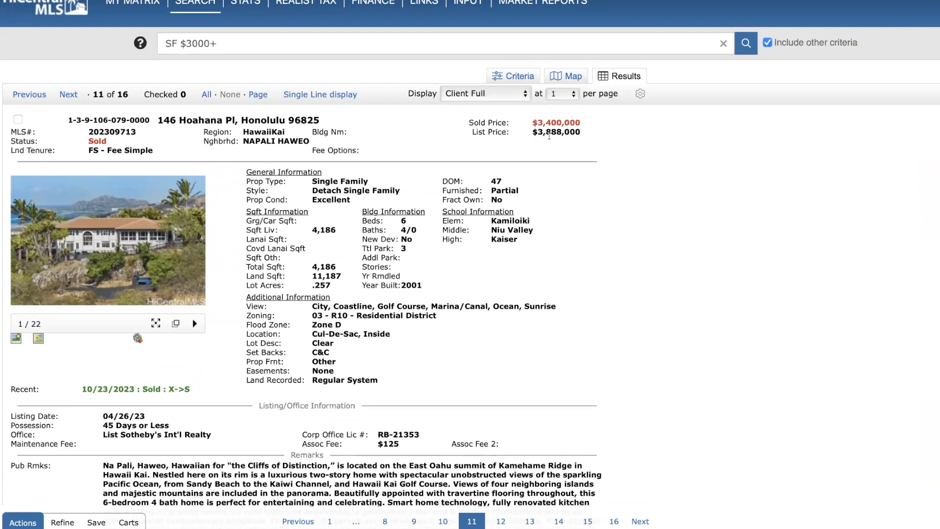
mouse_move(529, 150)
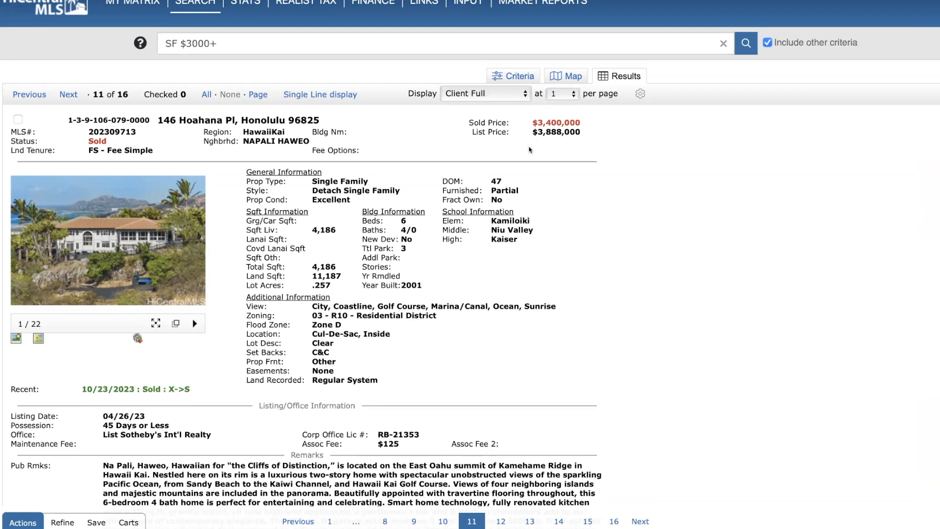
mouse_move(16, 340)
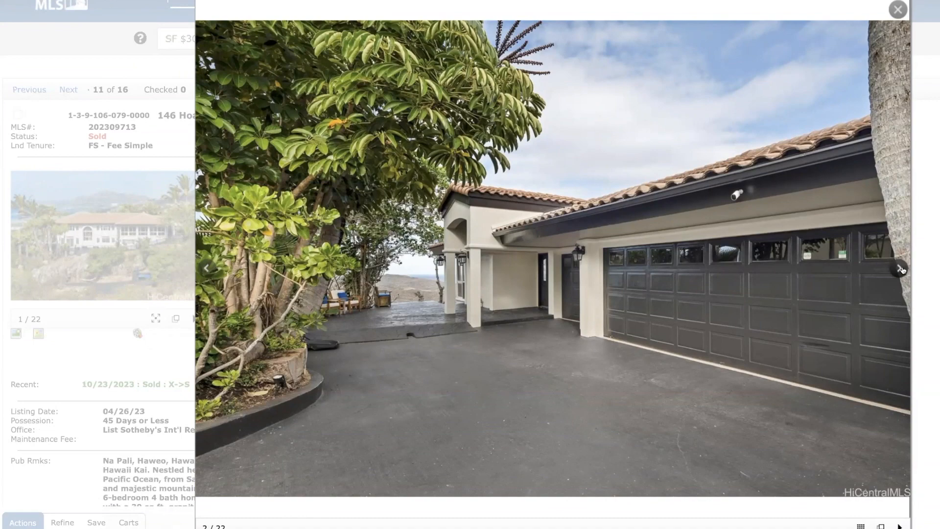
left_click(901, 269)
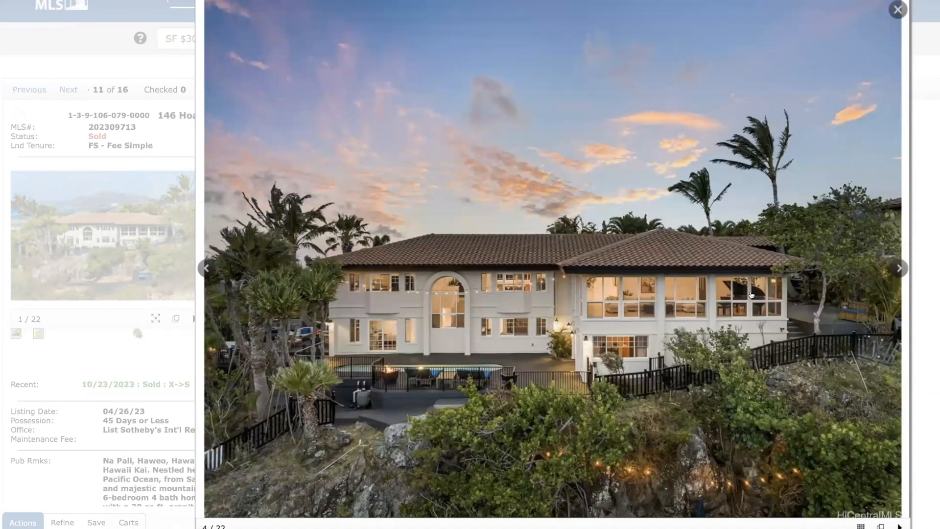
left_click(898, 269)
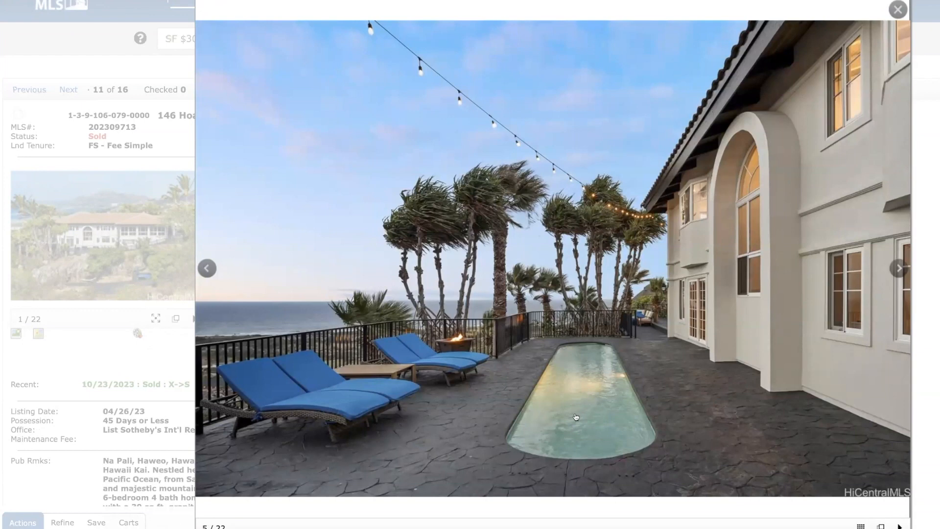
mouse_move(590, 414)
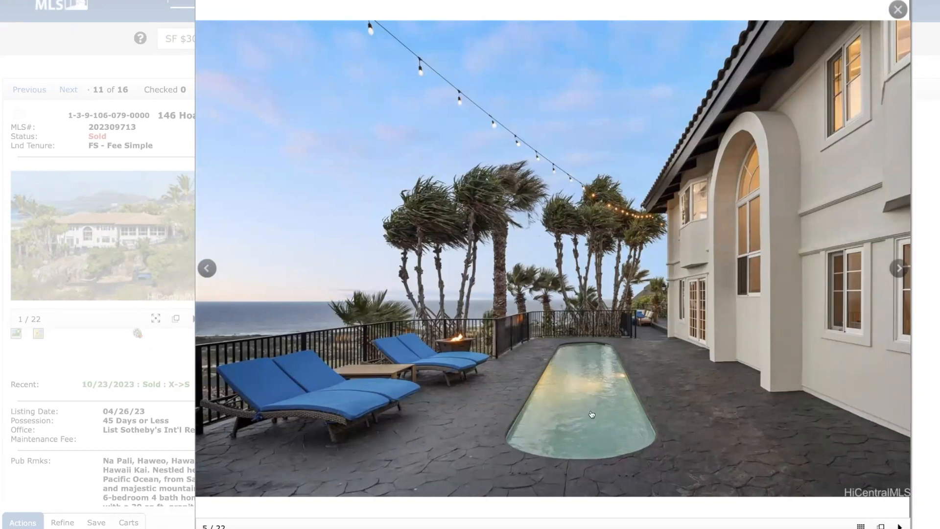
mouse_move(538, 388)
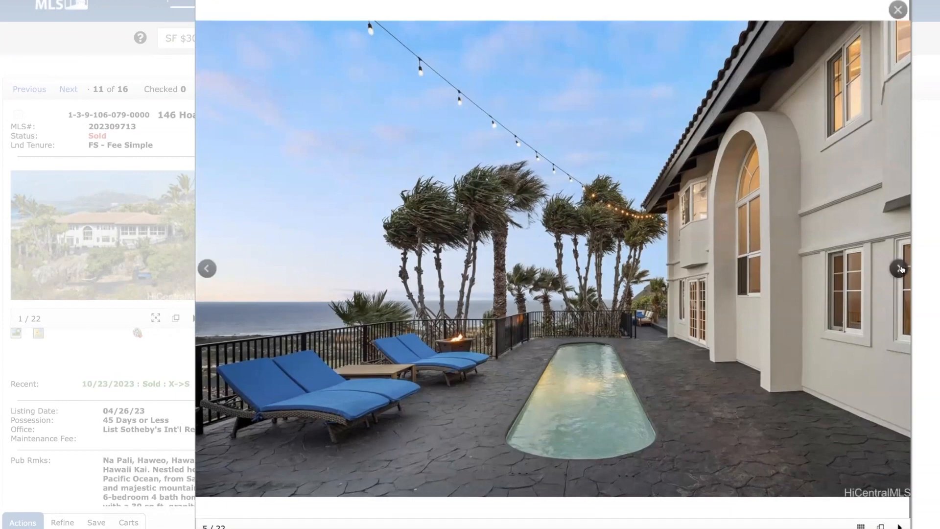
left_click(899, 268)
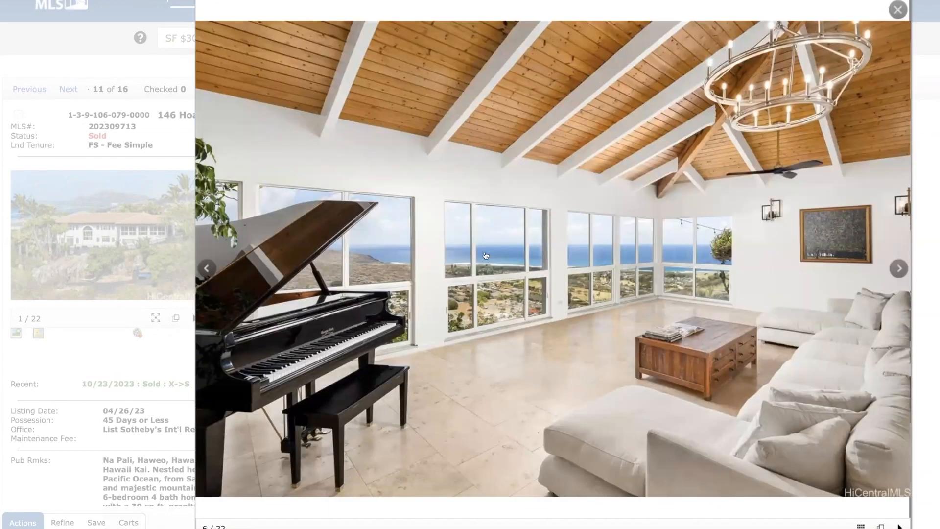
mouse_move(488, 279)
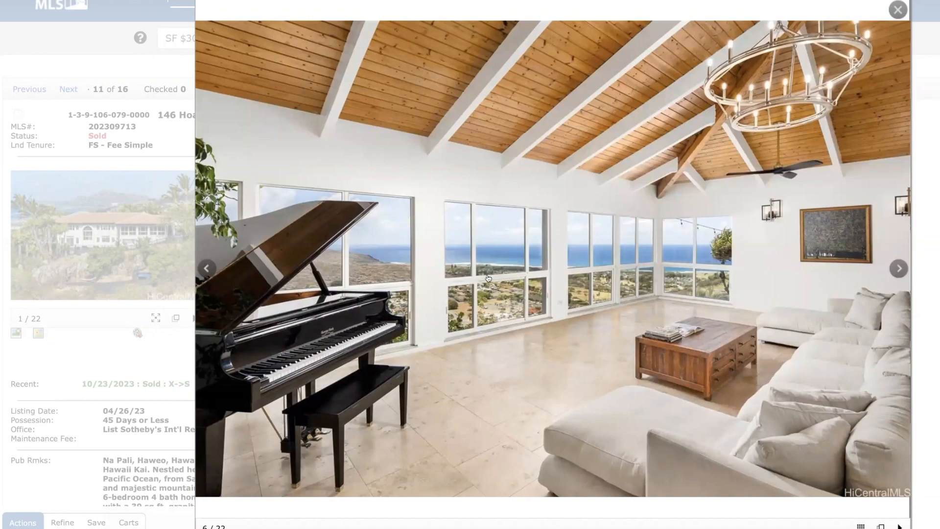
left_click(898, 268)
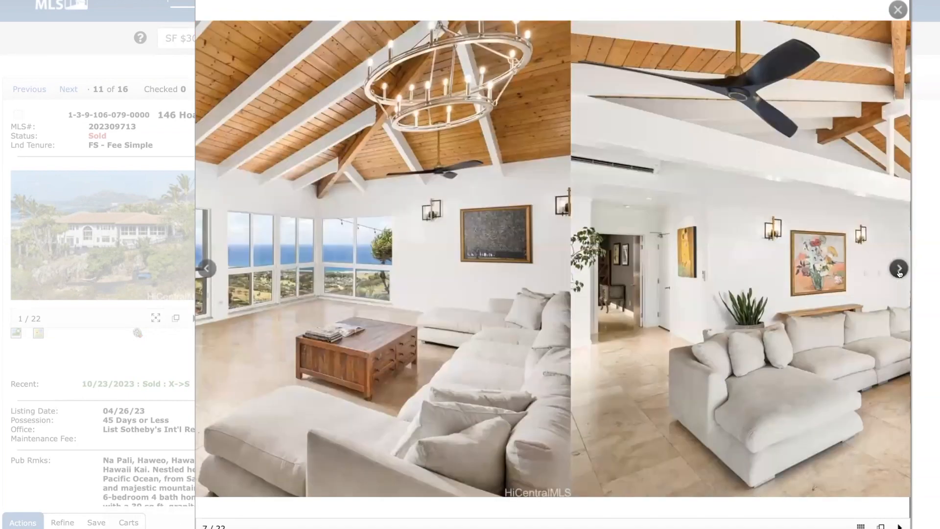
left_click(898, 268)
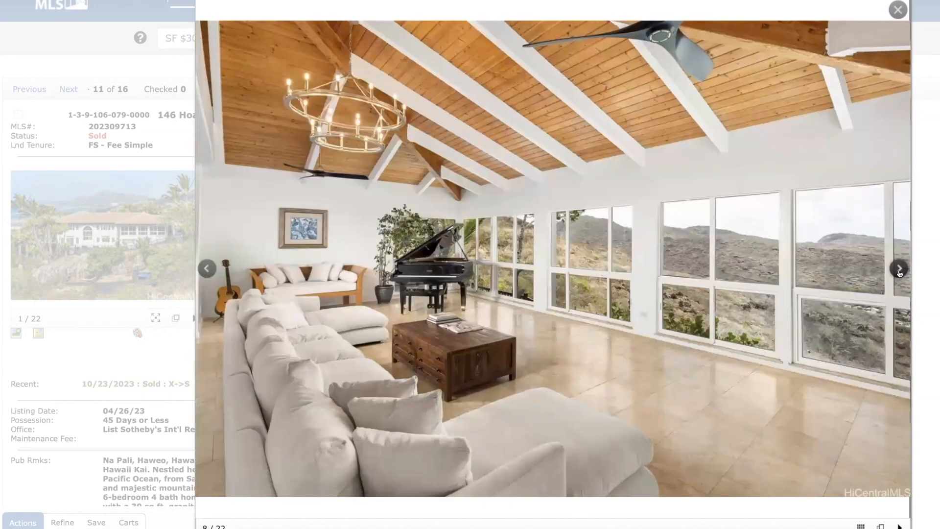
left_click(898, 268)
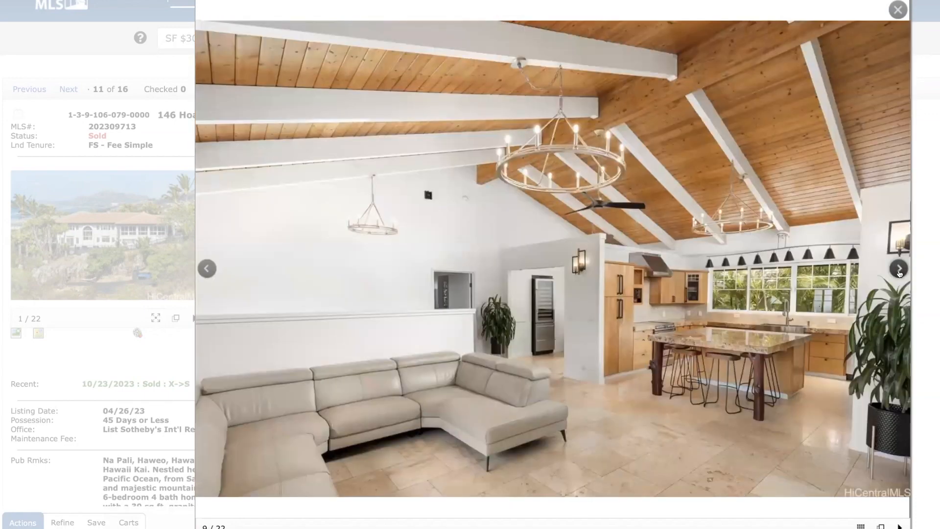
left_click(898, 269)
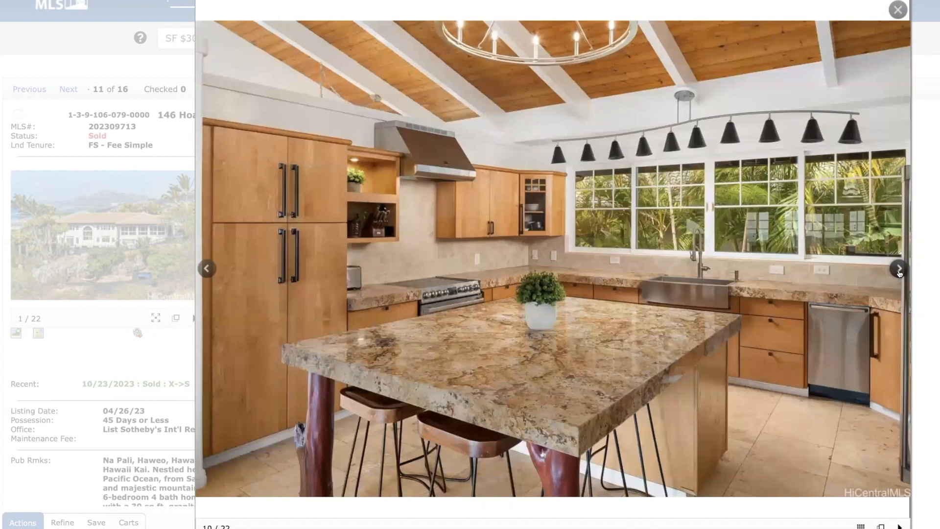
left_click(898, 268)
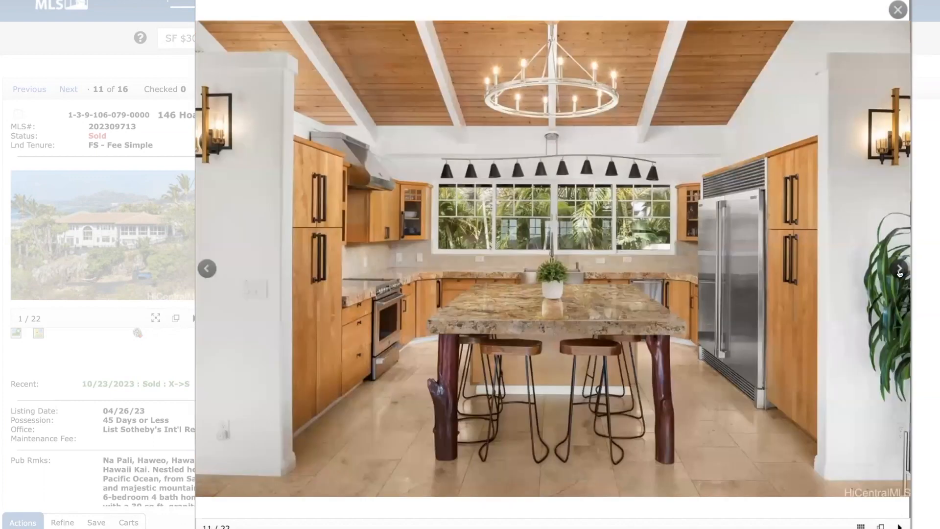
left_click(898, 269)
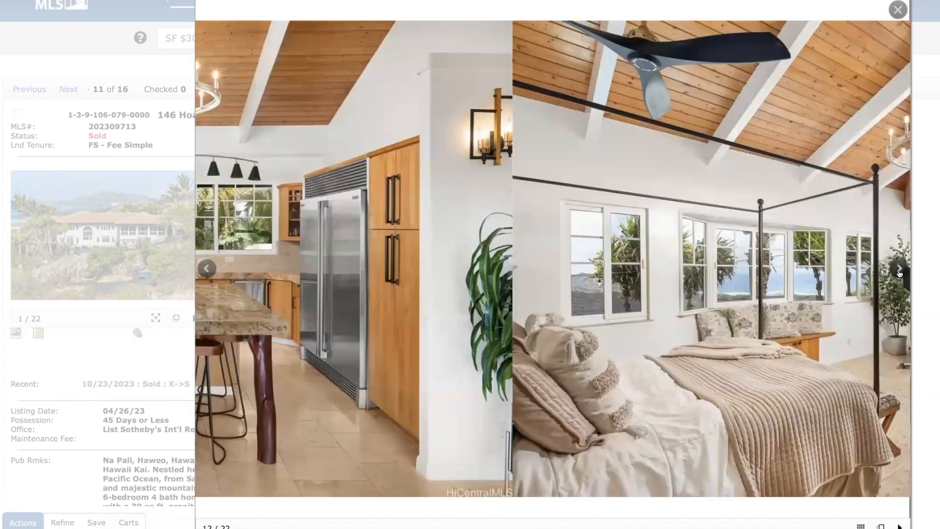
left_click(898, 269)
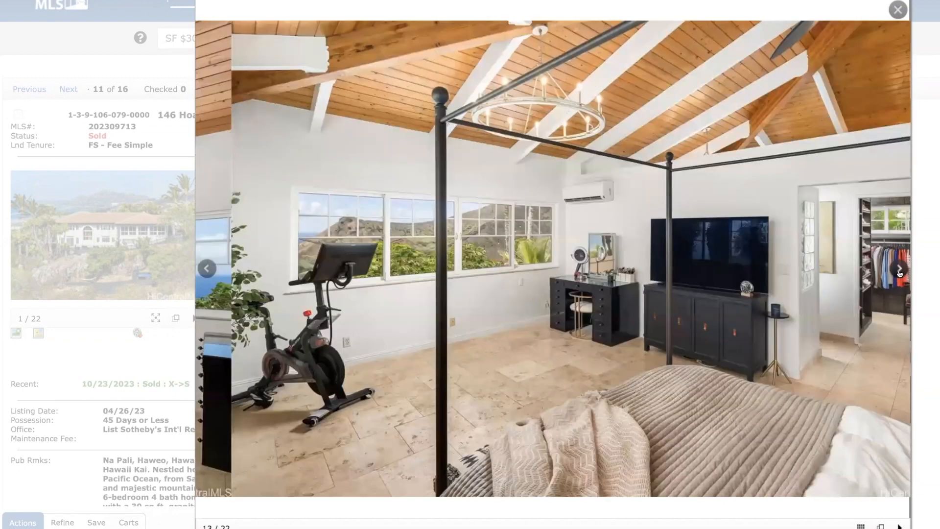
left_click(898, 268)
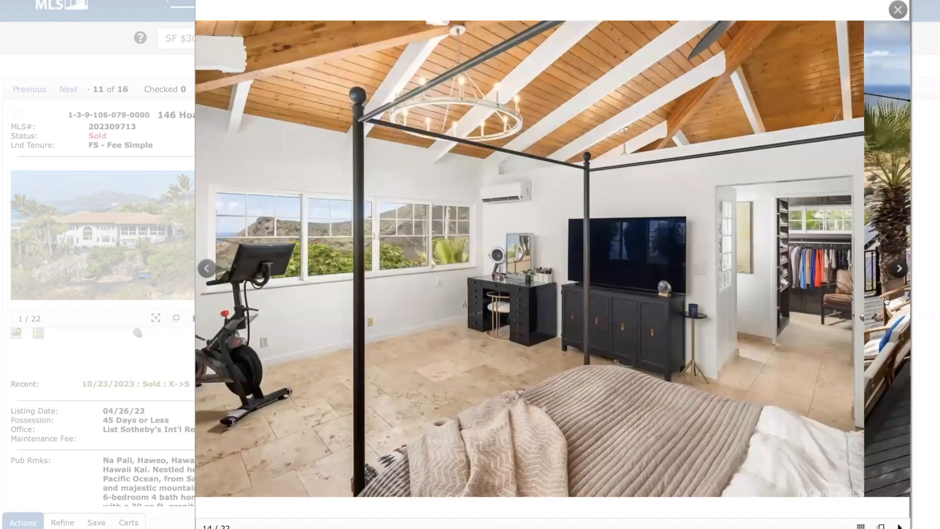
left_click(898, 268)
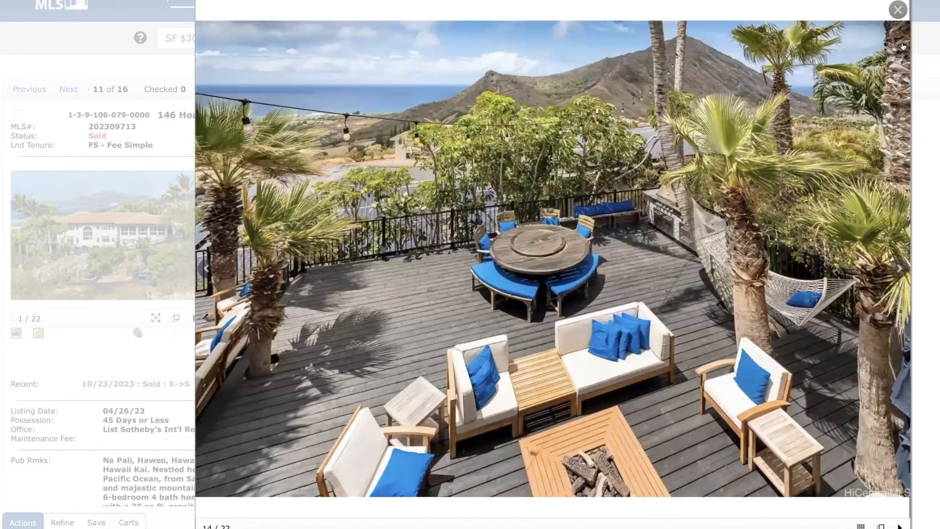
left_click(897, 10)
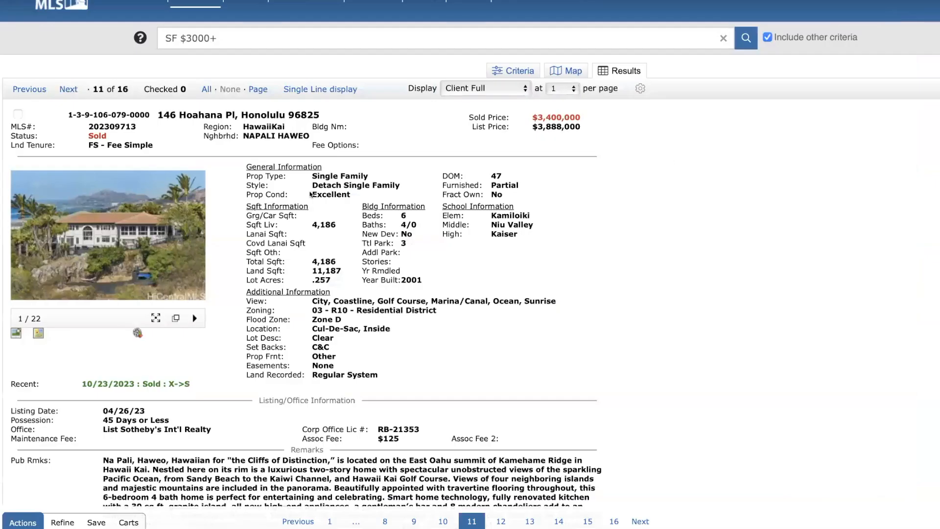
mouse_move(164, 140)
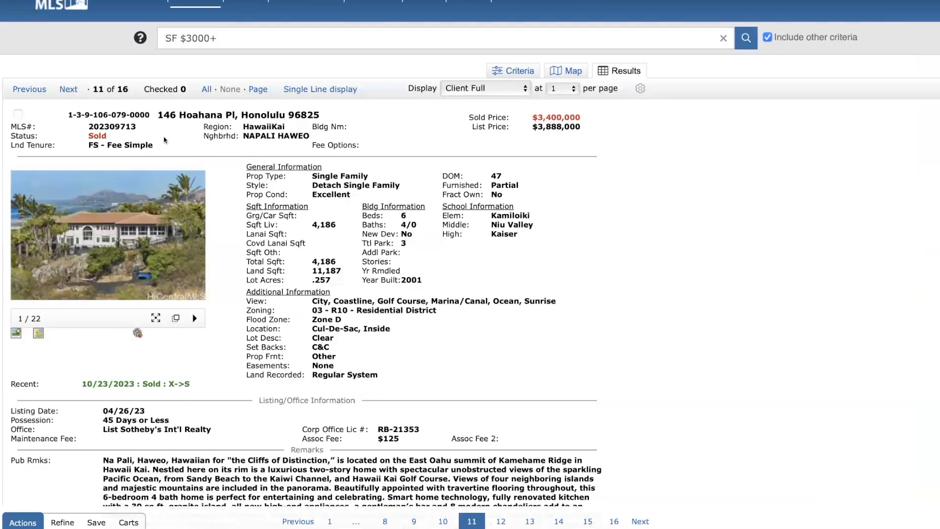
left_click(67, 94)
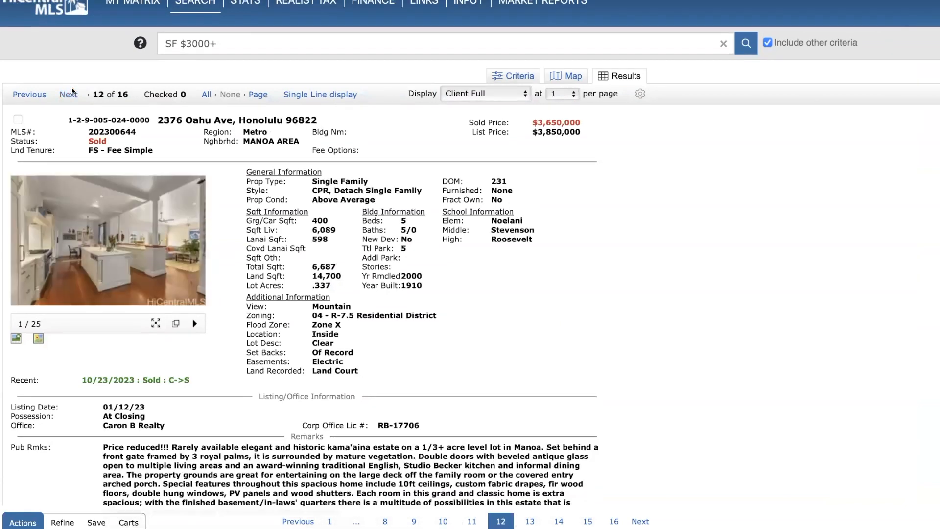
mouse_move(594, 159)
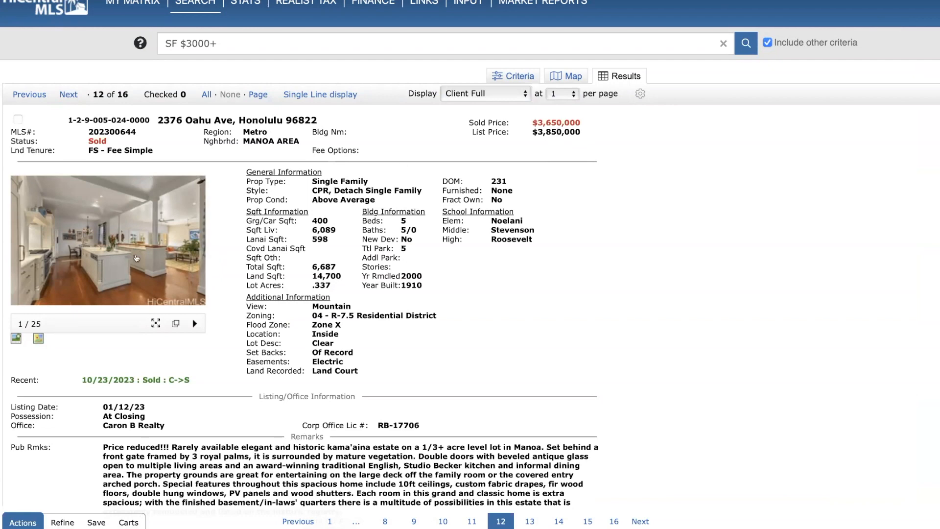
View the 2376 Oahu Ave gallery and step forward through its first several of 25 photos.
left_click(108, 240)
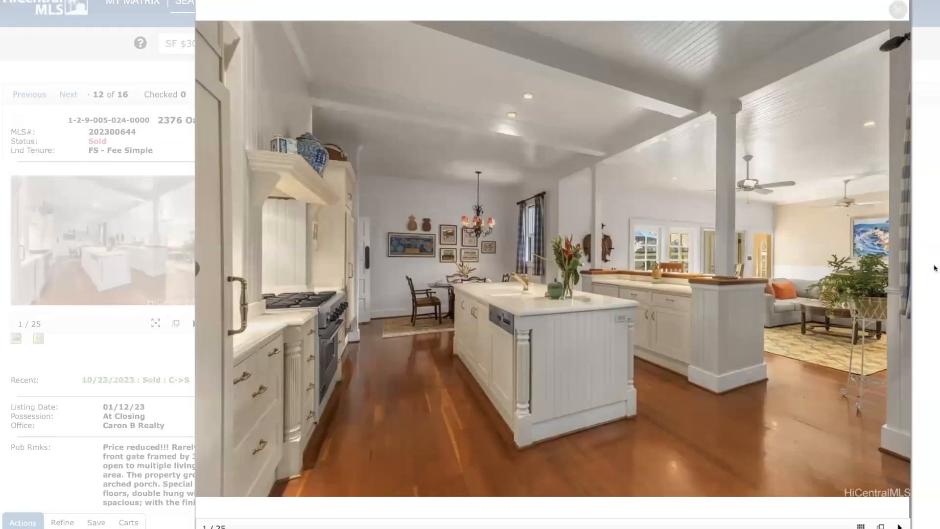
left_click(898, 268)
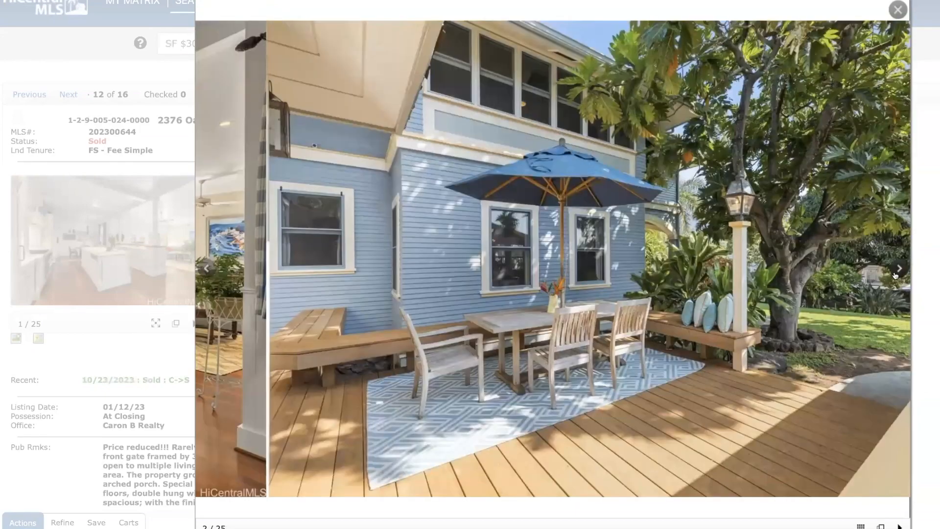
left_click(898, 268)
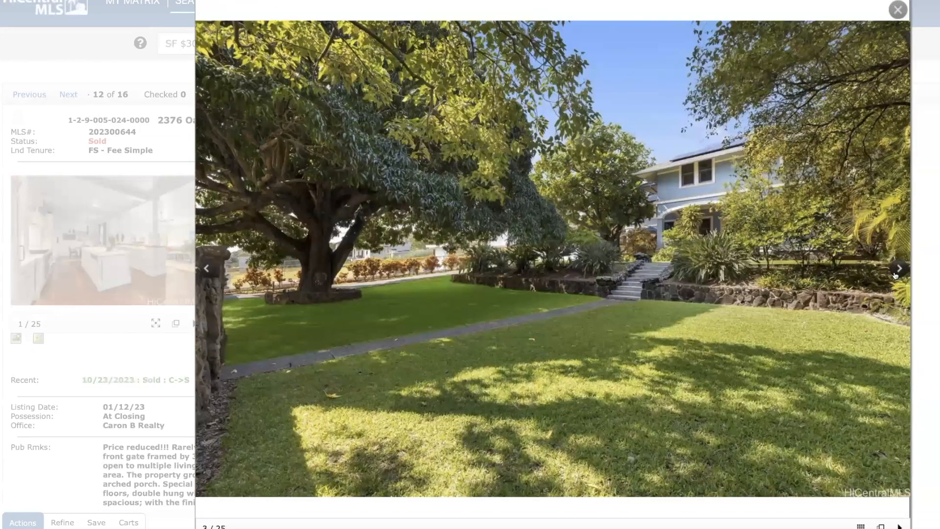
left_click(898, 268)
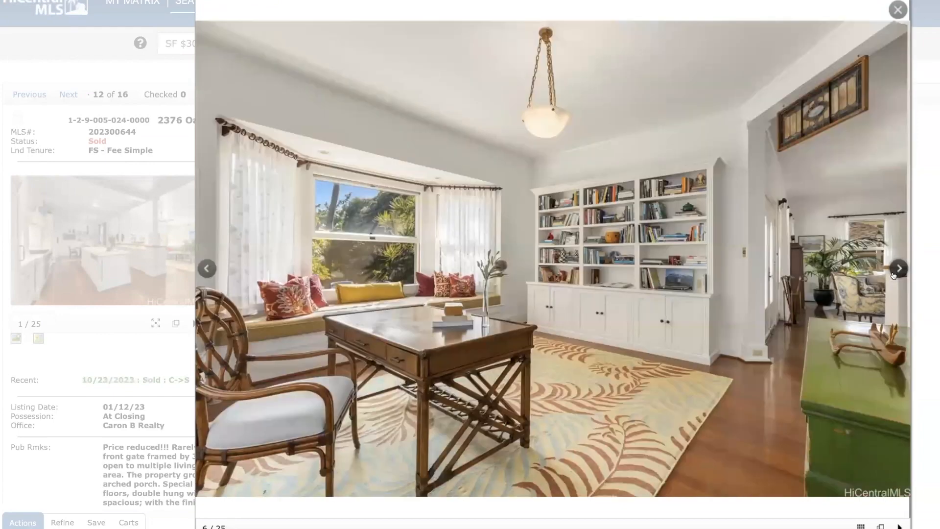
left_click(898, 269)
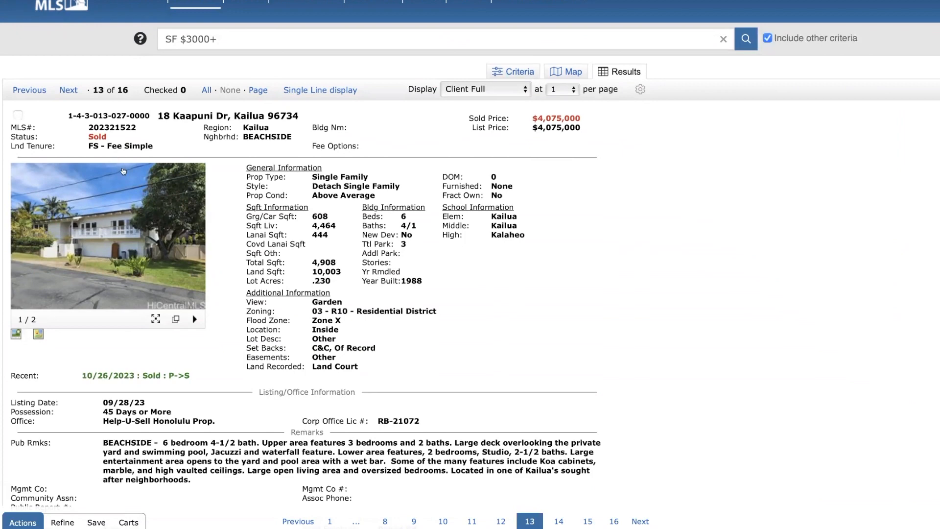
Advance to listing 14 of 16, 41 Kai One Pl in Kailua.
left_click(68, 90)
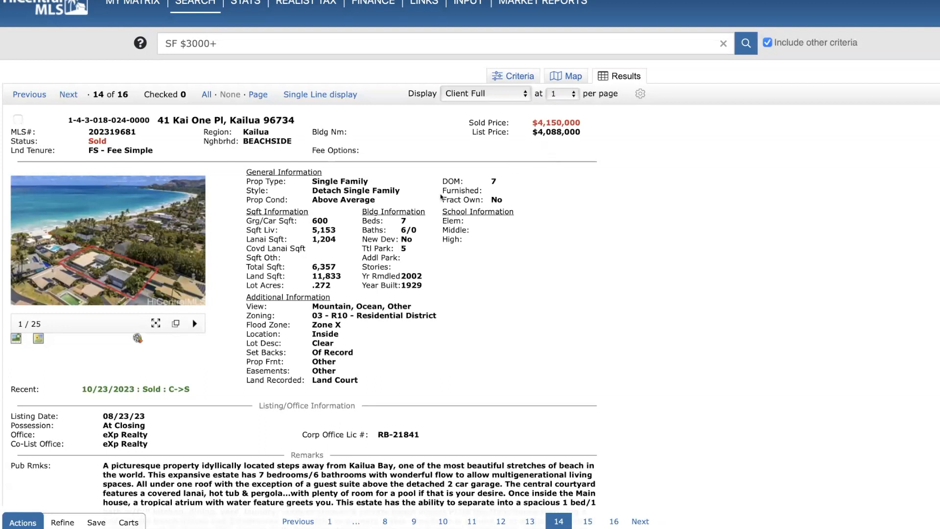
mouse_move(15, 338)
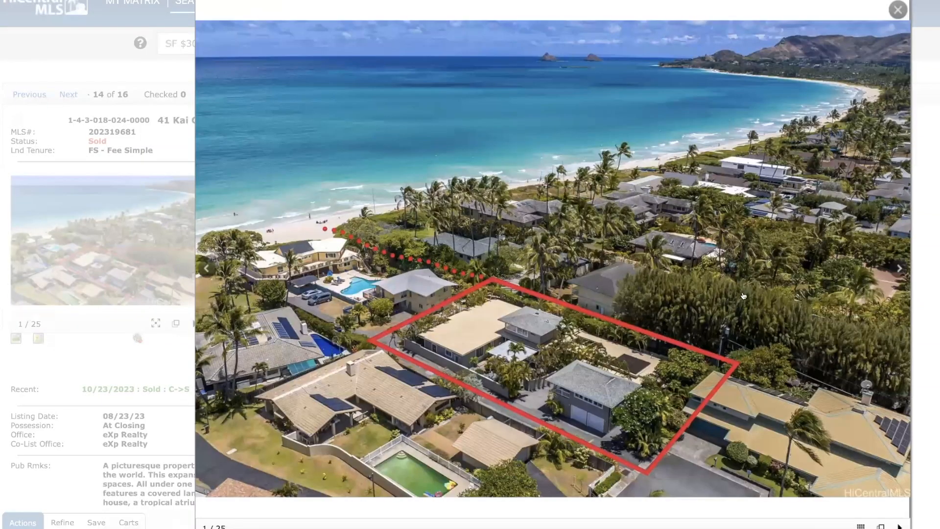
Step through several 41 Kai One Pl photos, then move on to listing 15 of 16.
left_click(898, 268)
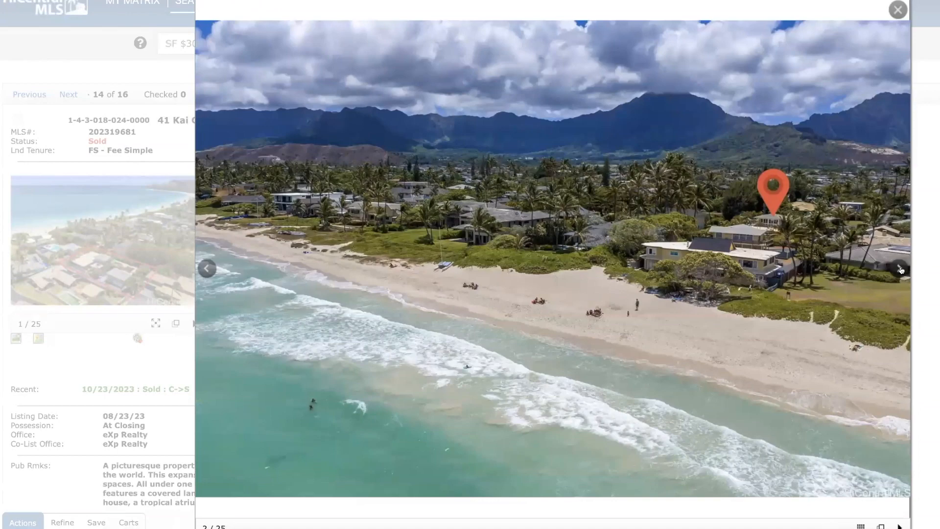
left_click(899, 268)
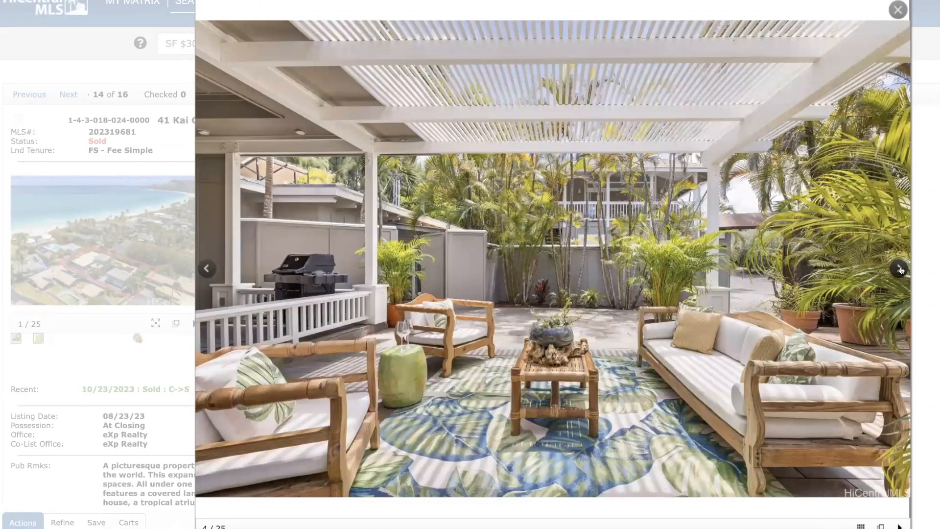
left_click(899, 268)
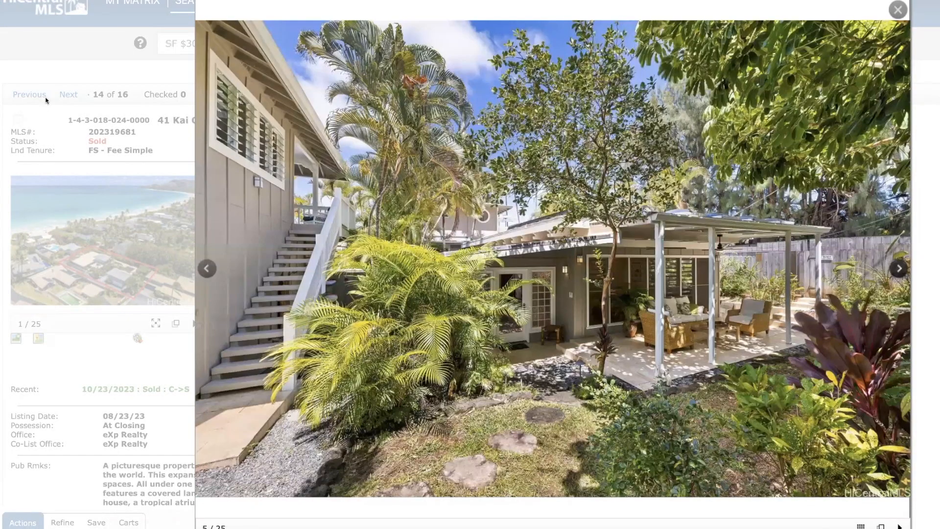
left_click(897, 10)
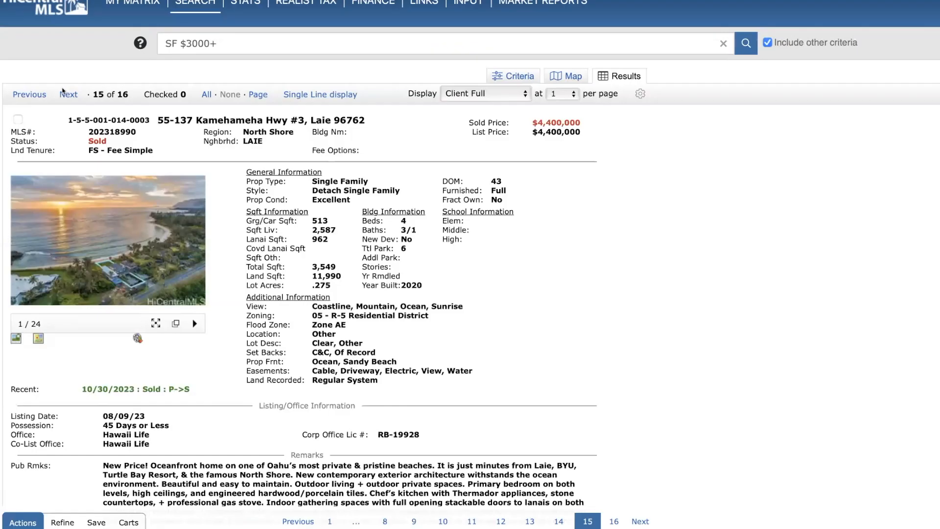
mouse_move(160, 268)
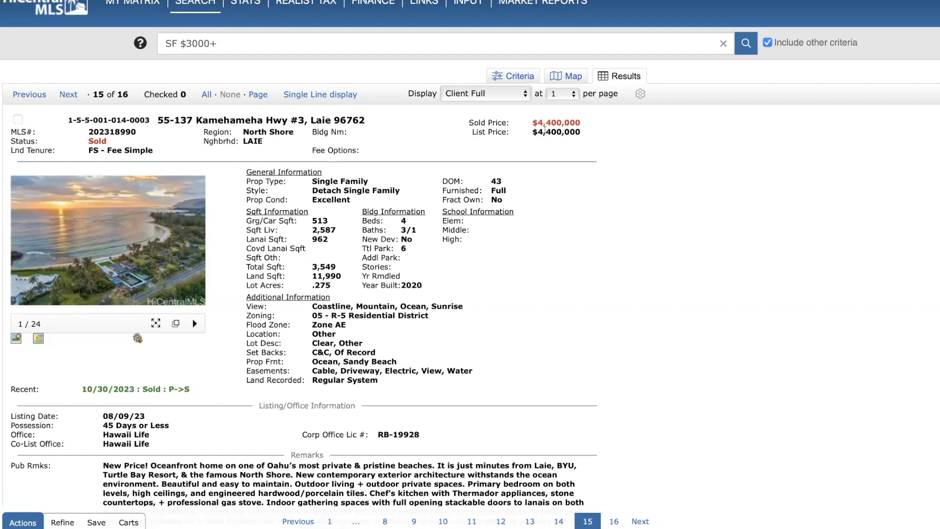
mouse_move(203, 296)
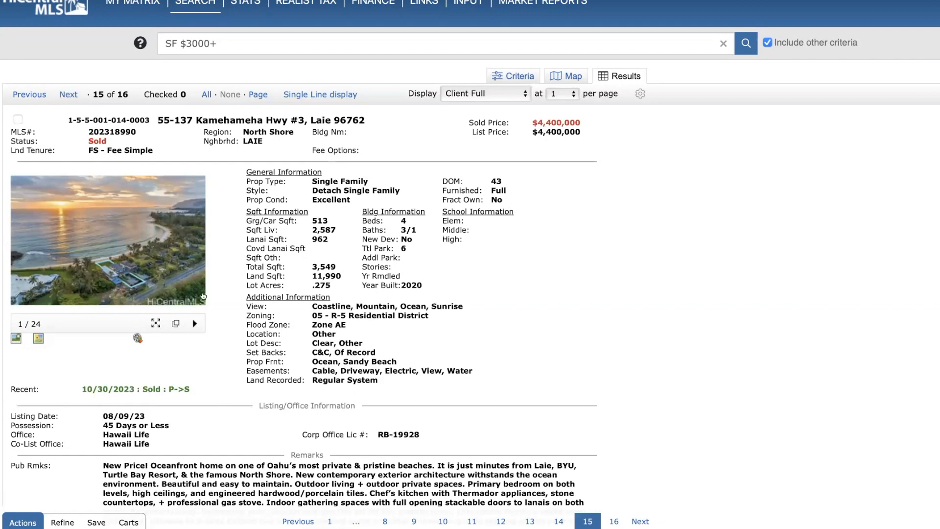
left_click(108, 240)
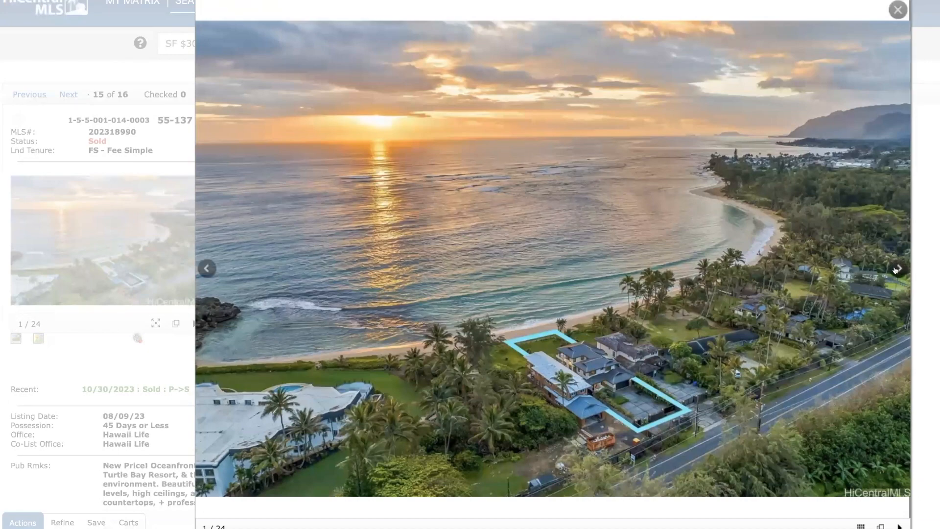
left_click(898, 269)
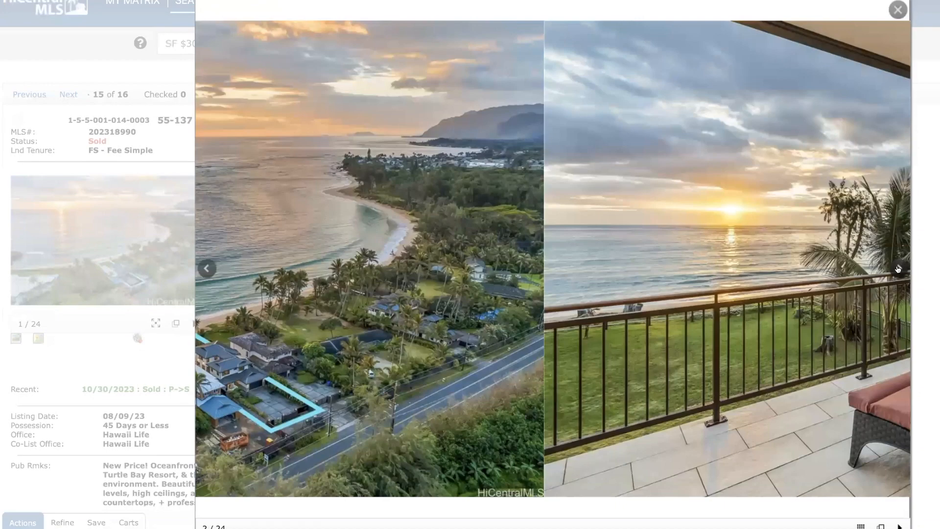
left_click(898, 269)
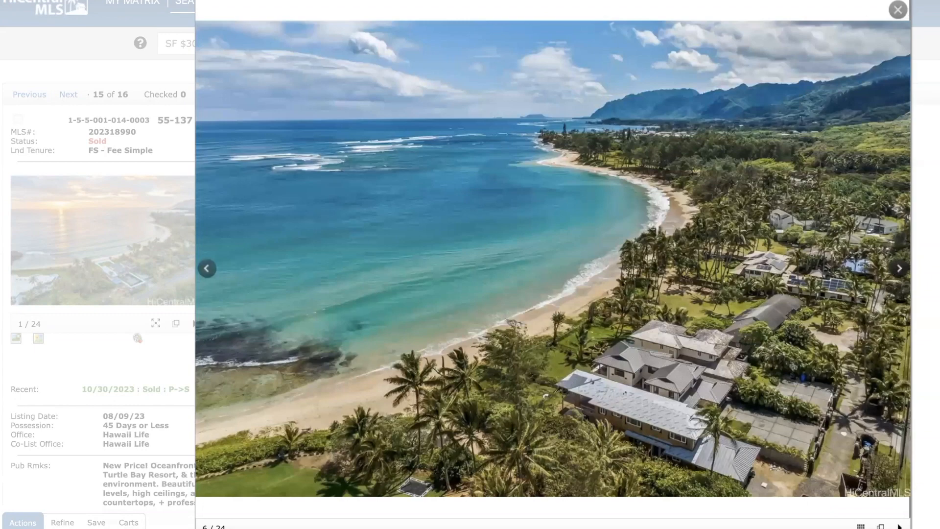
left_click(898, 10)
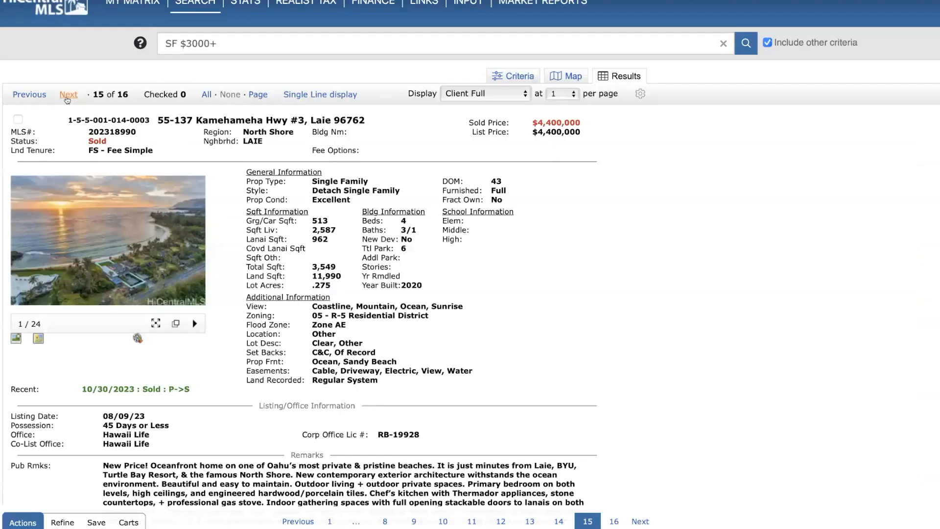
left_click(69, 94)
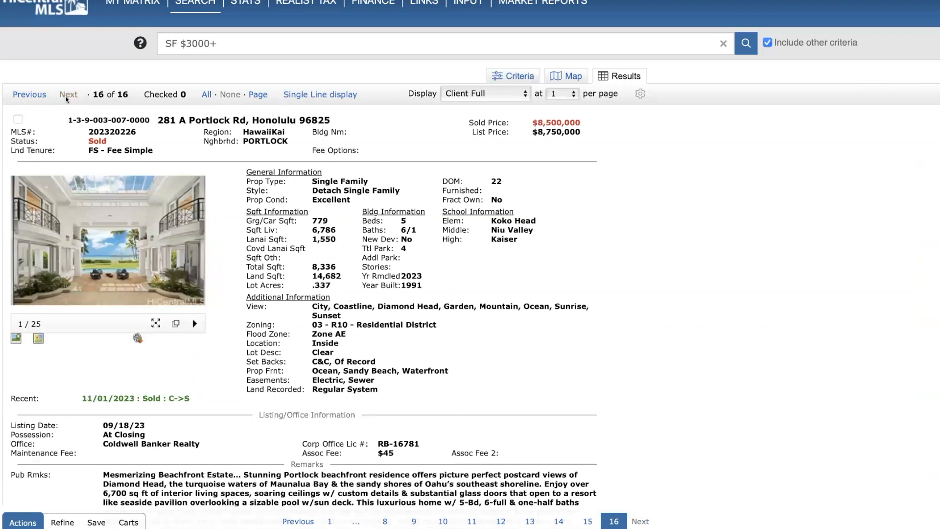
mouse_move(496, 156)
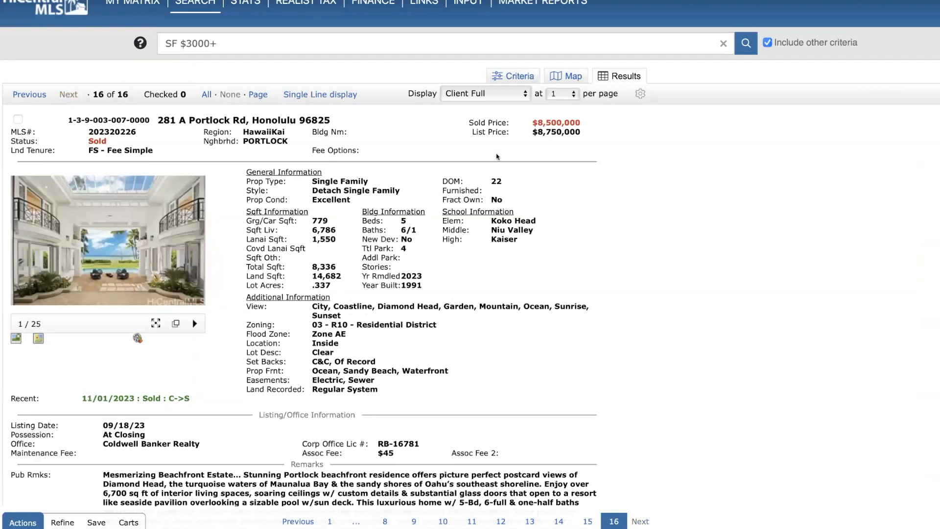
mouse_move(551, 140)
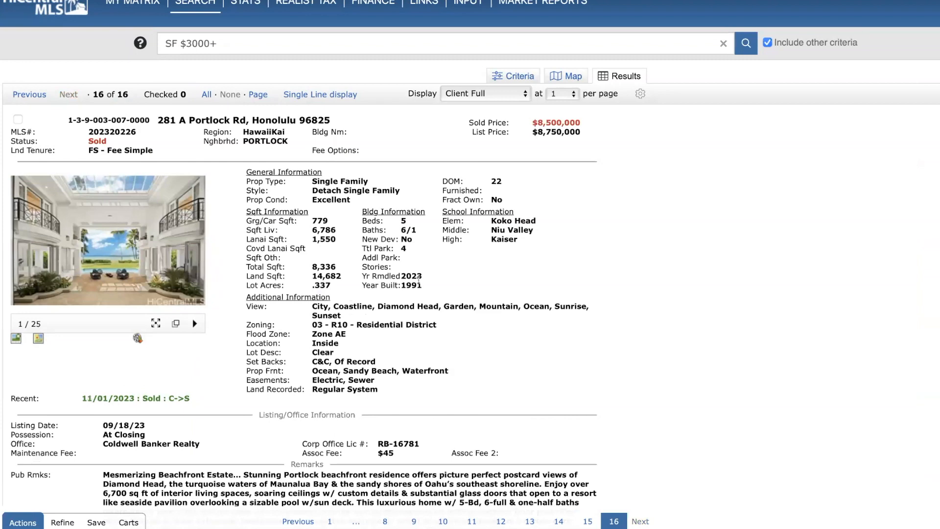
mouse_move(15, 337)
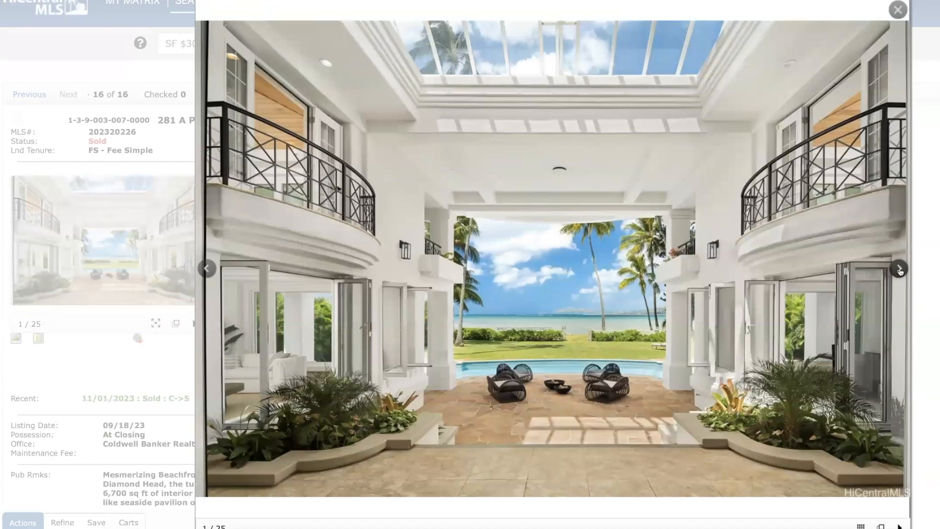
left_click(898, 268)
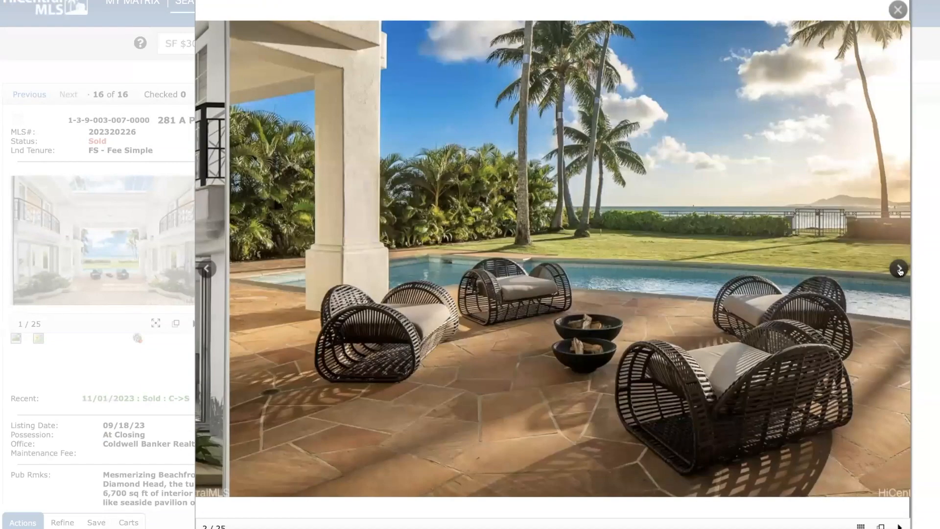
left_click(899, 268)
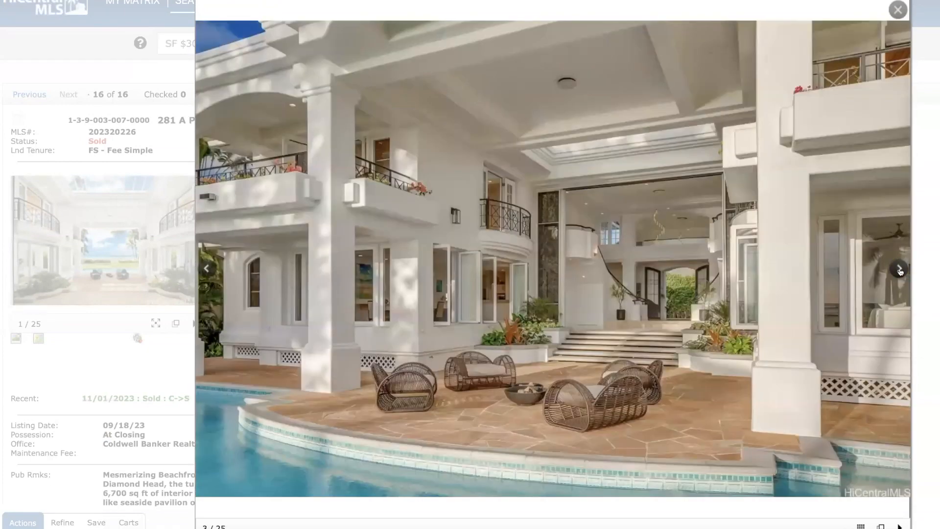
left_click(899, 268)
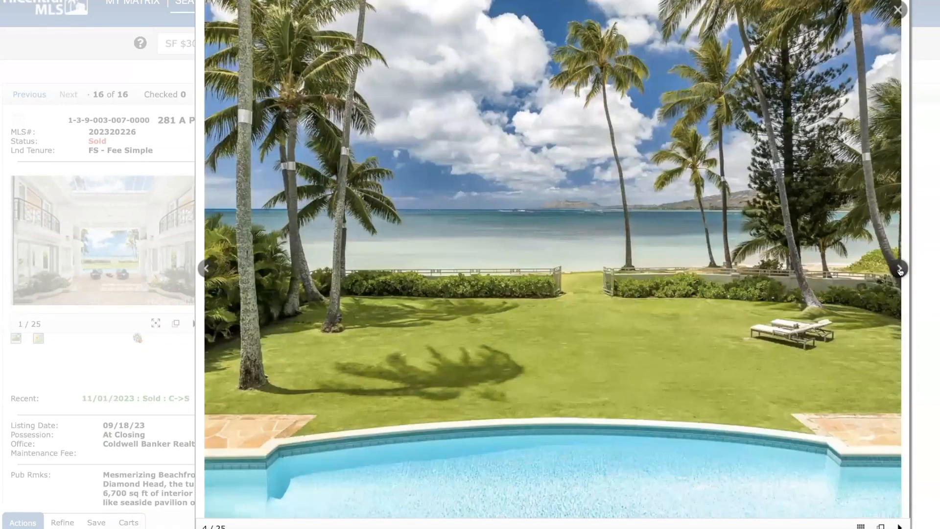
left_click(899, 268)
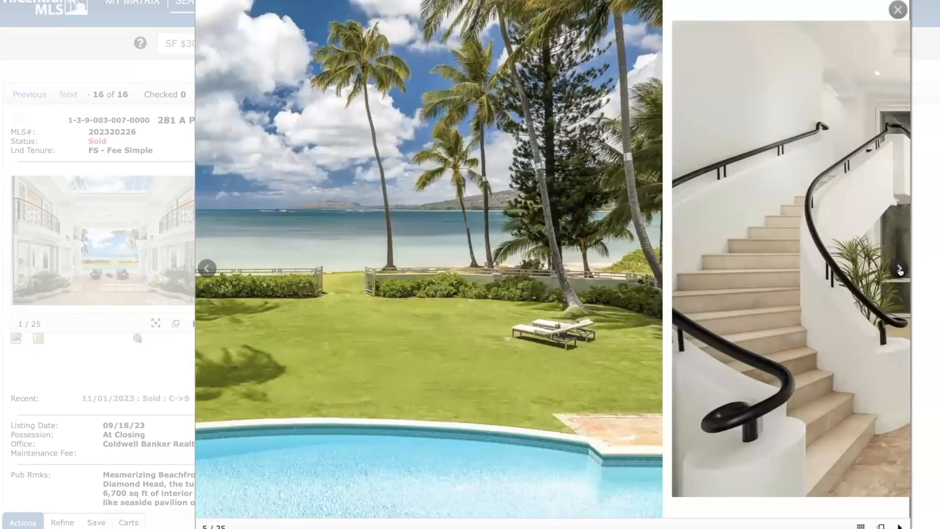
left_click(898, 269)
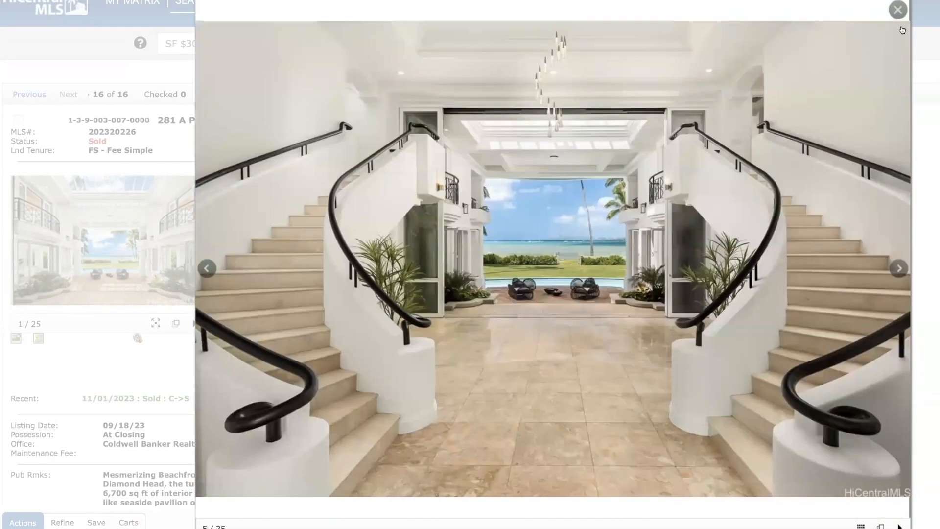
left_click(898, 10)
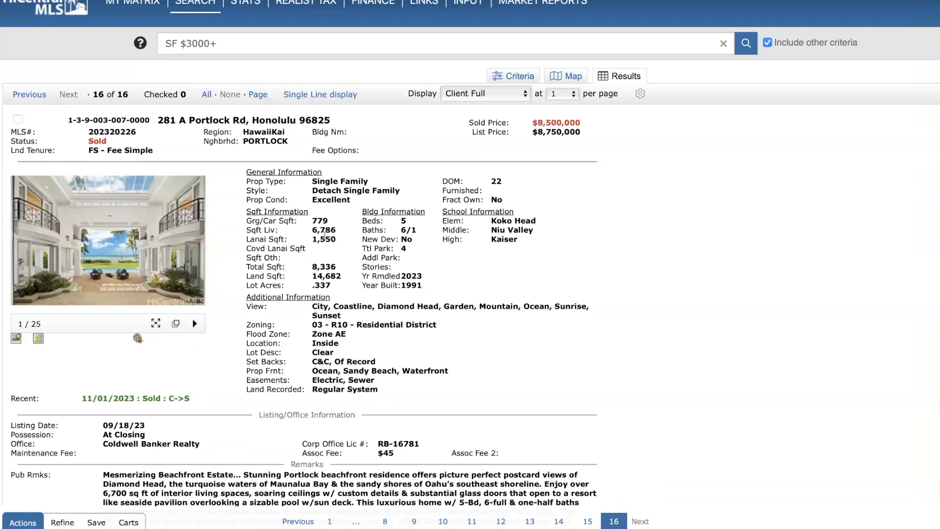
mouse_move(201, 290)
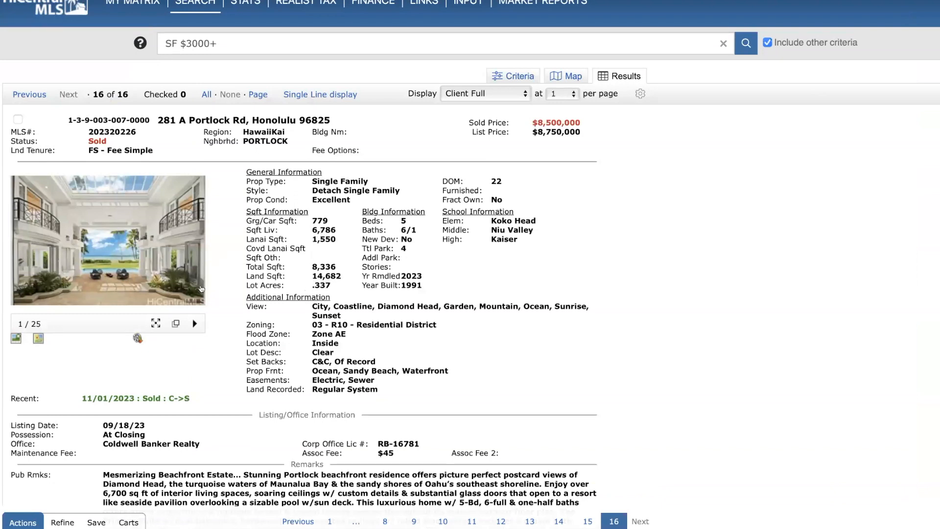